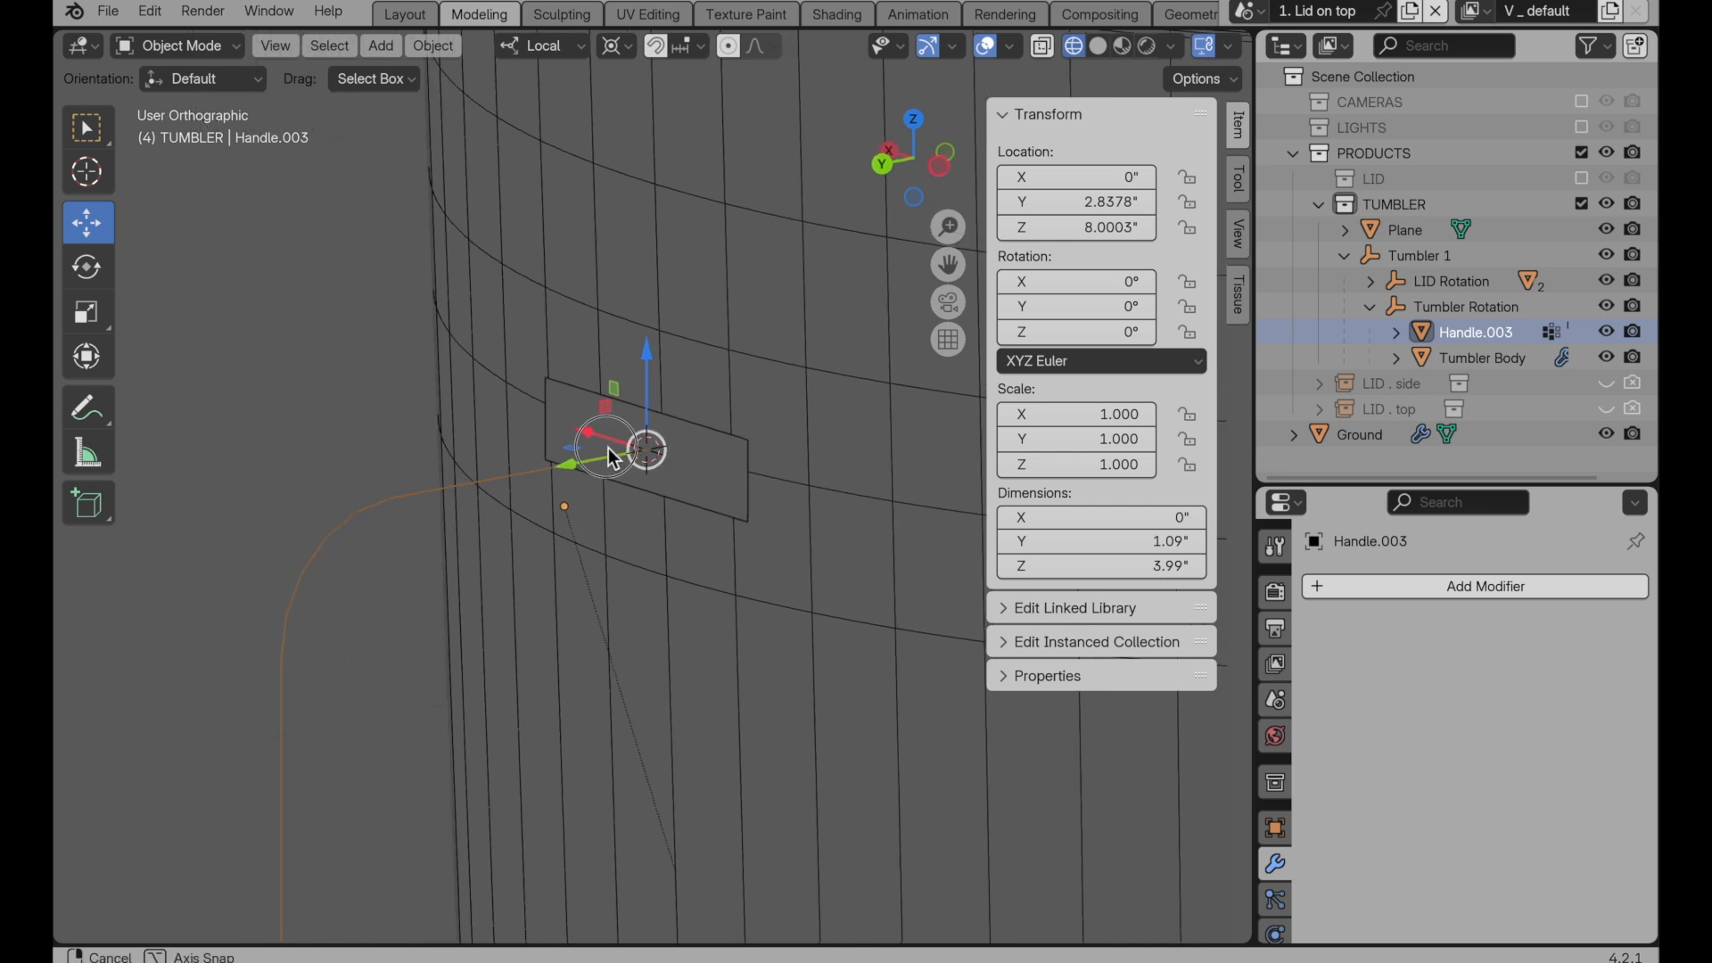
# Step: Switch to the back view and select Tumbler Body to check its level-2 Subdivision modifier
pyautogui.press('Tab')
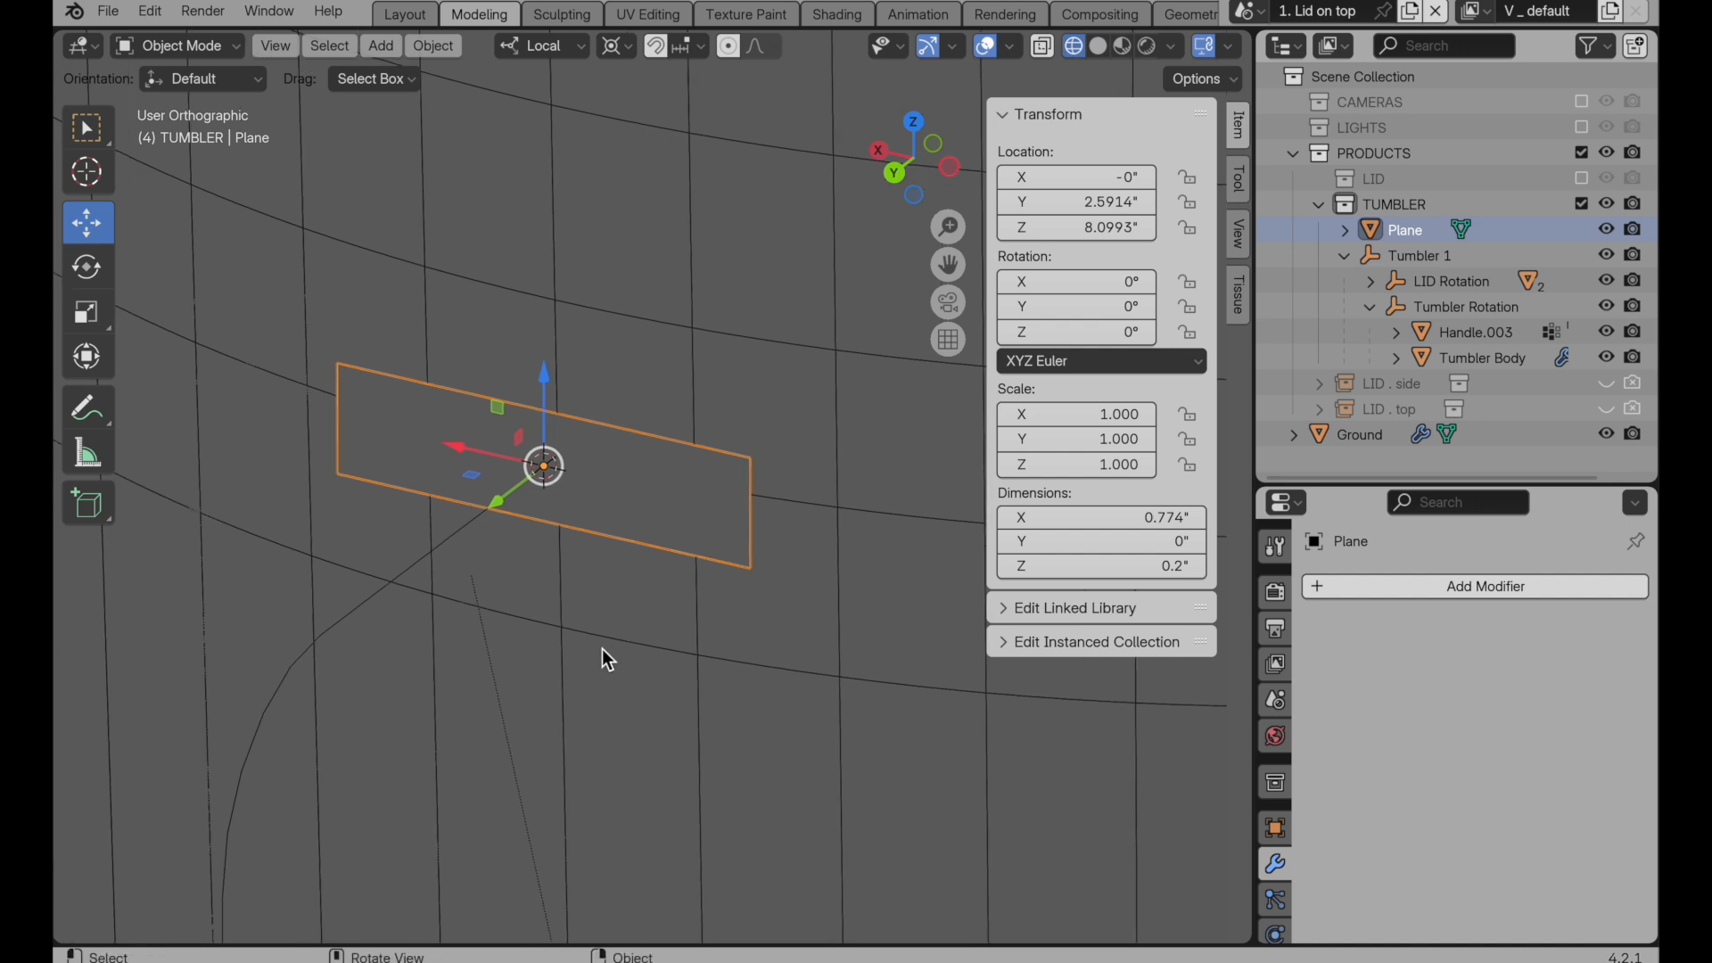
pyautogui.moveTo(842, 376)
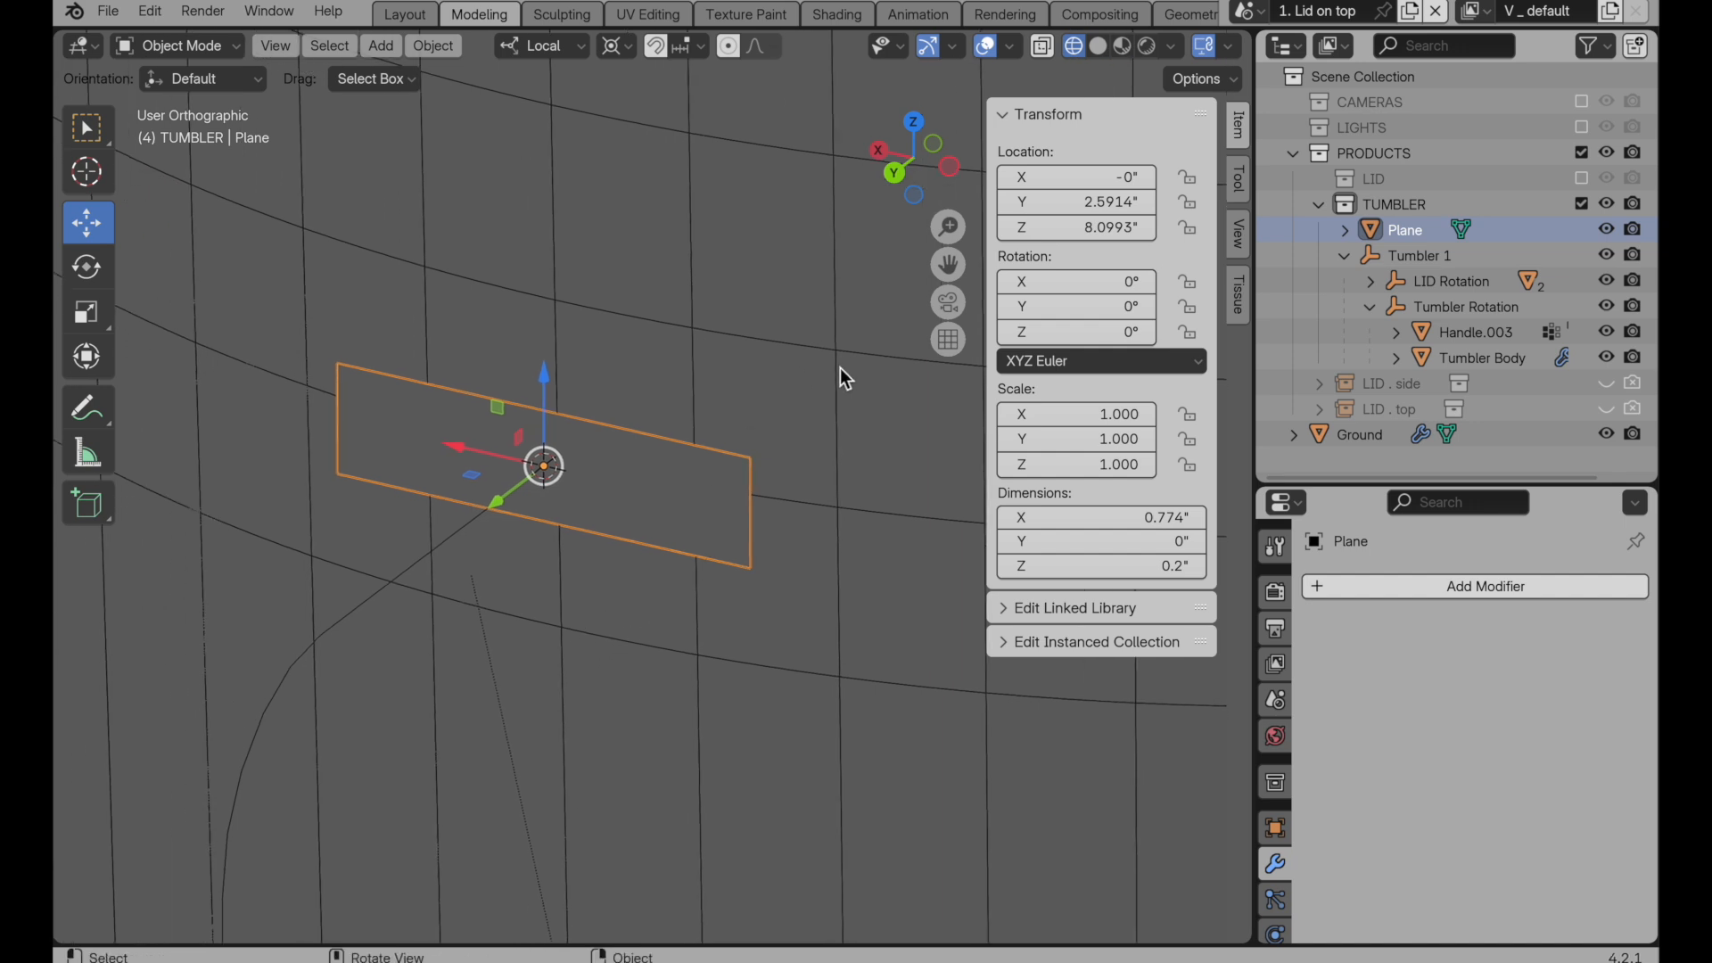
pyautogui.moveTo(575, 297)
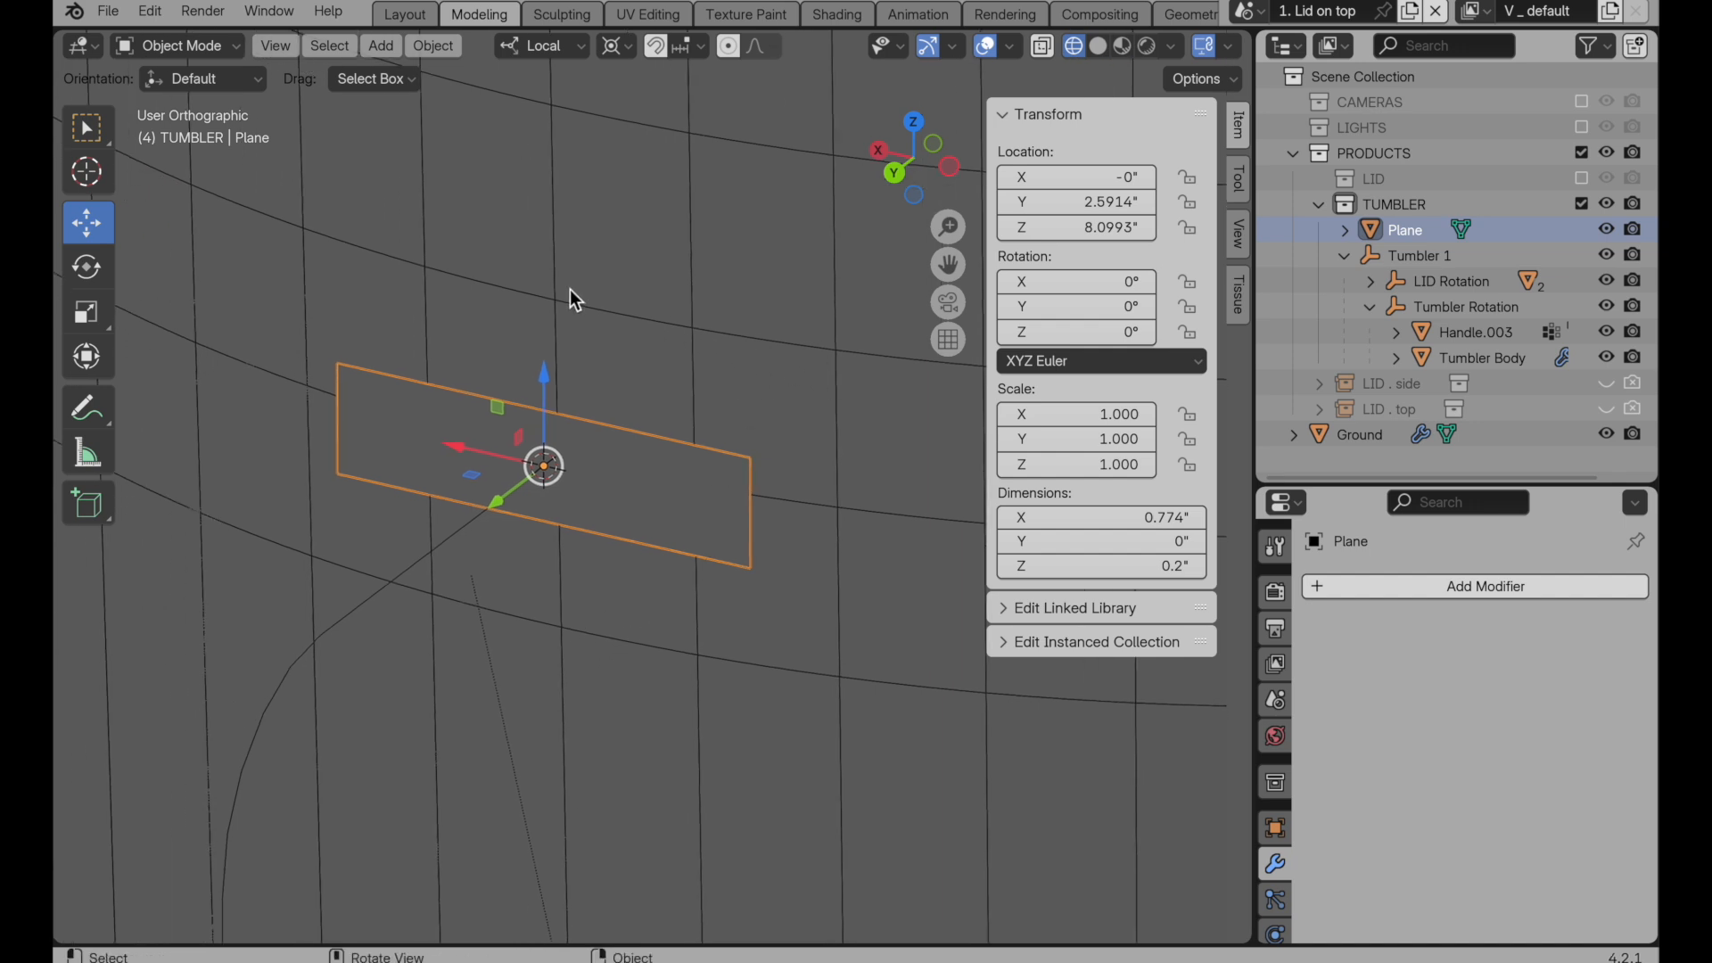
pyautogui.moveTo(373, 388)
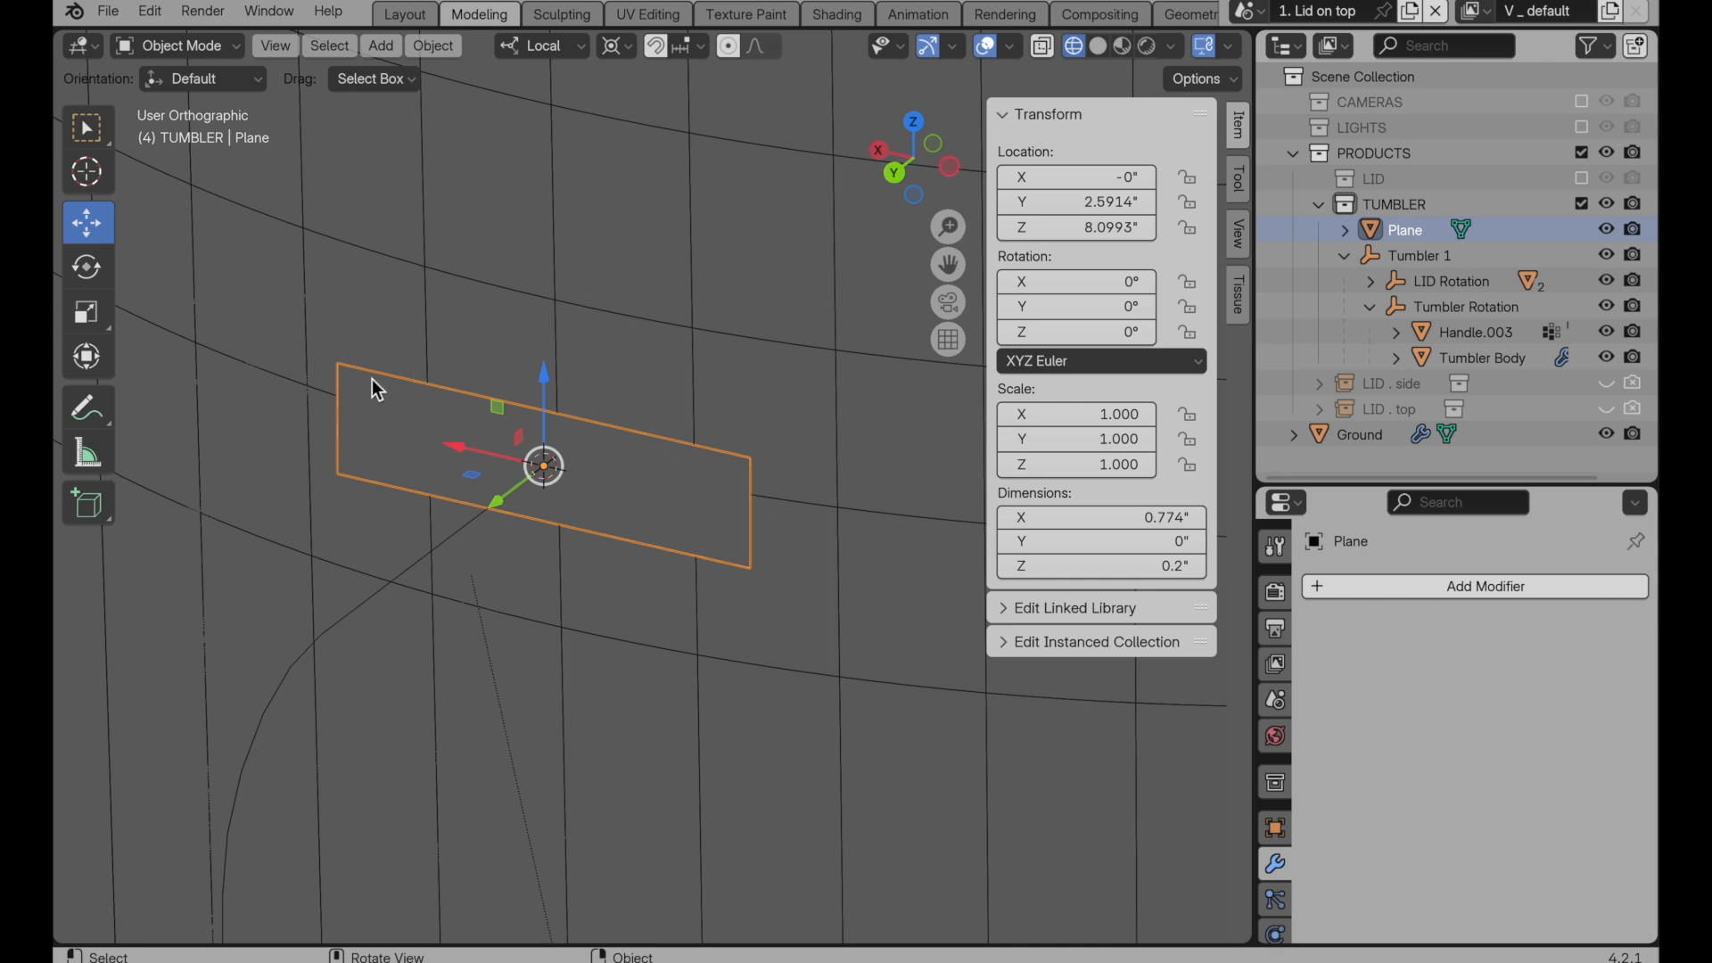
pyautogui.moveTo(344, 397)
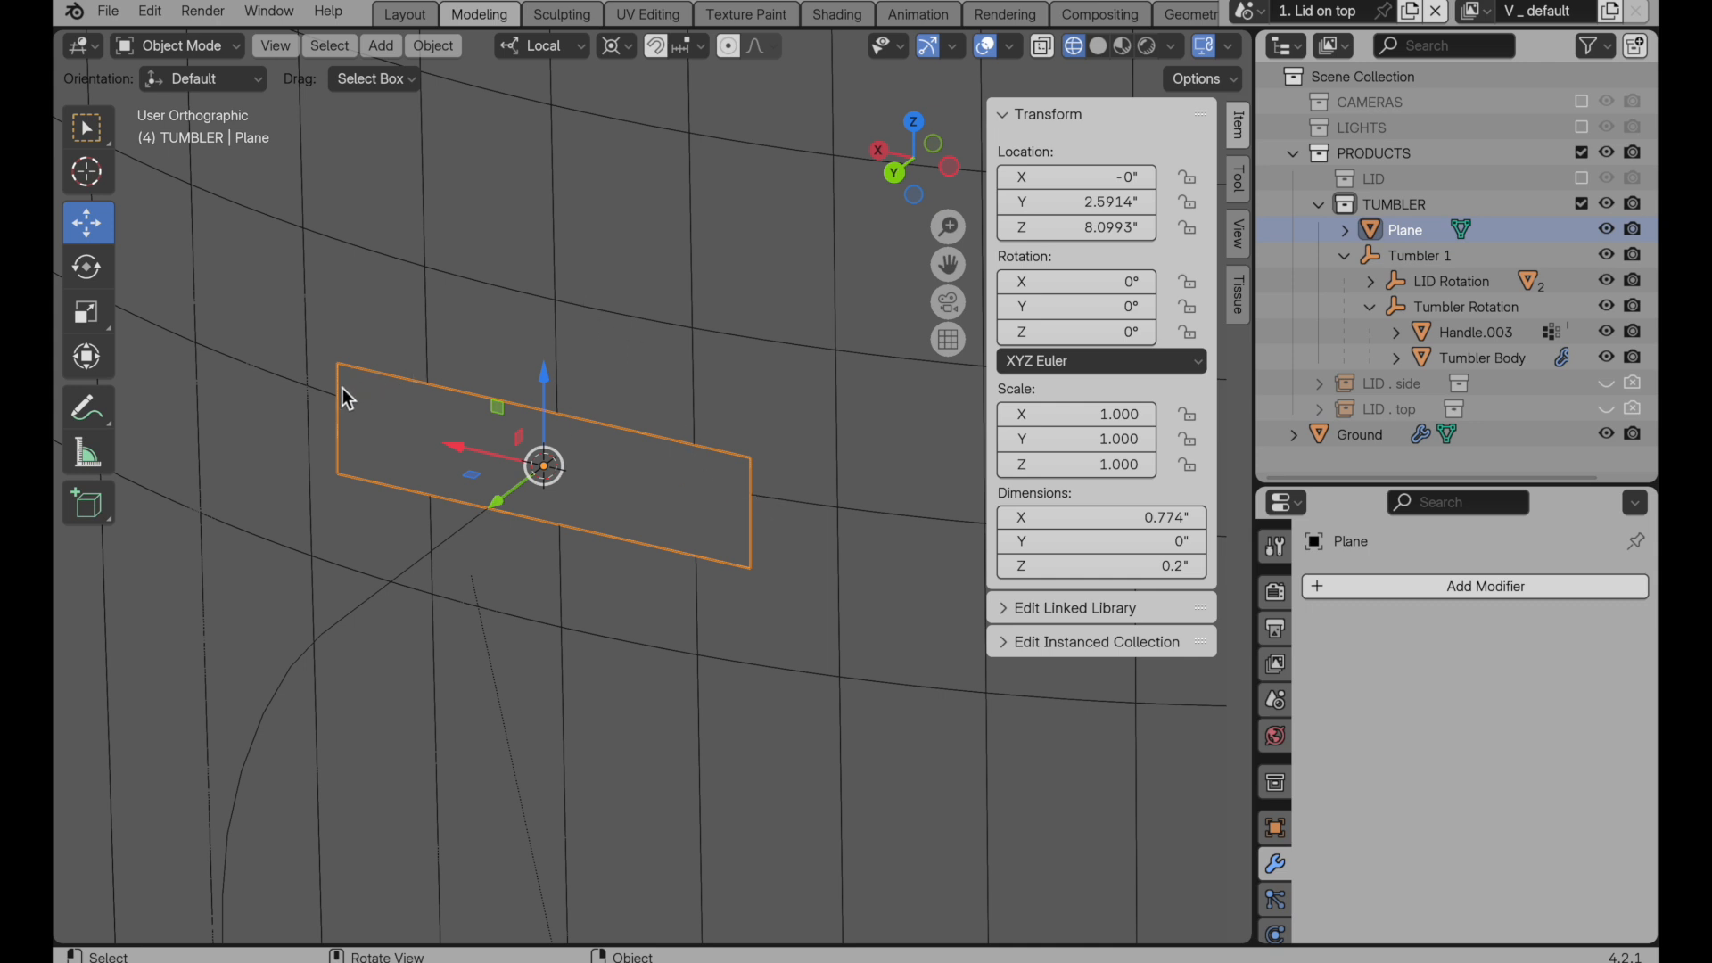
pyautogui.moveTo(419, 415)
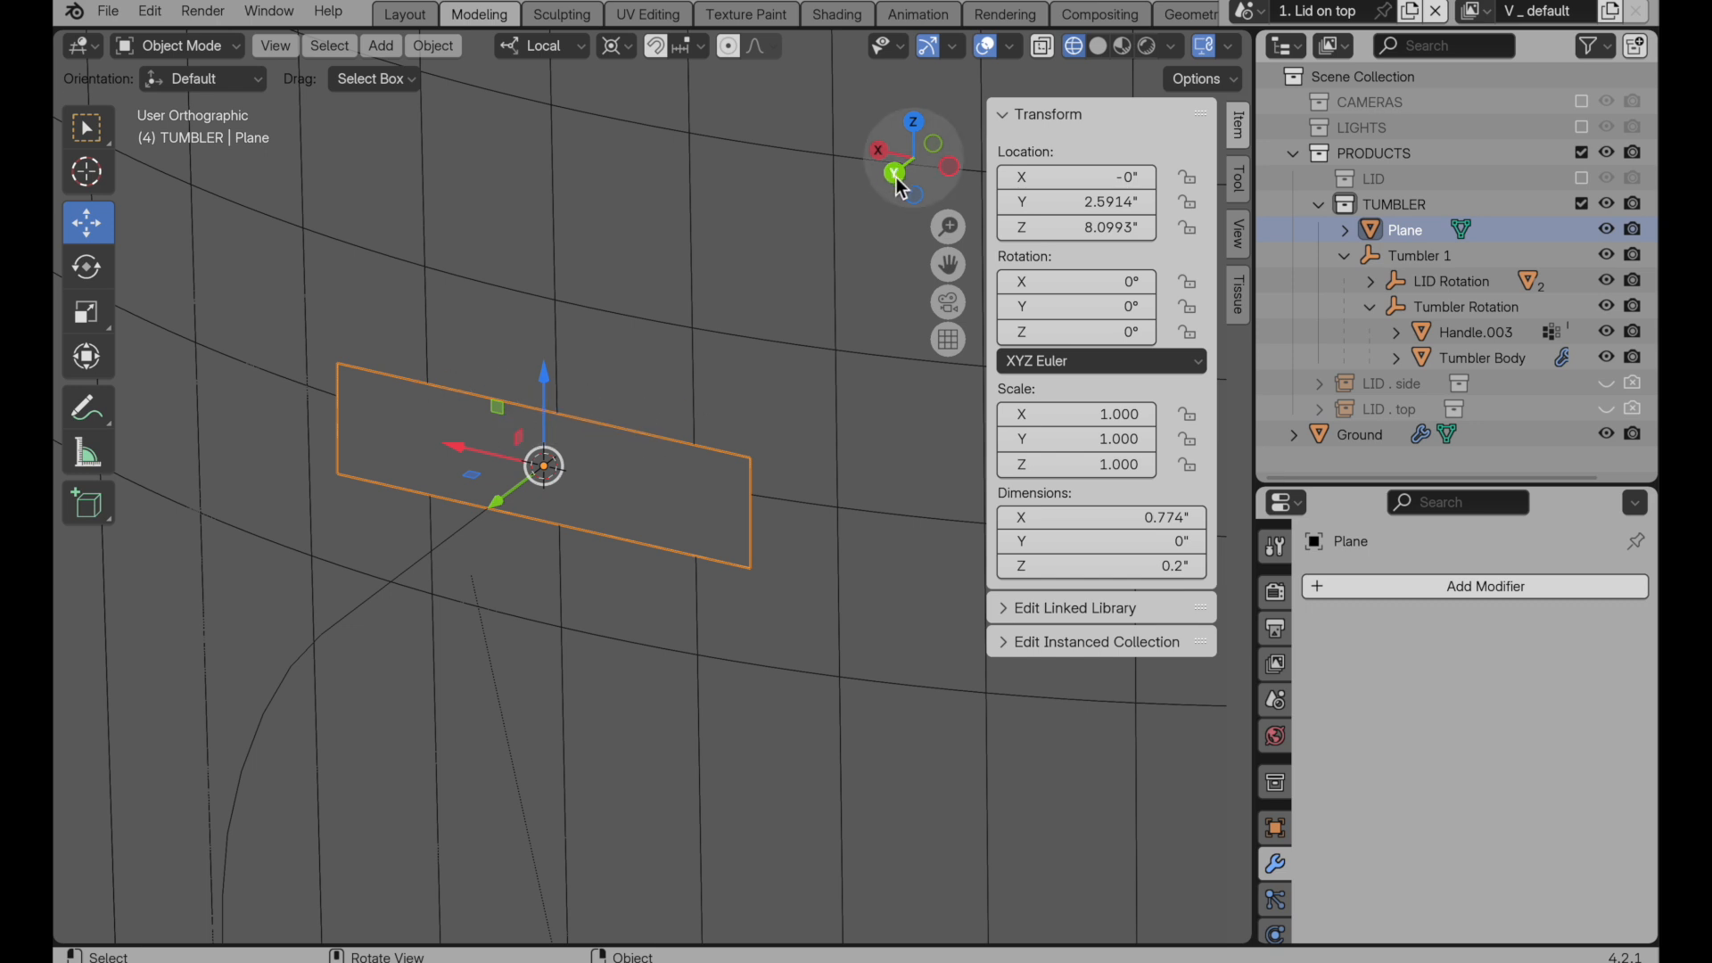
pyautogui.moveTo(898, 176)
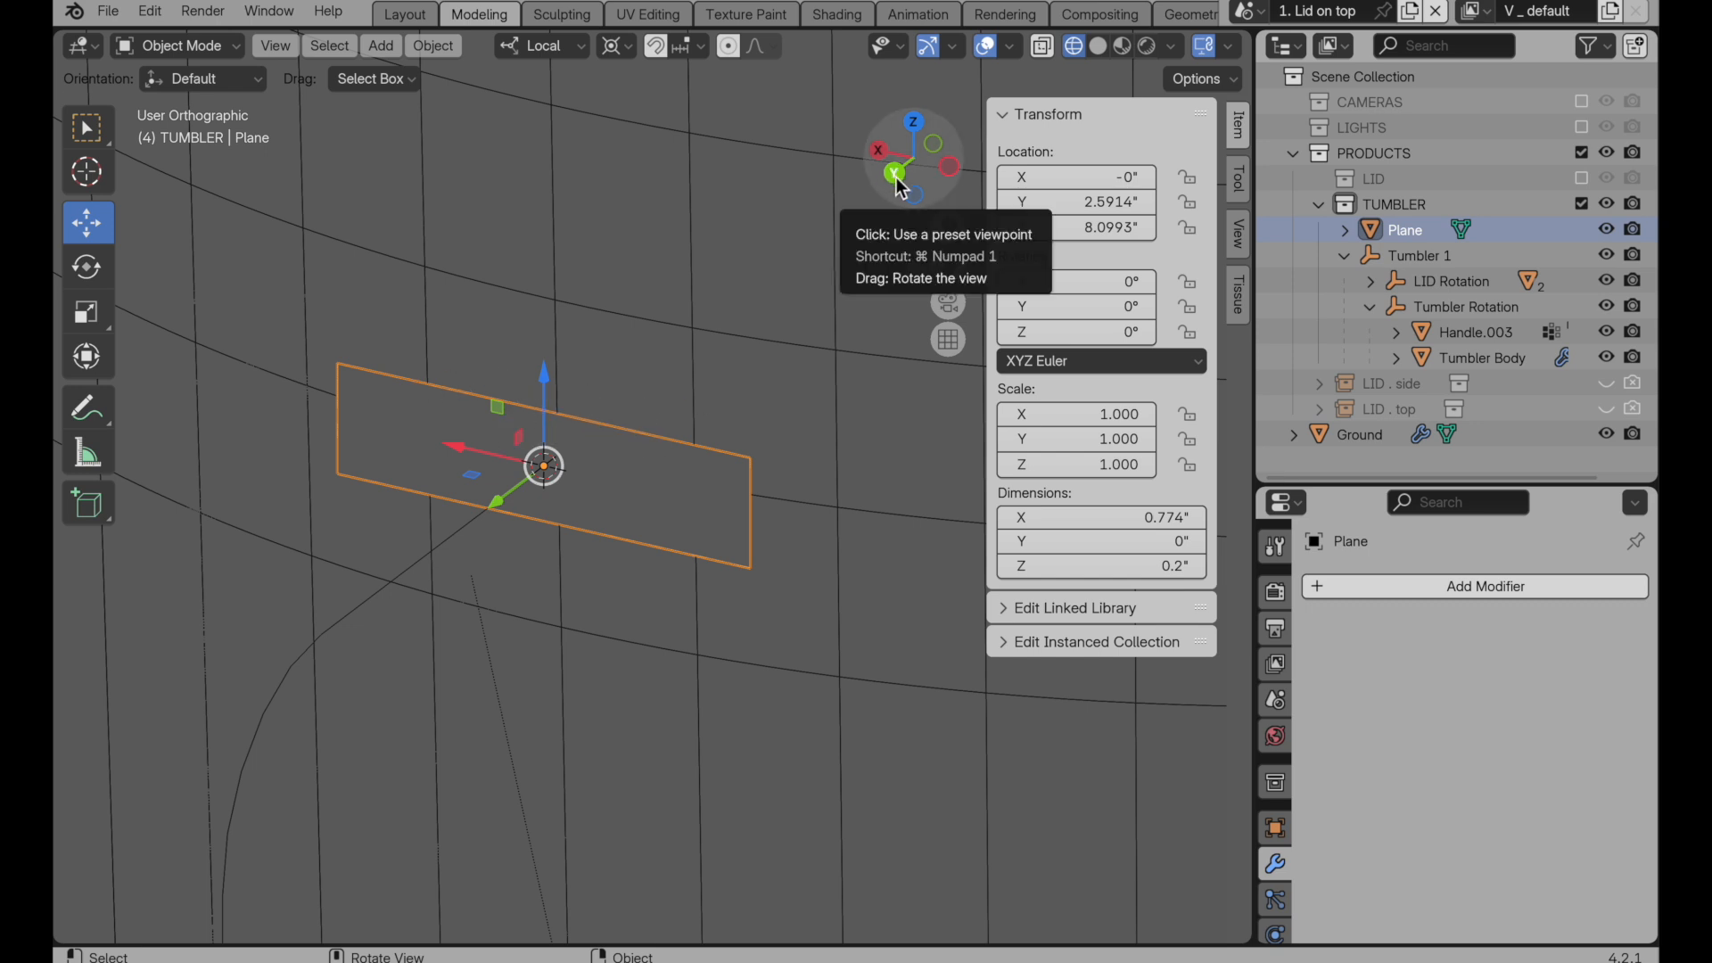
pyautogui.click(893, 173)
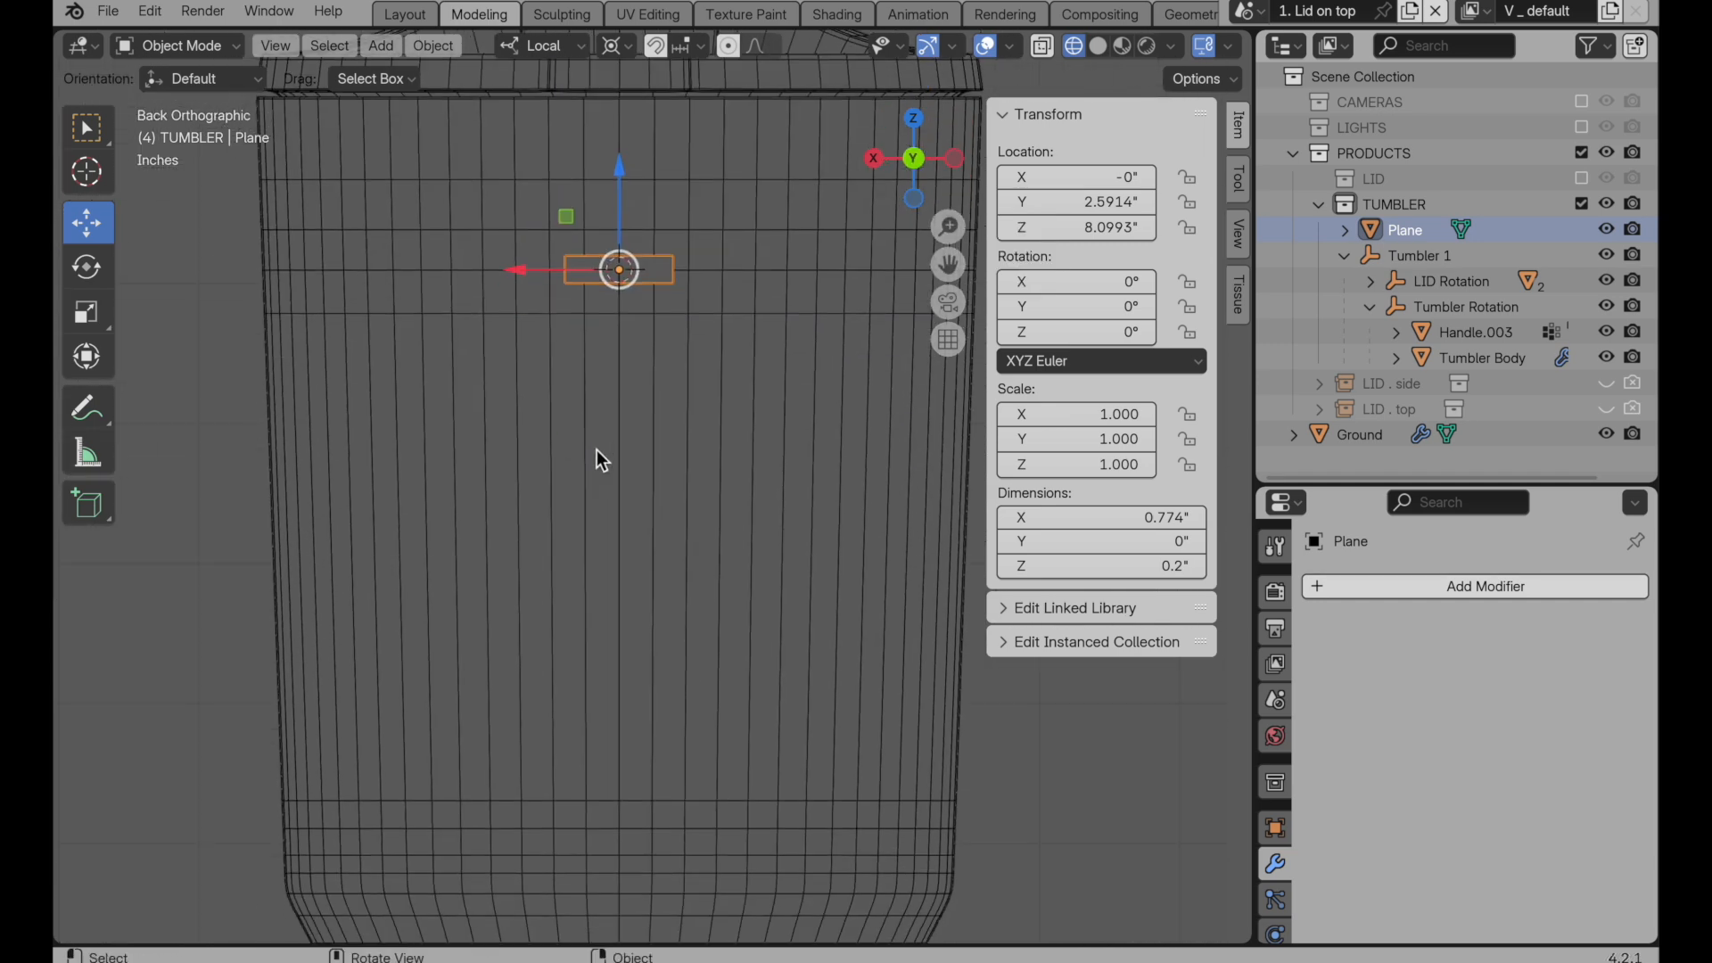
pyautogui.moveTo(277, 353)
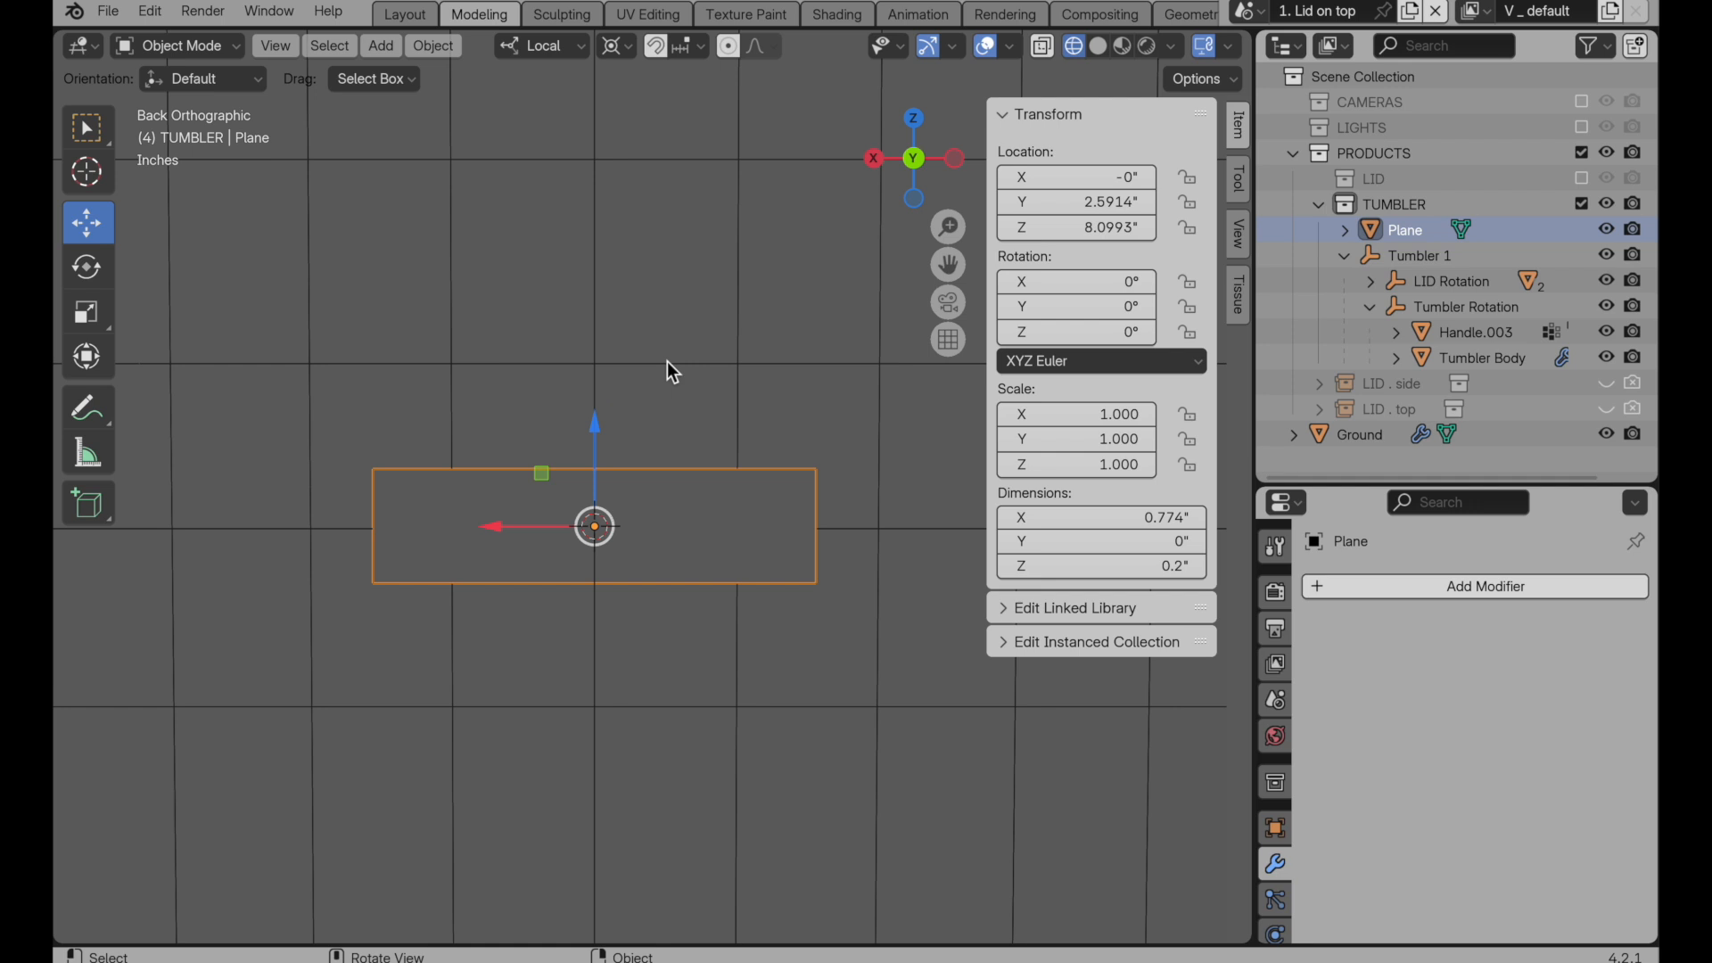
pyautogui.click(1482, 358)
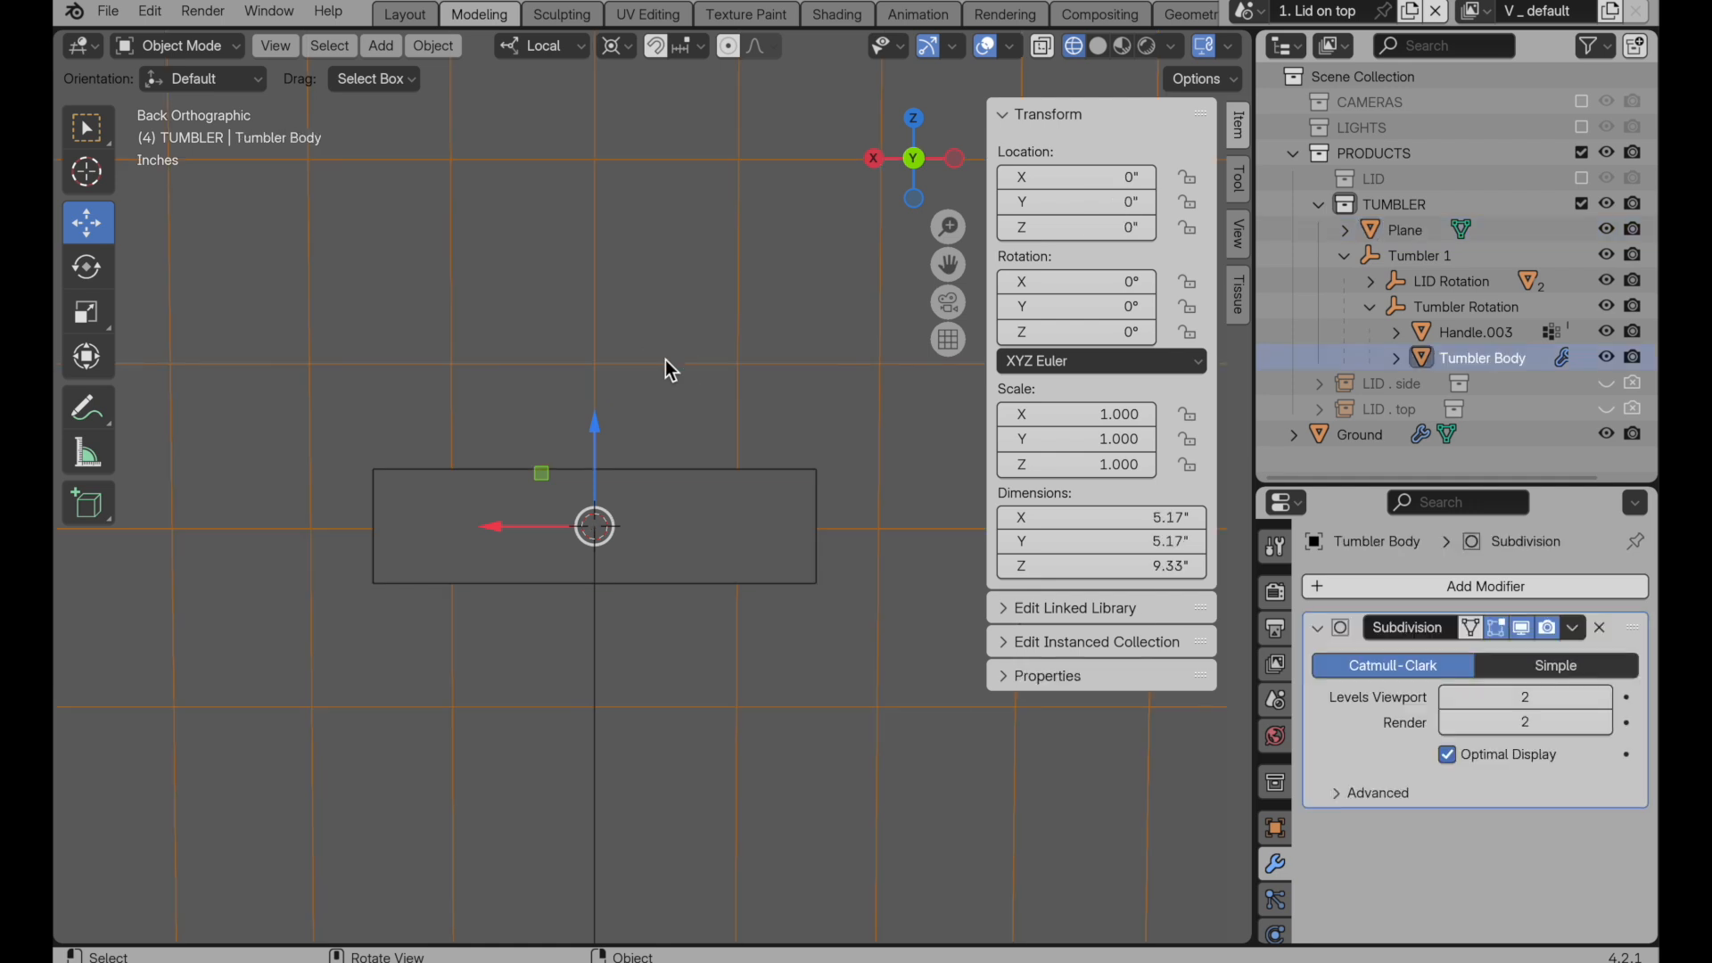
pyautogui.moveTo(800, 388)
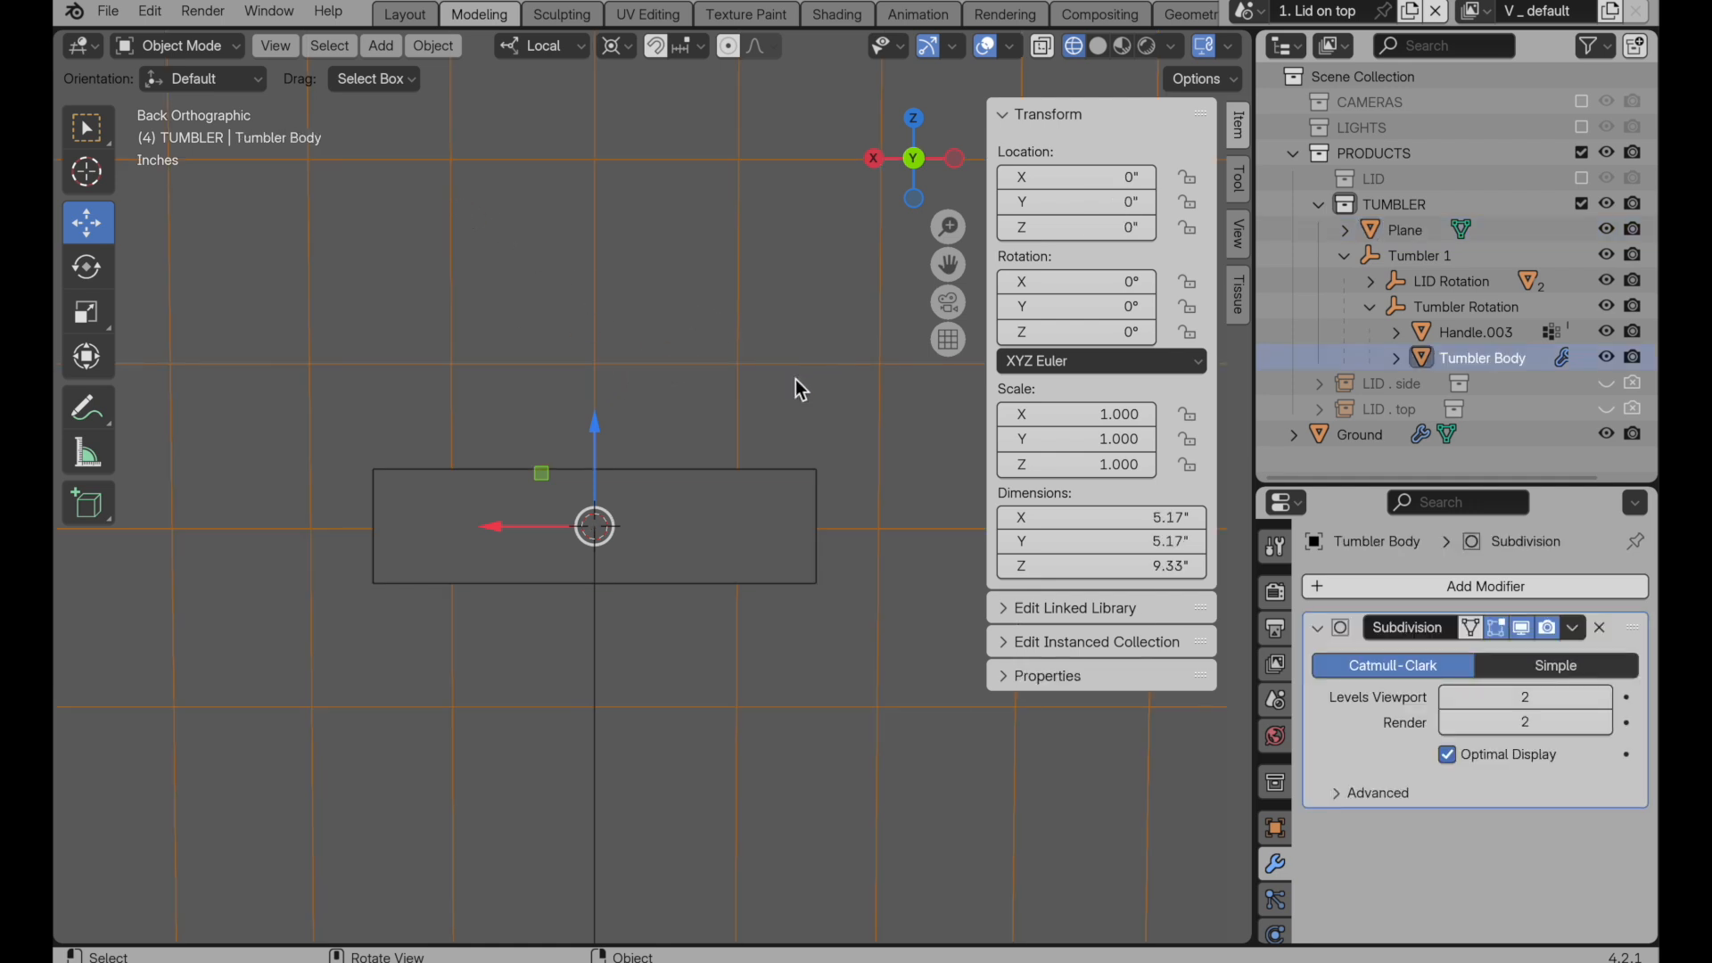
pyautogui.moveTo(812, 398)
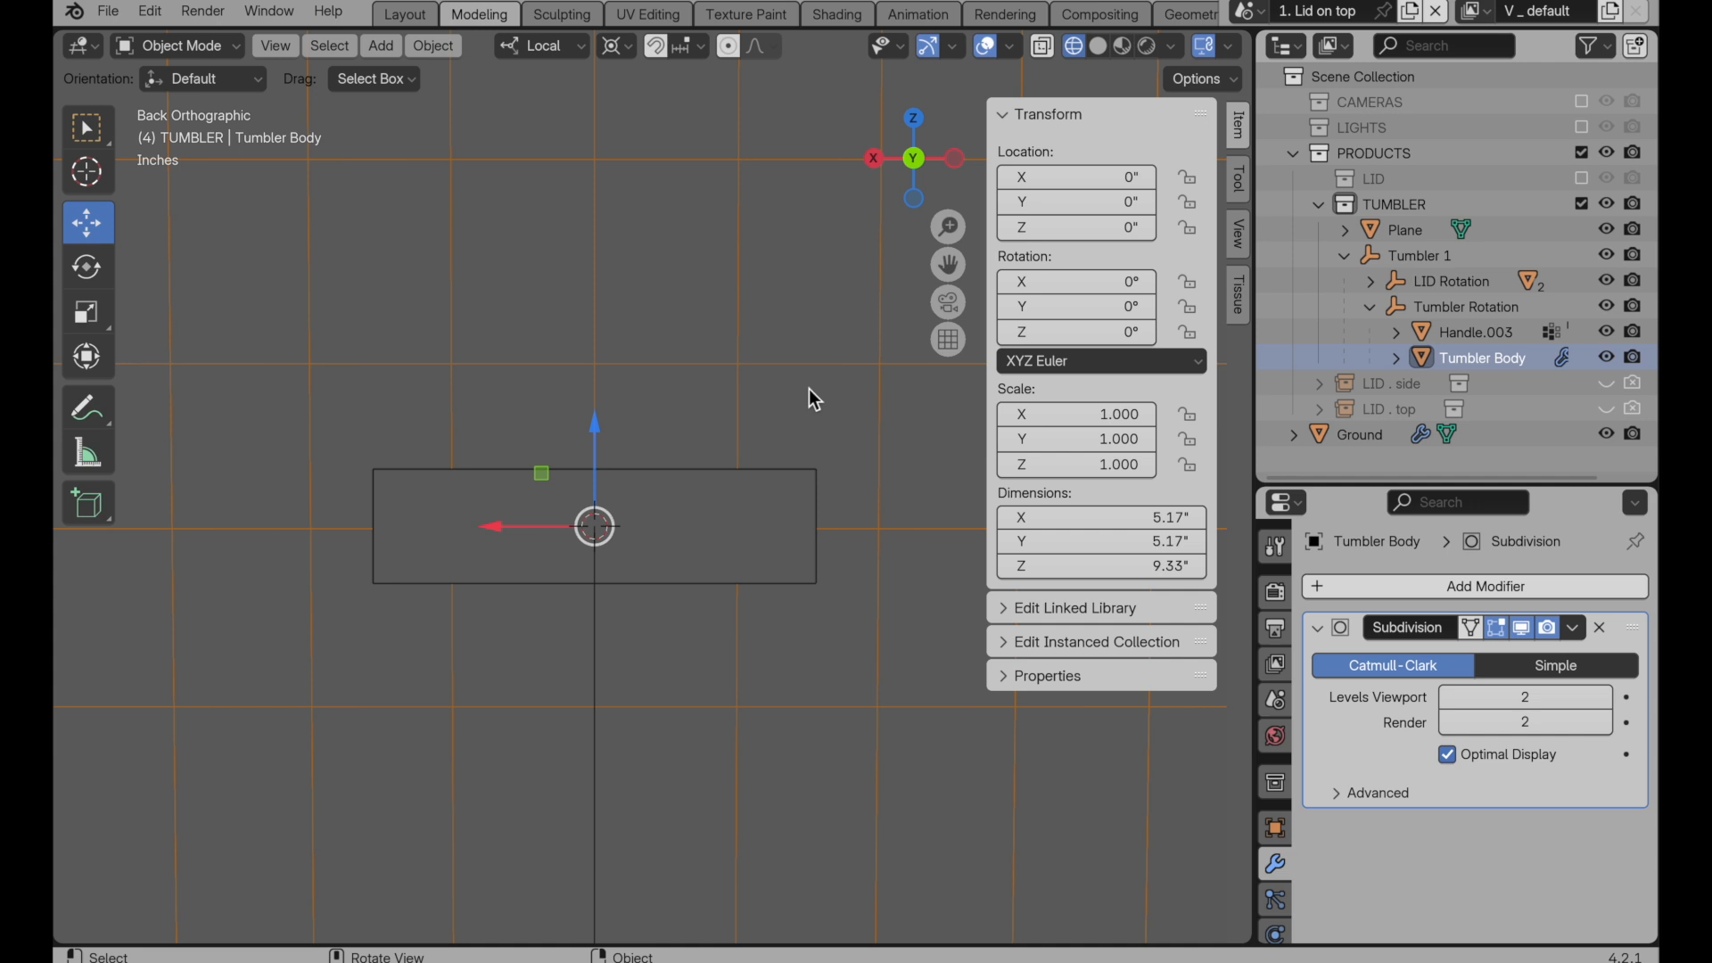
pyautogui.moveTo(874, 379)
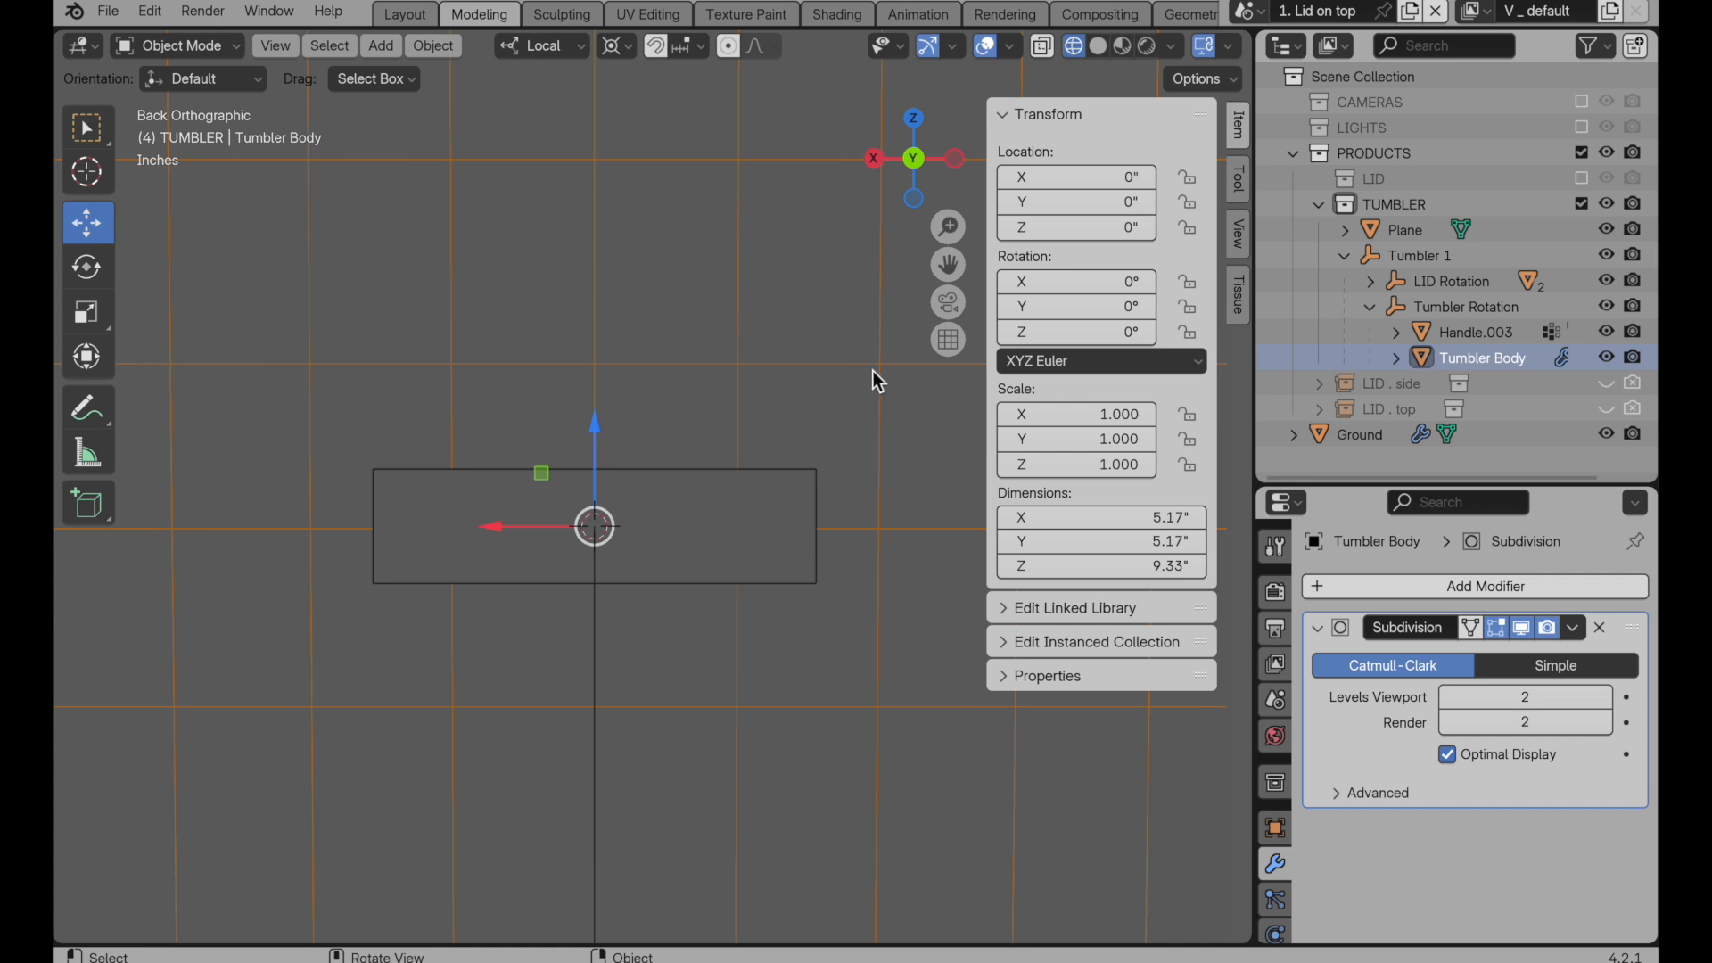
pyautogui.moveTo(819, 477)
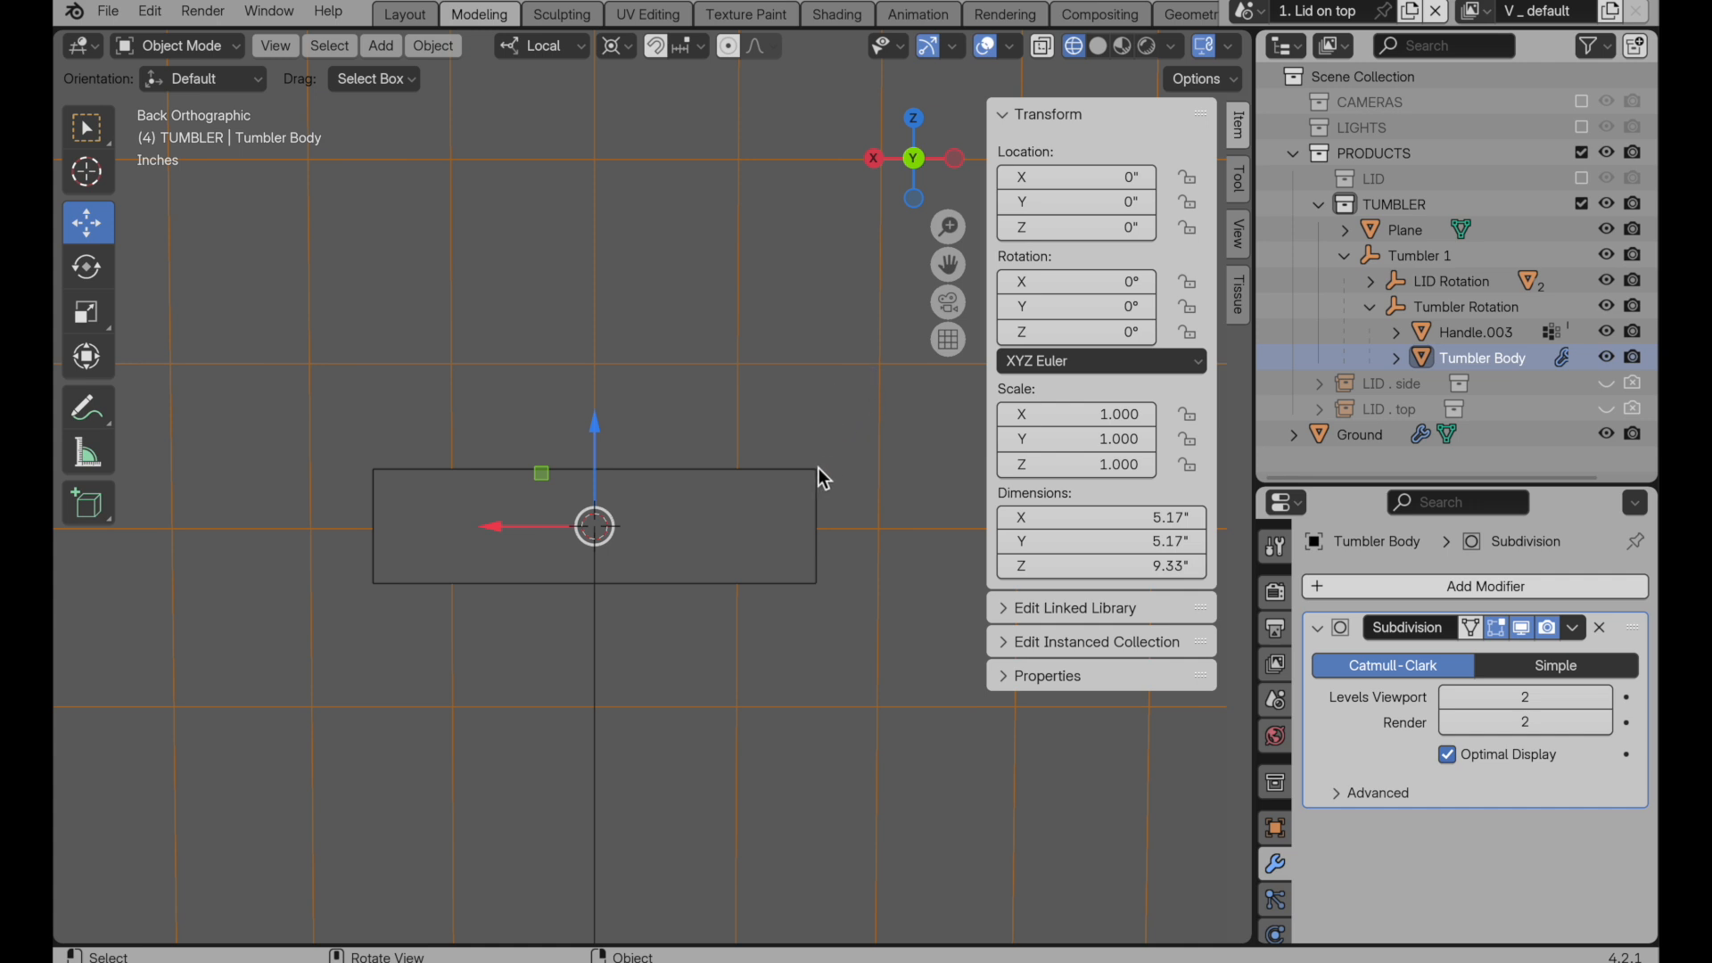
pyautogui.moveTo(432, 456)
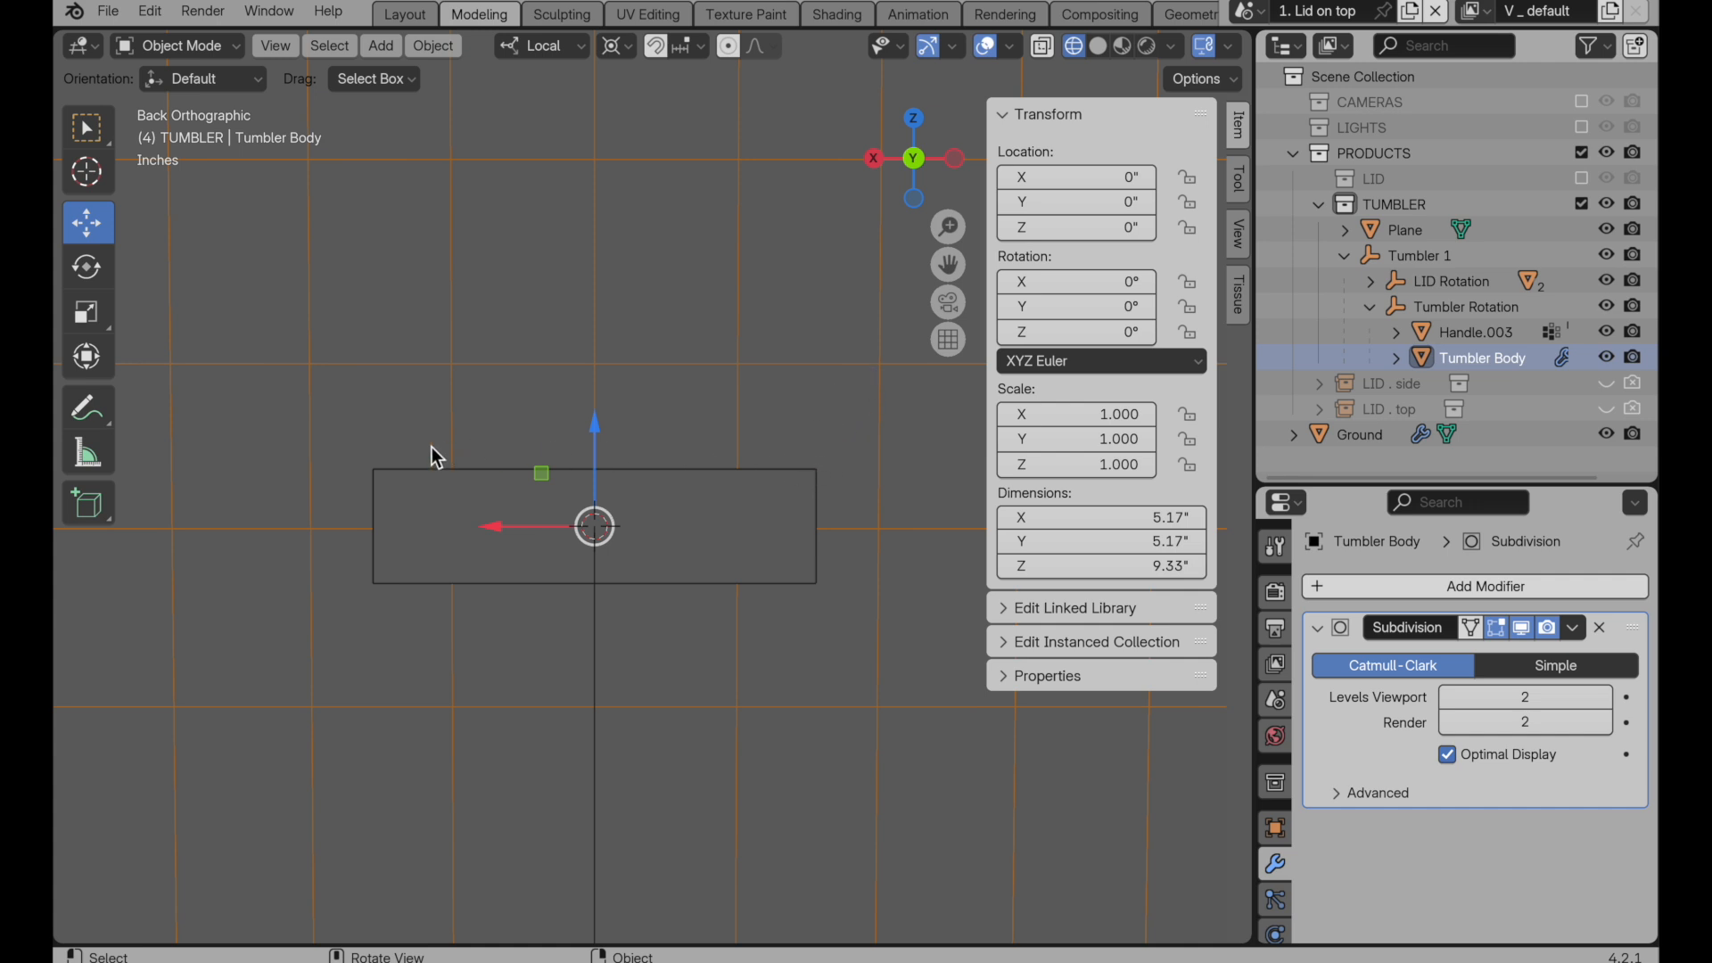
pyautogui.moveTo(813, 437)
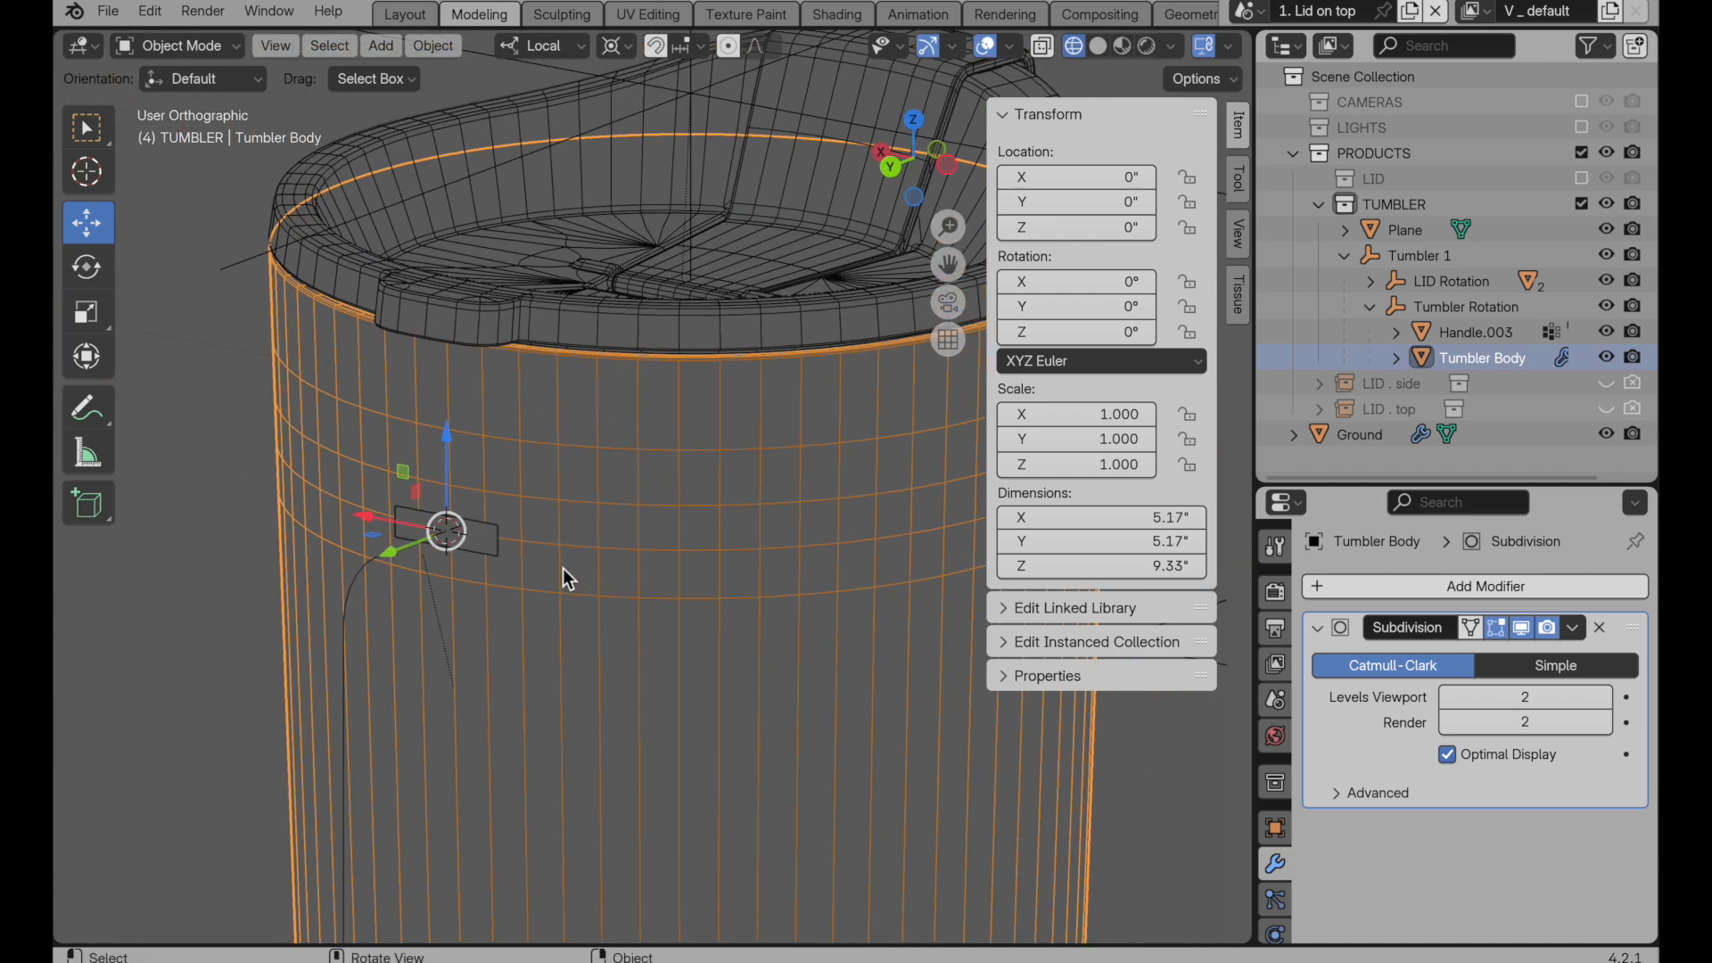
# Step: Duplicate the body's vertical profile edges in place and separate them into Tumbler Body.001
pyautogui.press('Tab')
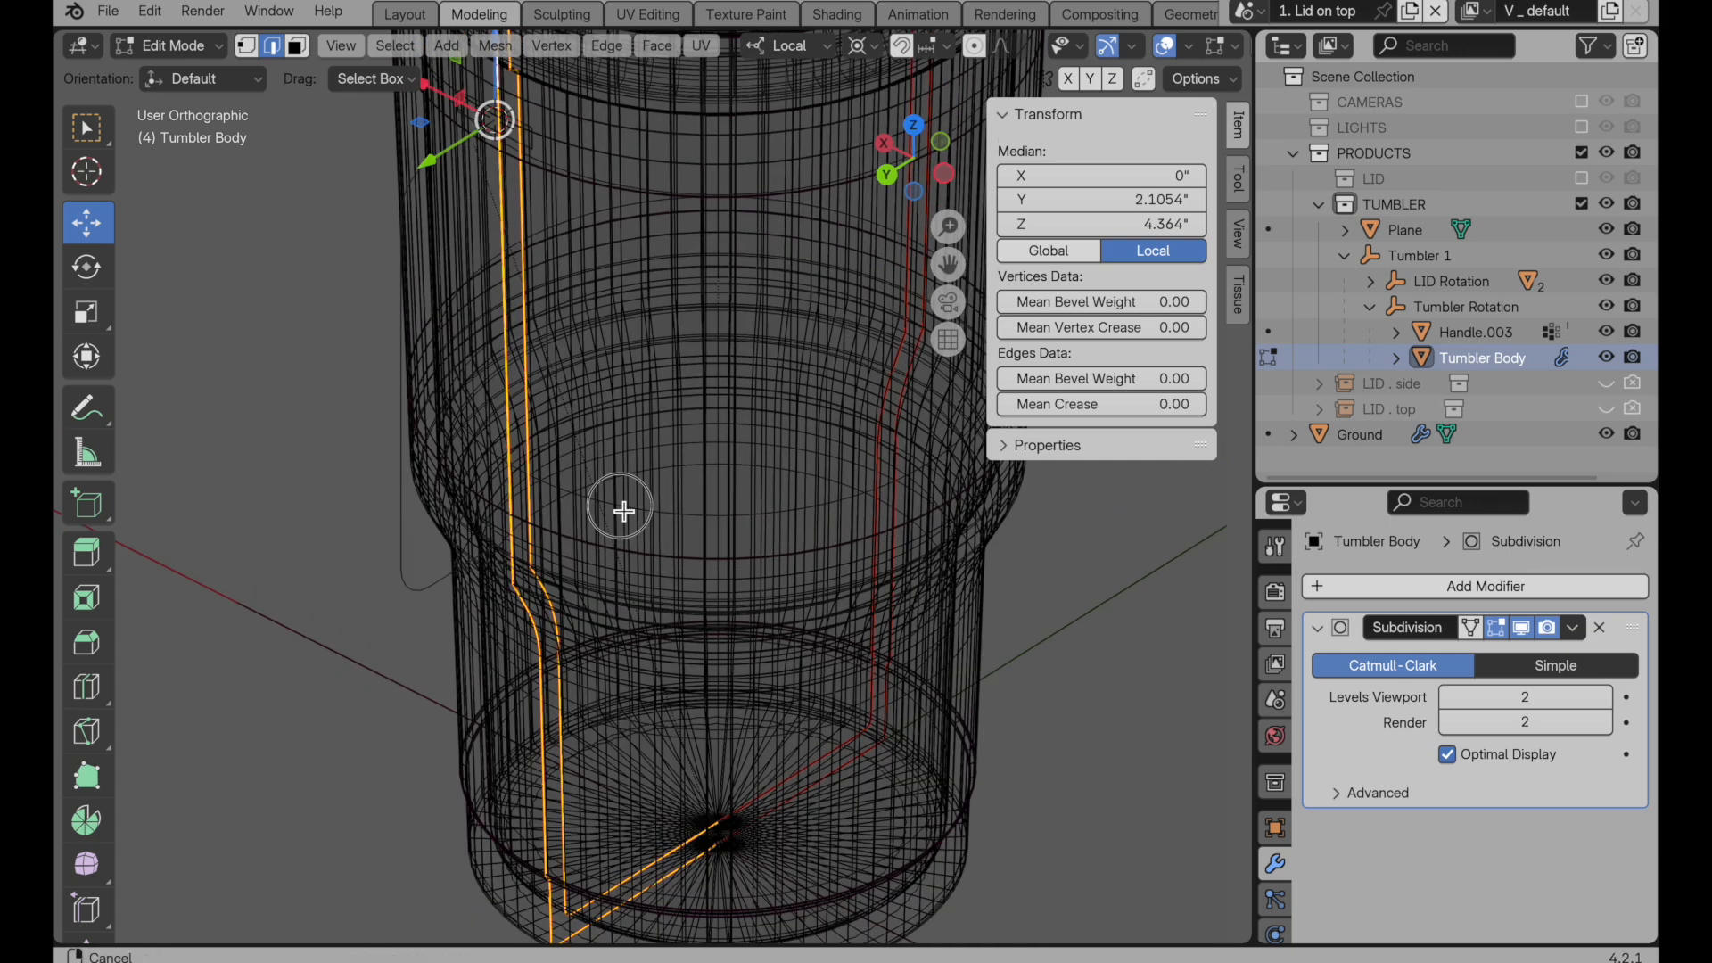
pyautogui.press('shift+d')
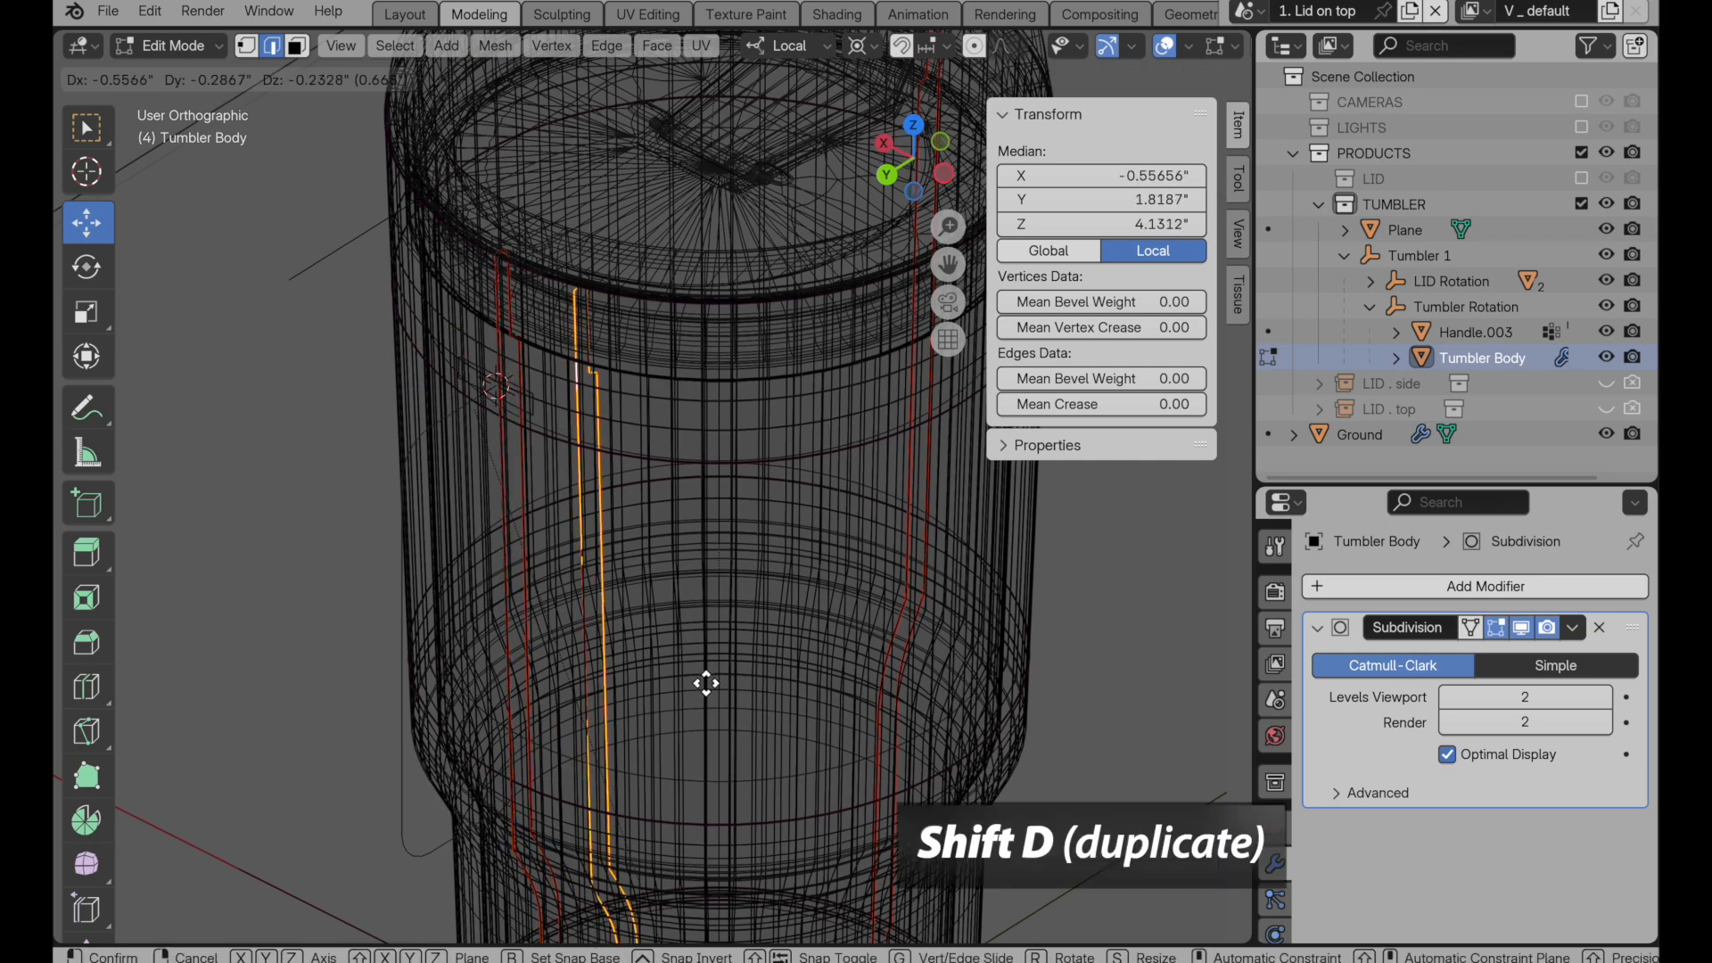
pyautogui.press('Escape')
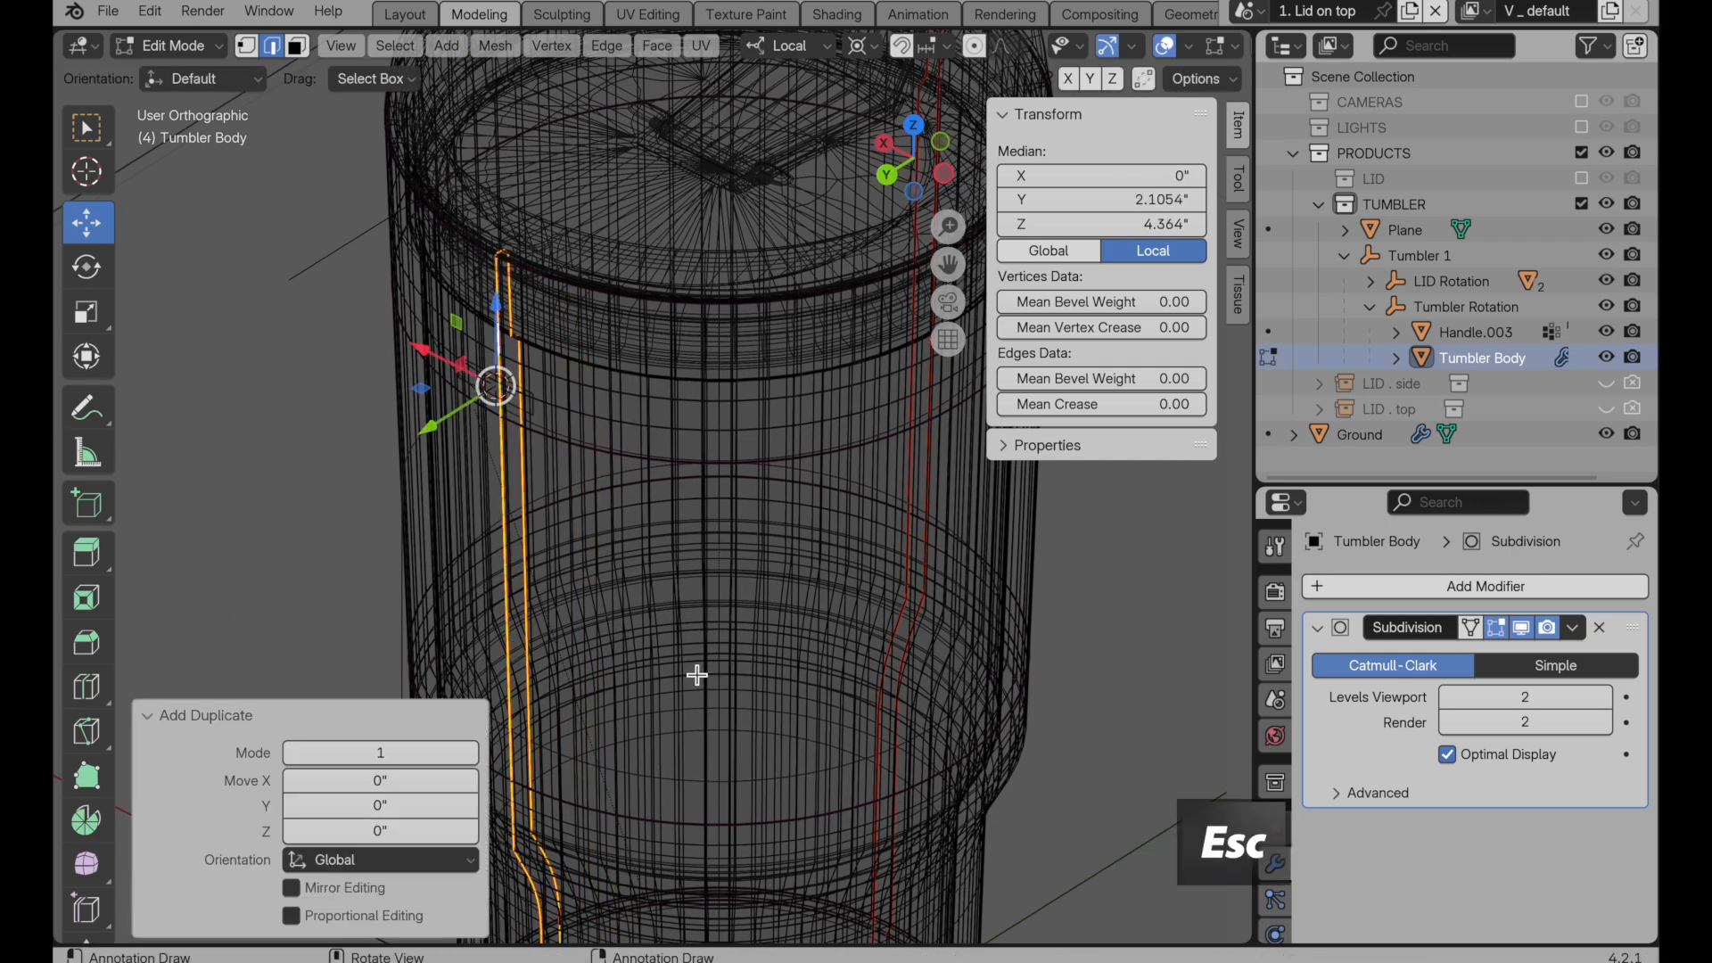
pyautogui.press('p')
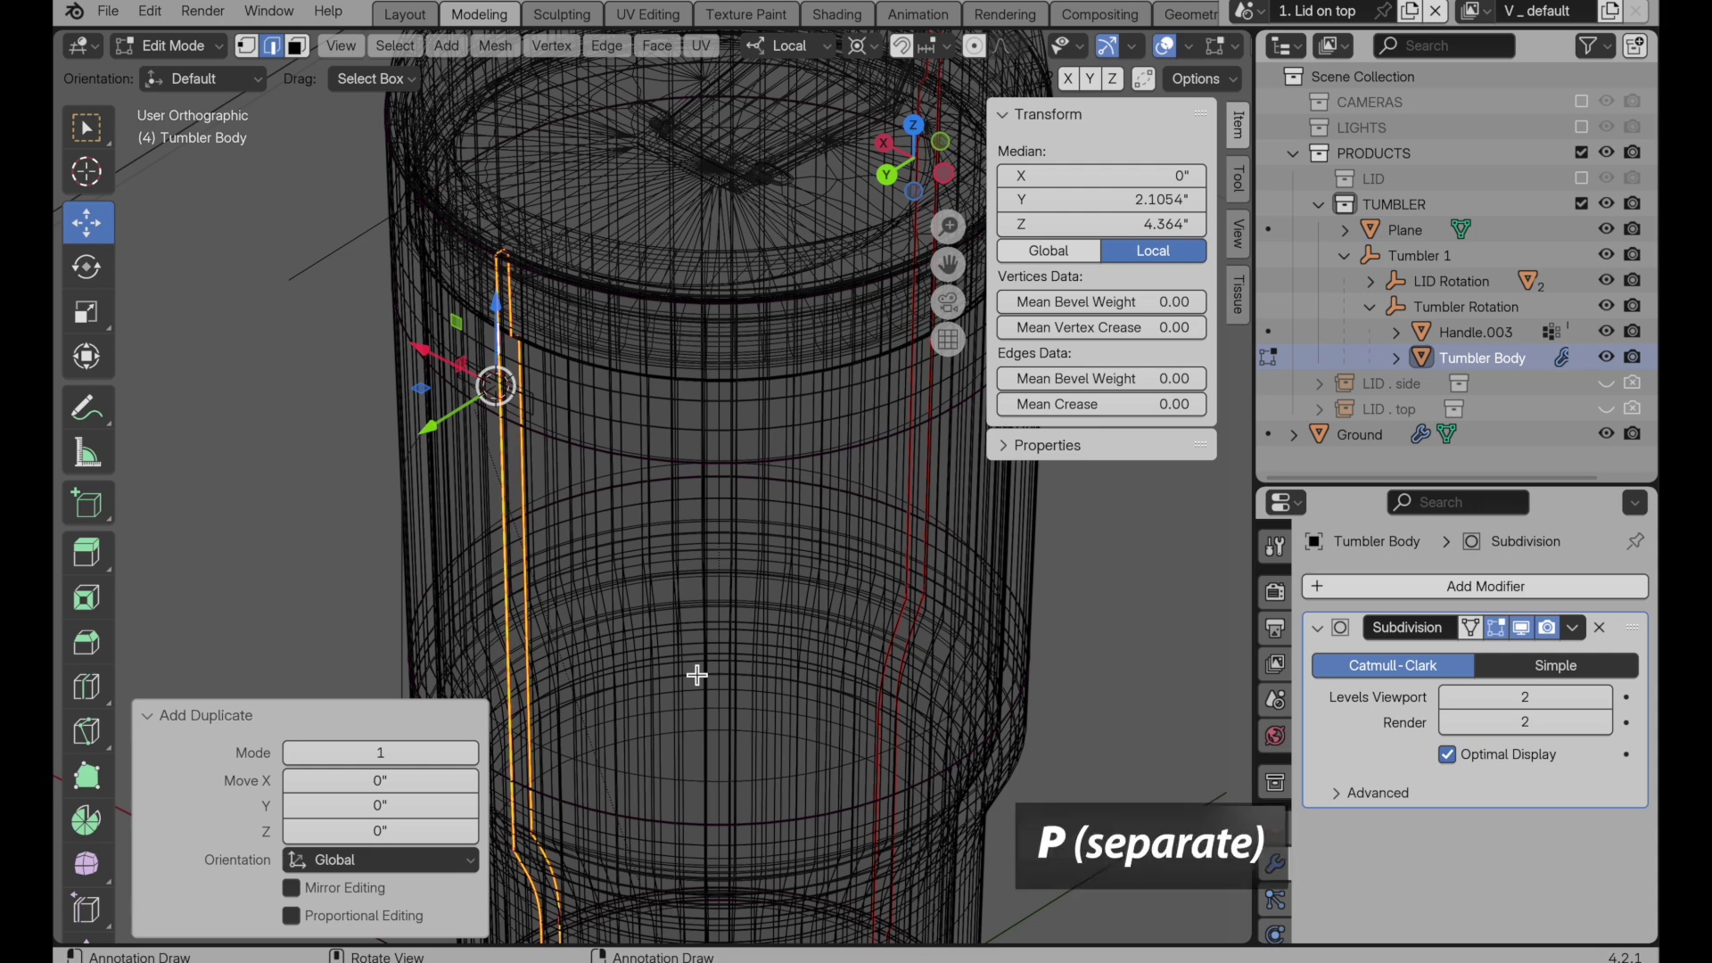
pyautogui.press('Tab')
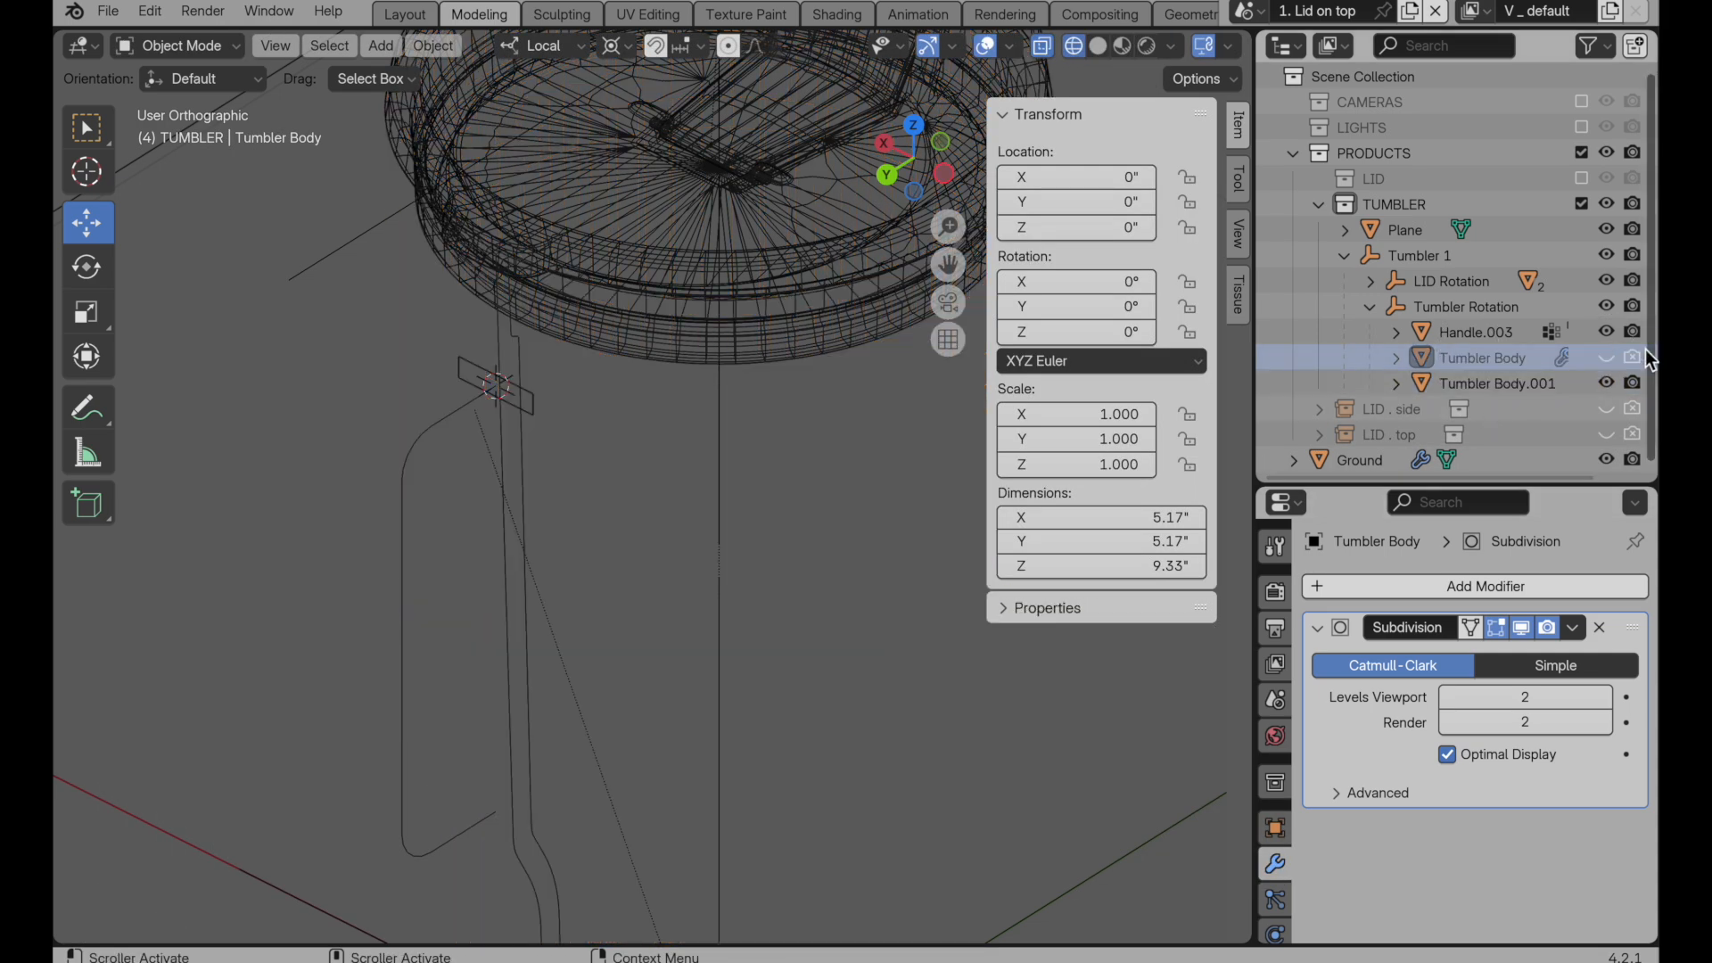
# Step: Select Tumbler Body.001 and add a Screw modifier spinning the profile 360° around Z
pyautogui.click(1496, 384)
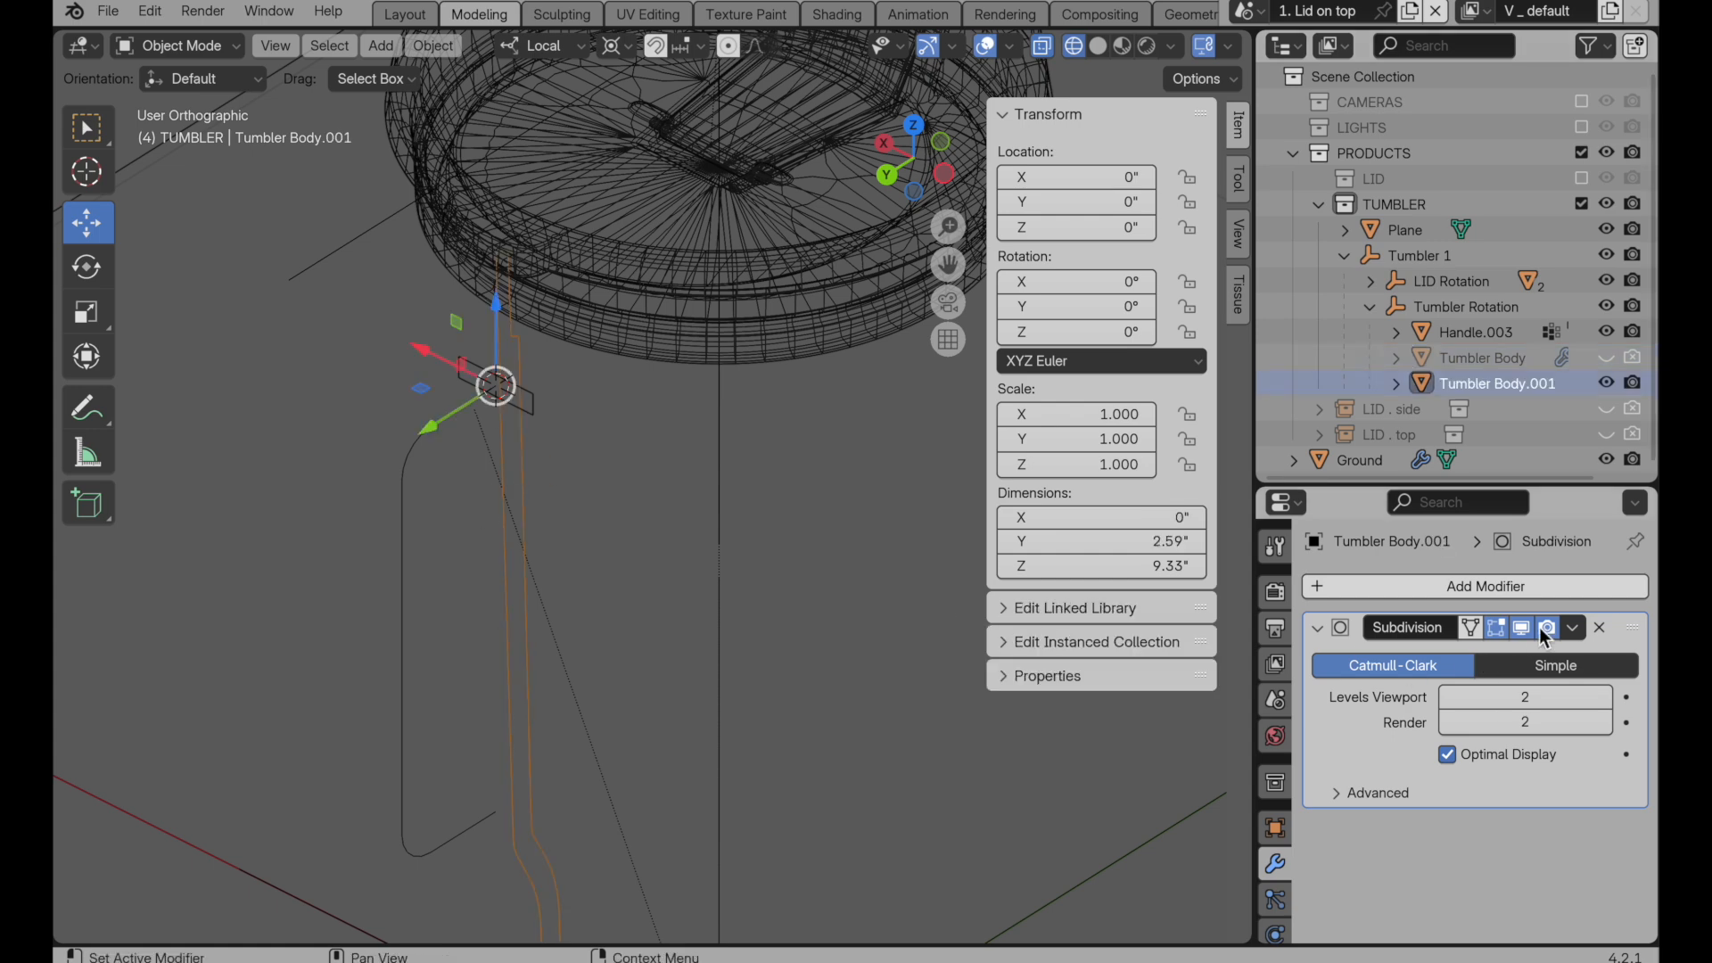
pyautogui.click(1597, 626)
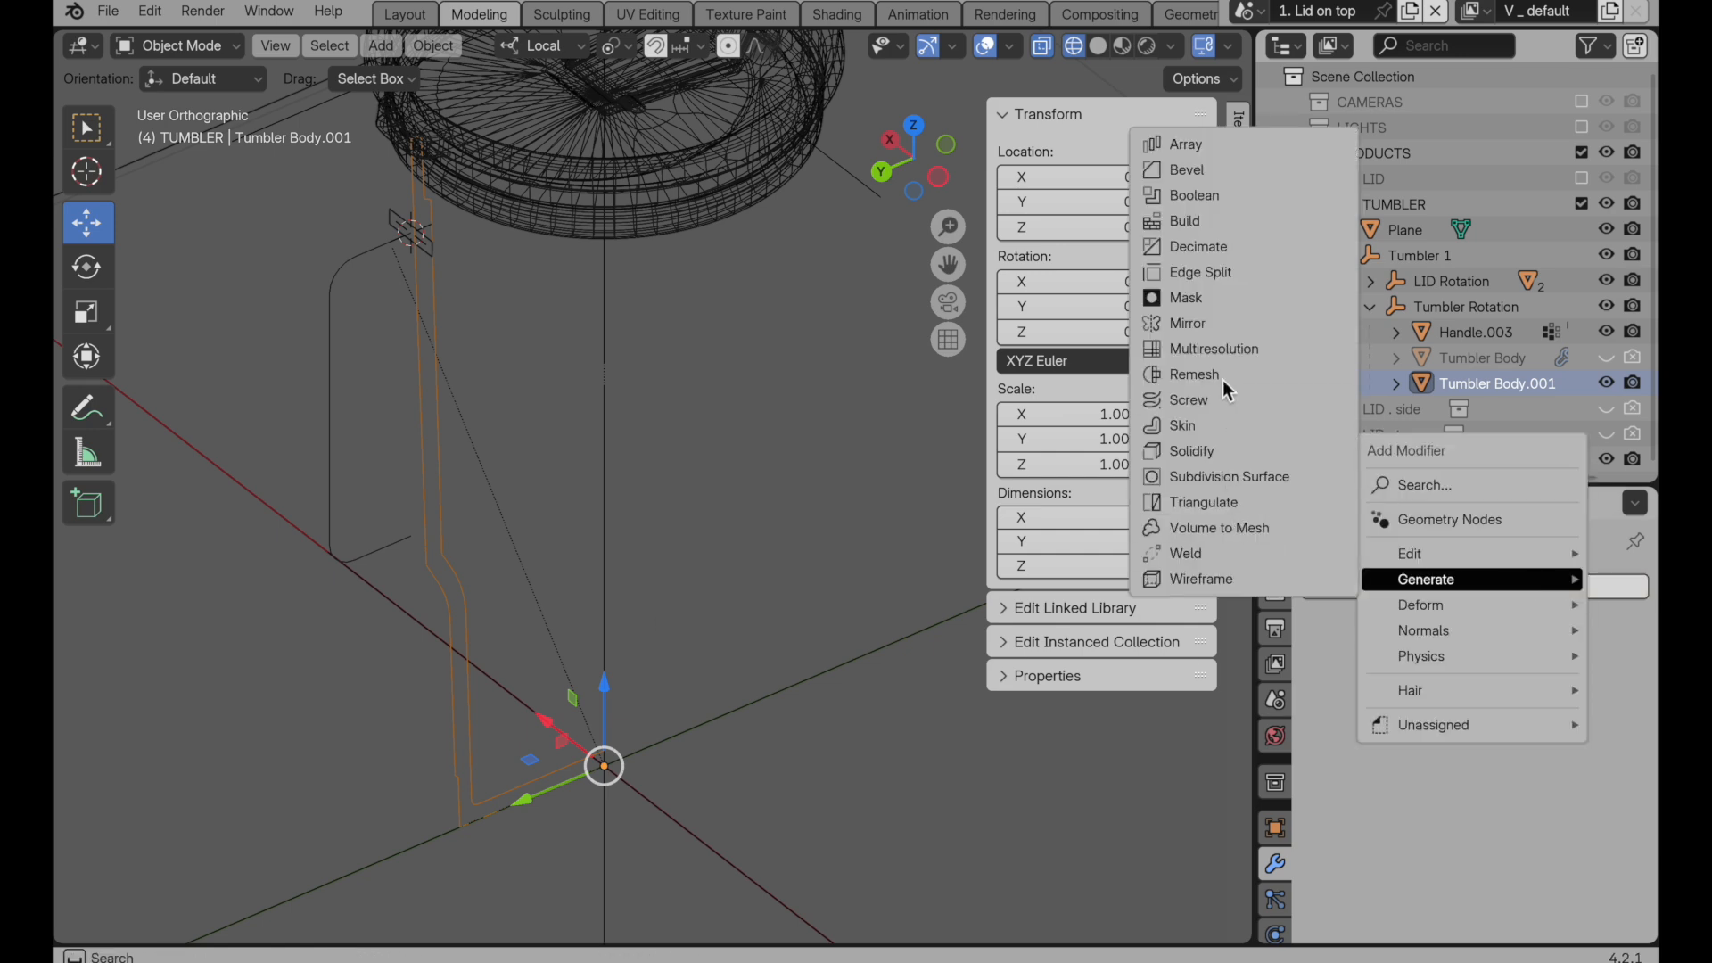
pyautogui.moveTo(1214, 413)
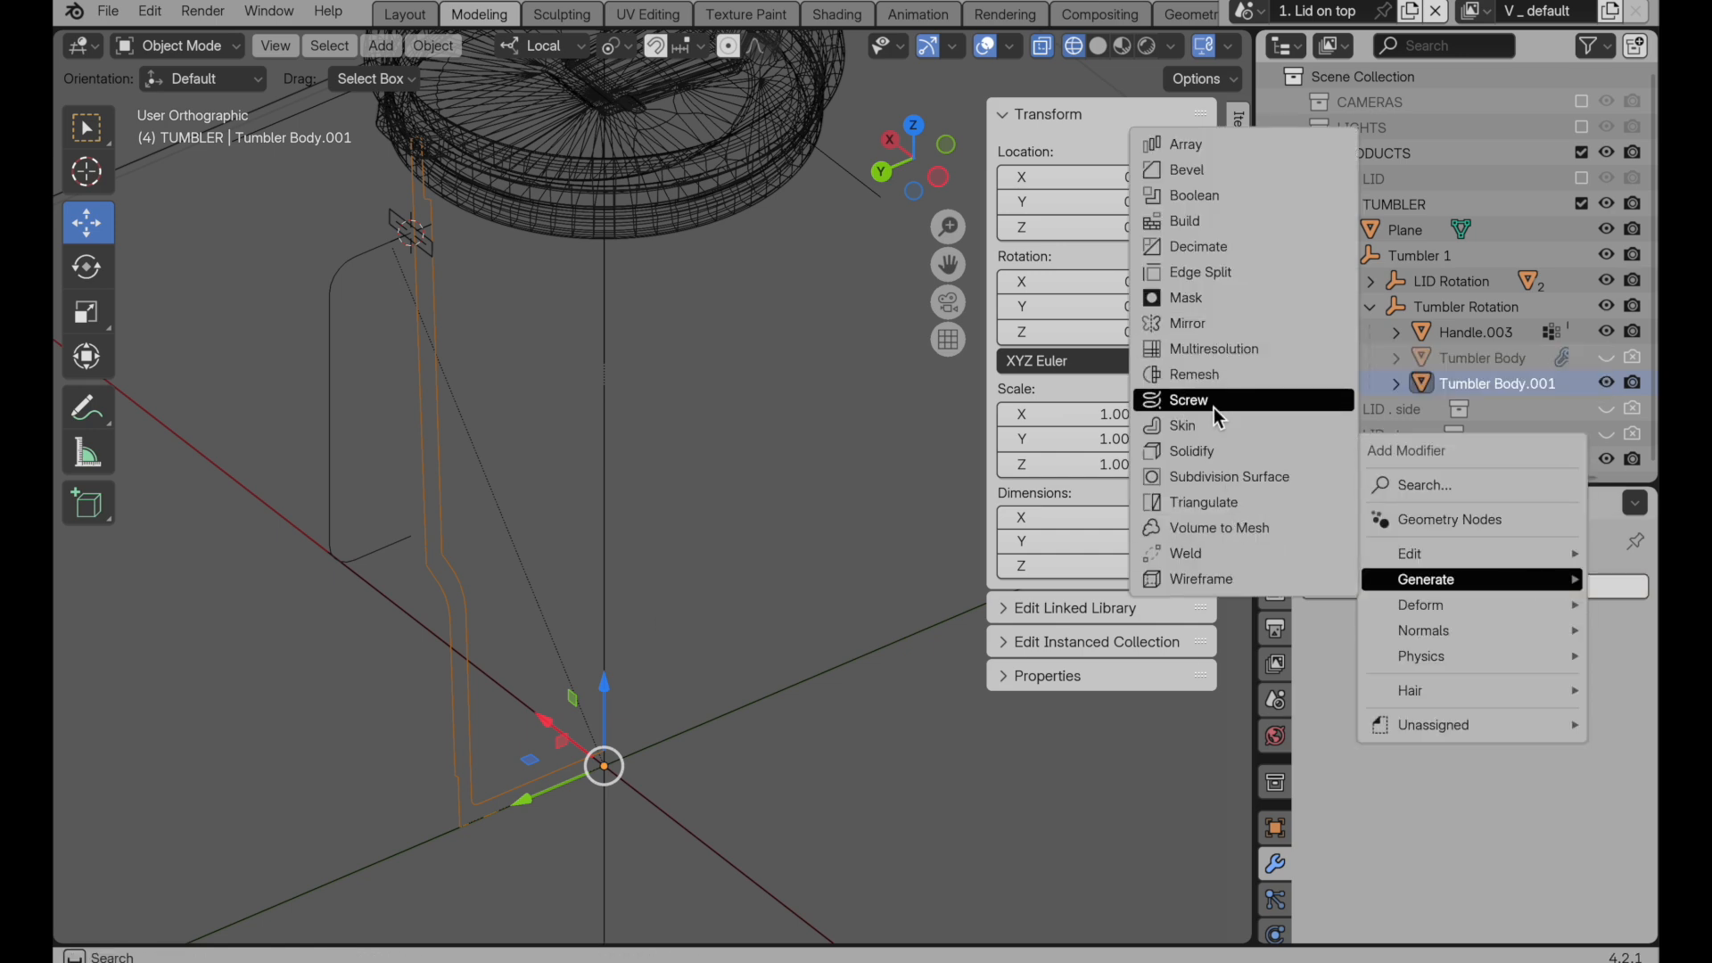
pyautogui.click(1188, 400)
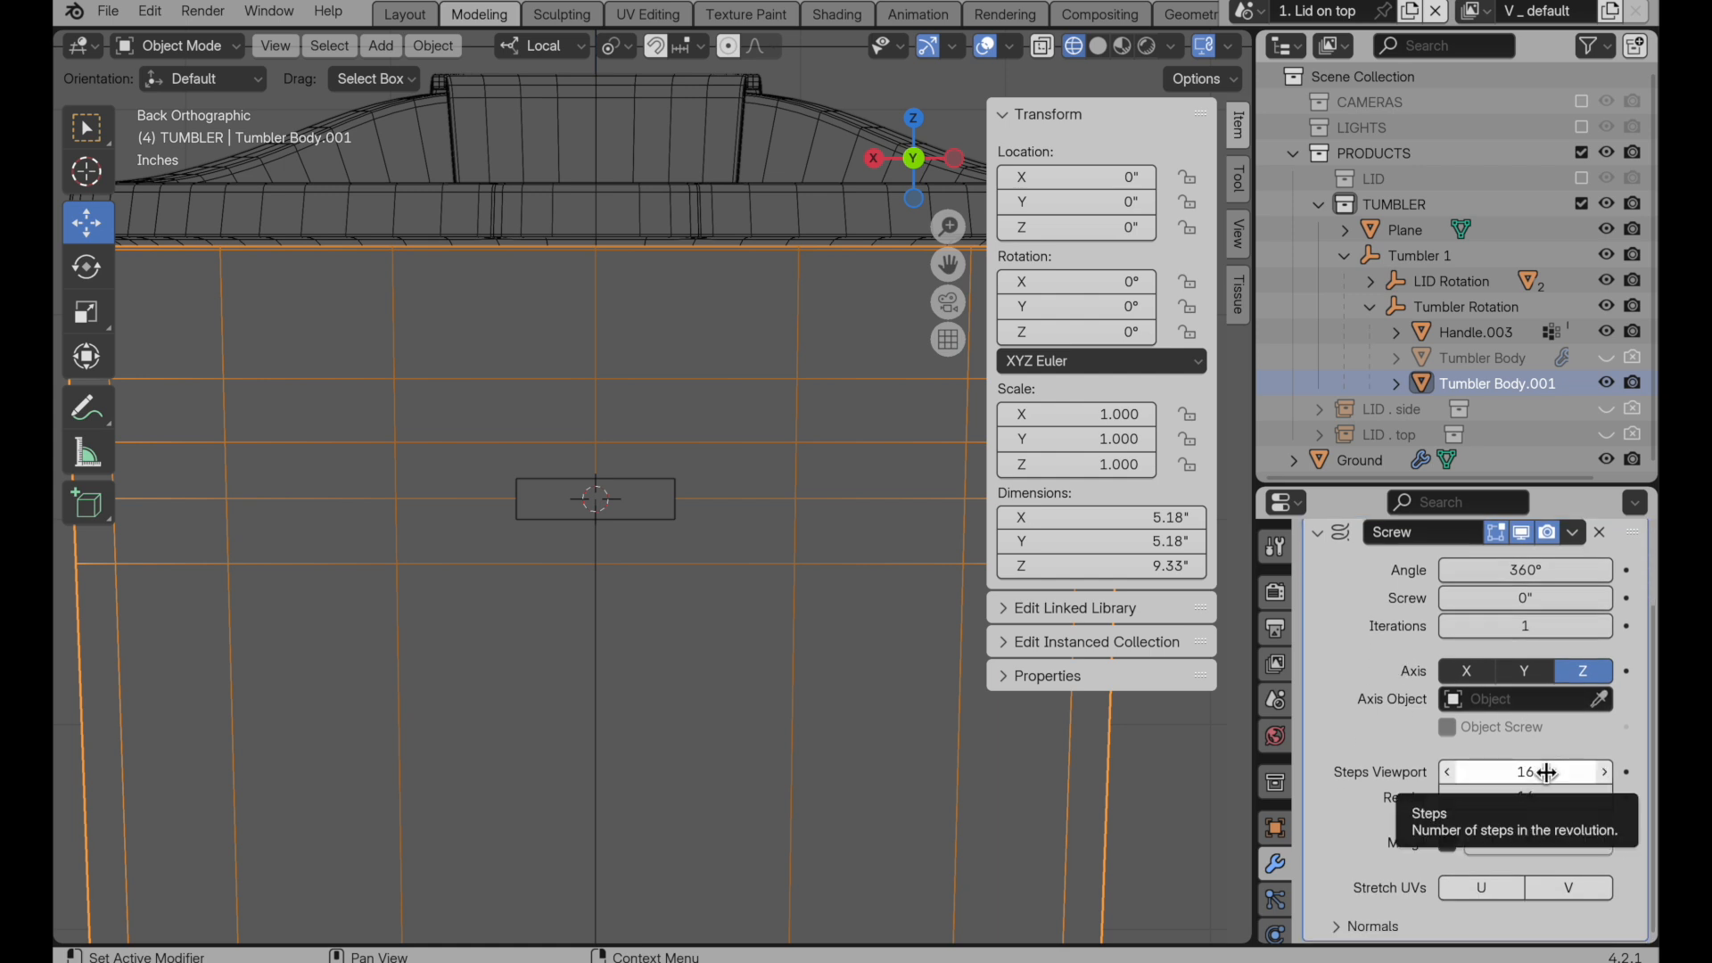
# Step: Raise the Screw modifier's viewport steps, then apply the modifier to Tumbler Body.001
pyautogui.click(1525, 771)
pyautogui.write('64')
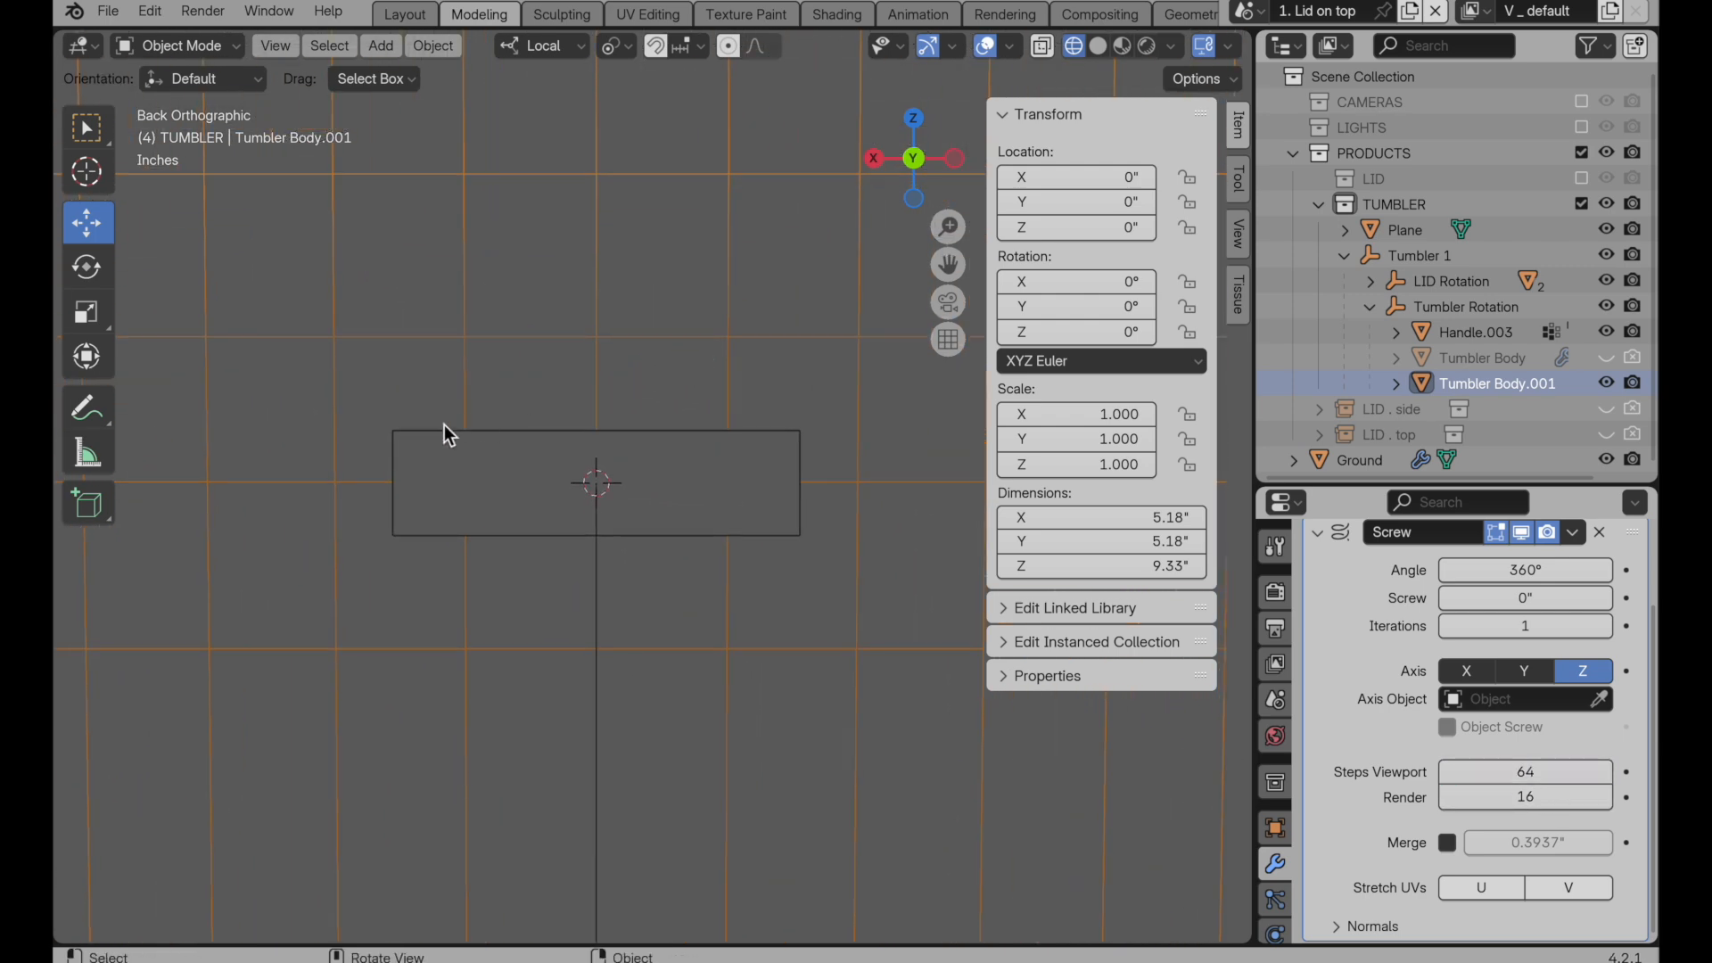
pyautogui.moveTo(401, 445)
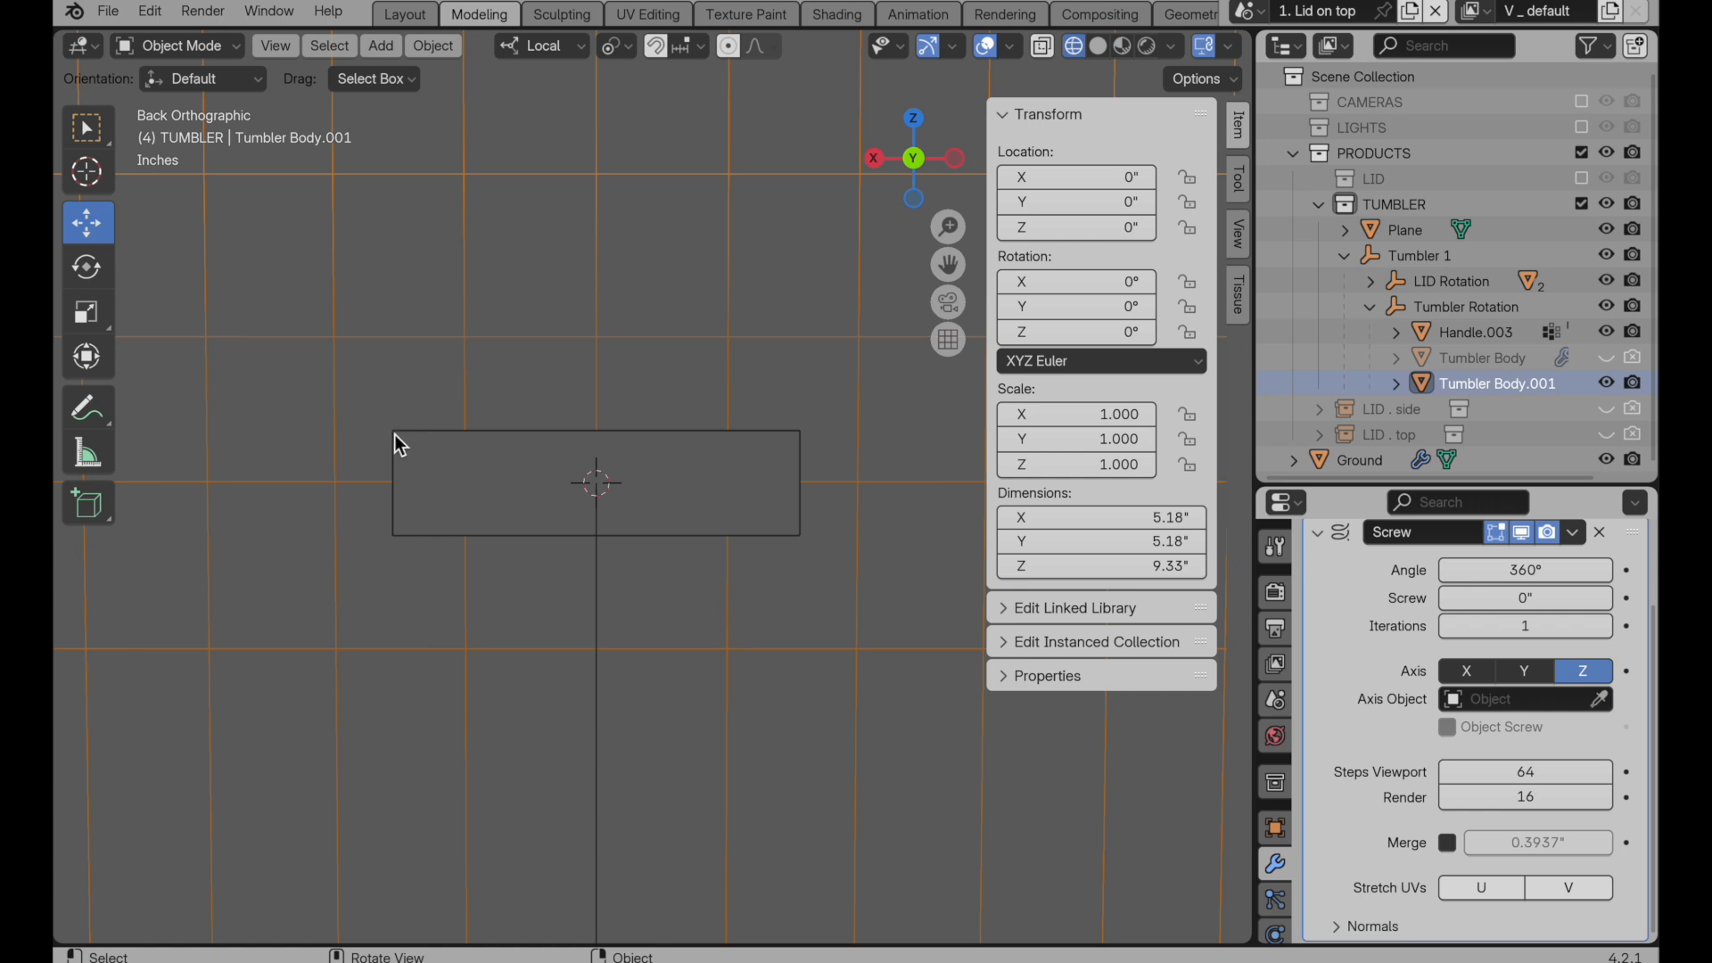
pyautogui.moveTo(516, 435)
pyautogui.write('80')
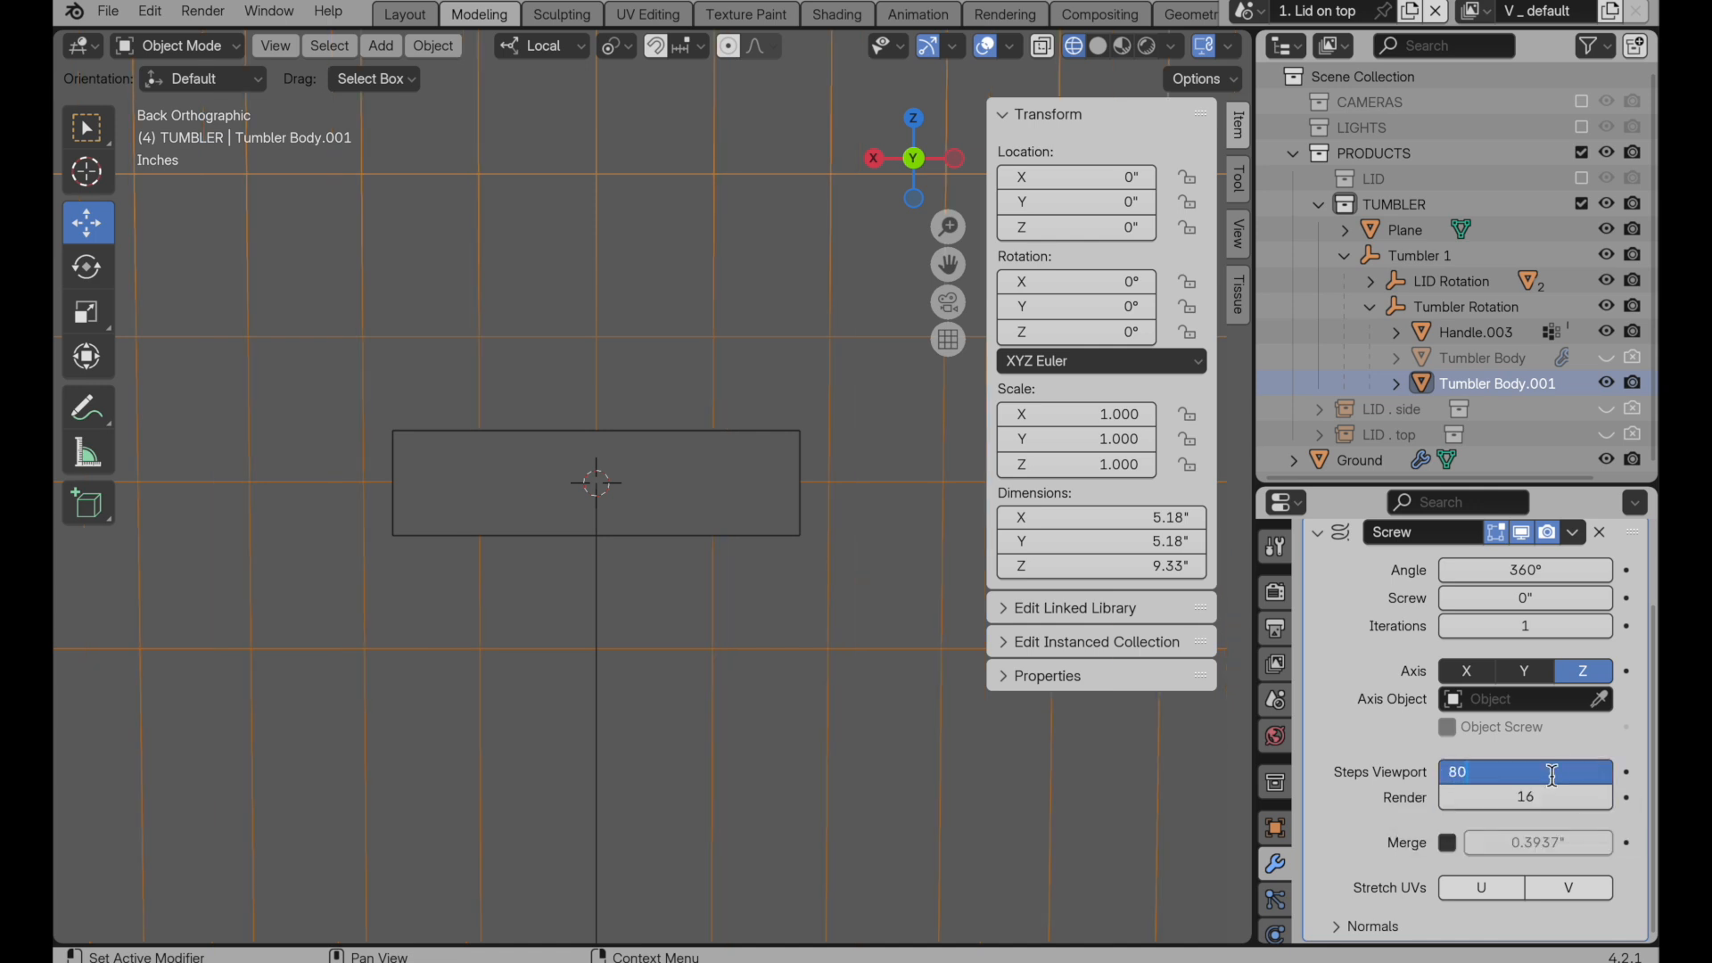
pyautogui.moveTo(1550, 772)
pyautogui.write('84')
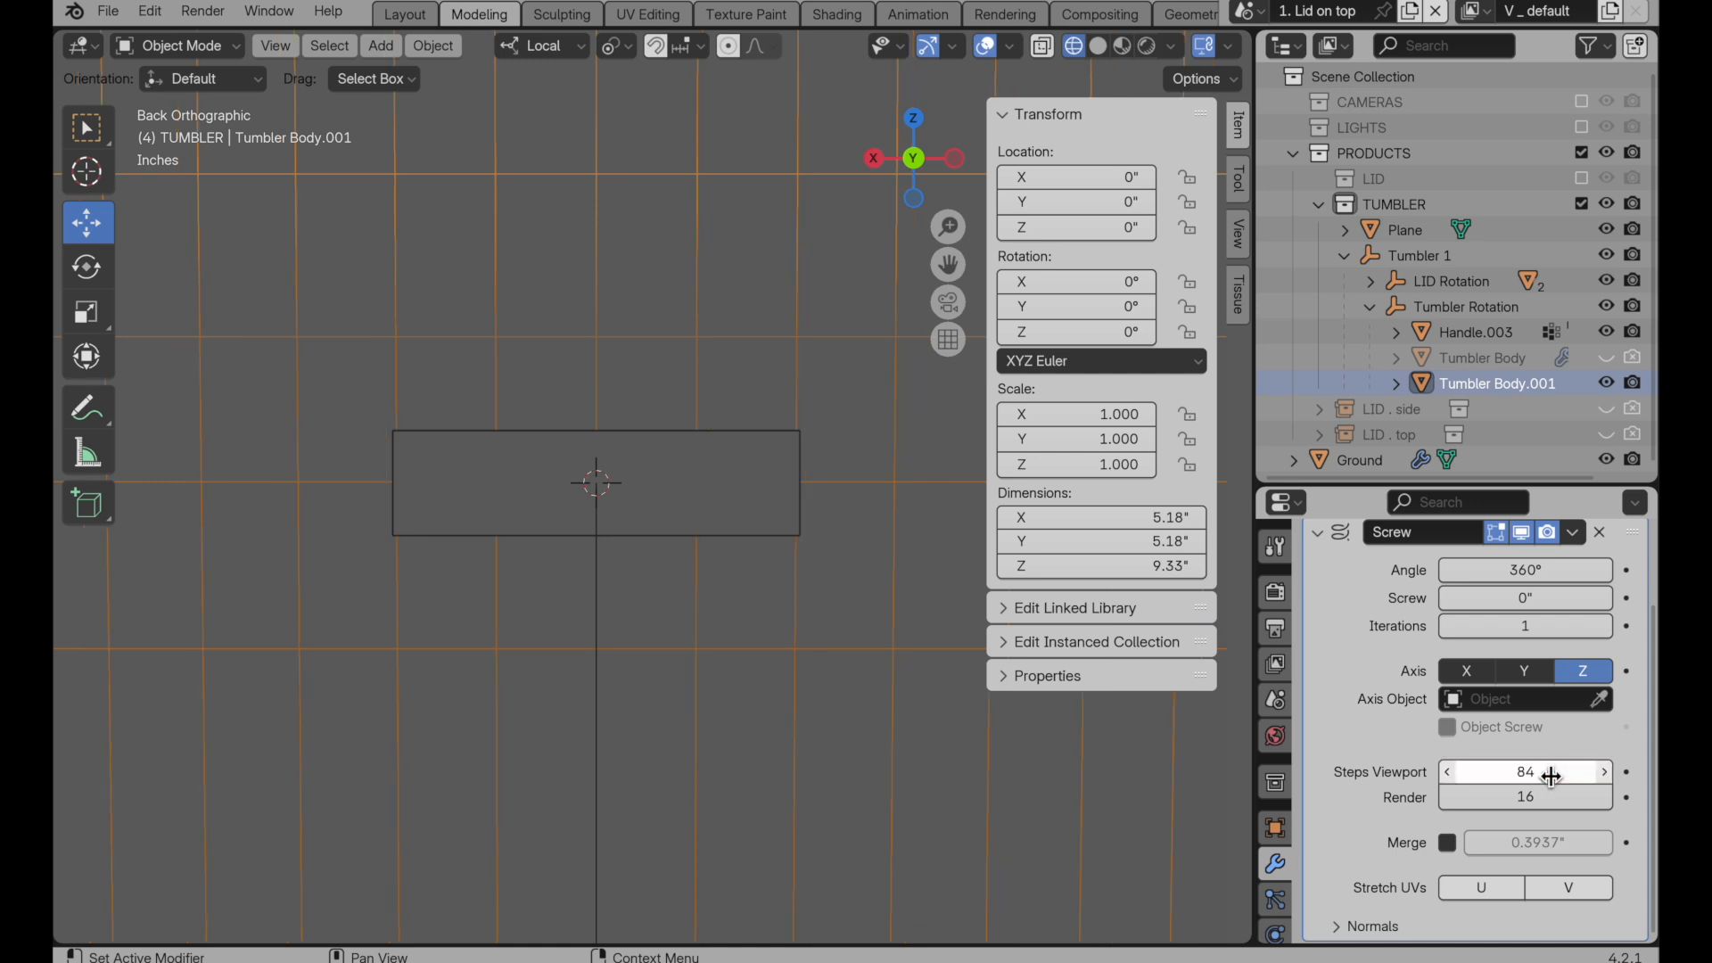
pyautogui.click(1524, 772)
pyautogui.write('80')
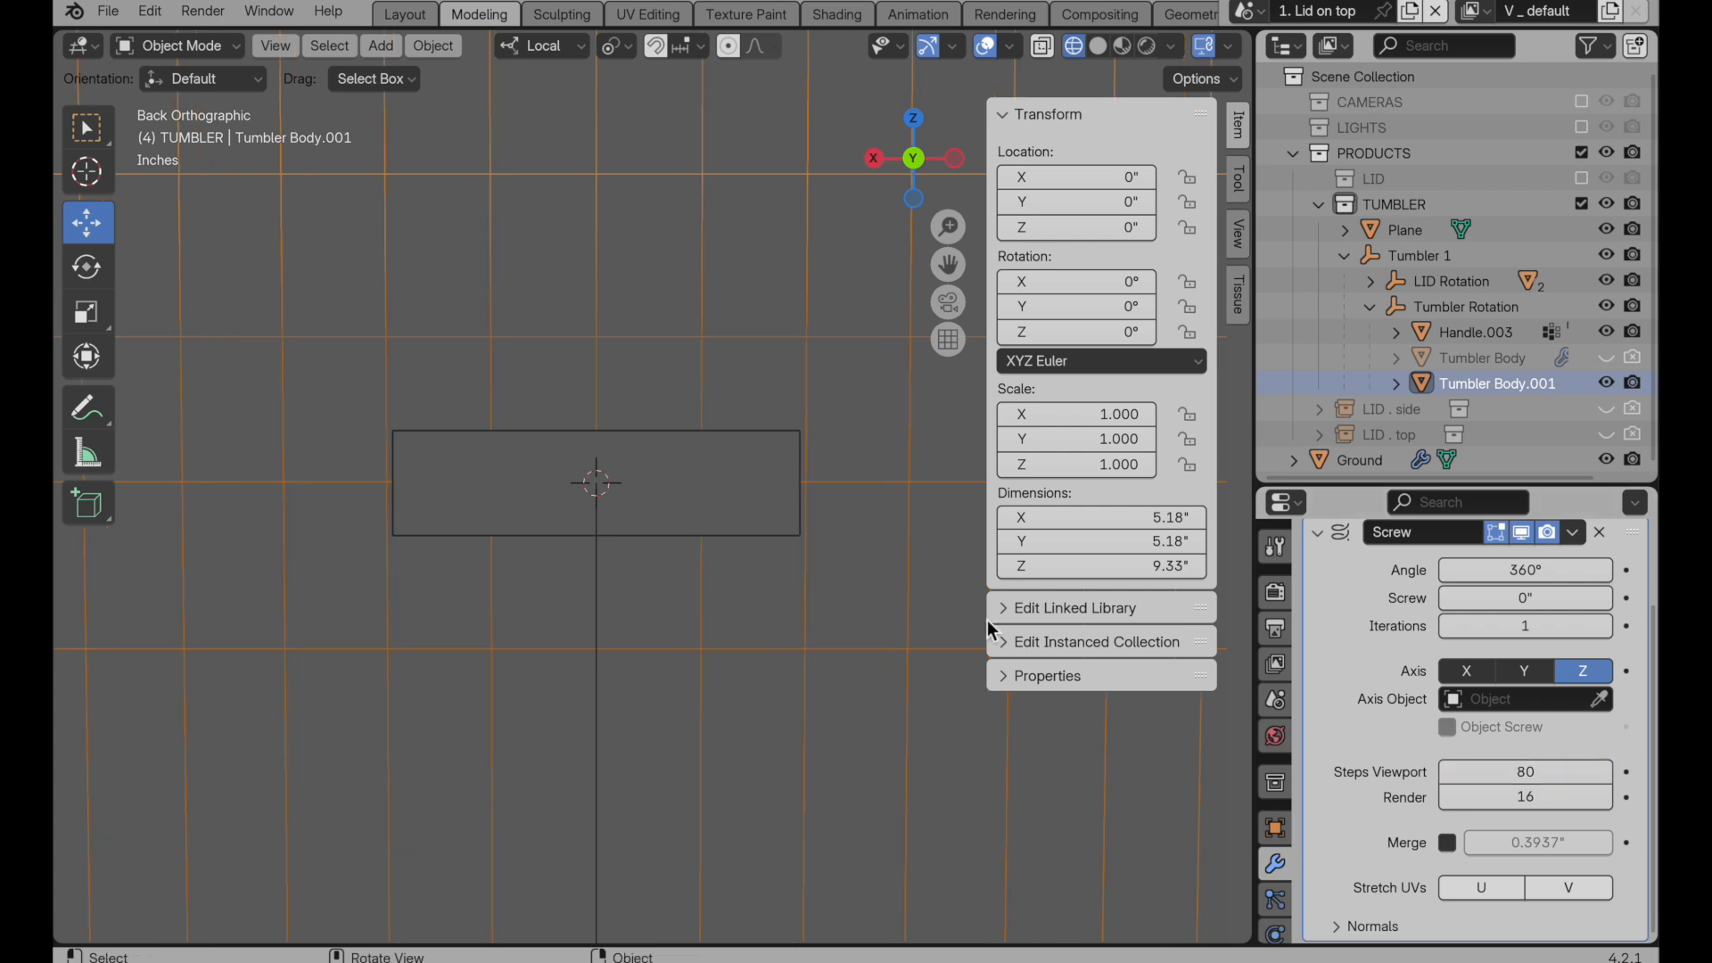
pyautogui.click(1599, 532)
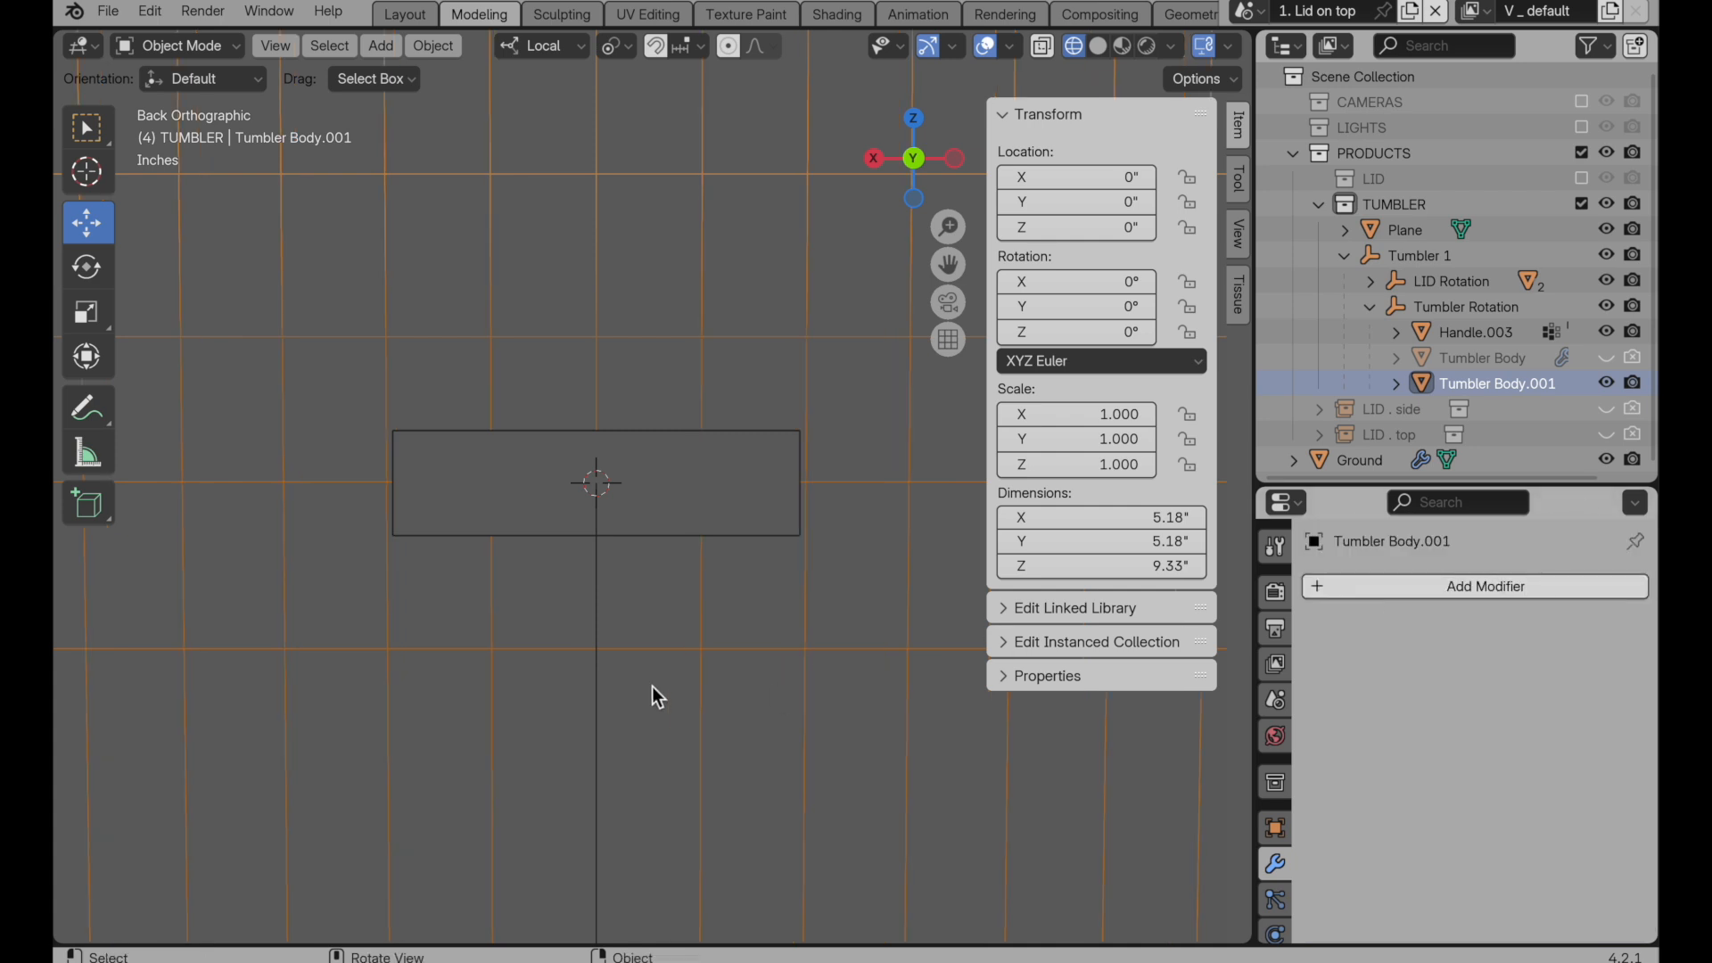
# Step: Select an edge loop near the body's top and insert a new loop with Loop Cut and Slide
pyautogui.press('Tab')
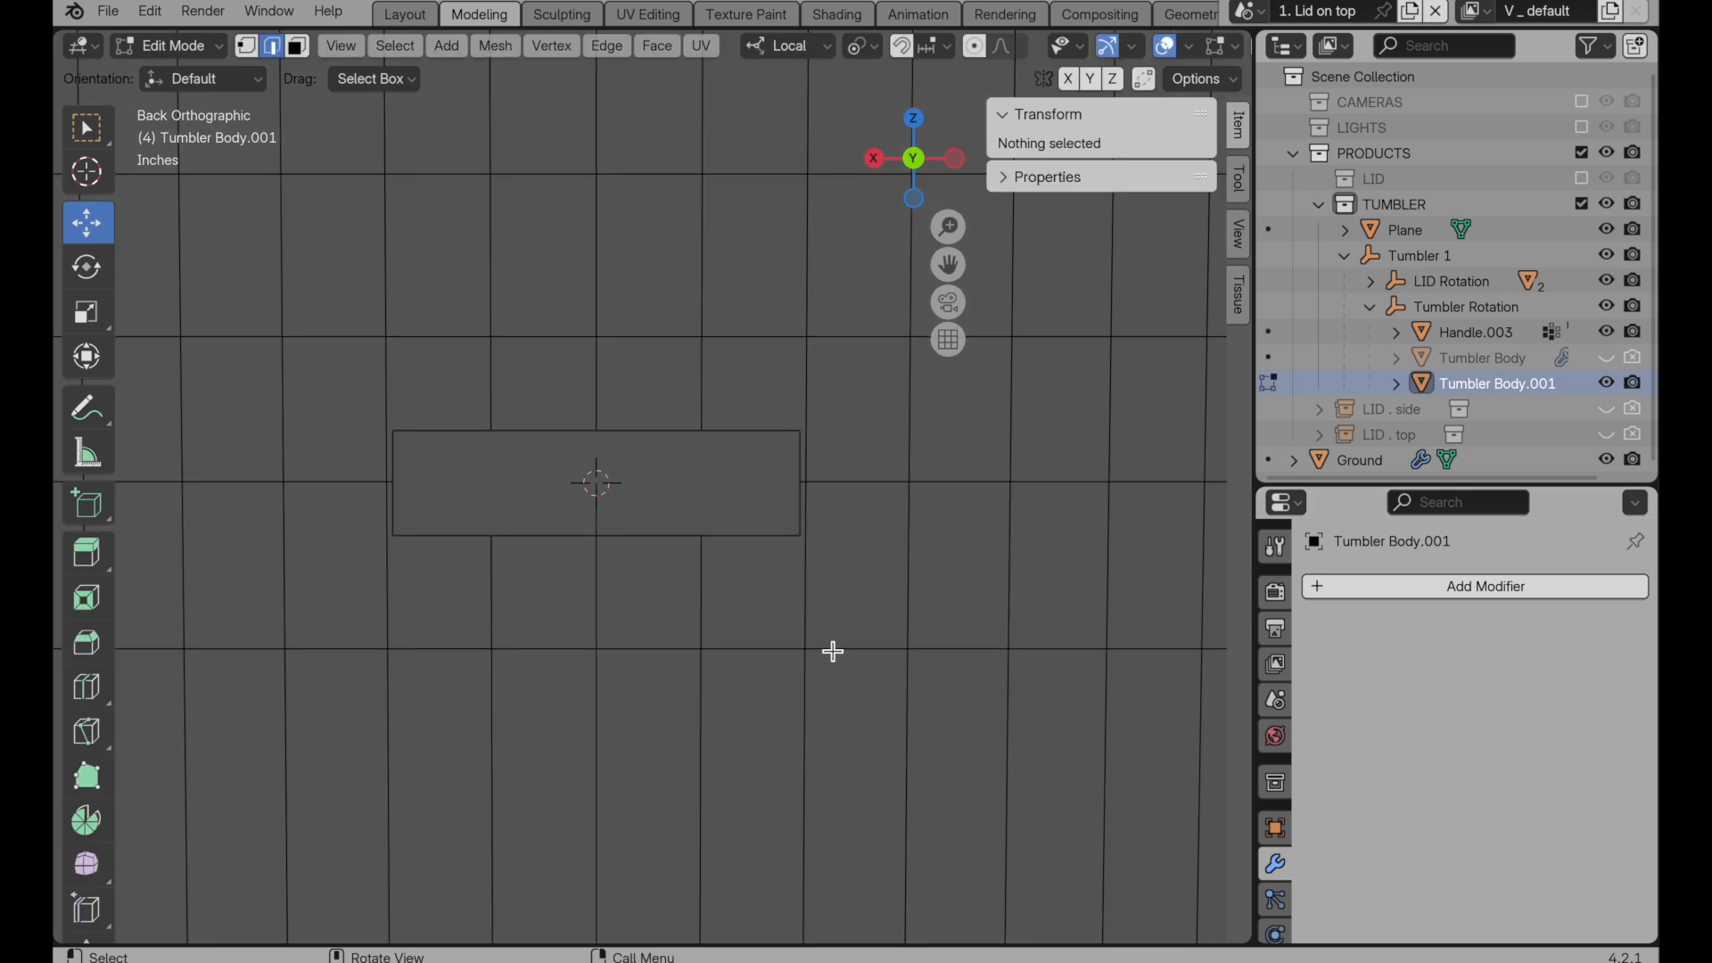
pyautogui.moveTo(875, 652)
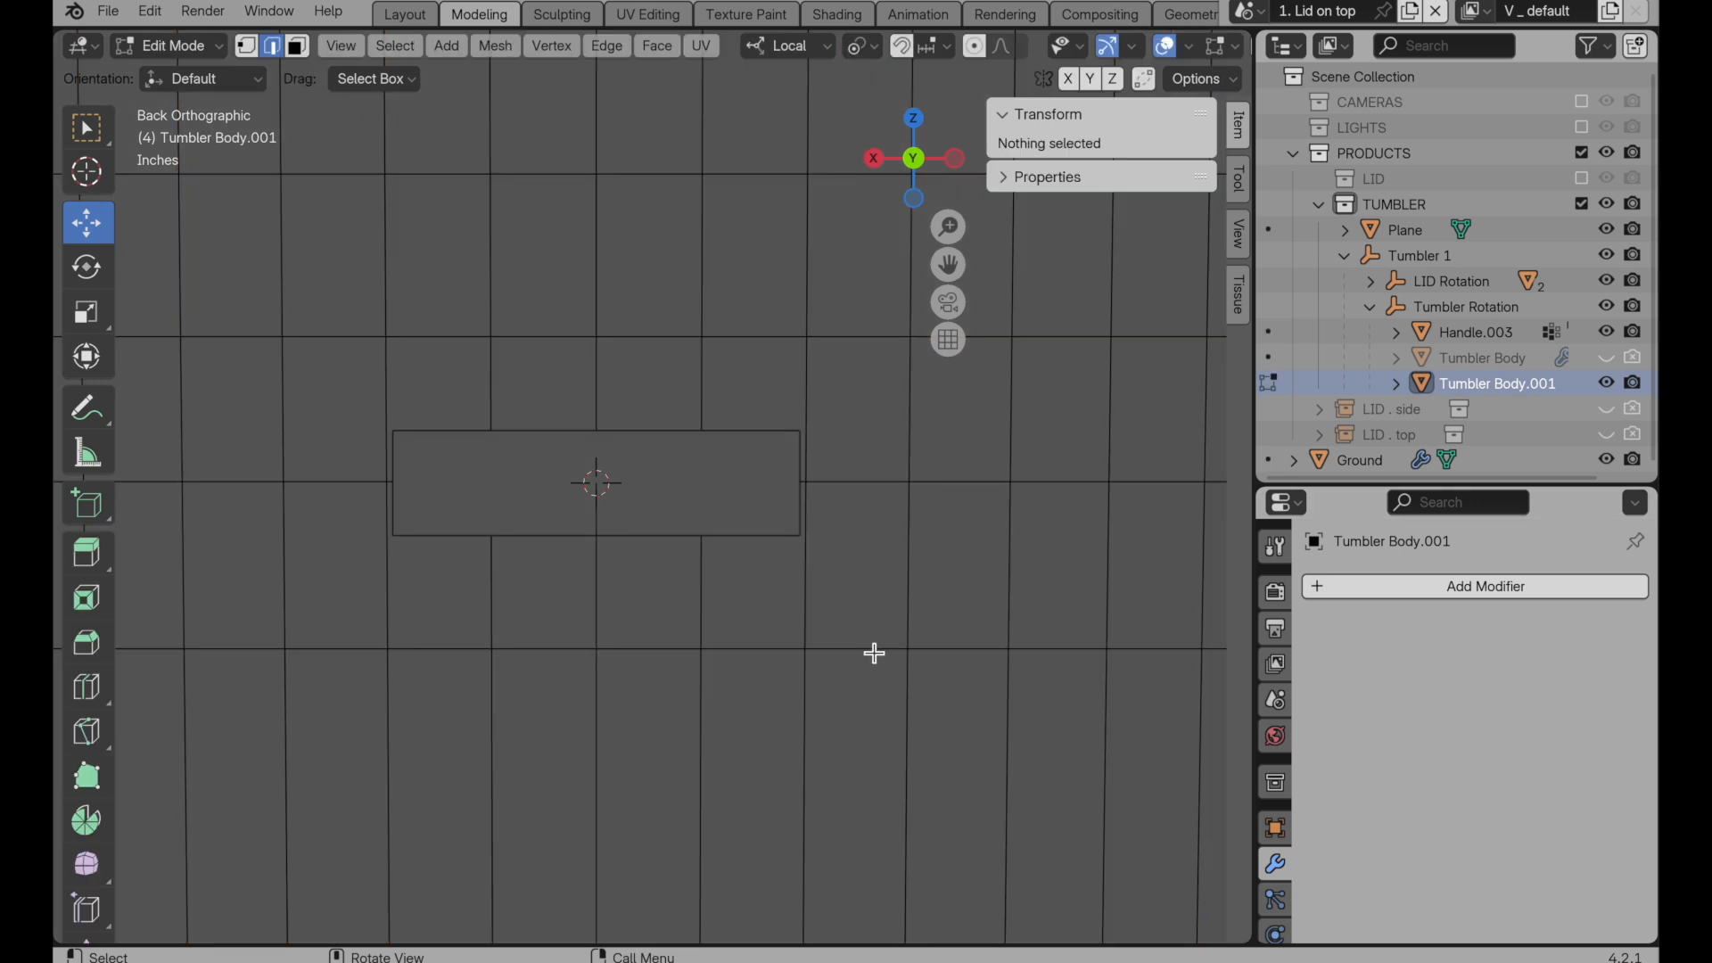
pyautogui.click(856, 650)
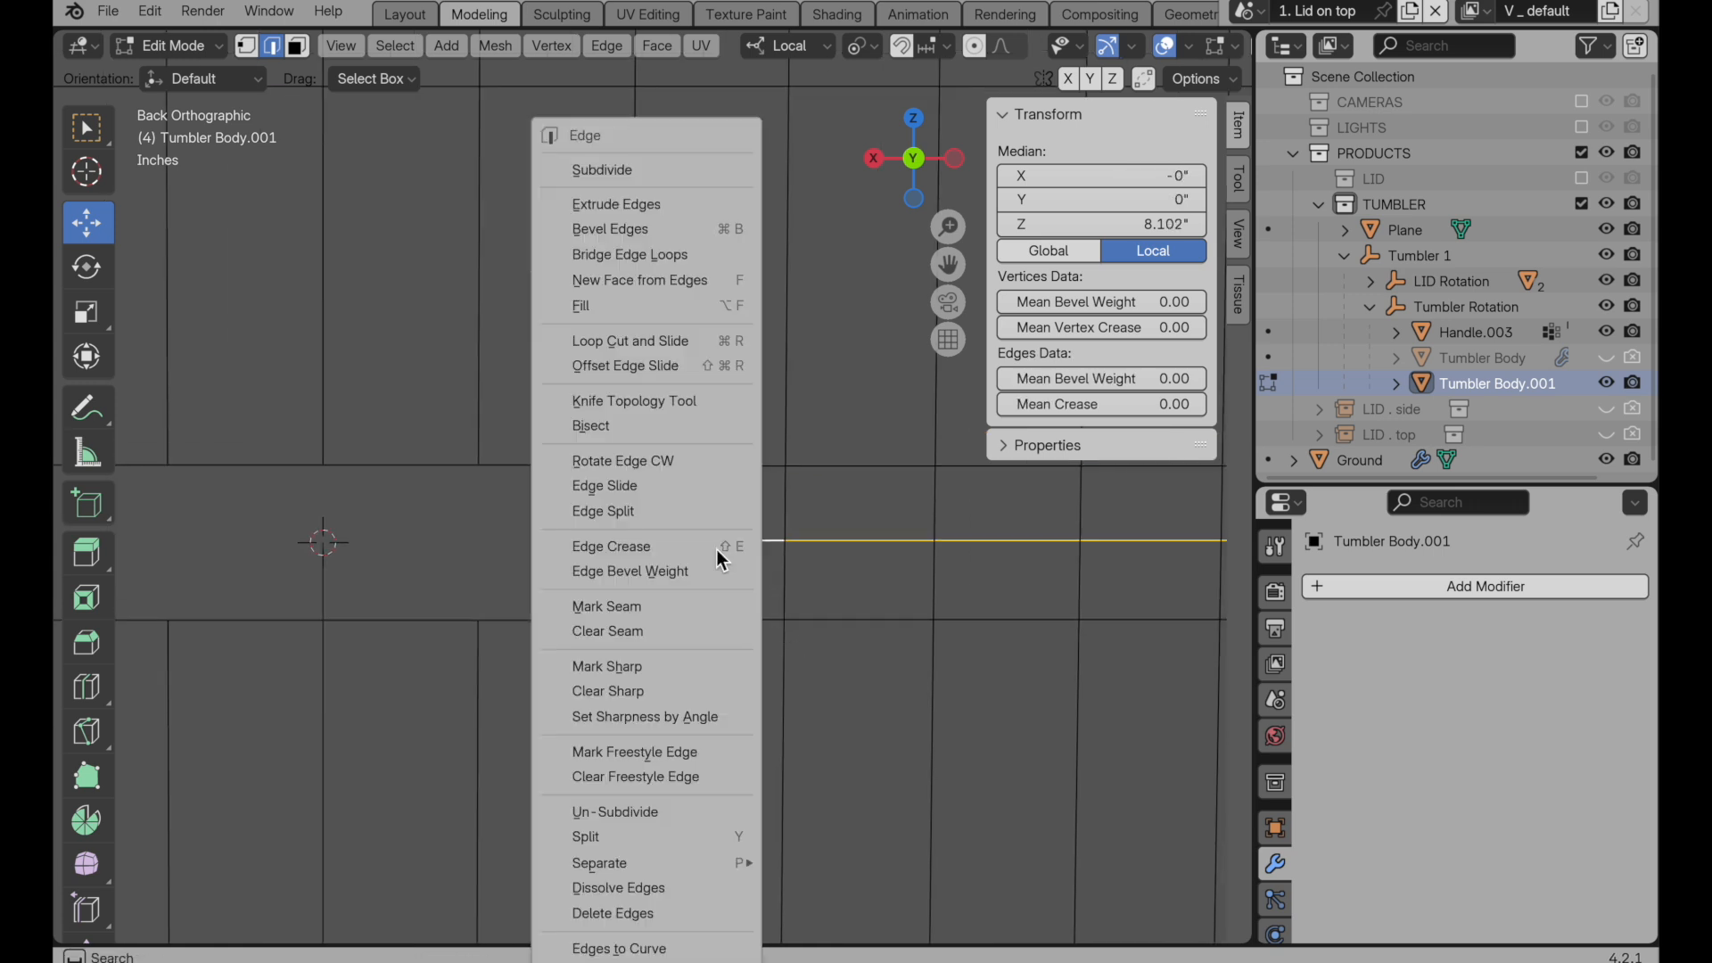
pyautogui.click(617, 887)
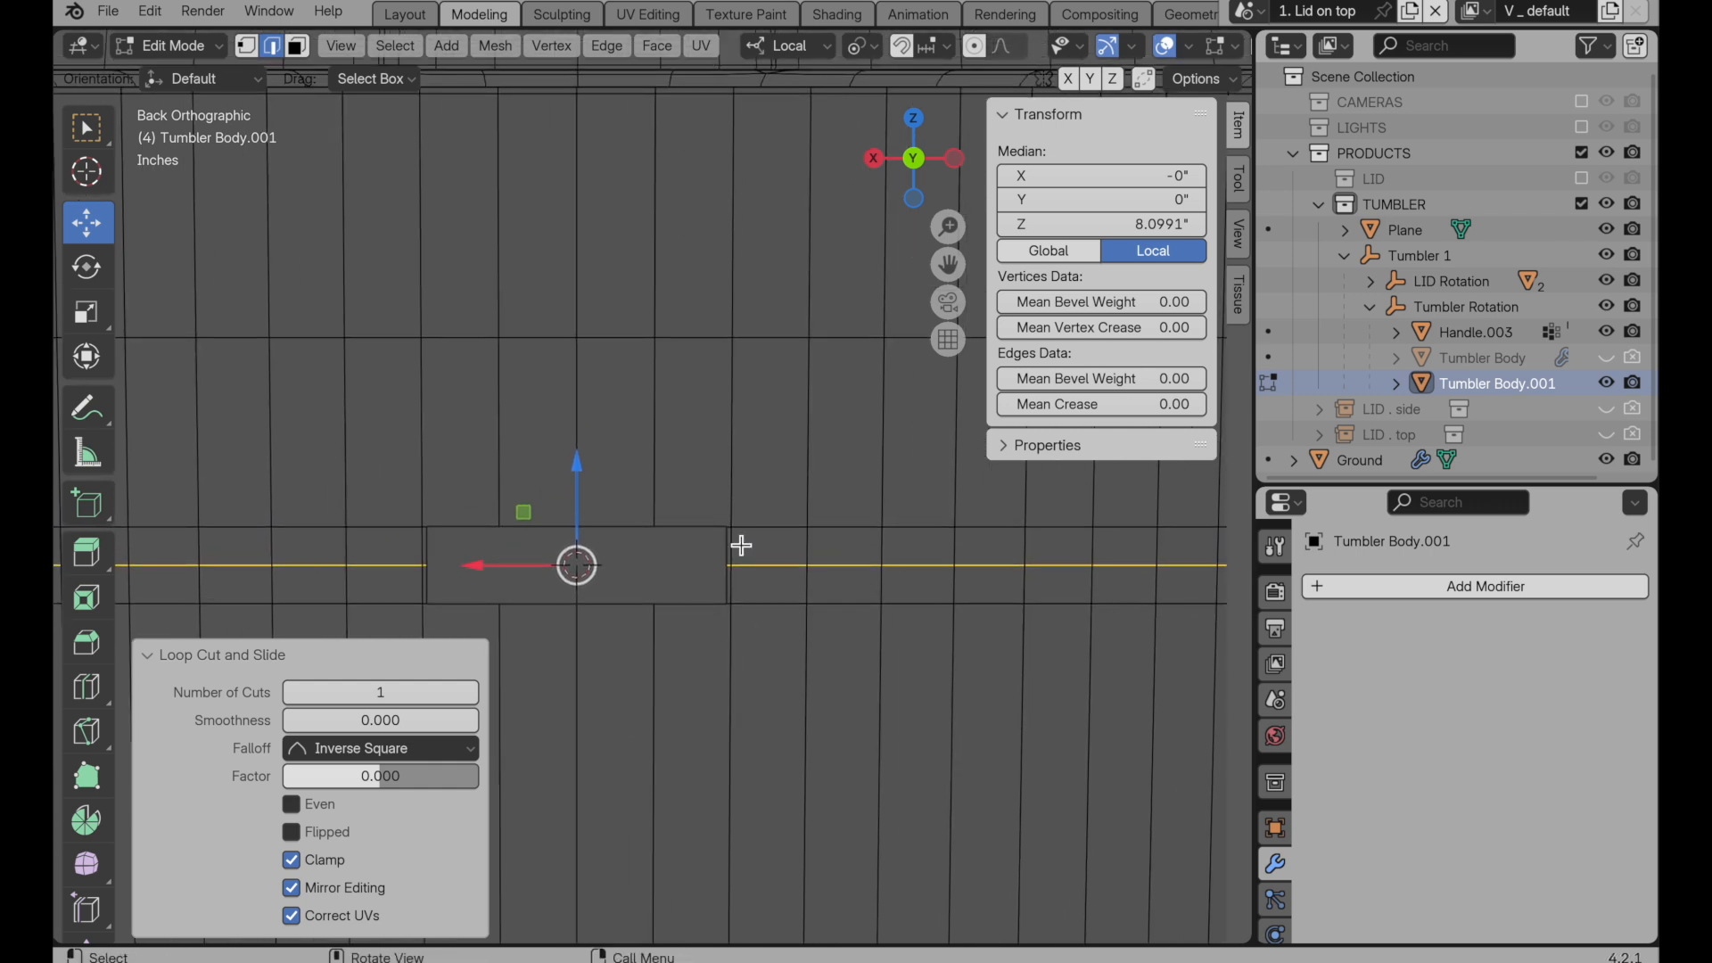
pyautogui.moveTo(633, 333)
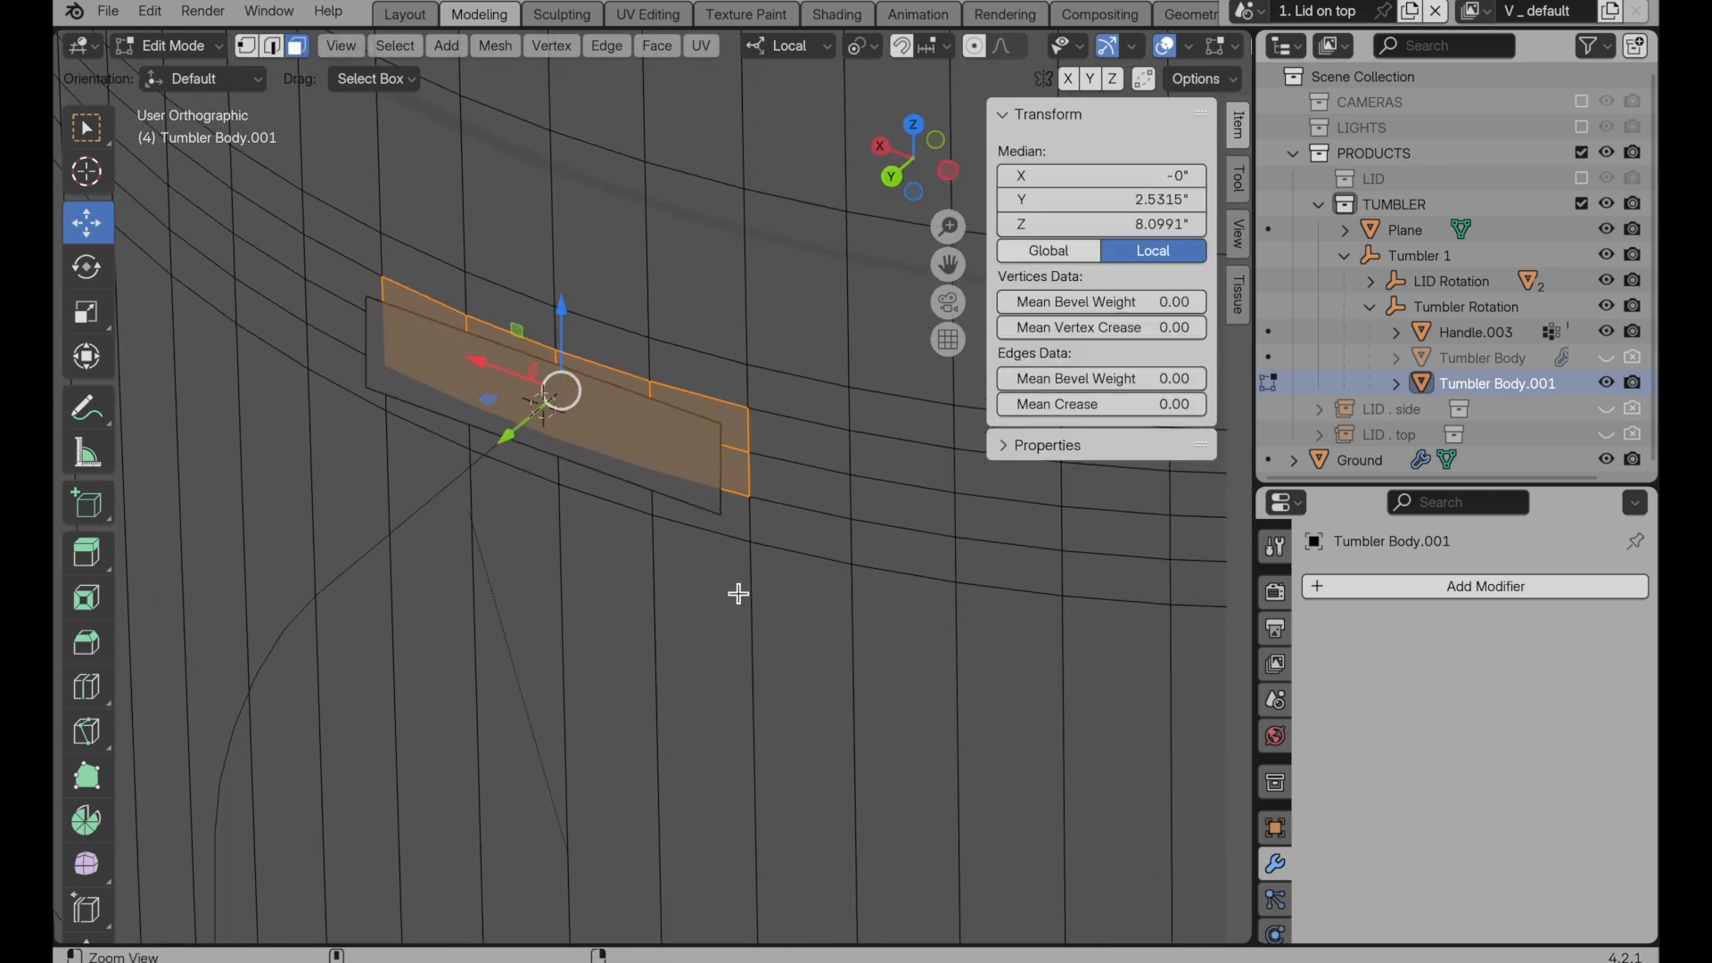
# Step: Separate the face patch into its own object, Tumbler Body.002
pyautogui.moveTo(737, 593); pyautogui.dragTo(670, 384)
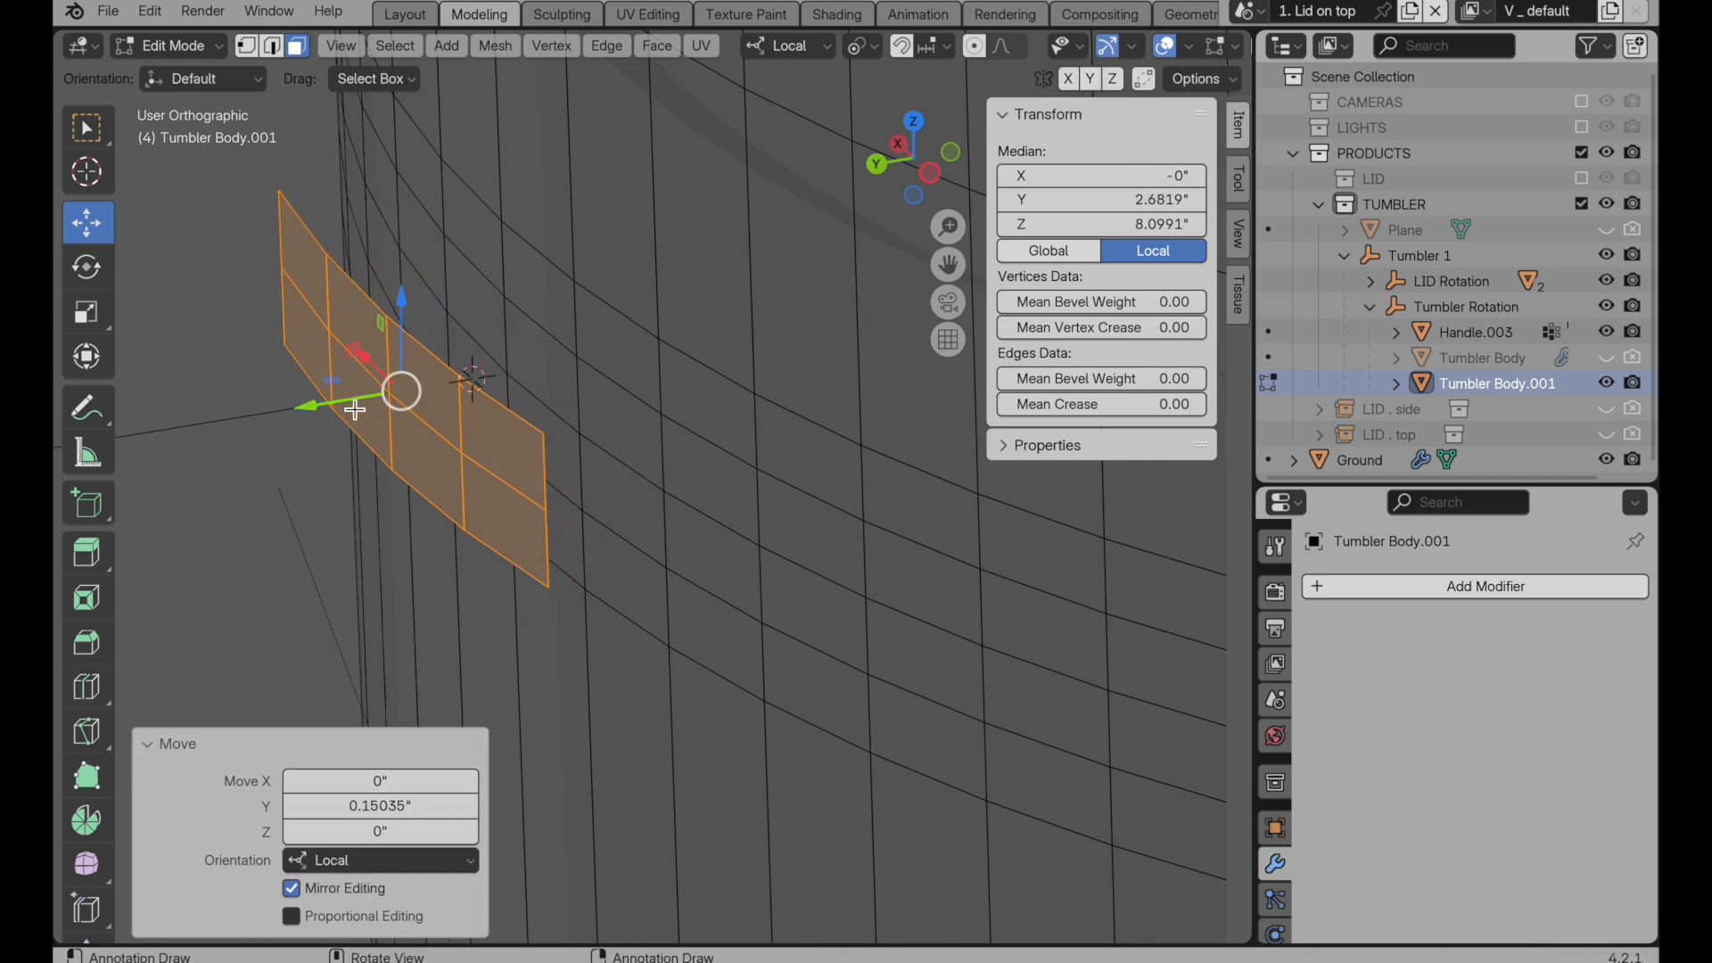
pyautogui.press('P')
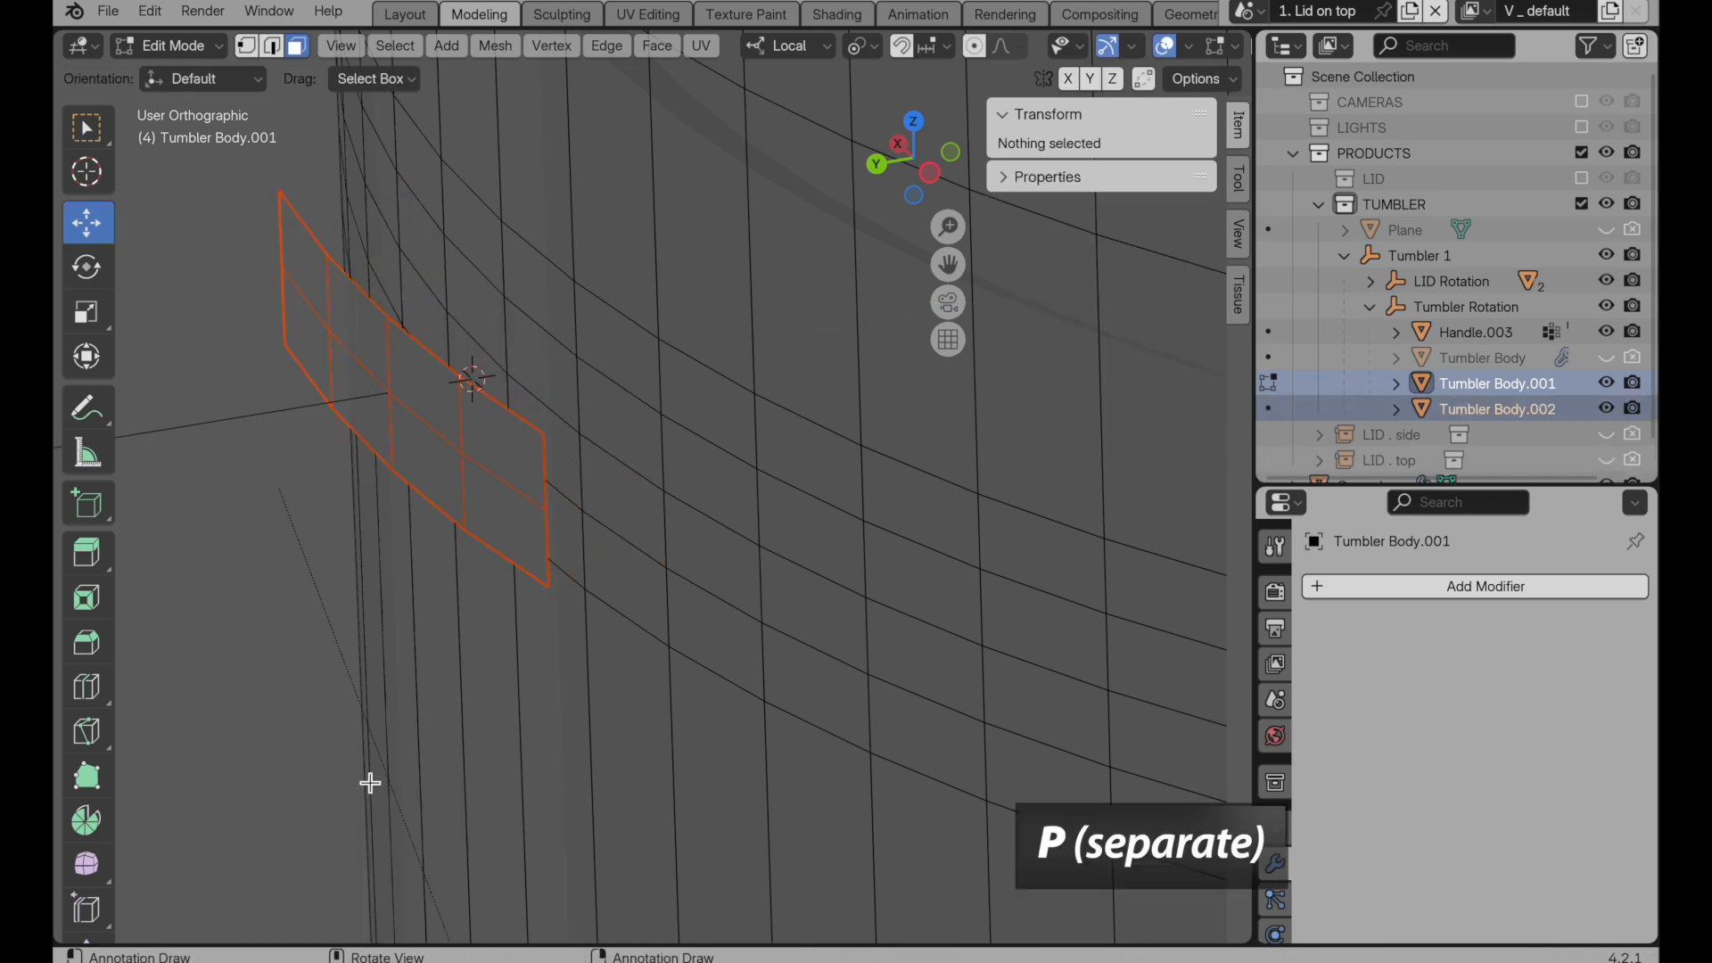
pyautogui.press('Tab')
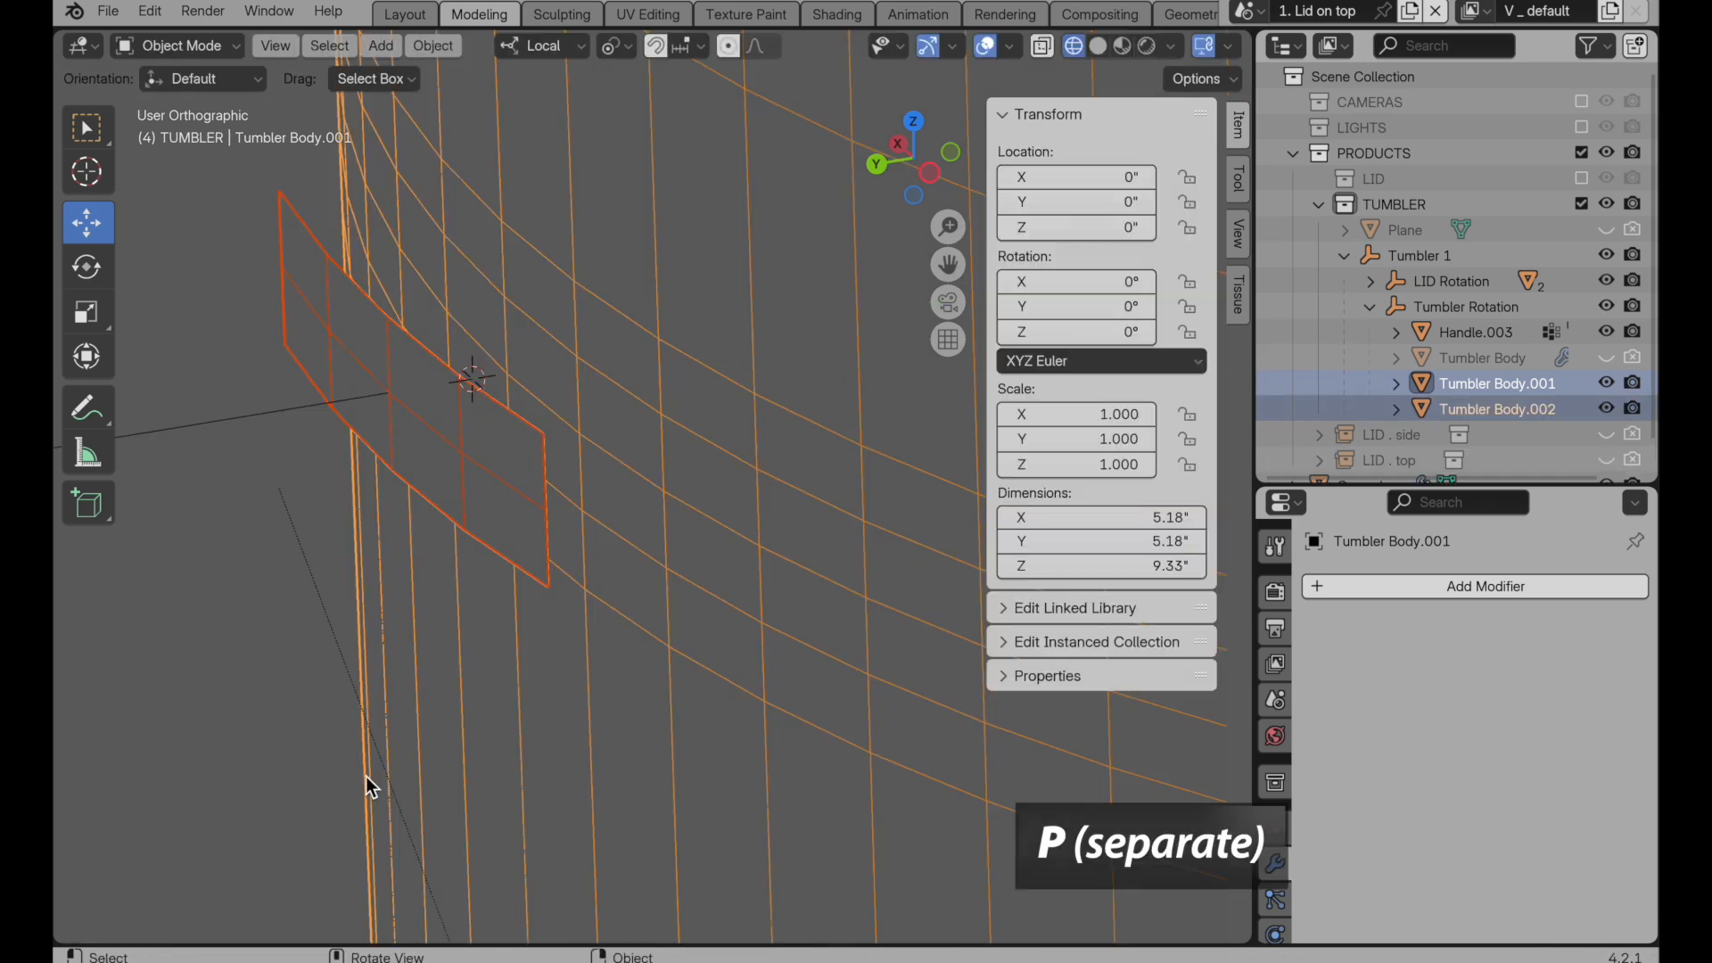
# Step: Delete the inner grid vertices of Tumbler Body.002, leaving only its rectangular outline
pyautogui.click(1496, 409)
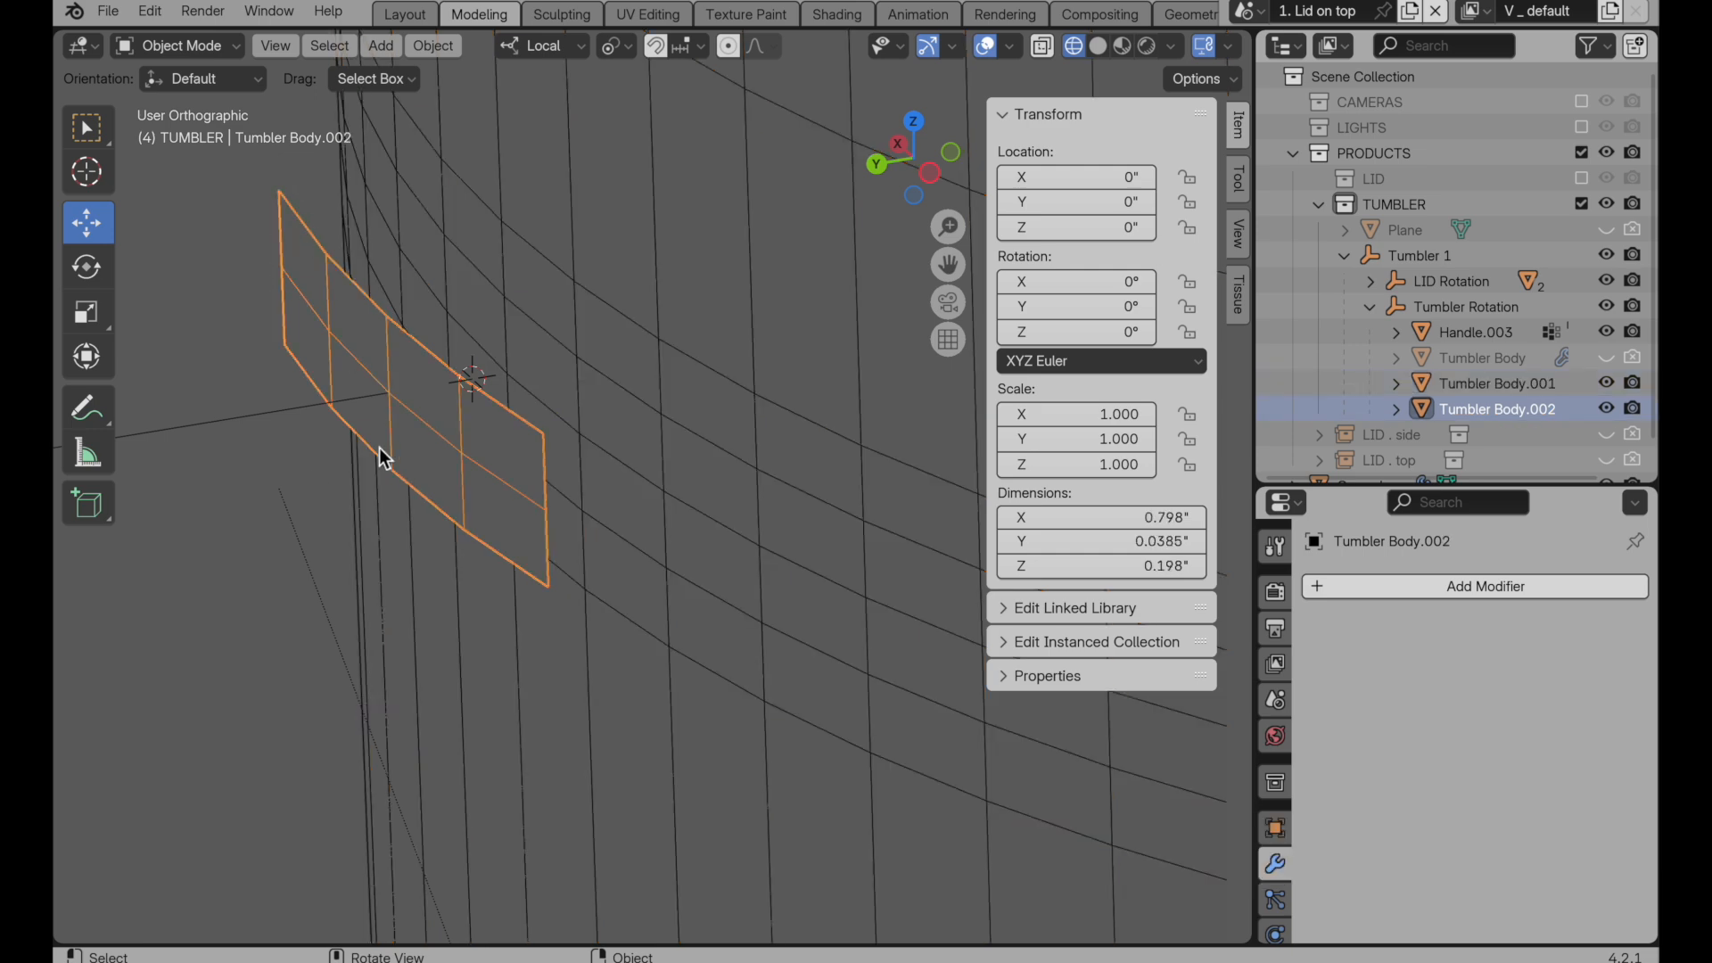
pyautogui.press('Tab')
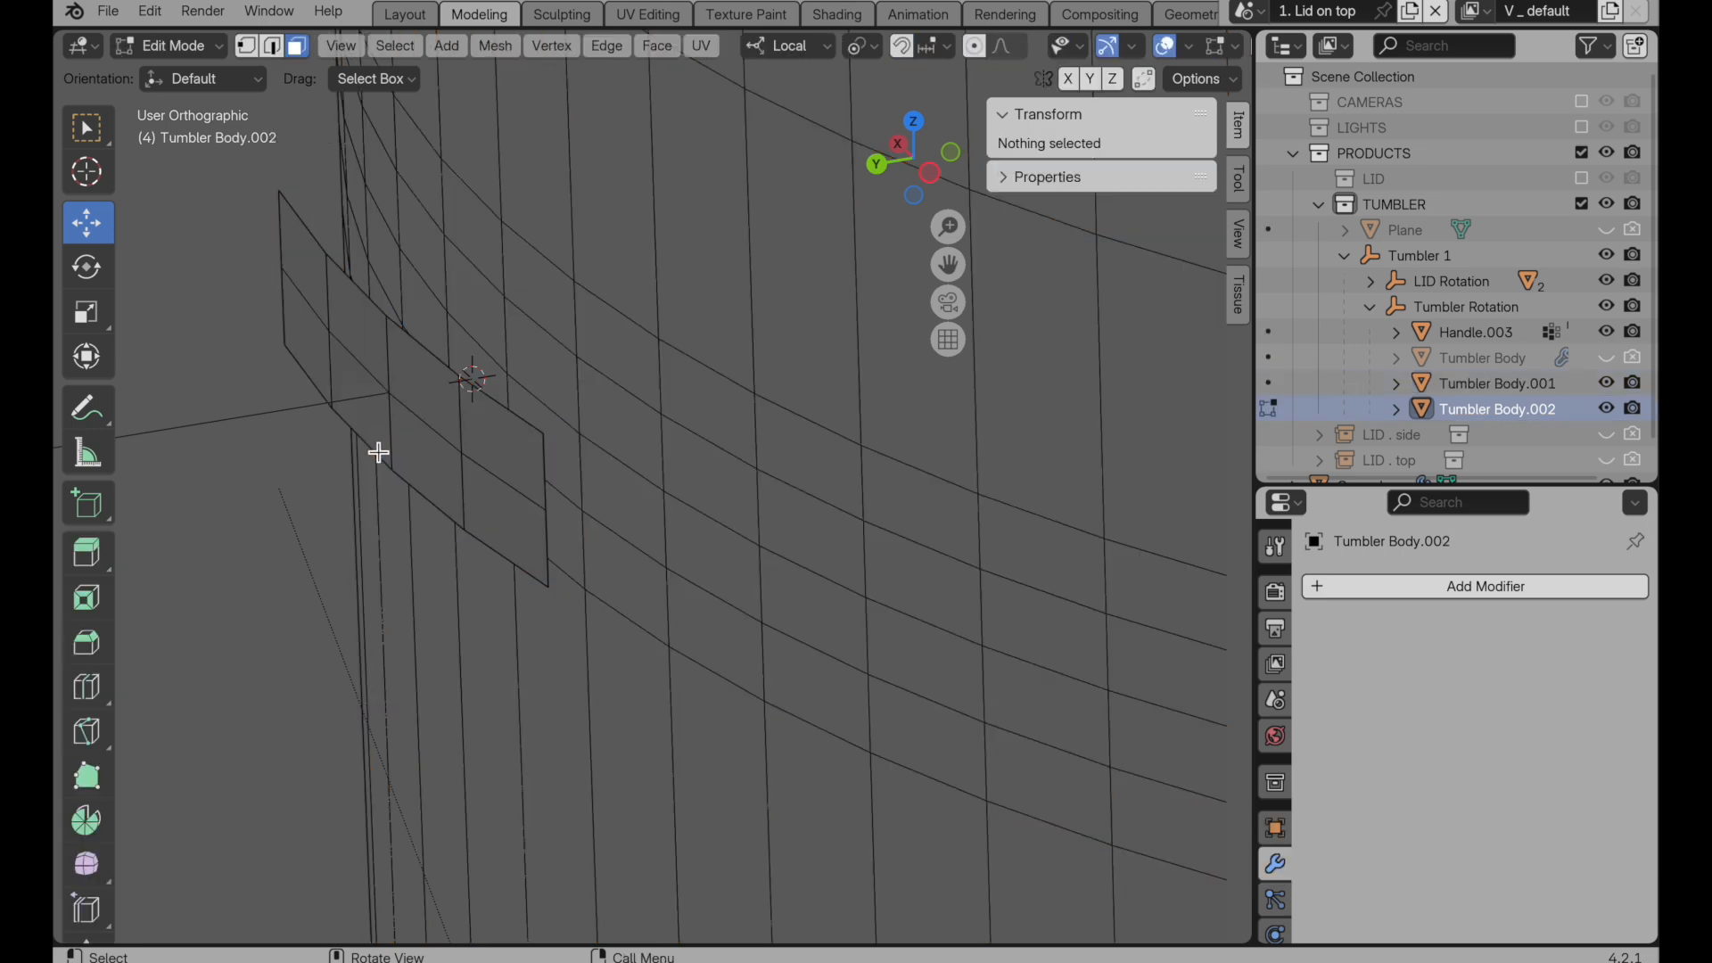
pyautogui.press('a')
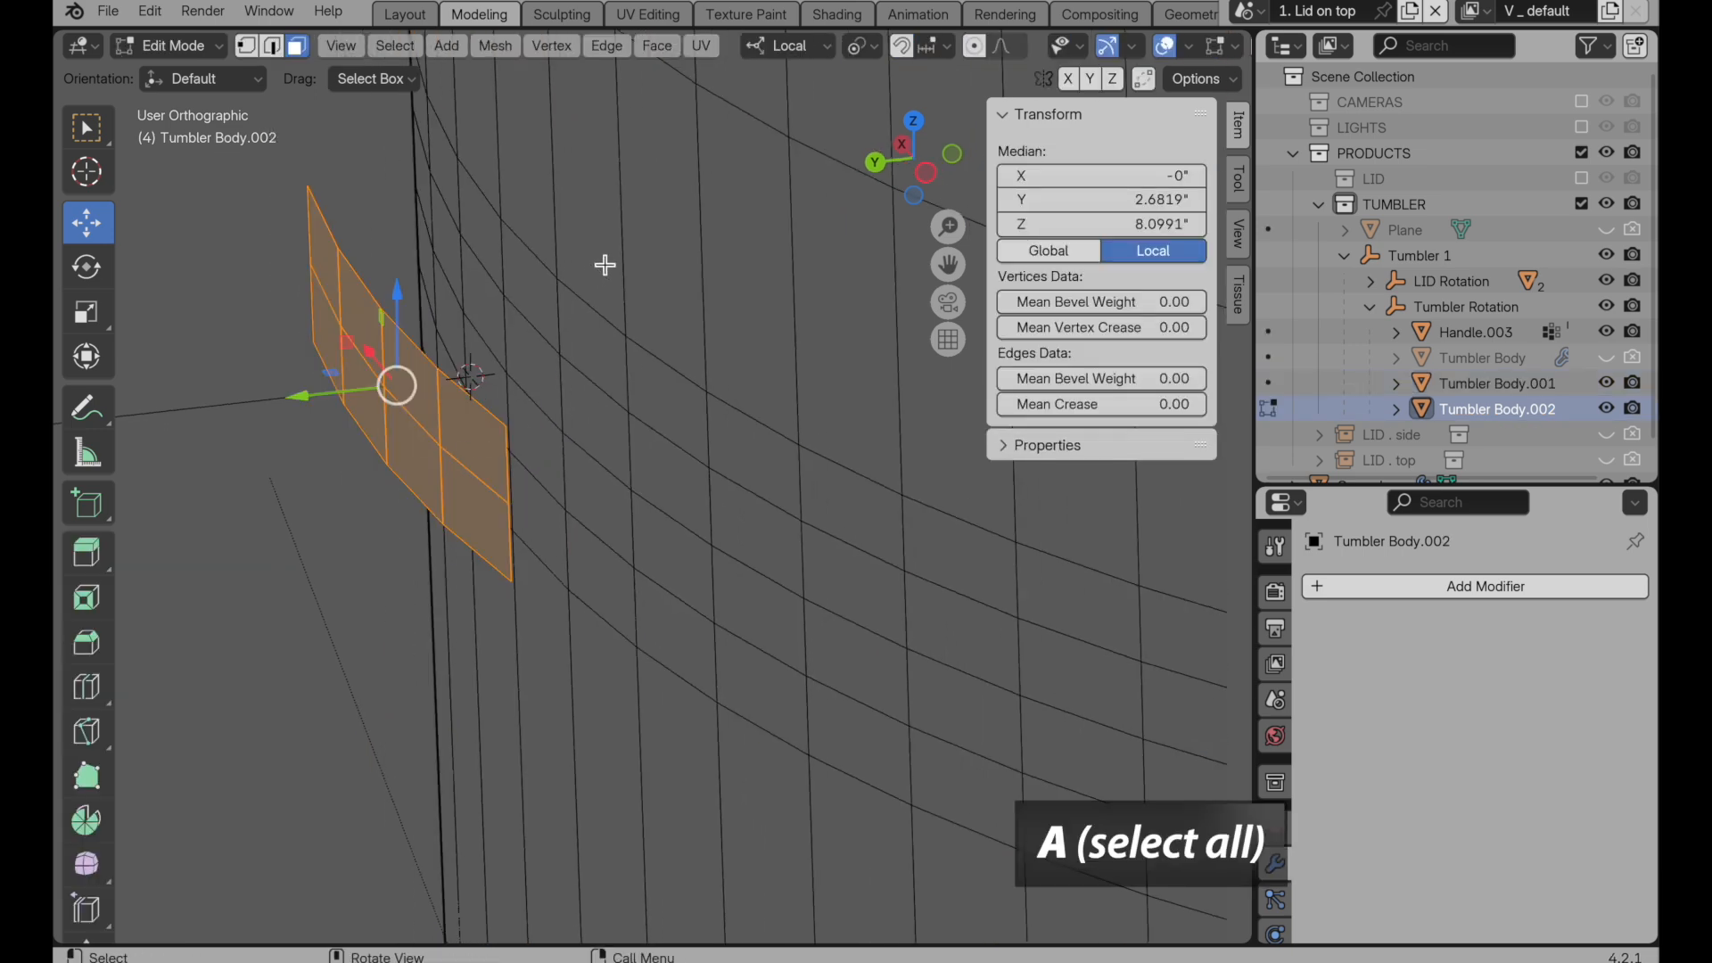
pyautogui.press('y')
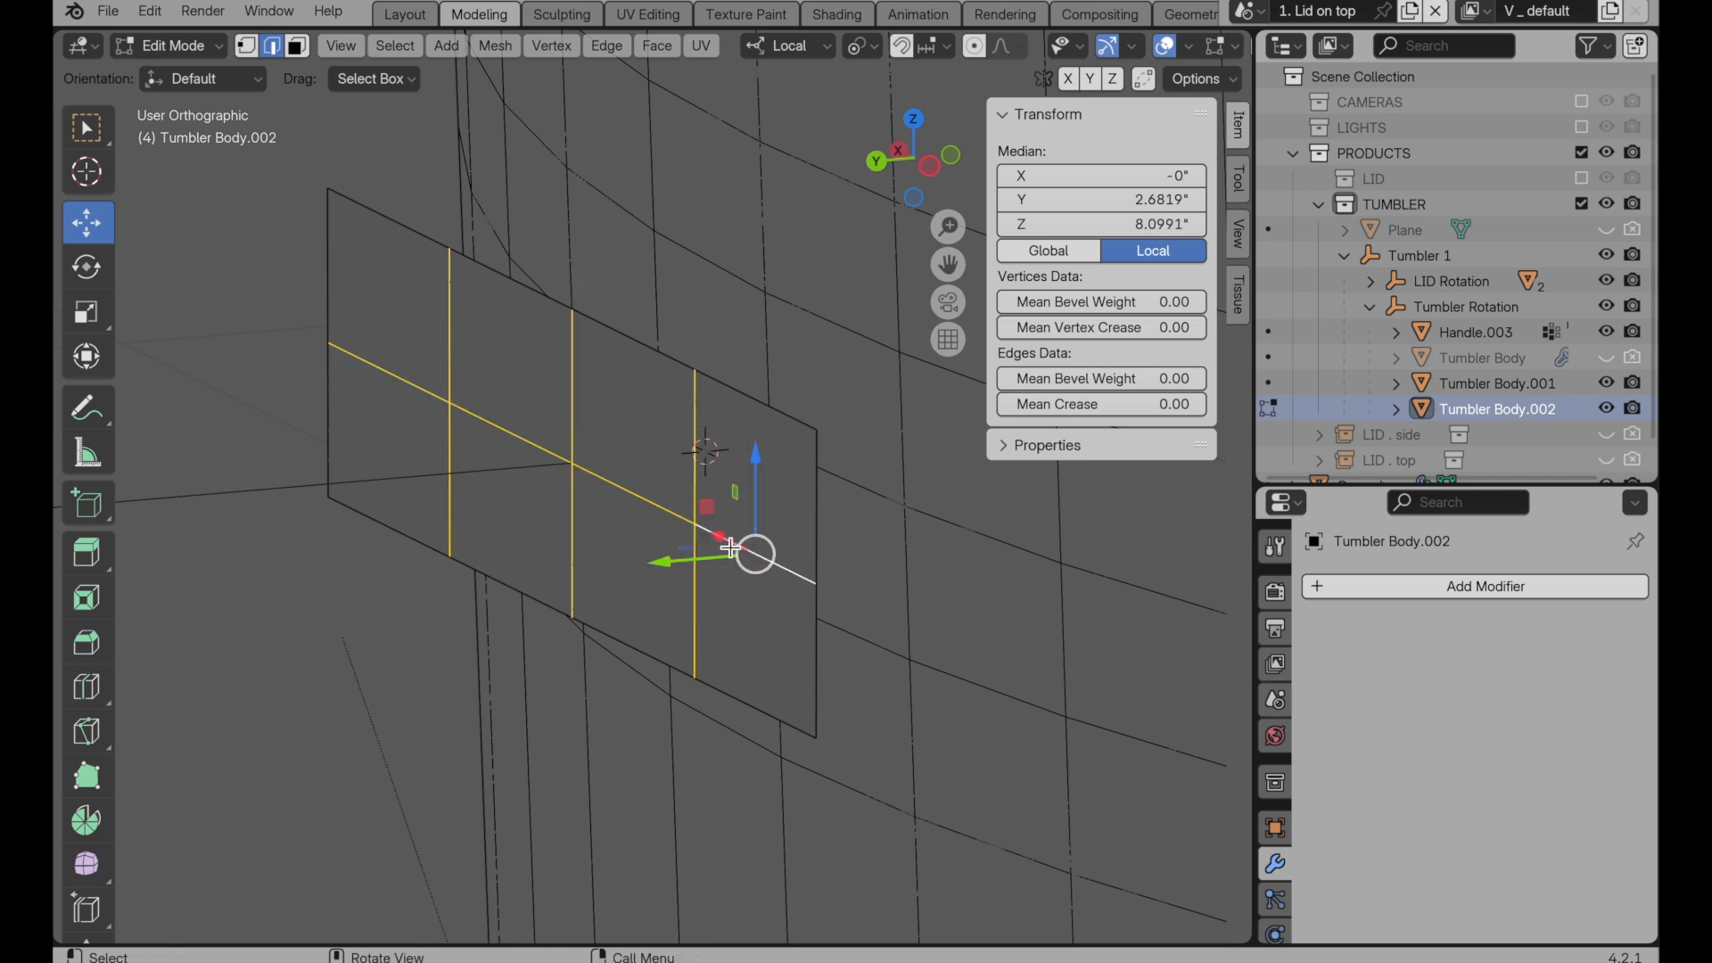
pyautogui.press('X')
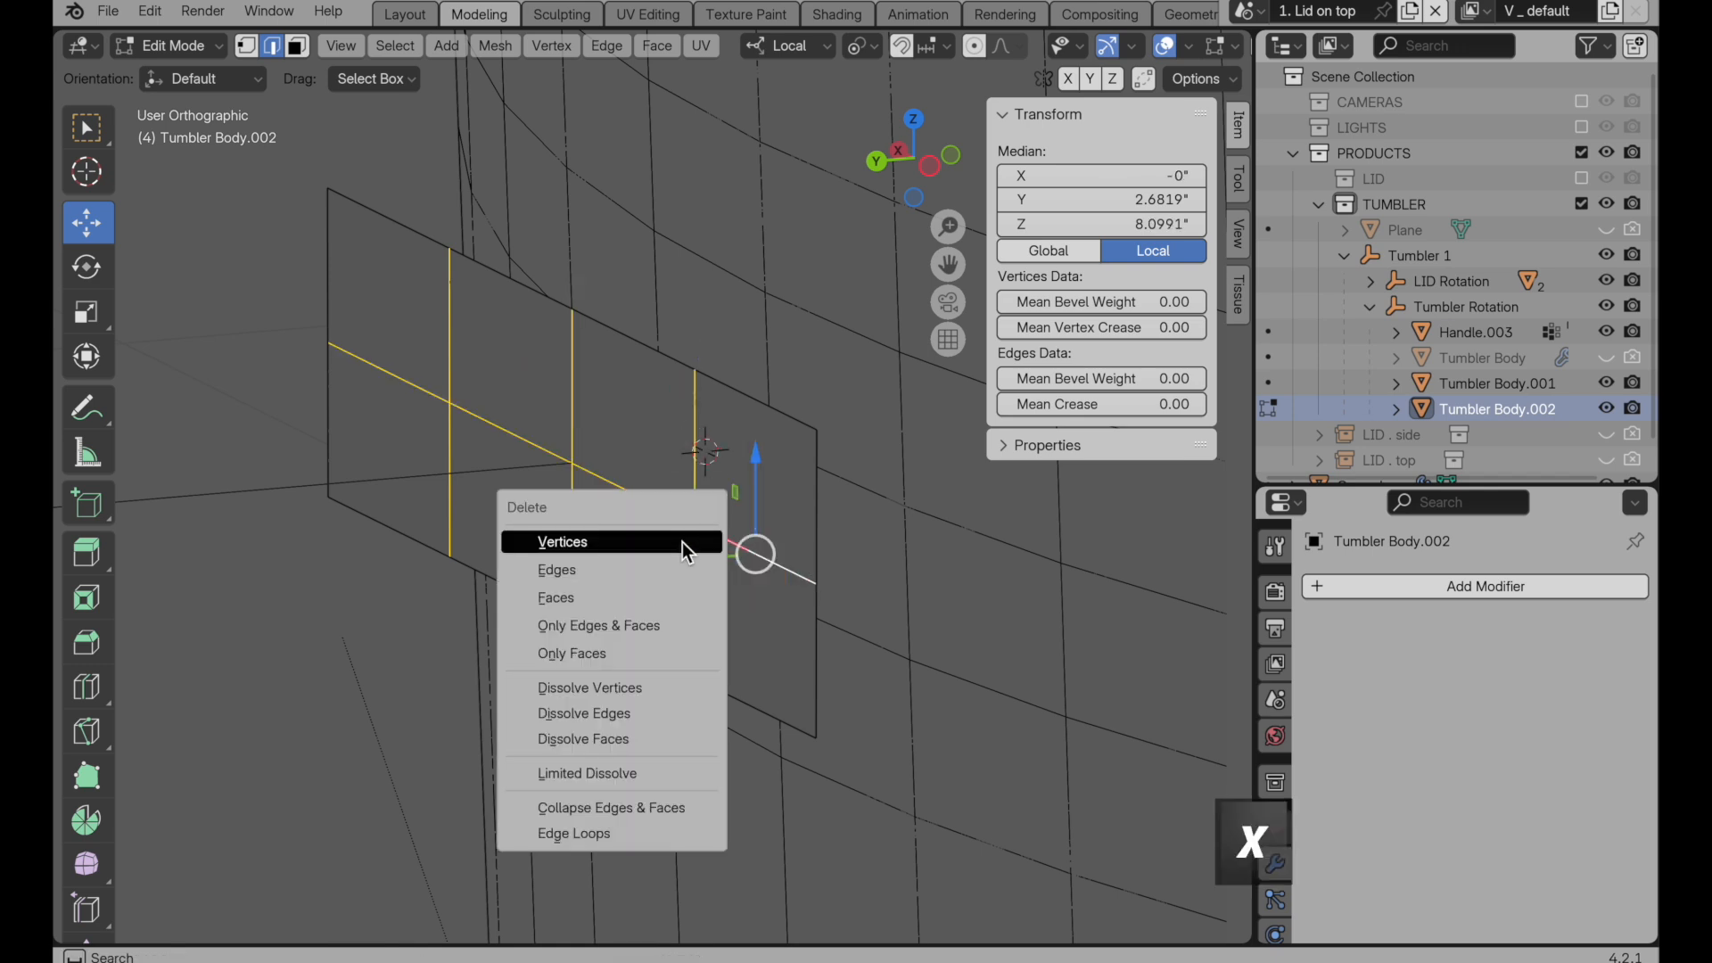
pyautogui.click(563, 542)
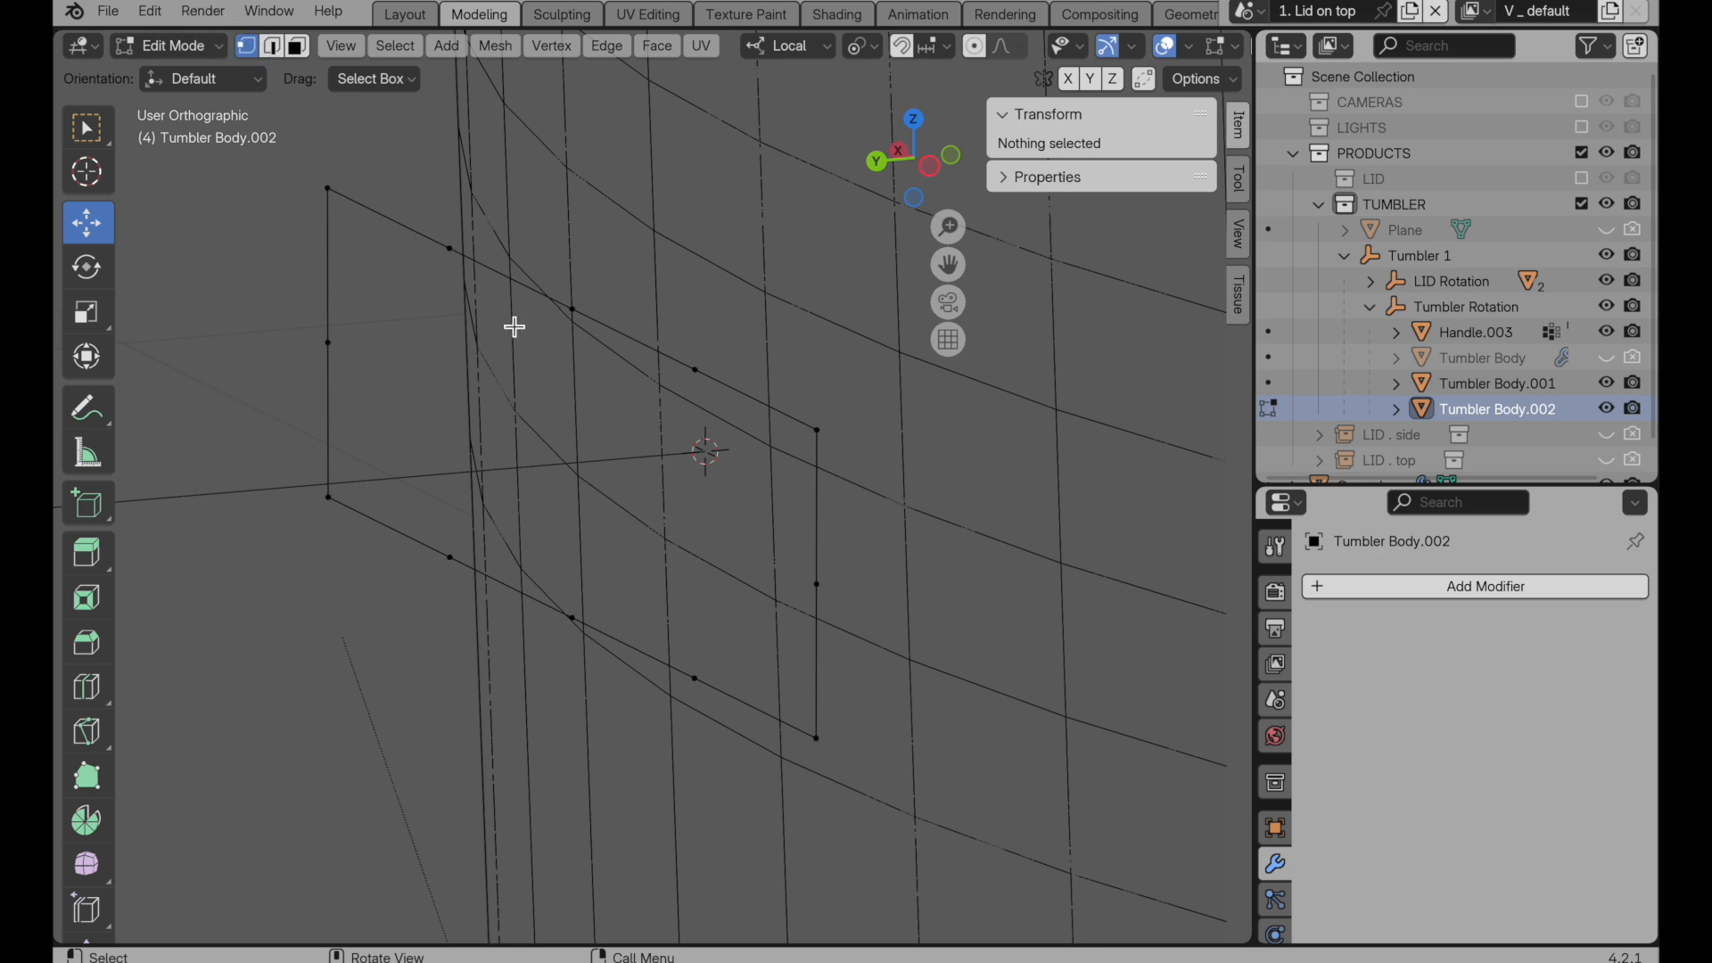
pyautogui.moveTo(678, 336)
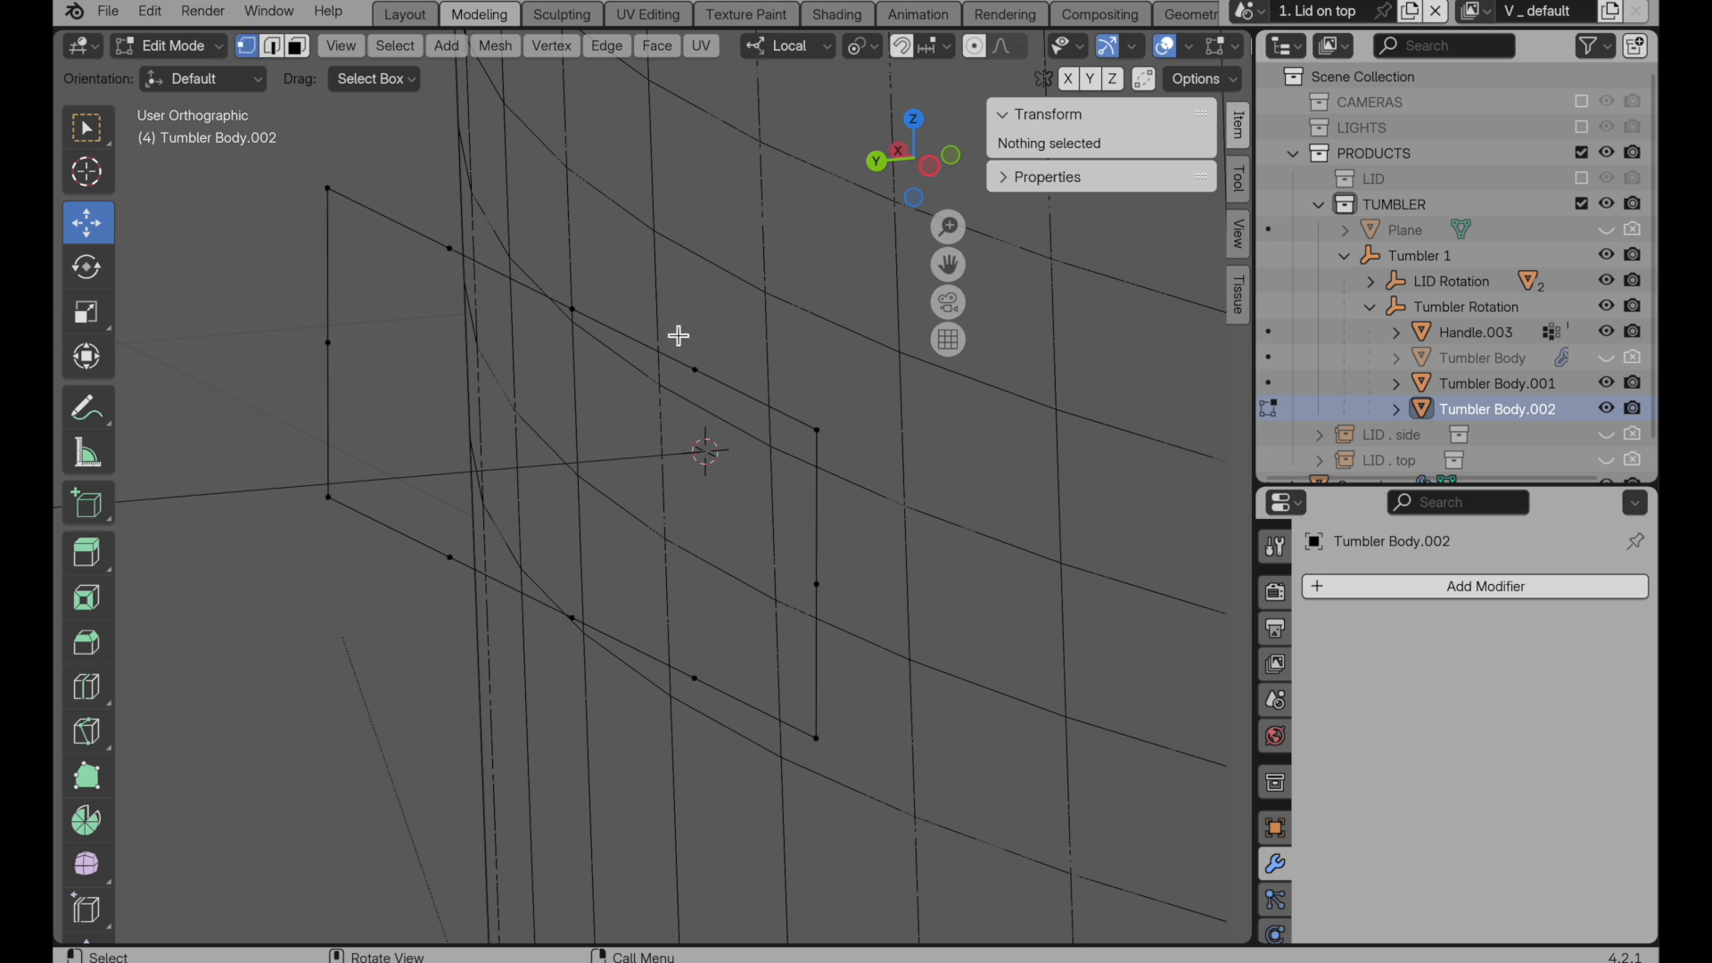
pyautogui.moveTo(743, 387)
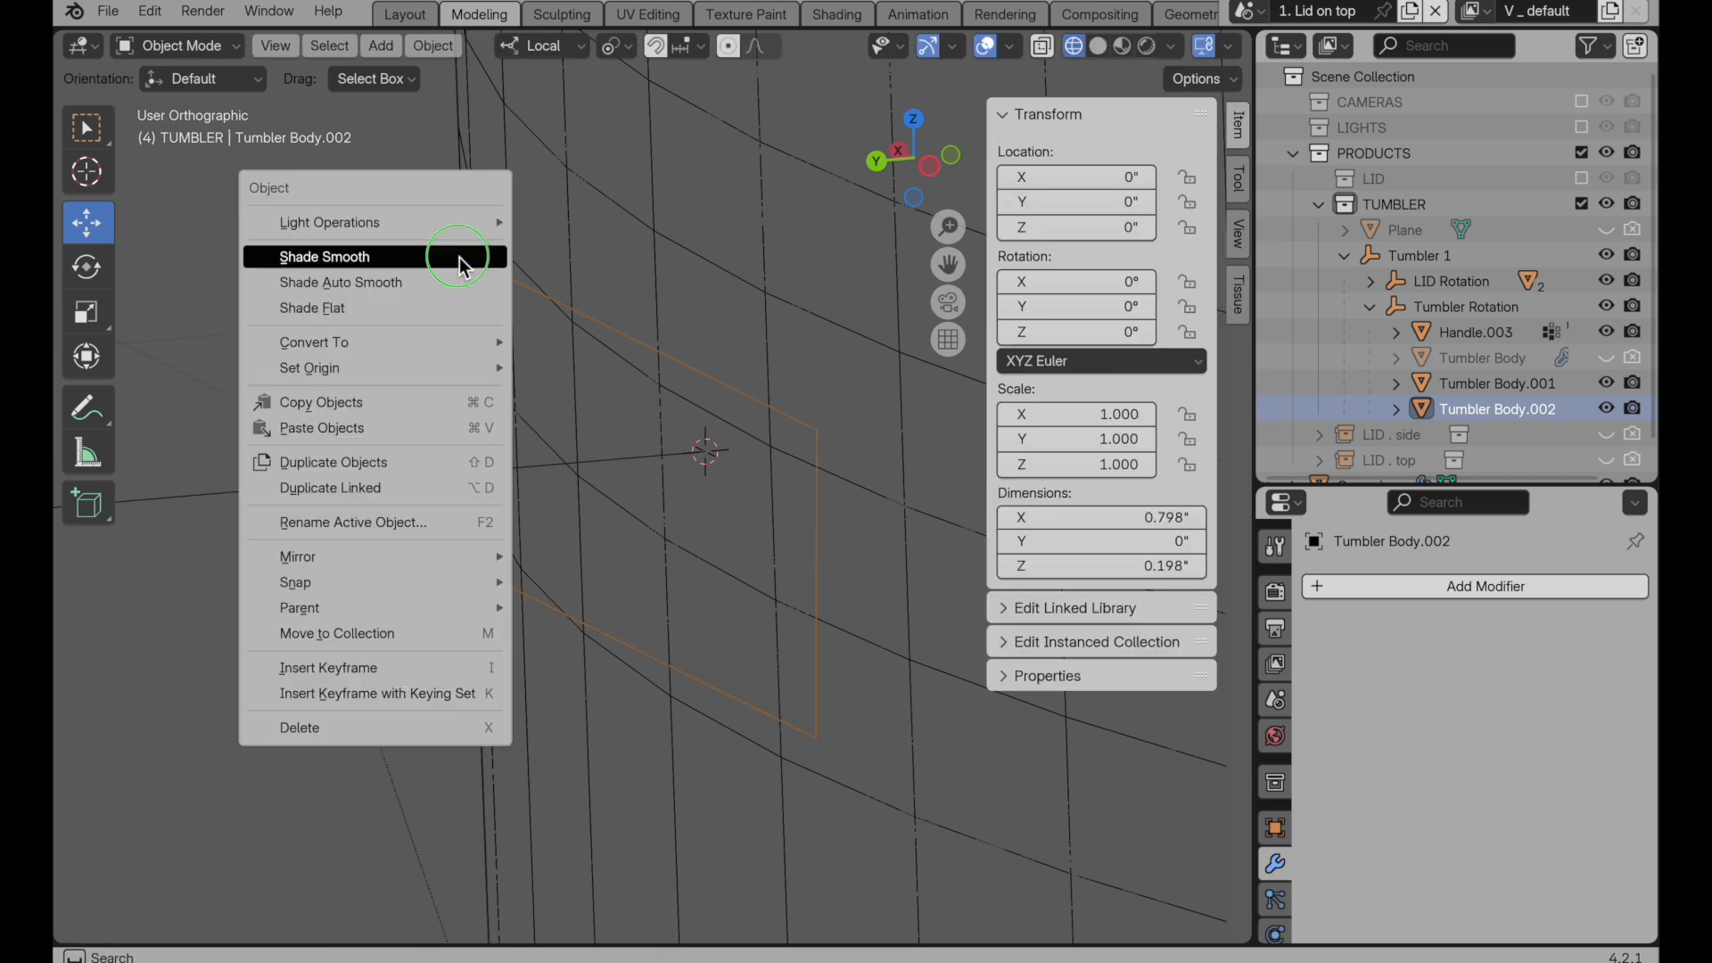
pyautogui.moveTo(464, 487)
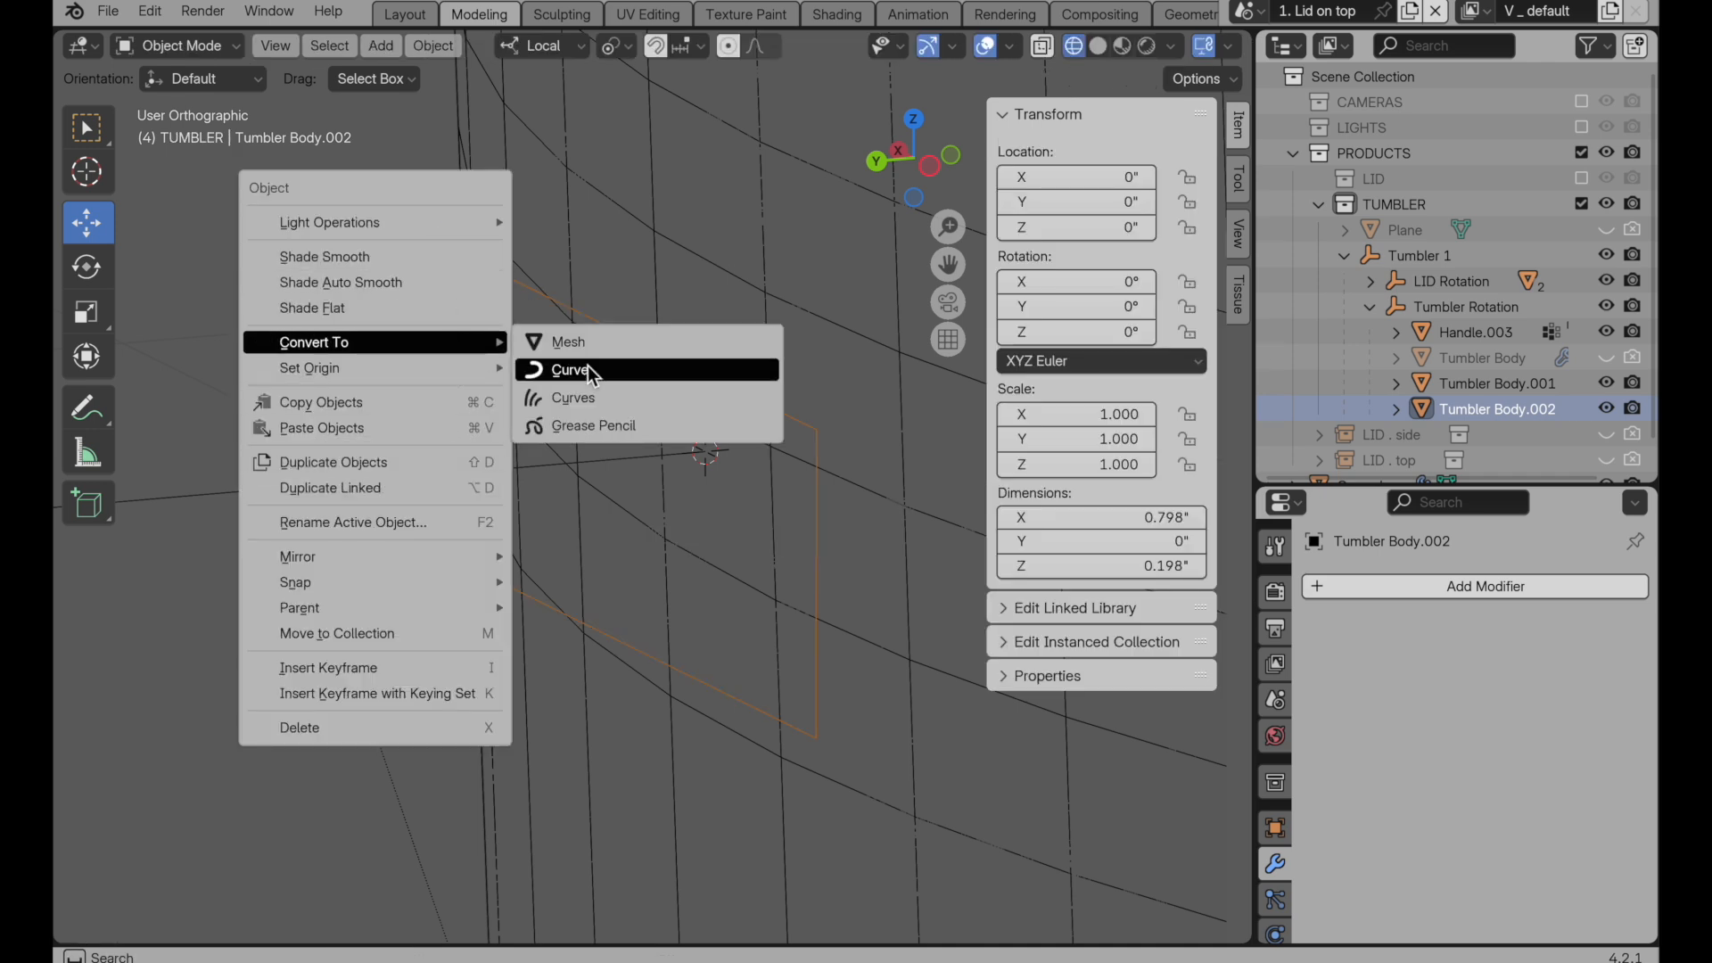
# Step: Convert the Tumbler Body.002 outline and Handle.003 into curves
pyautogui.click(570, 369)
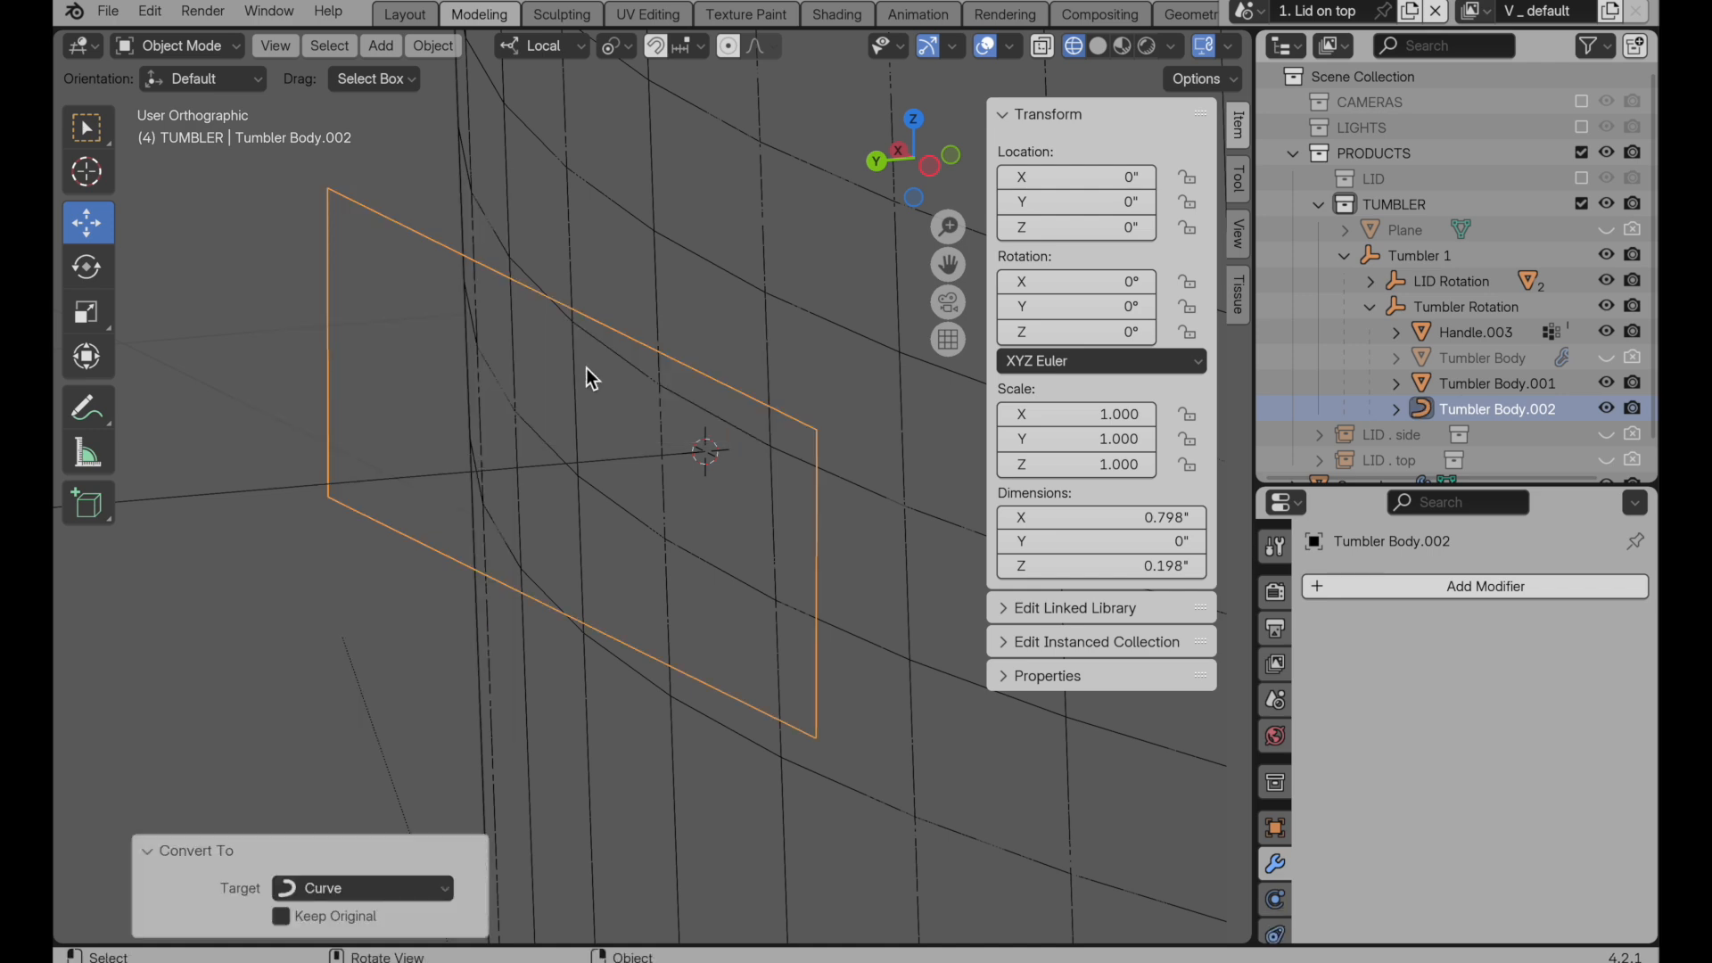
pyautogui.click(1474, 332)
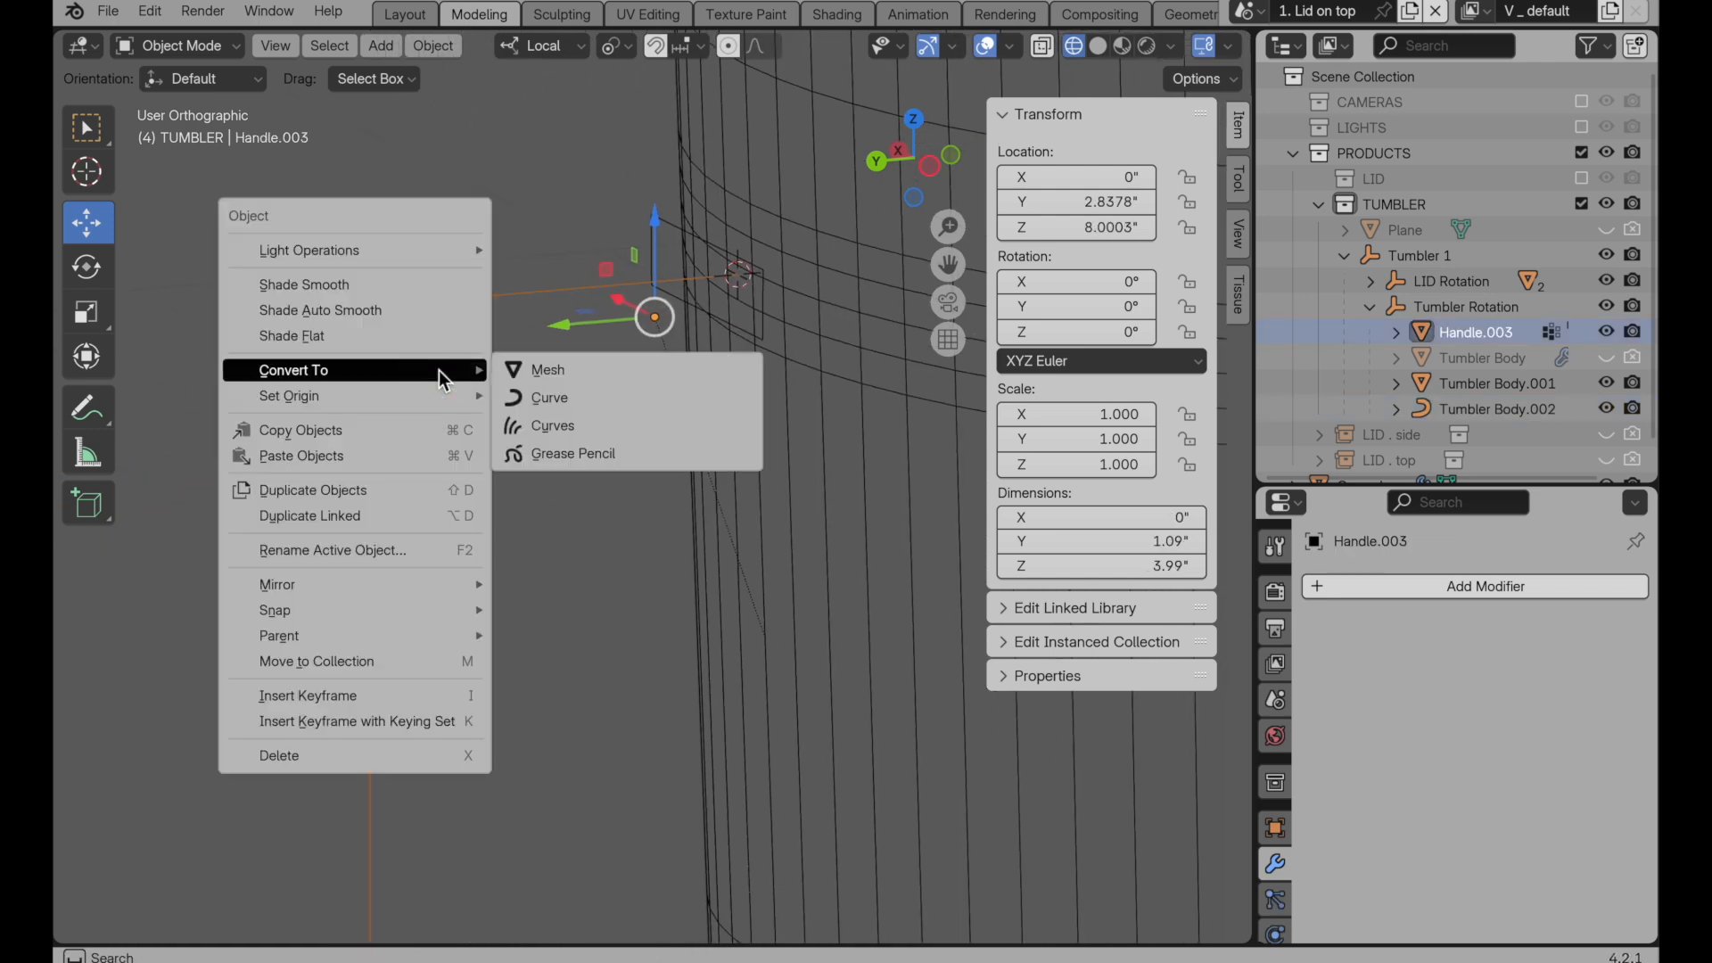
pyautogui.moveTo(561, 409)
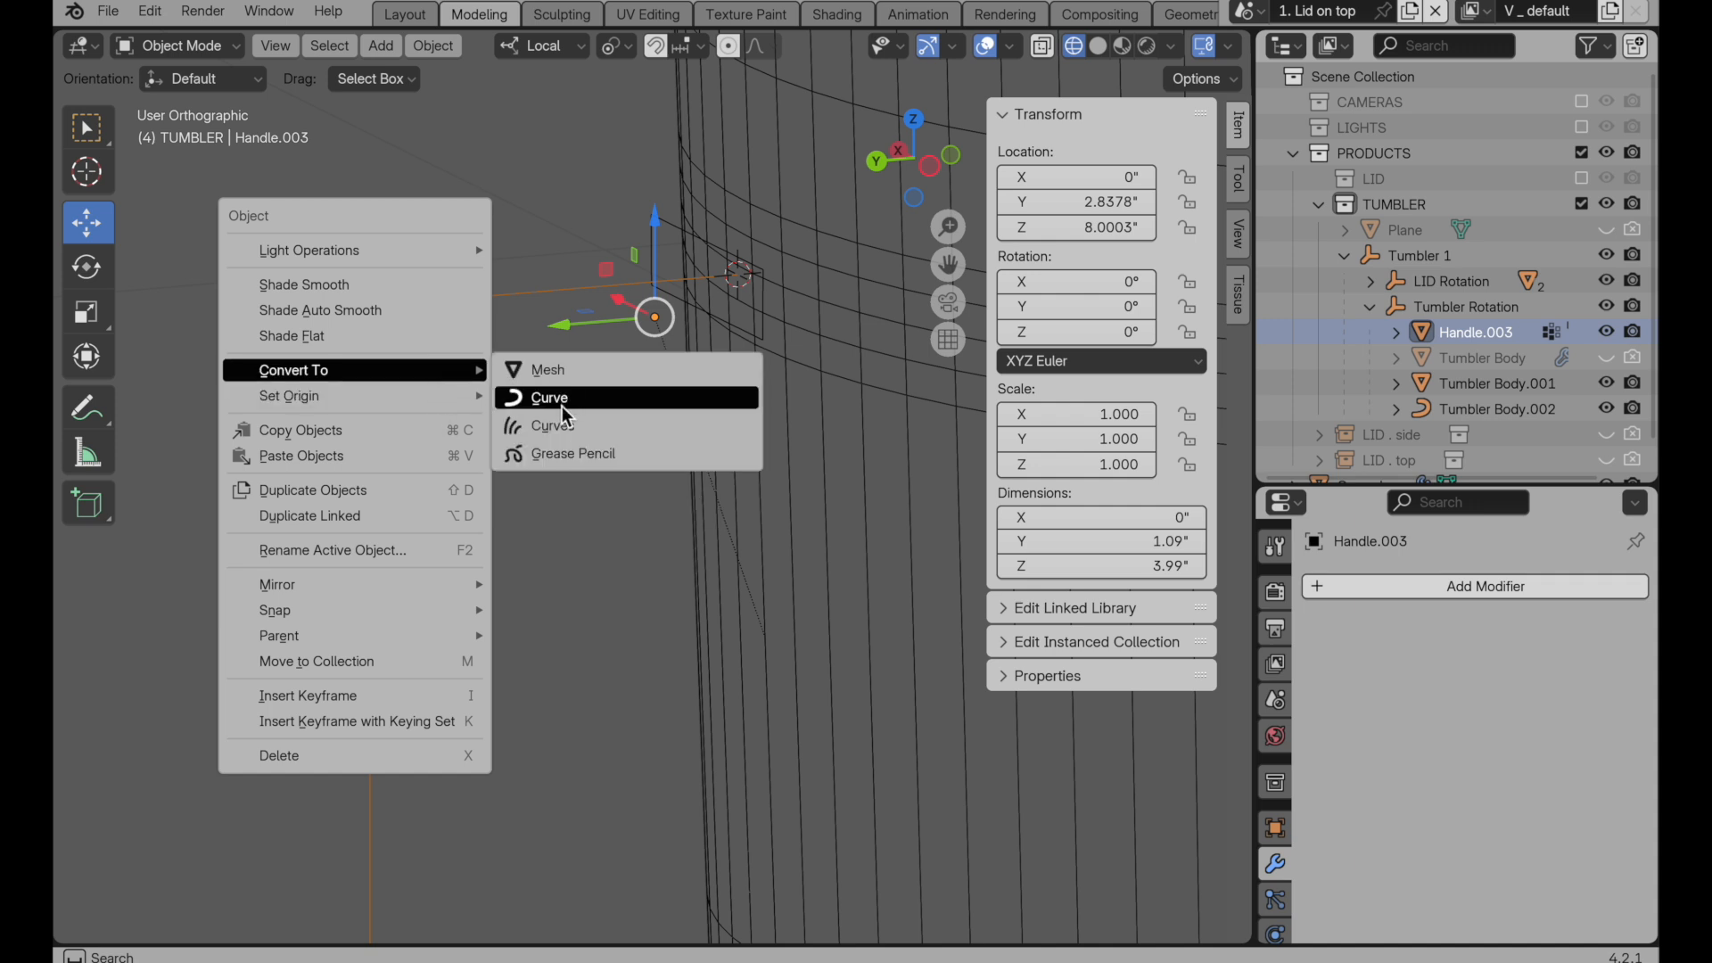
pyautogui.click(548, 396)
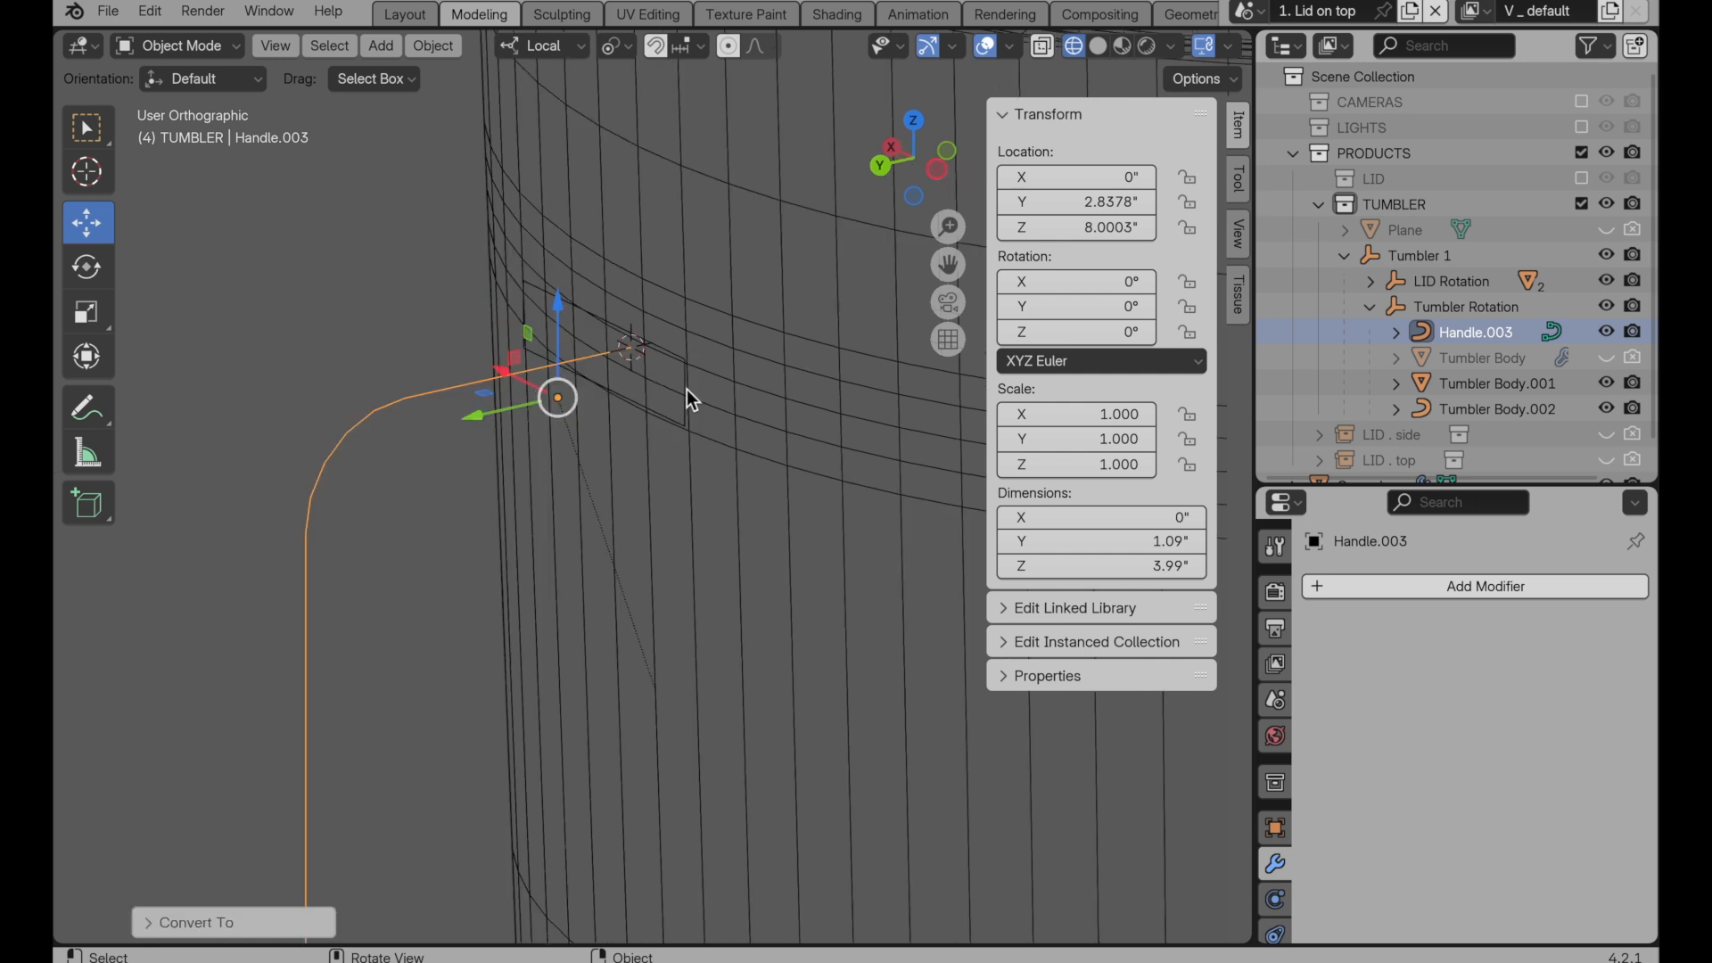
# Step: Set Tumbler Body.002's origin to its geometry
pyautogui.click(1497, 408)
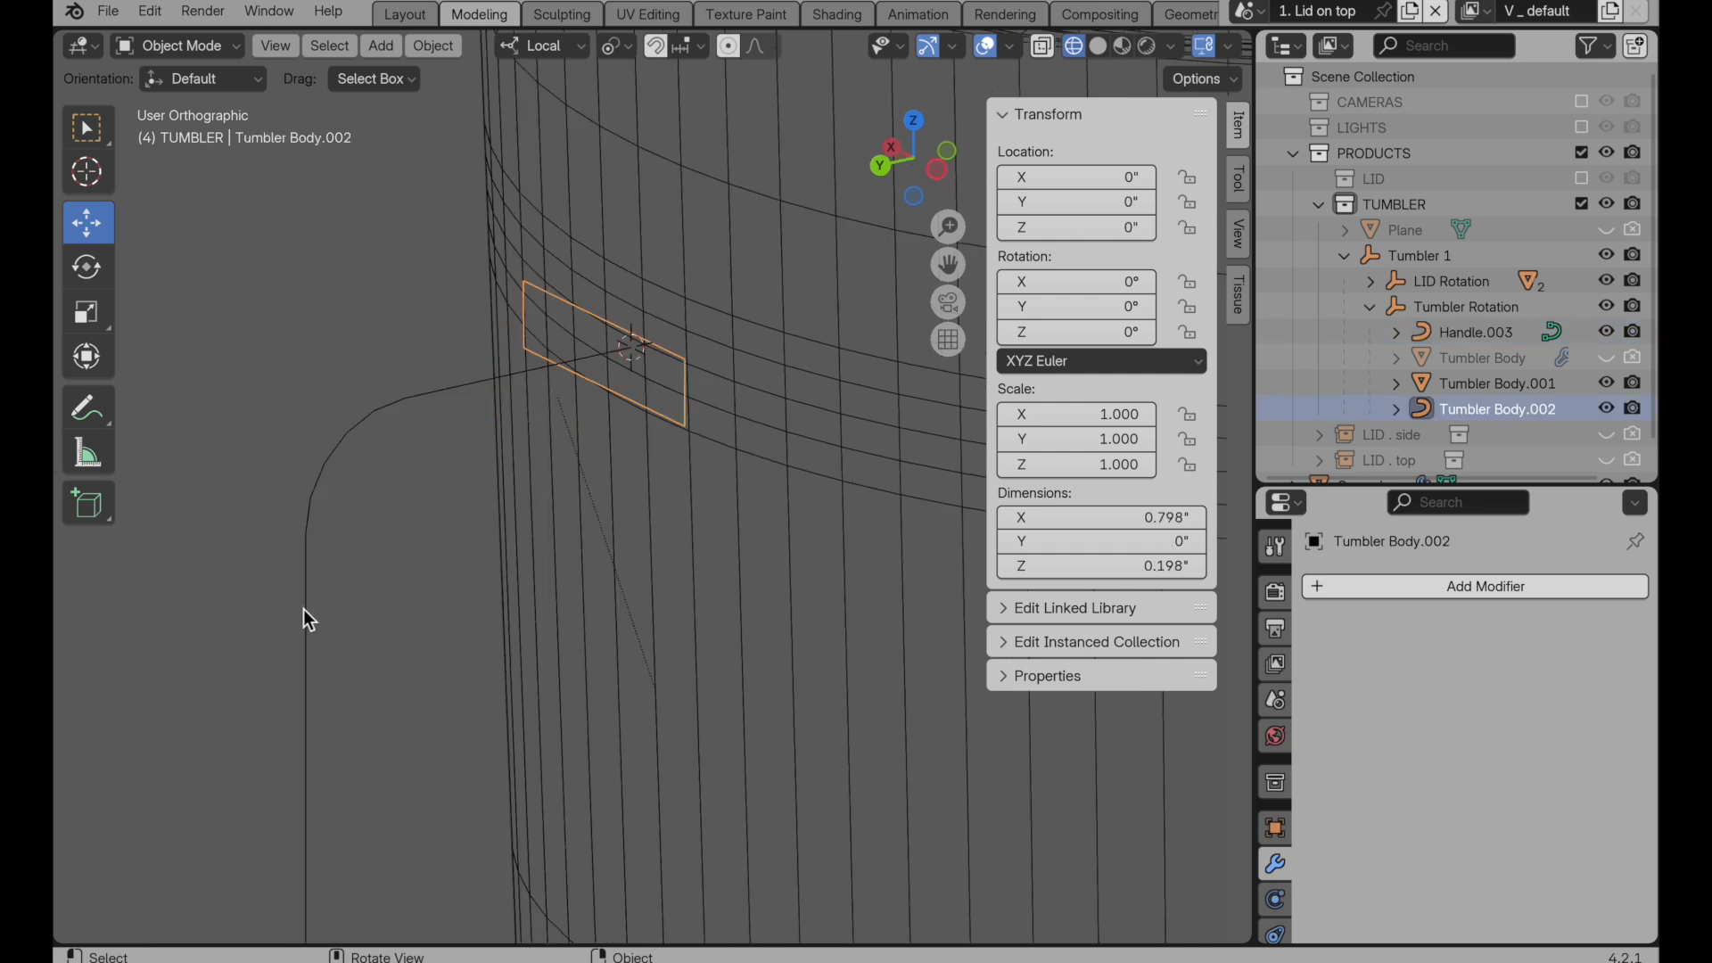
pyautogui.click(433, 45)
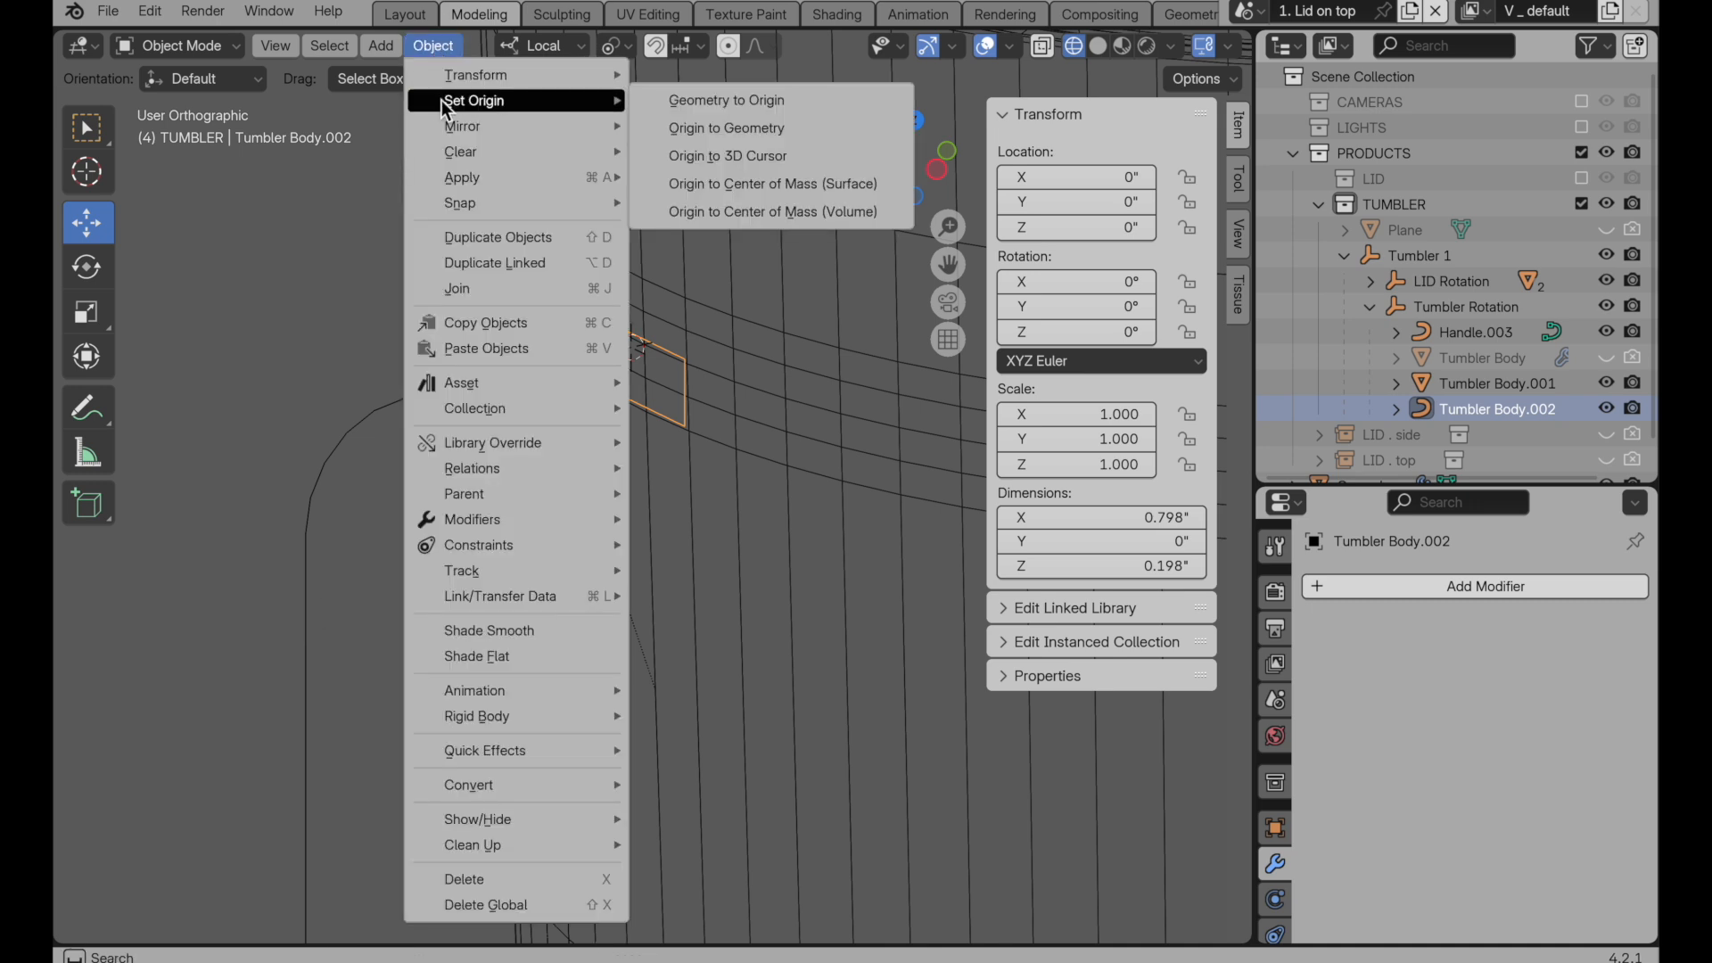
pyautogui.moveTo(736, 138)
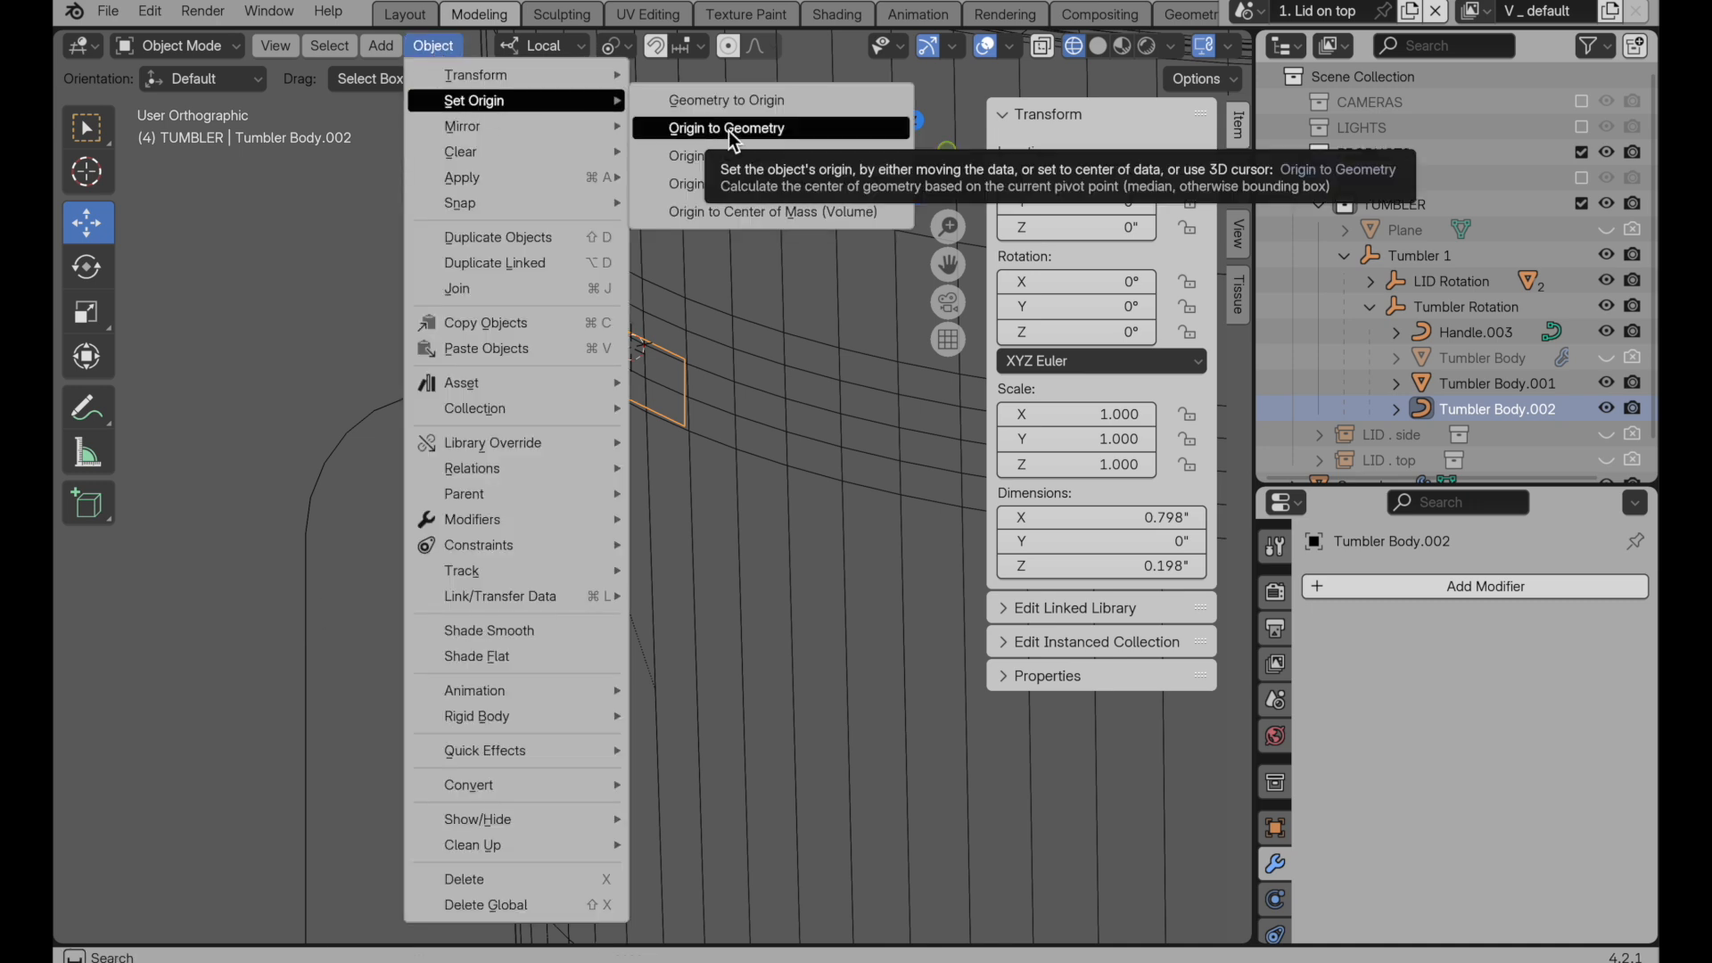
pyautogui.click(726, 128)
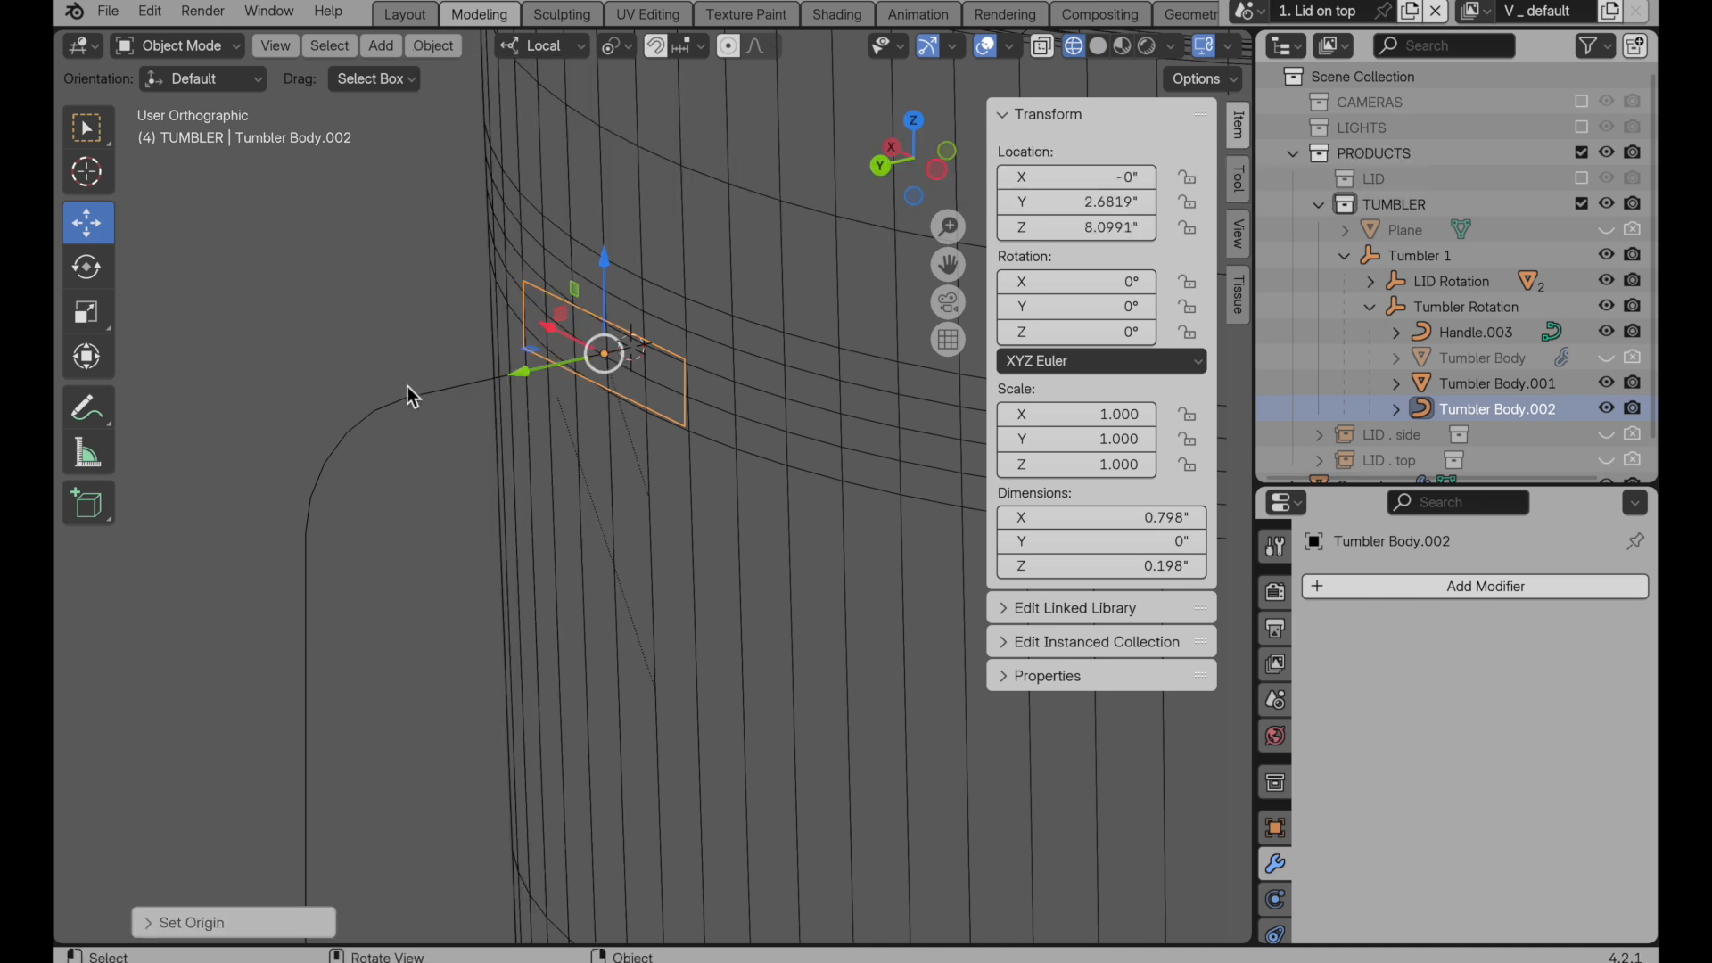
# Step: Give Handle.003 an object bevel using the Tumbler Body.002 outline, then select that outline
pyautogui.click(1475, 332)
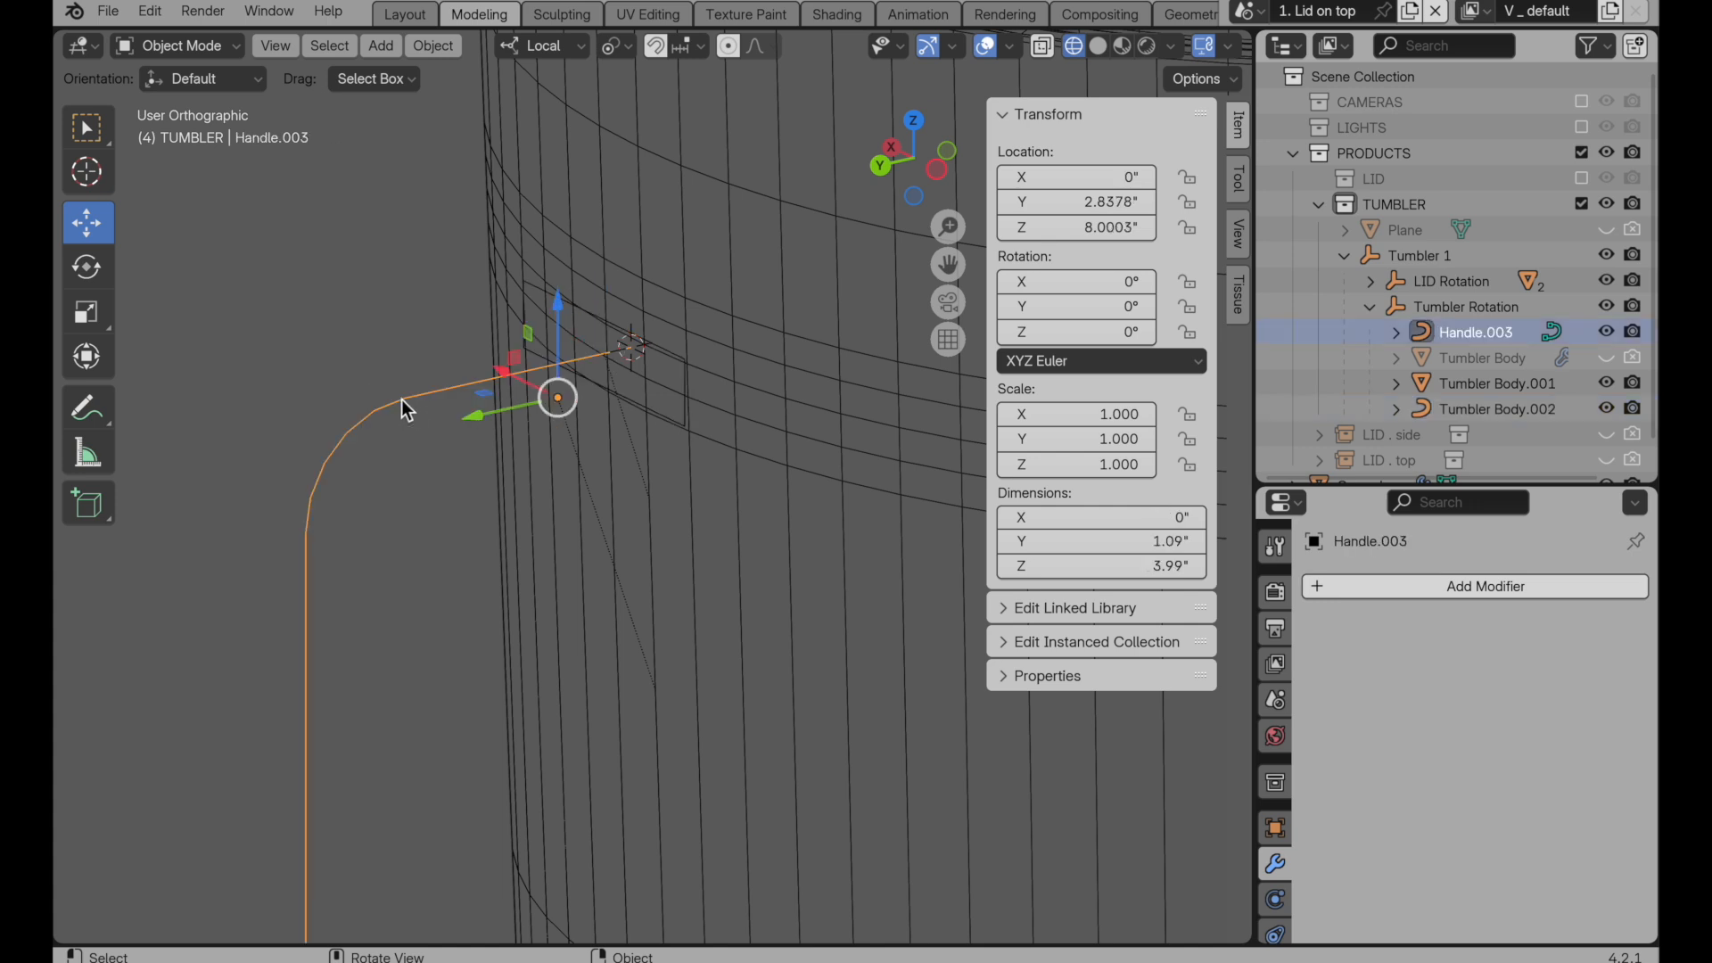
pyautogui.click(1274, 834)
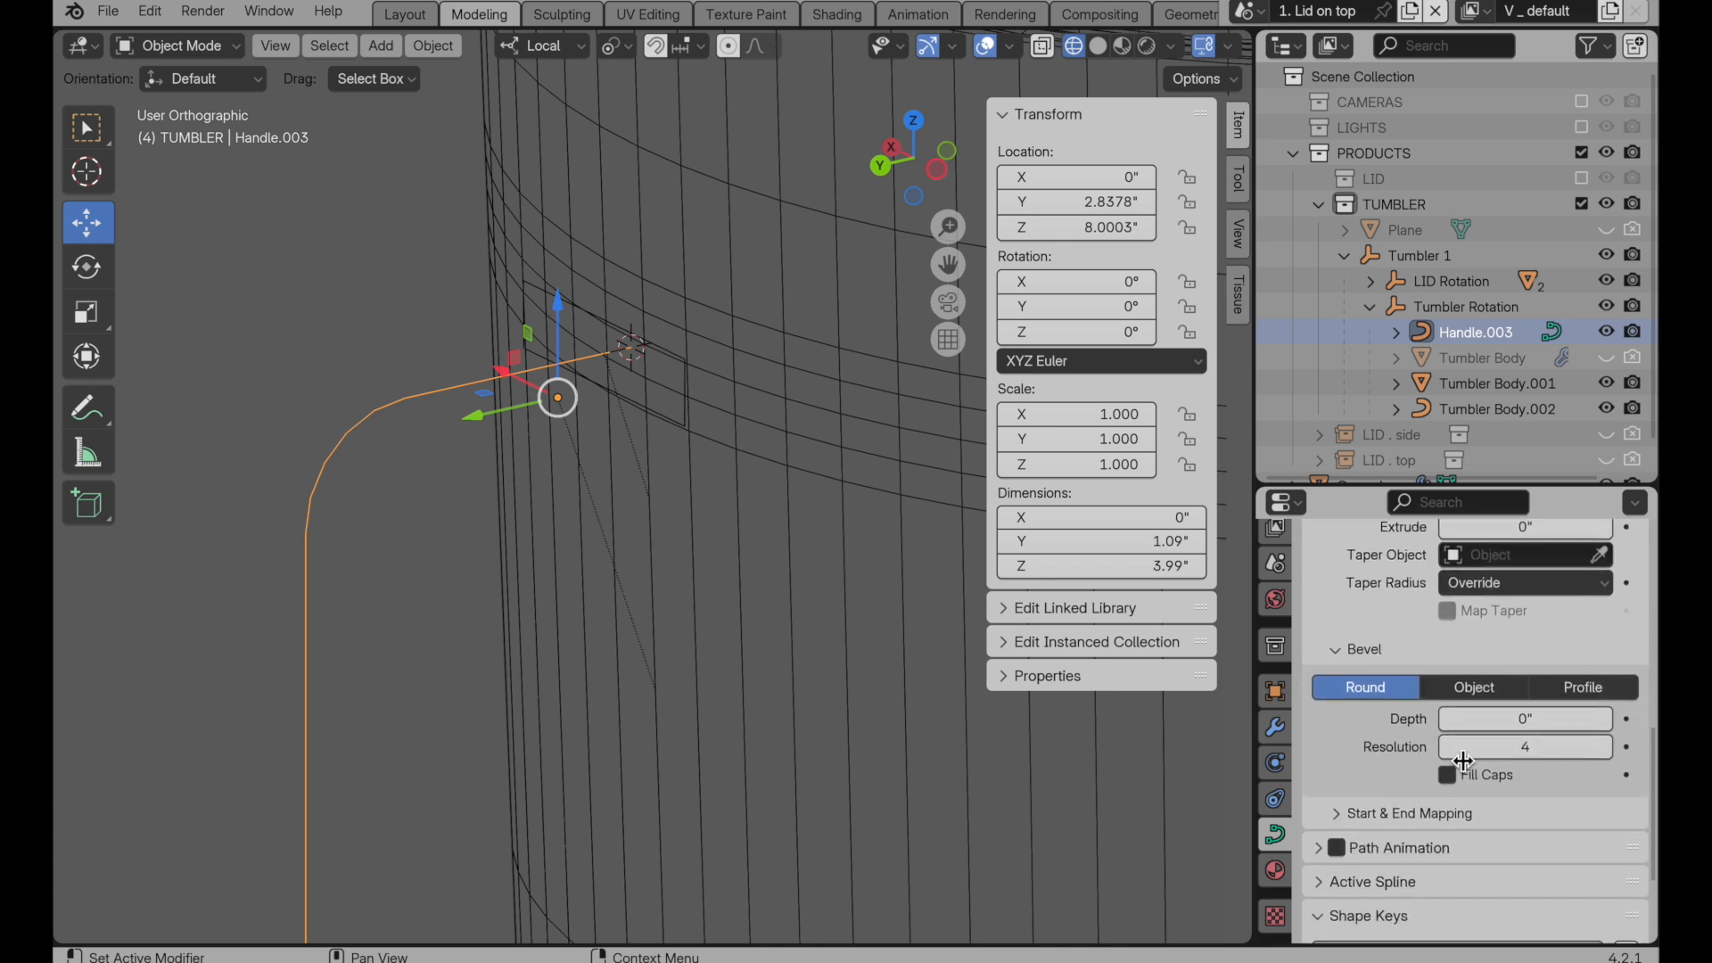
pyautogui.click(1474, 687)
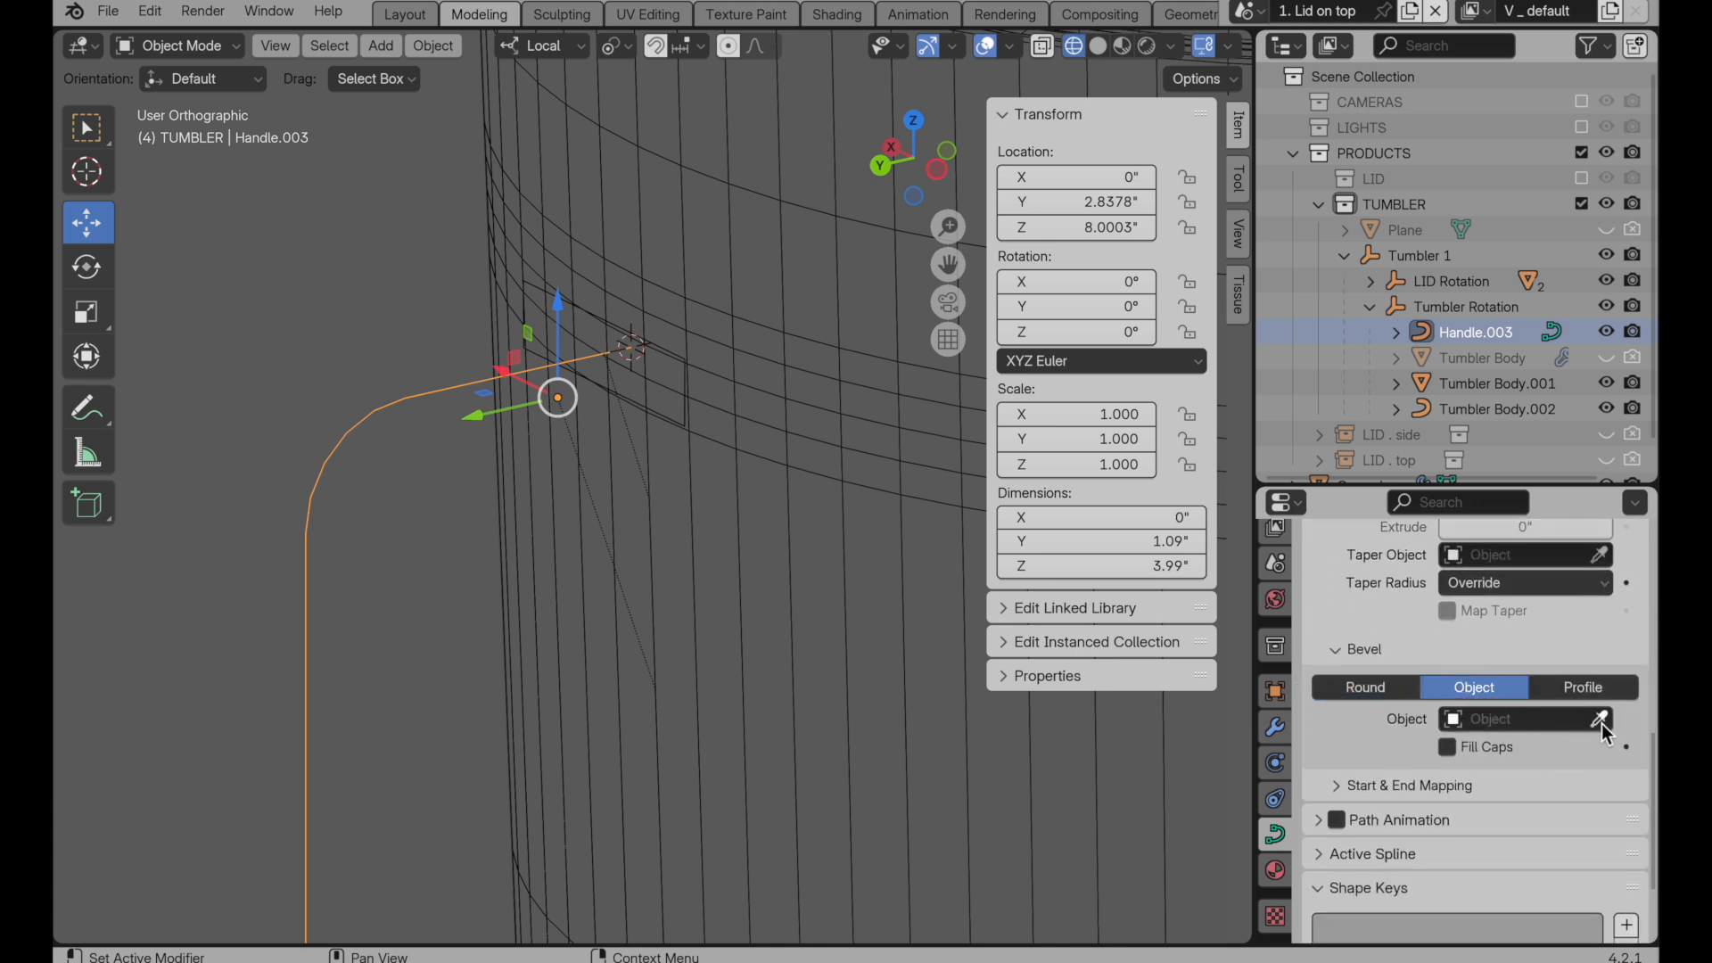
pyautogui.click(1597, 718)
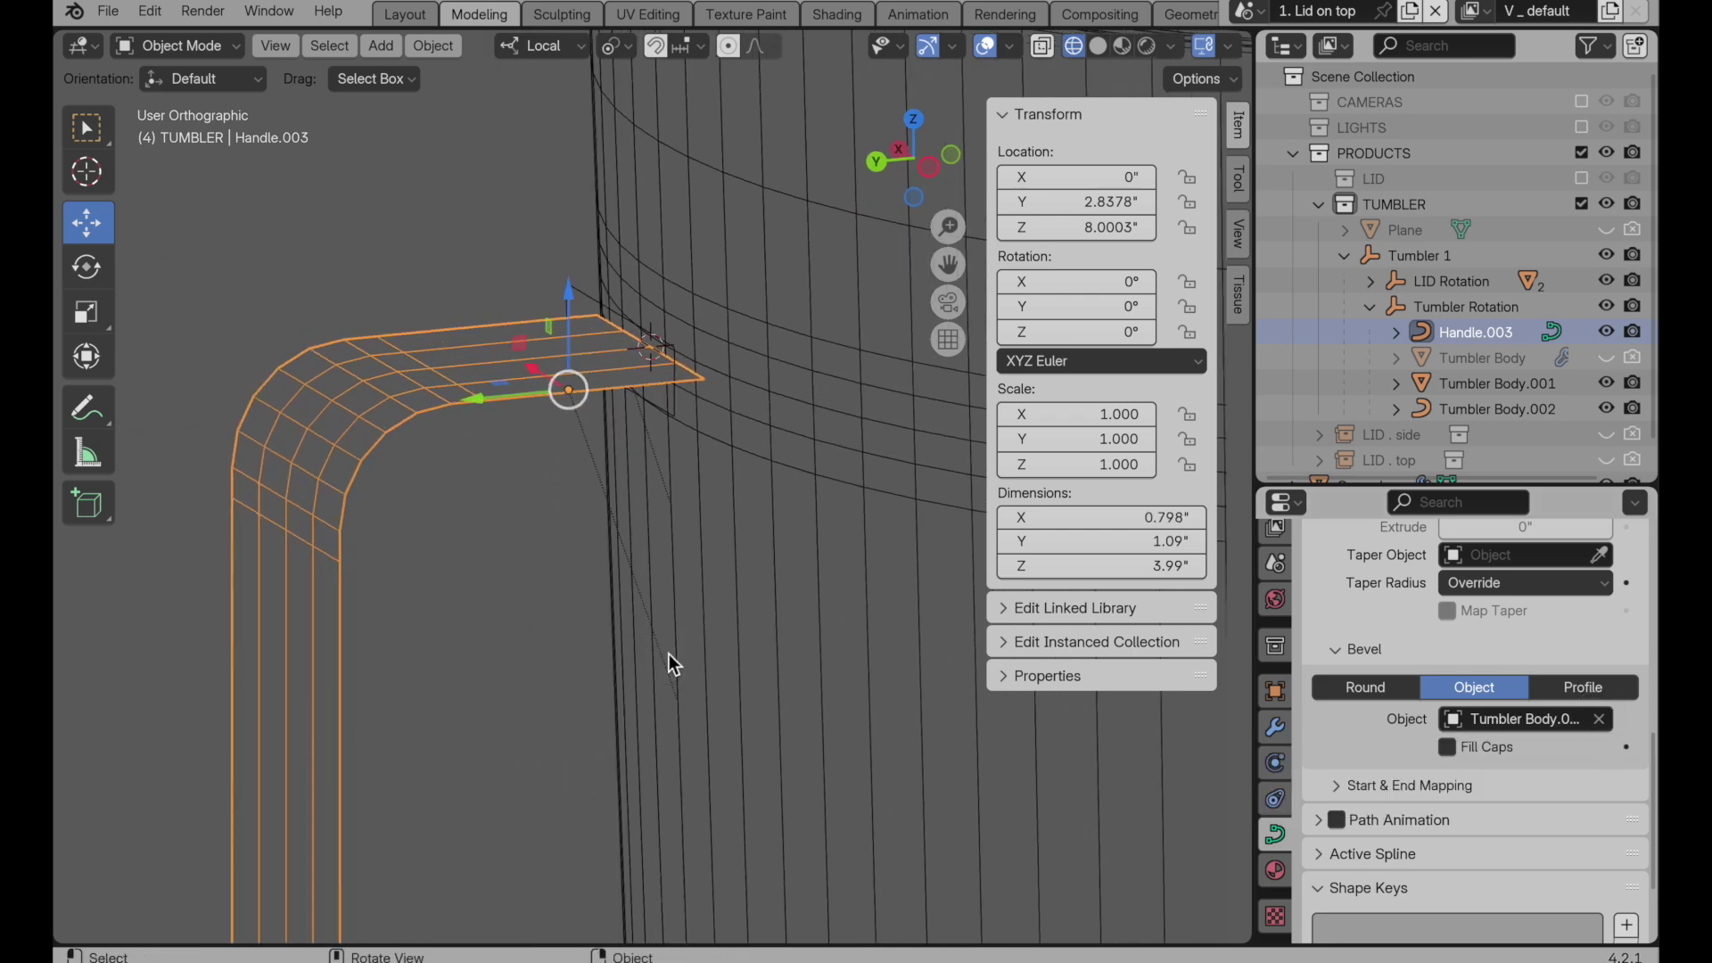
pyautogui.moveTo(673, 423)
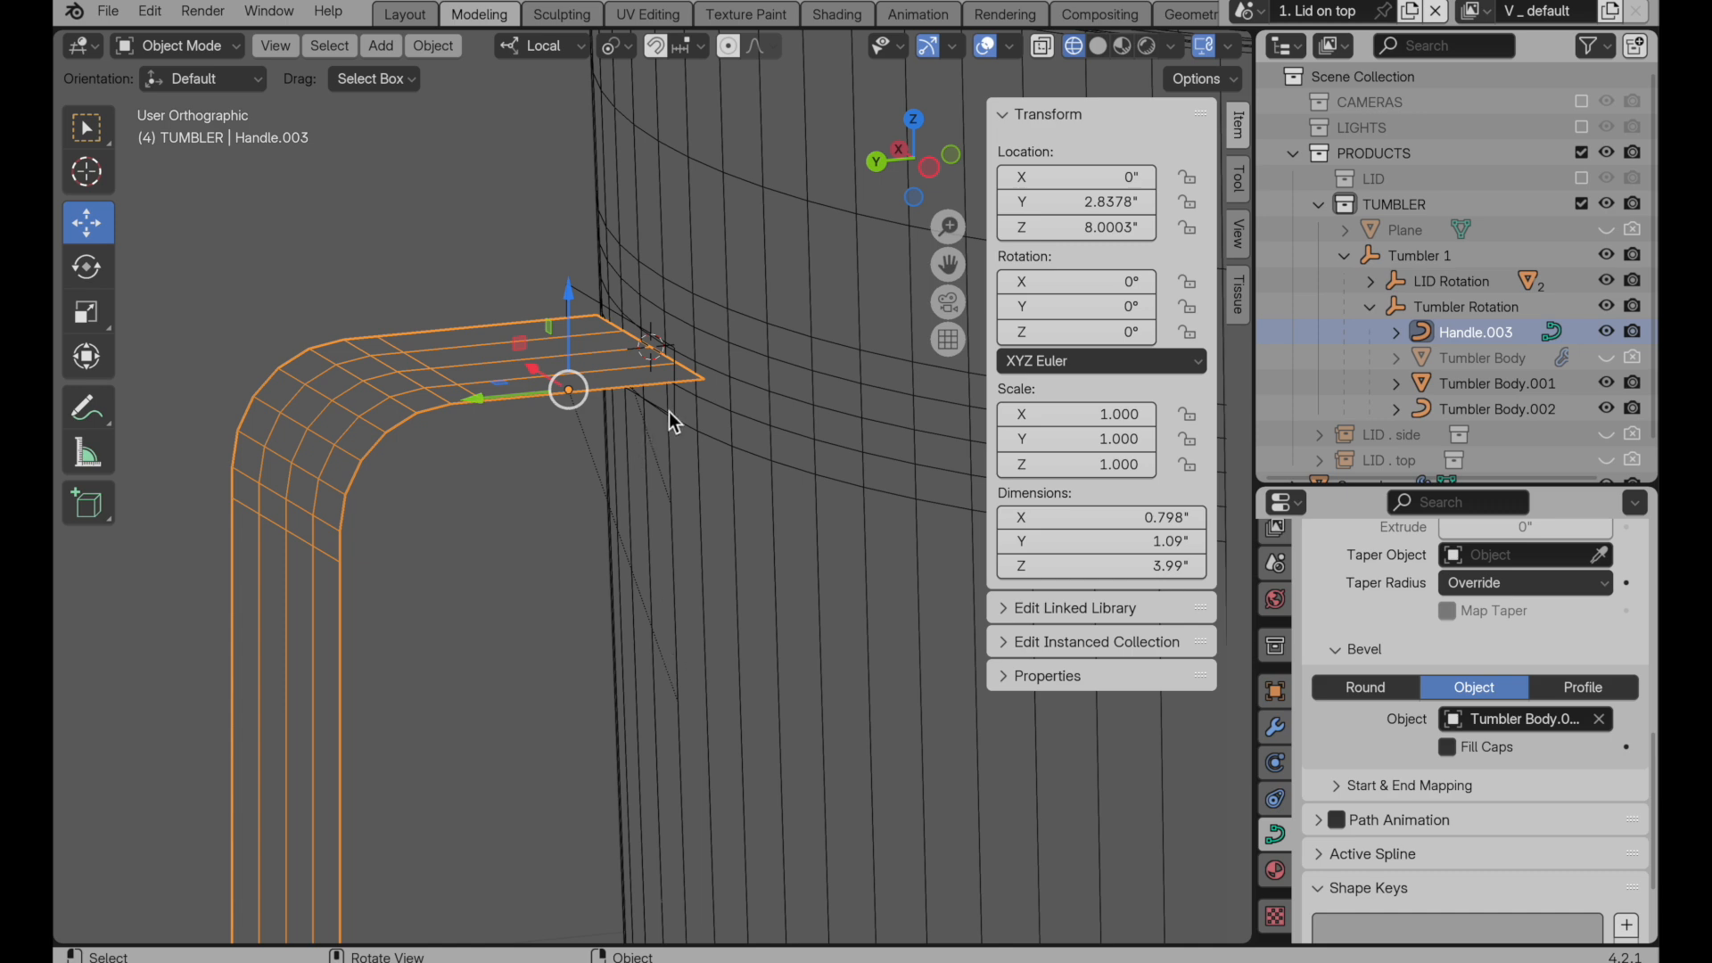
pyautogui.click(1496, 409)
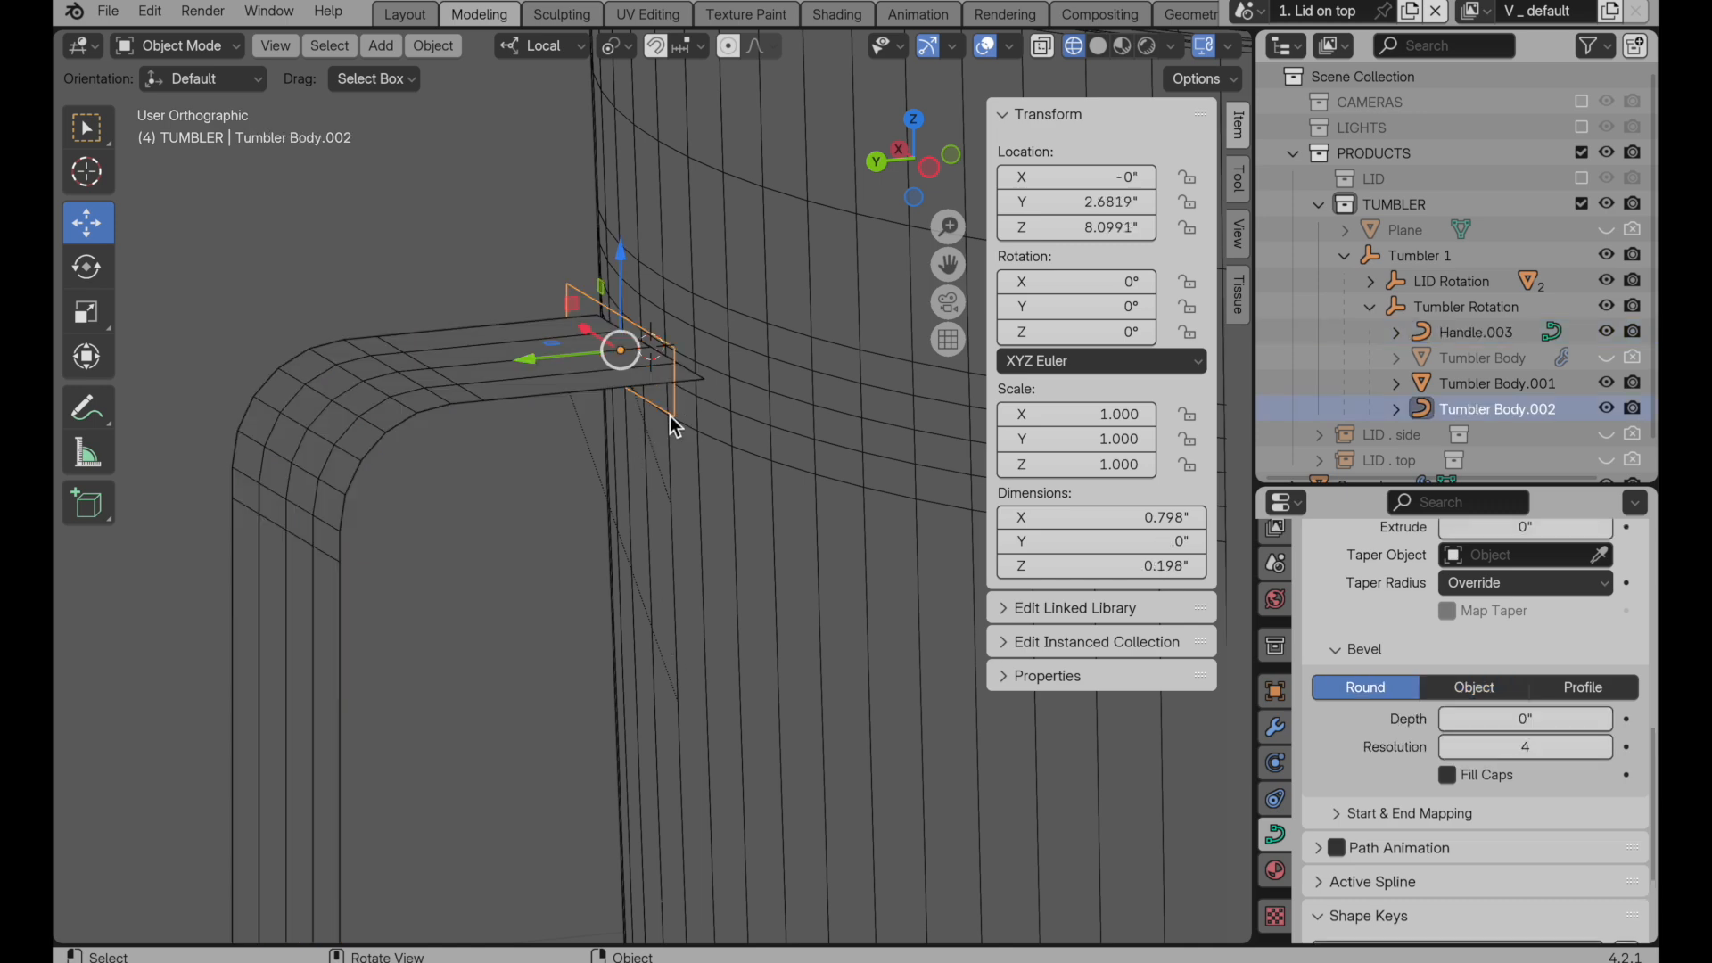
# Step: Rotate the Tumbler Body.002 profile points 90° about X in Edit Mode
pyautogui.press('Tab')
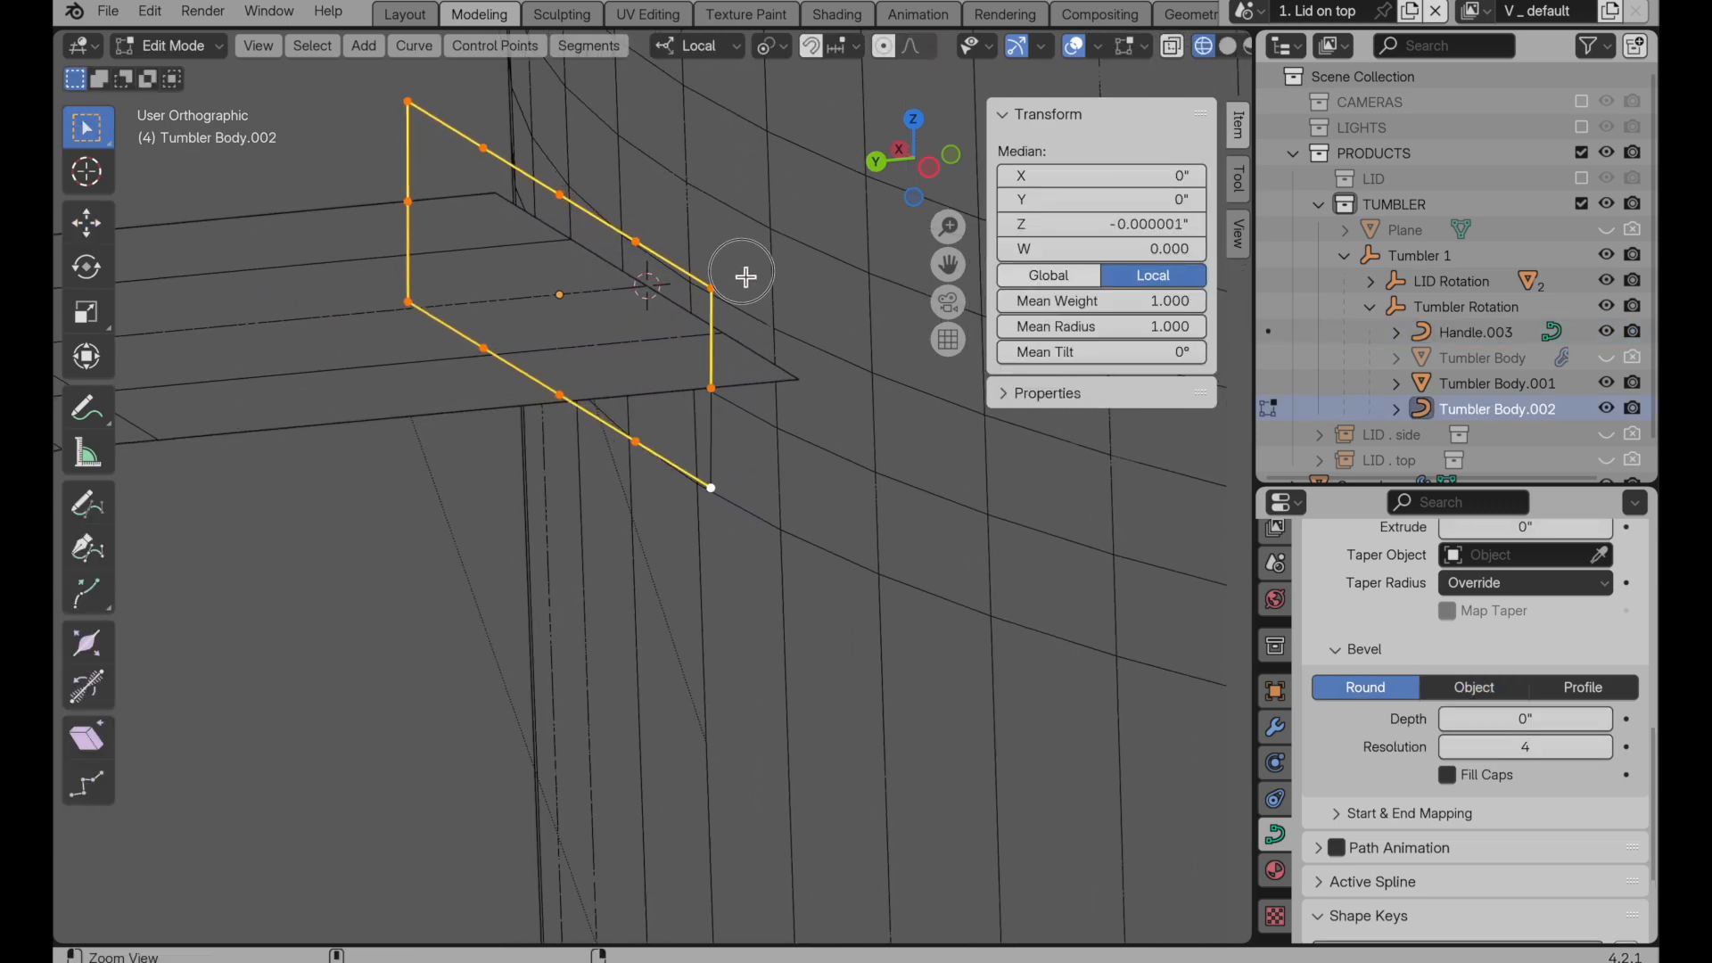
pyautogui.moveTo(745, 273); pyautogui.dragTo(841, 600)
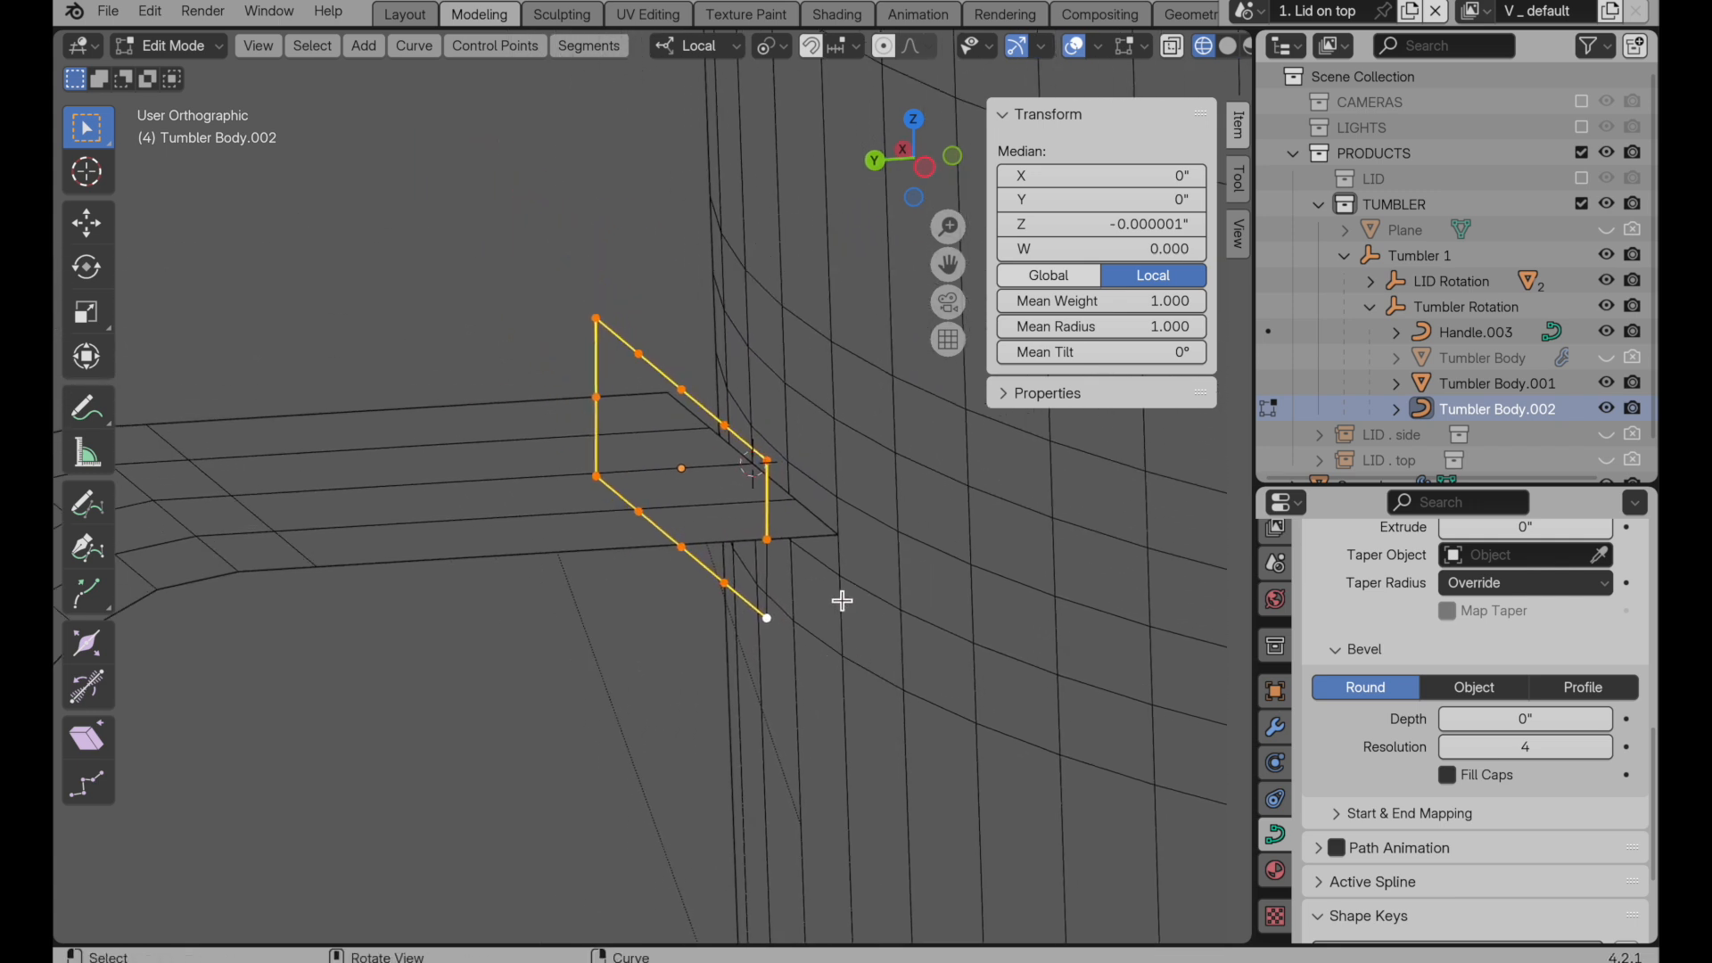
pyautogui.moveTo(819, 519)
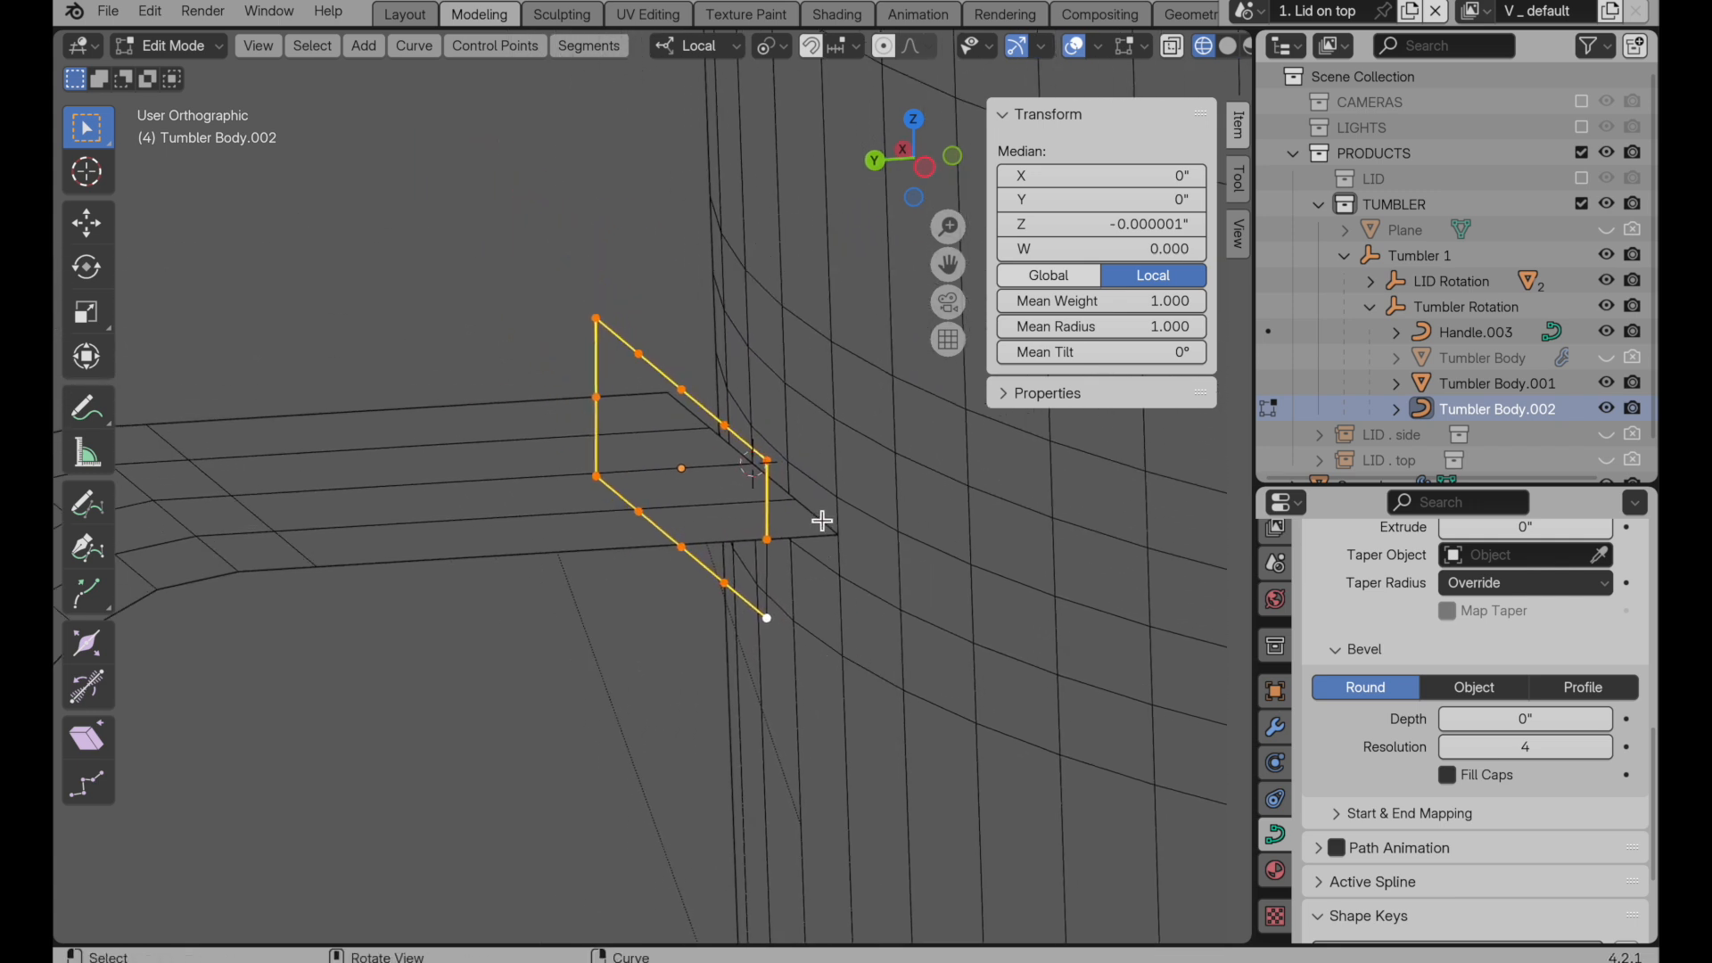
pyautogui.moveTo(867, 510)
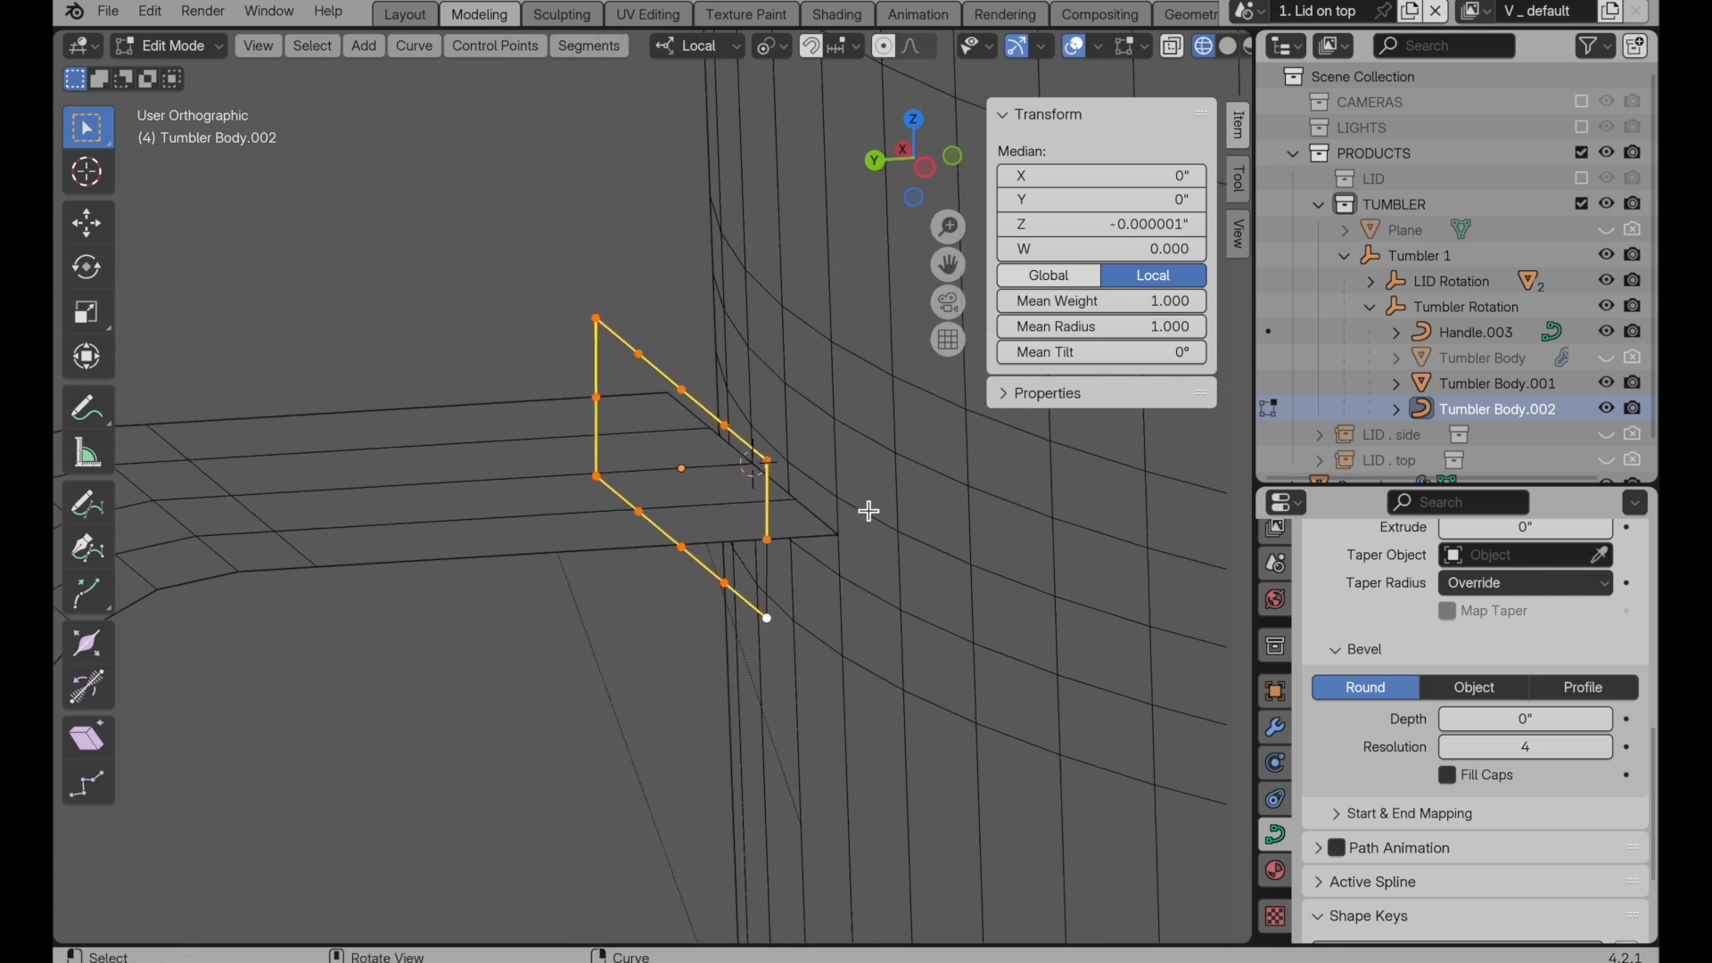
pyautogui.press('r')
pyautogui.write('90')
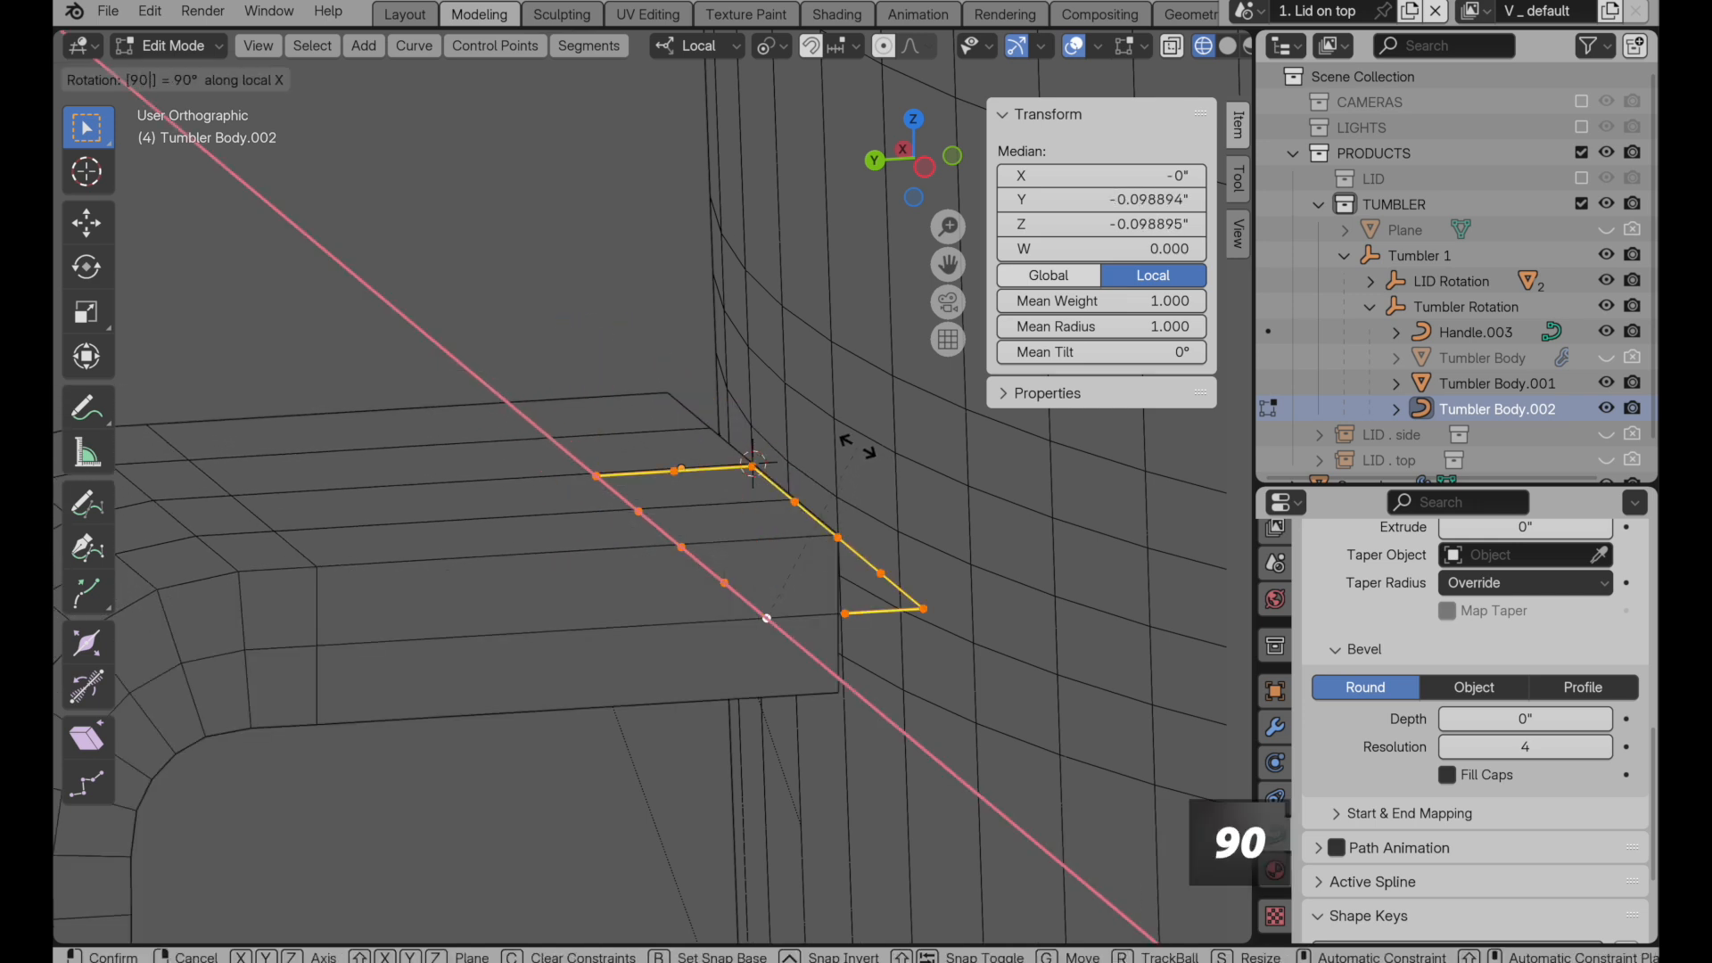
pyautogui.click(764, 618)
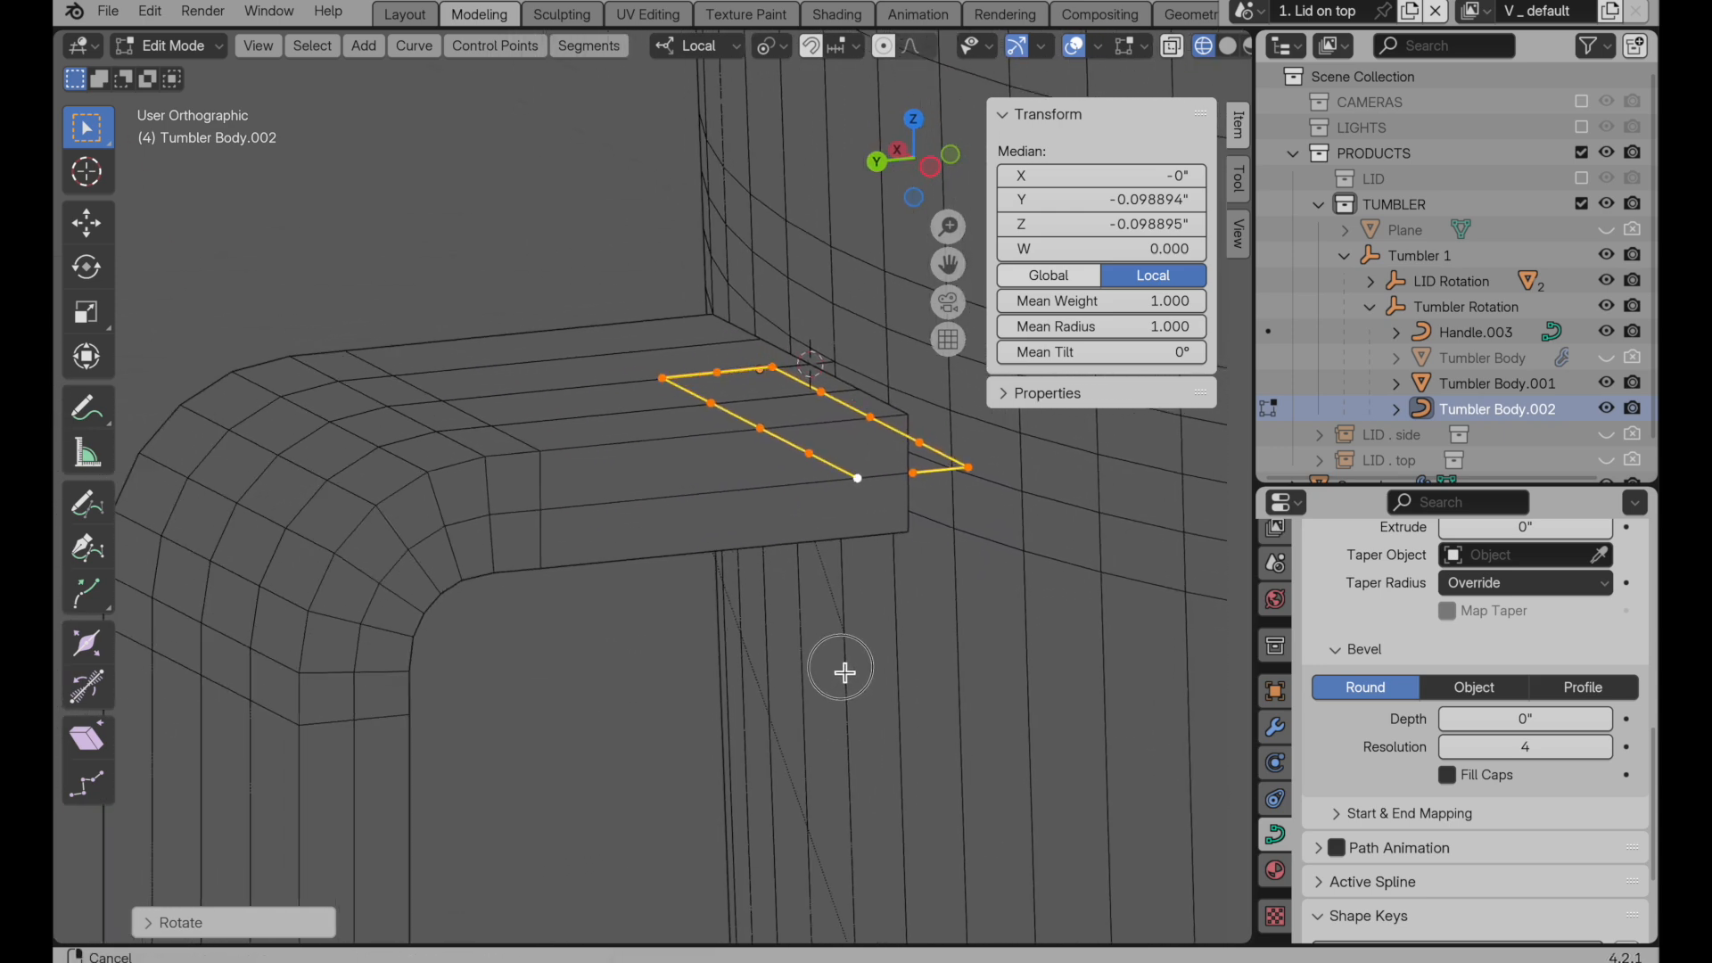
pyautogui.press('Tab')
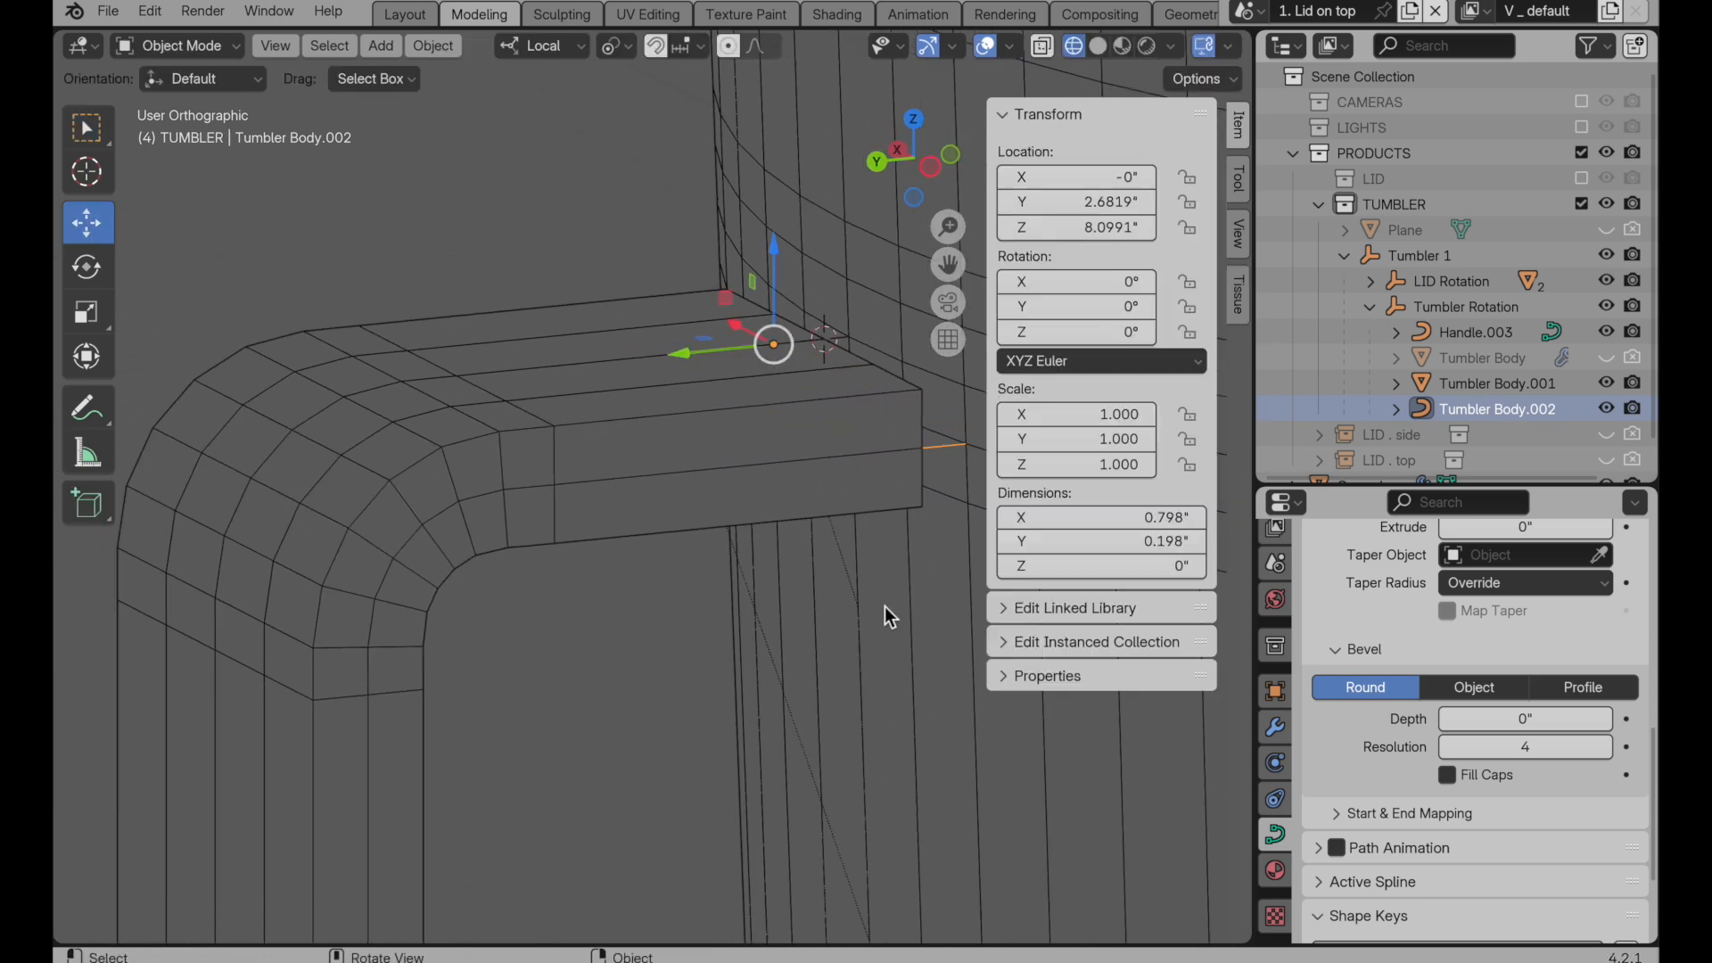
# Step: Convert Handle.003 to a mesh and remove the Tumbler Body.002 profile curve
pyautogui.click(1475, 332)
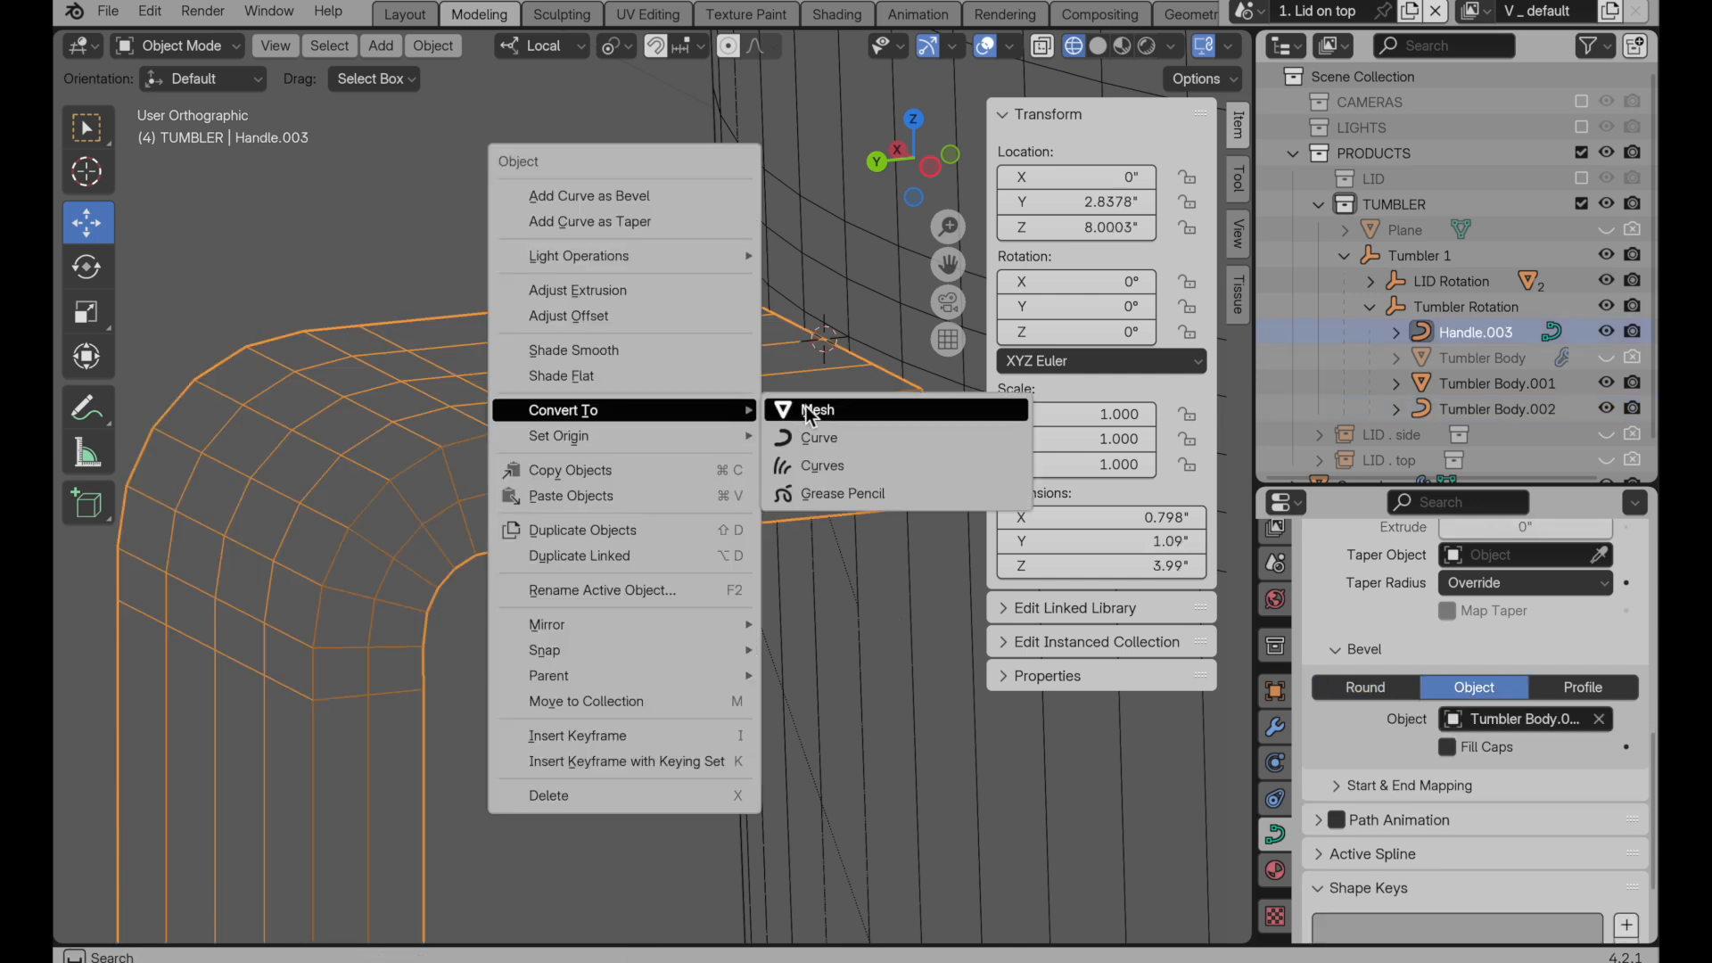
pyautogui.click(818, 410)
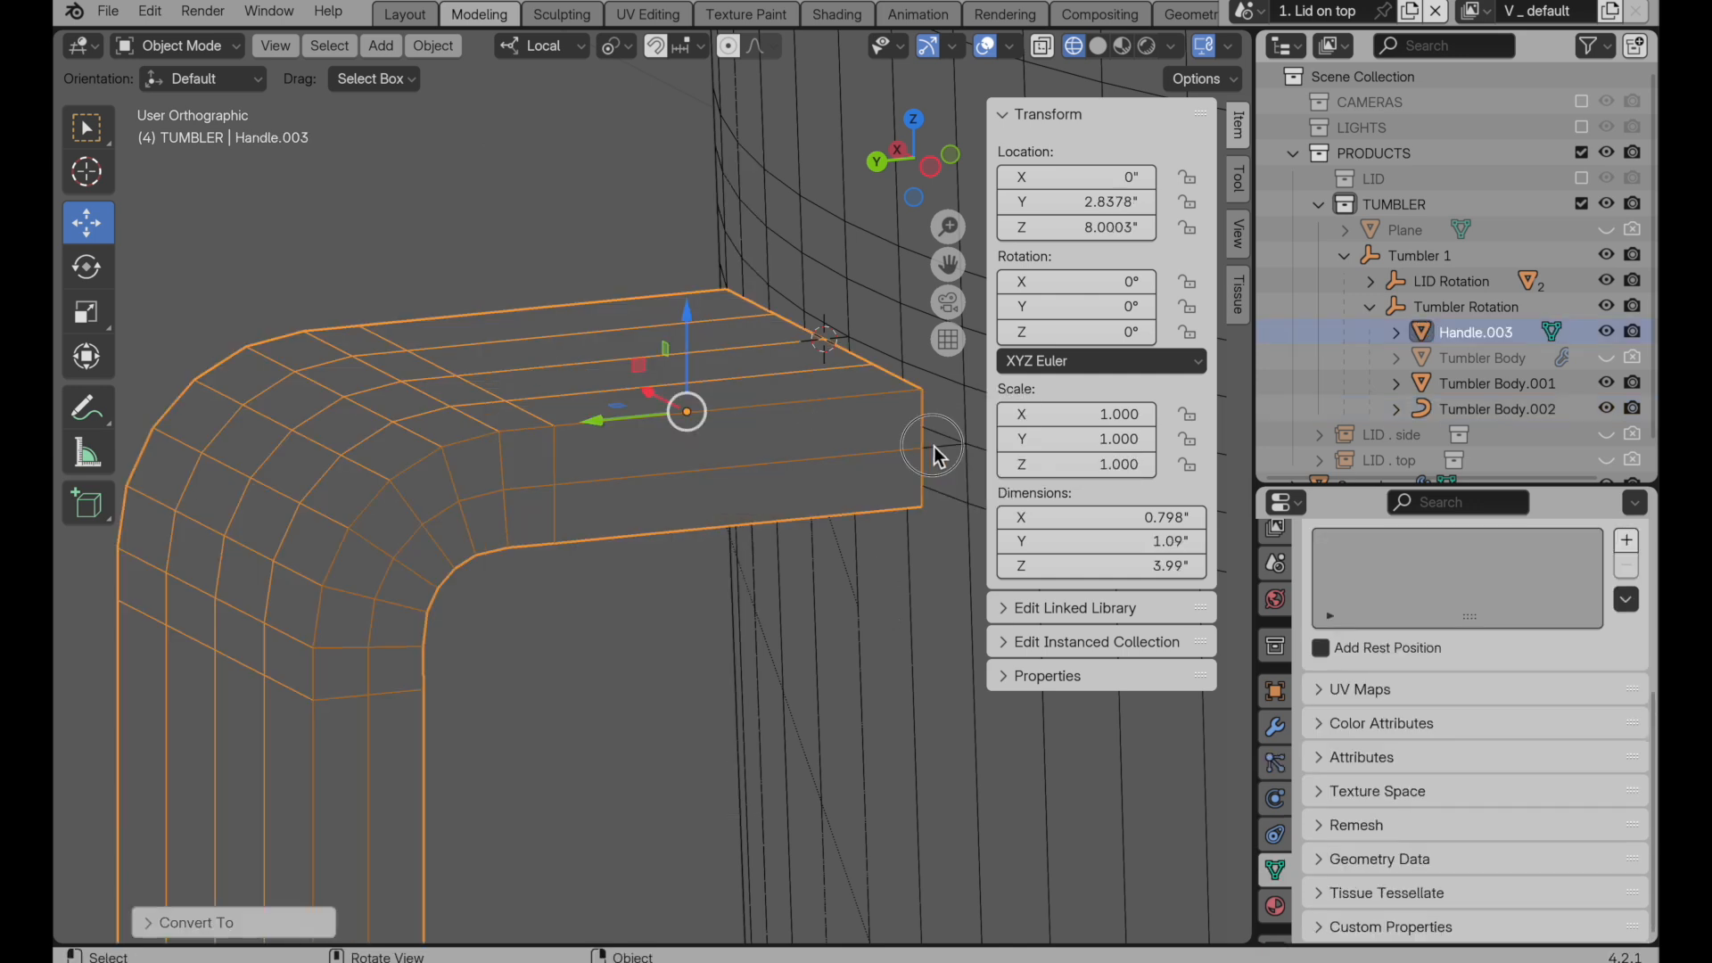
pyautogui.click(1497, 408)
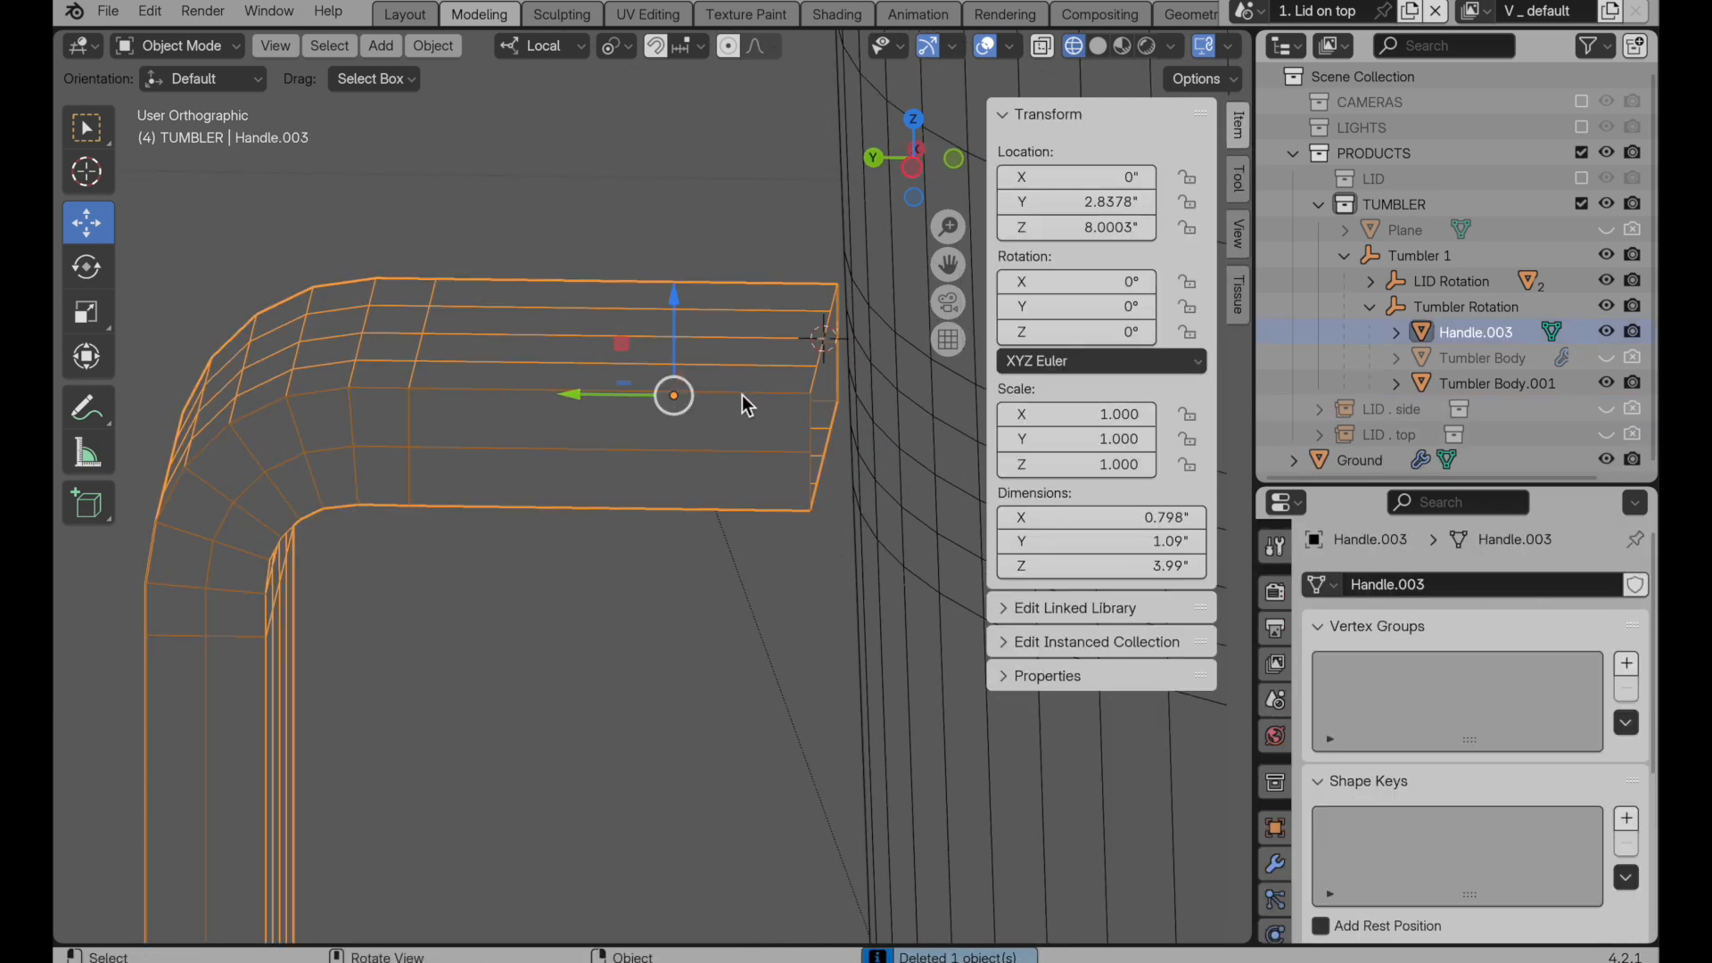
# Step: Join Handle.003 into Tumbler Body.001
pyautogui.click(1496, 384)
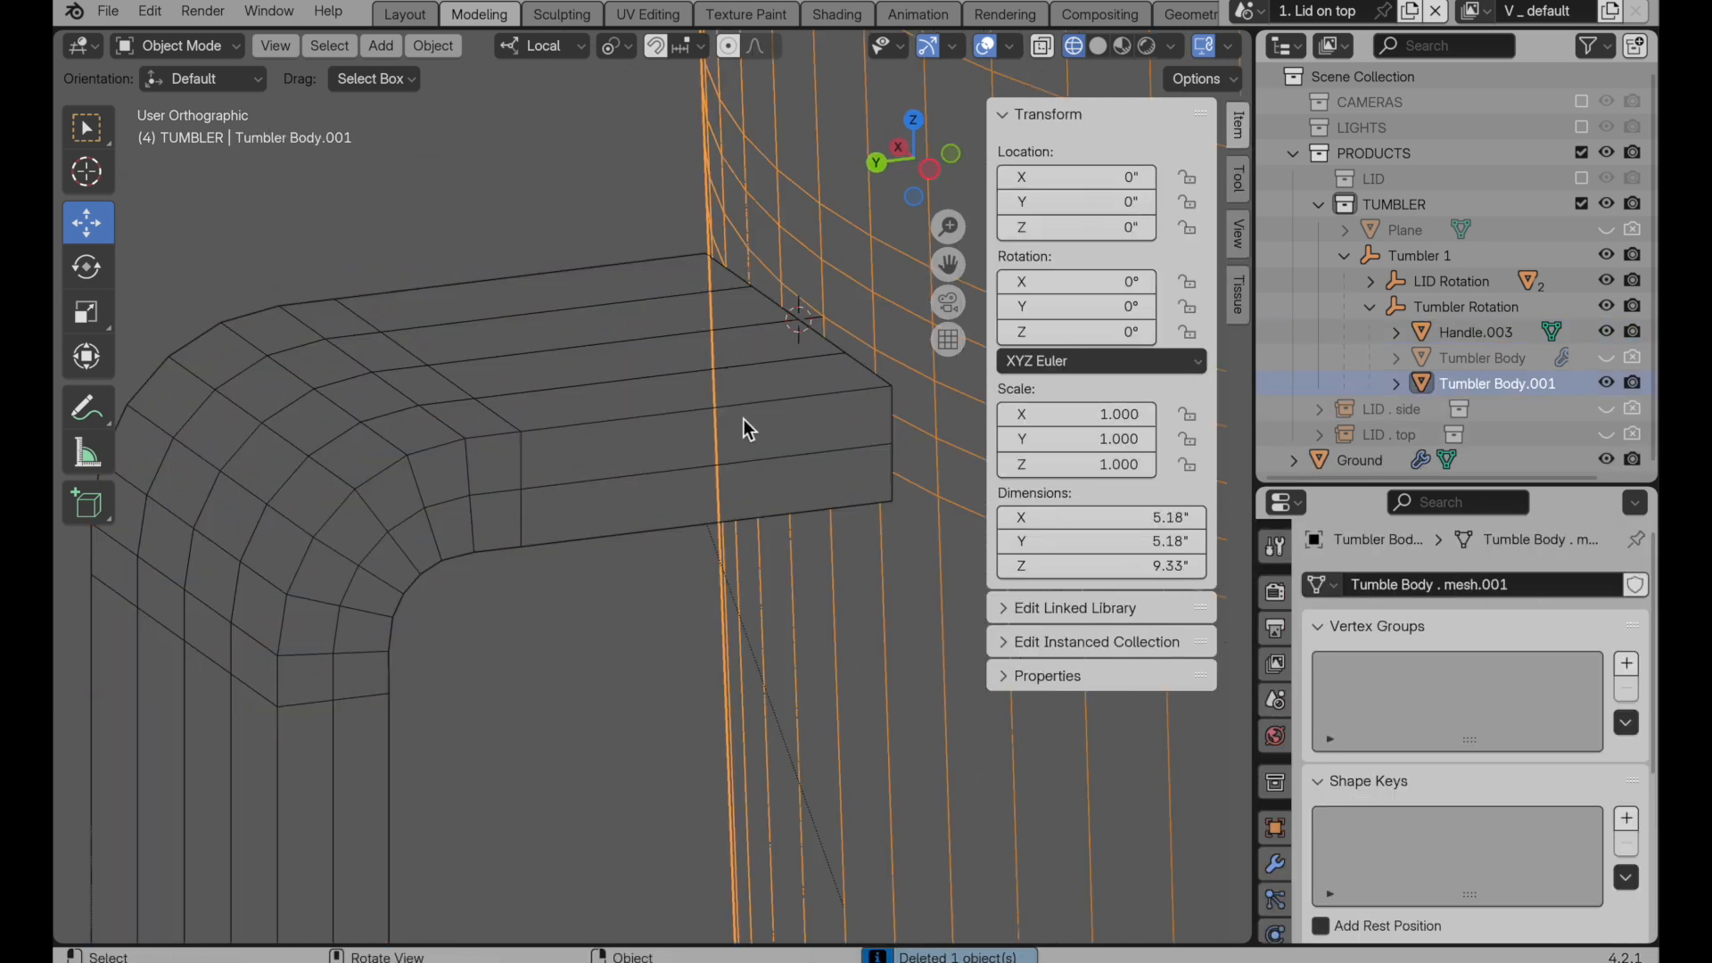
pyautogui.click(1475, 332)
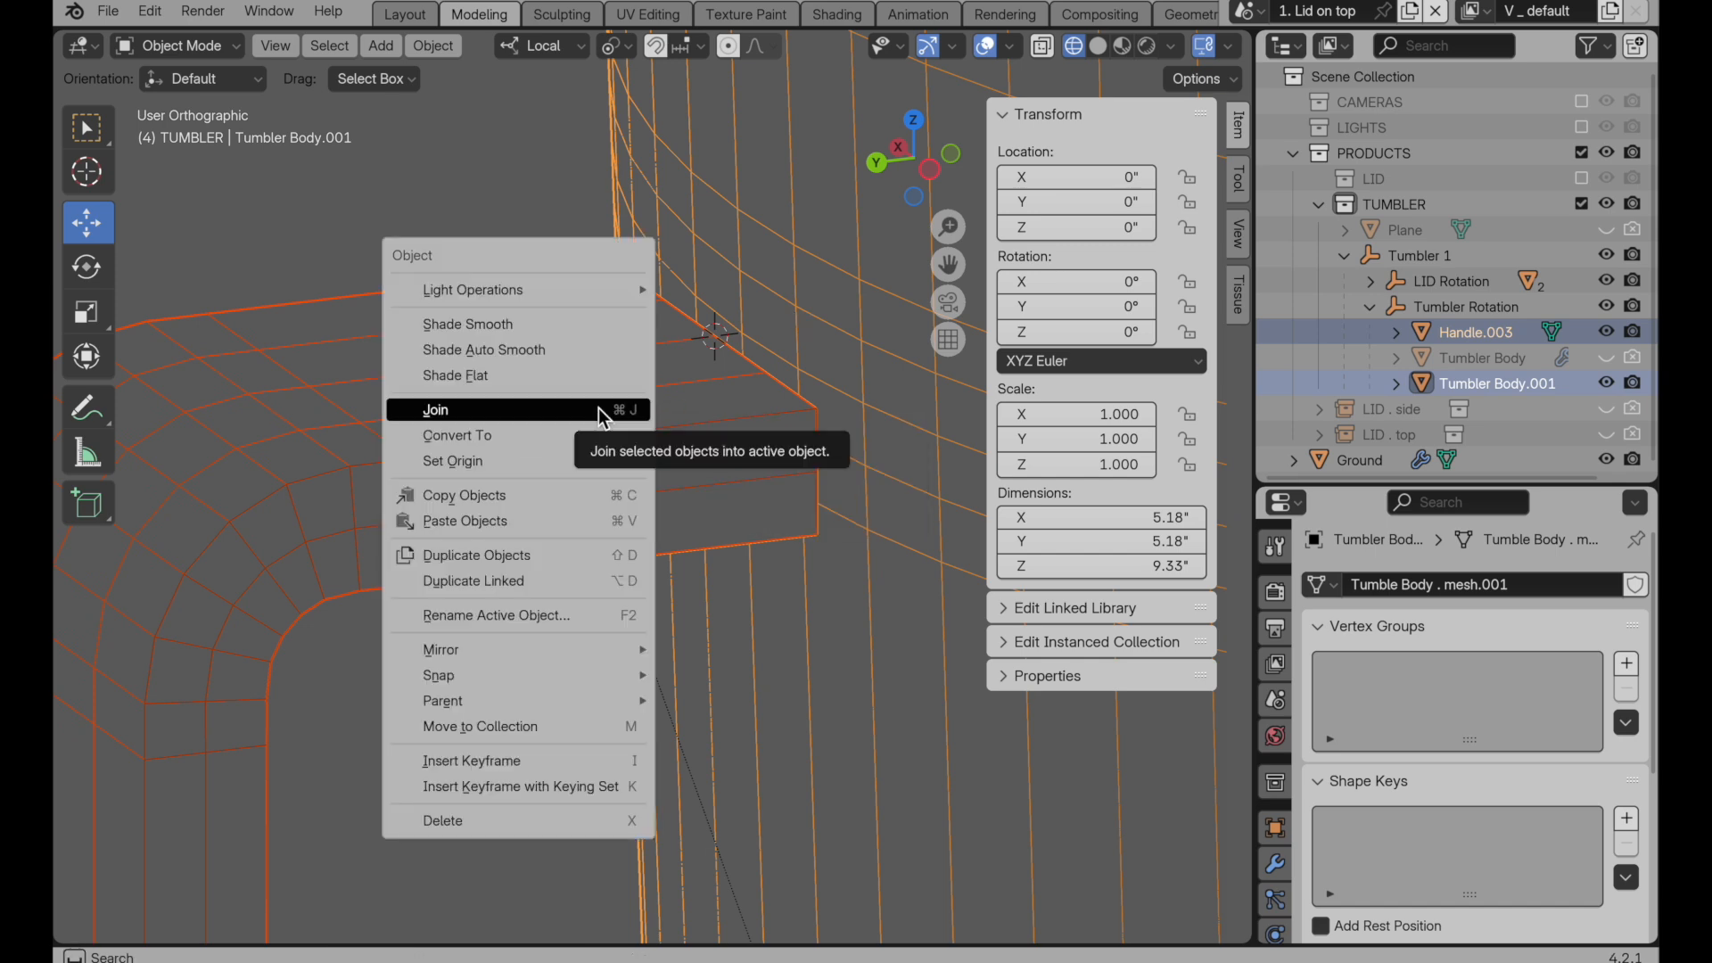
pyautogui.click(435, 411)
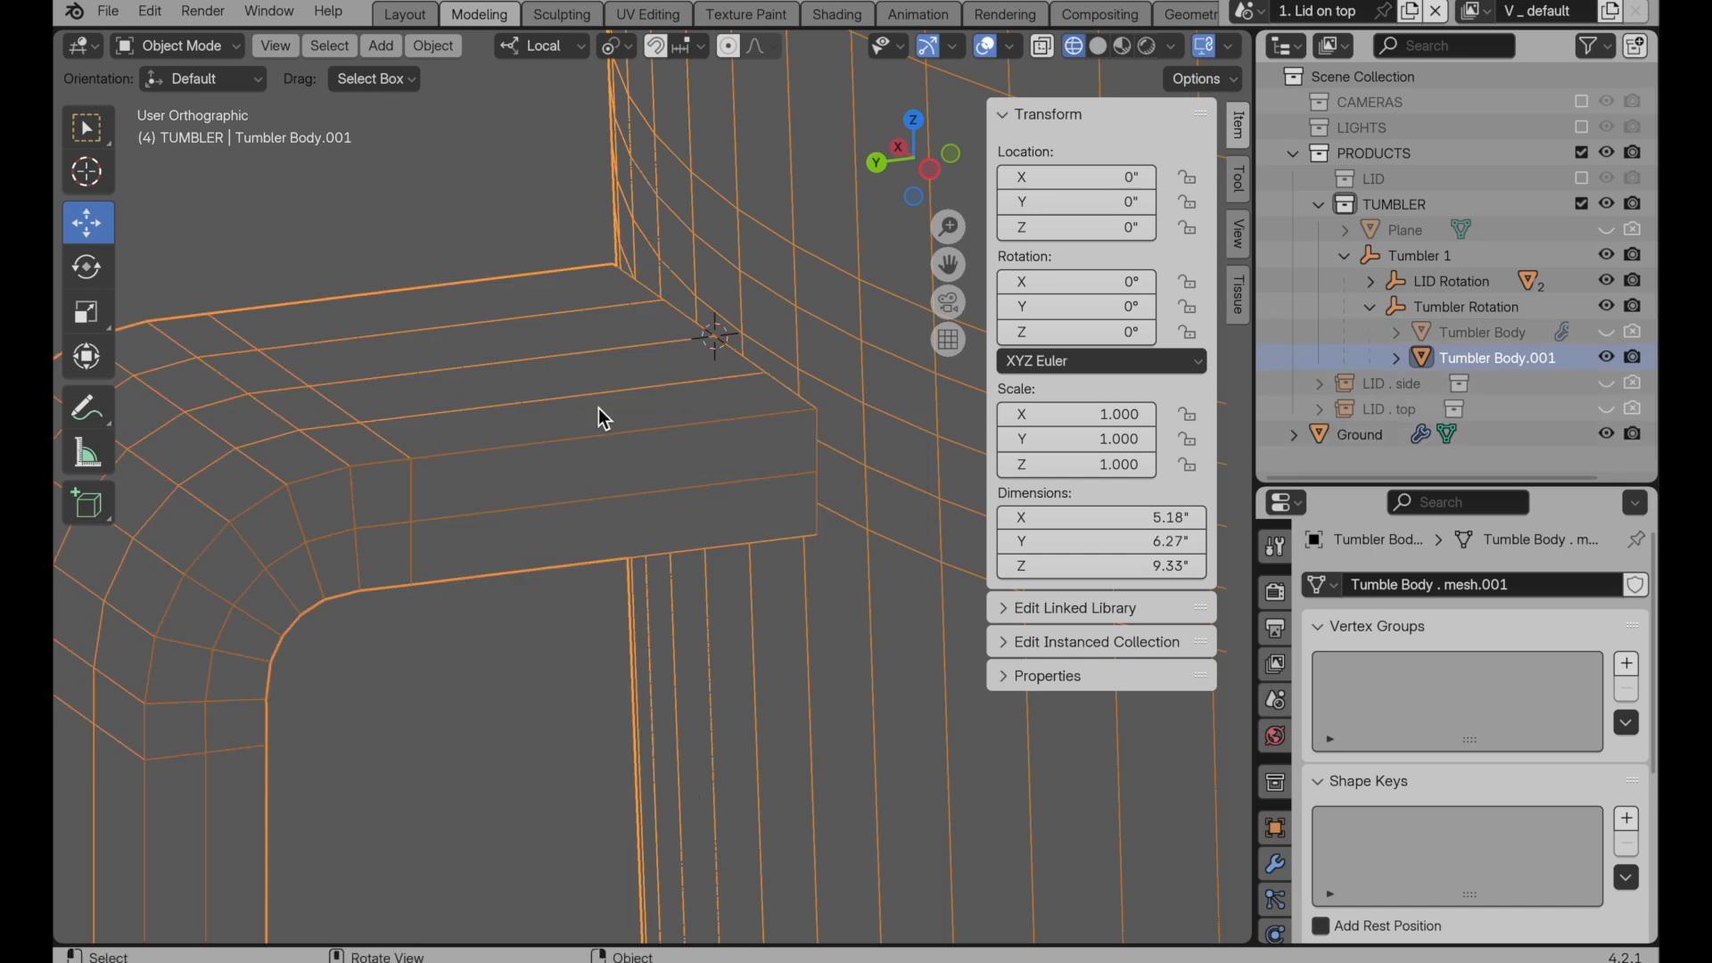
# Step: Enter Edit Mode and delete the body faces behind the handle end
pyautogui.press('Tab')
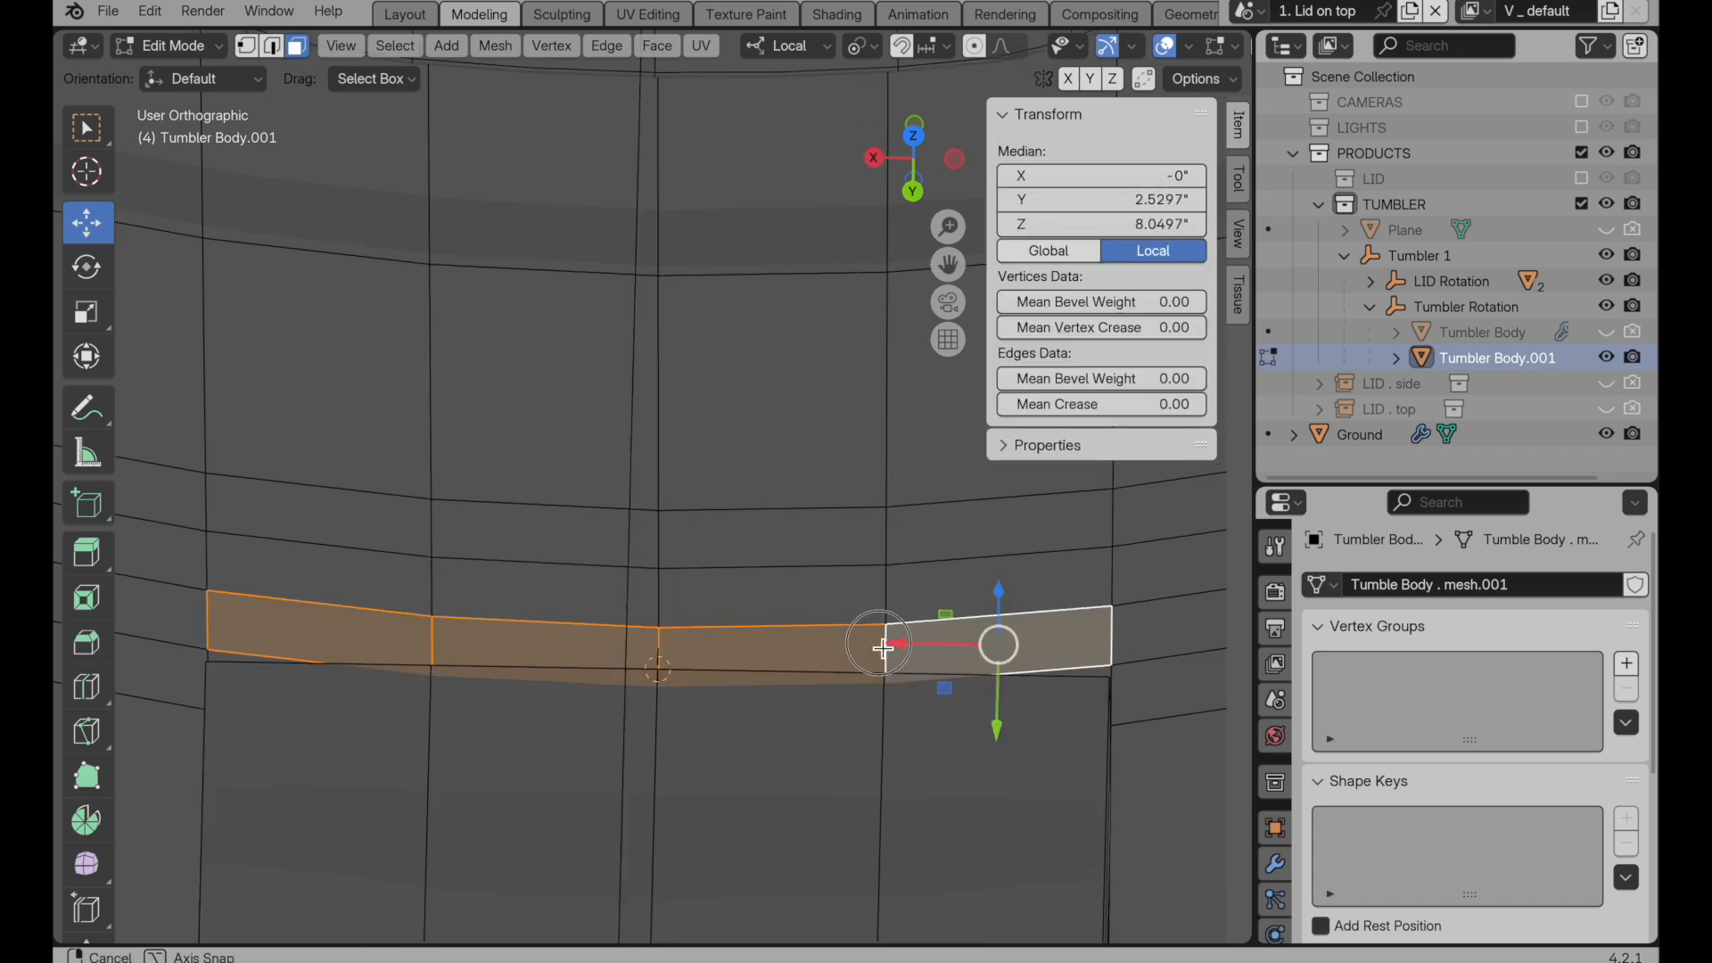
pyautogui.moveTo(882, 648); pyautogui.dragTo(823, 585)
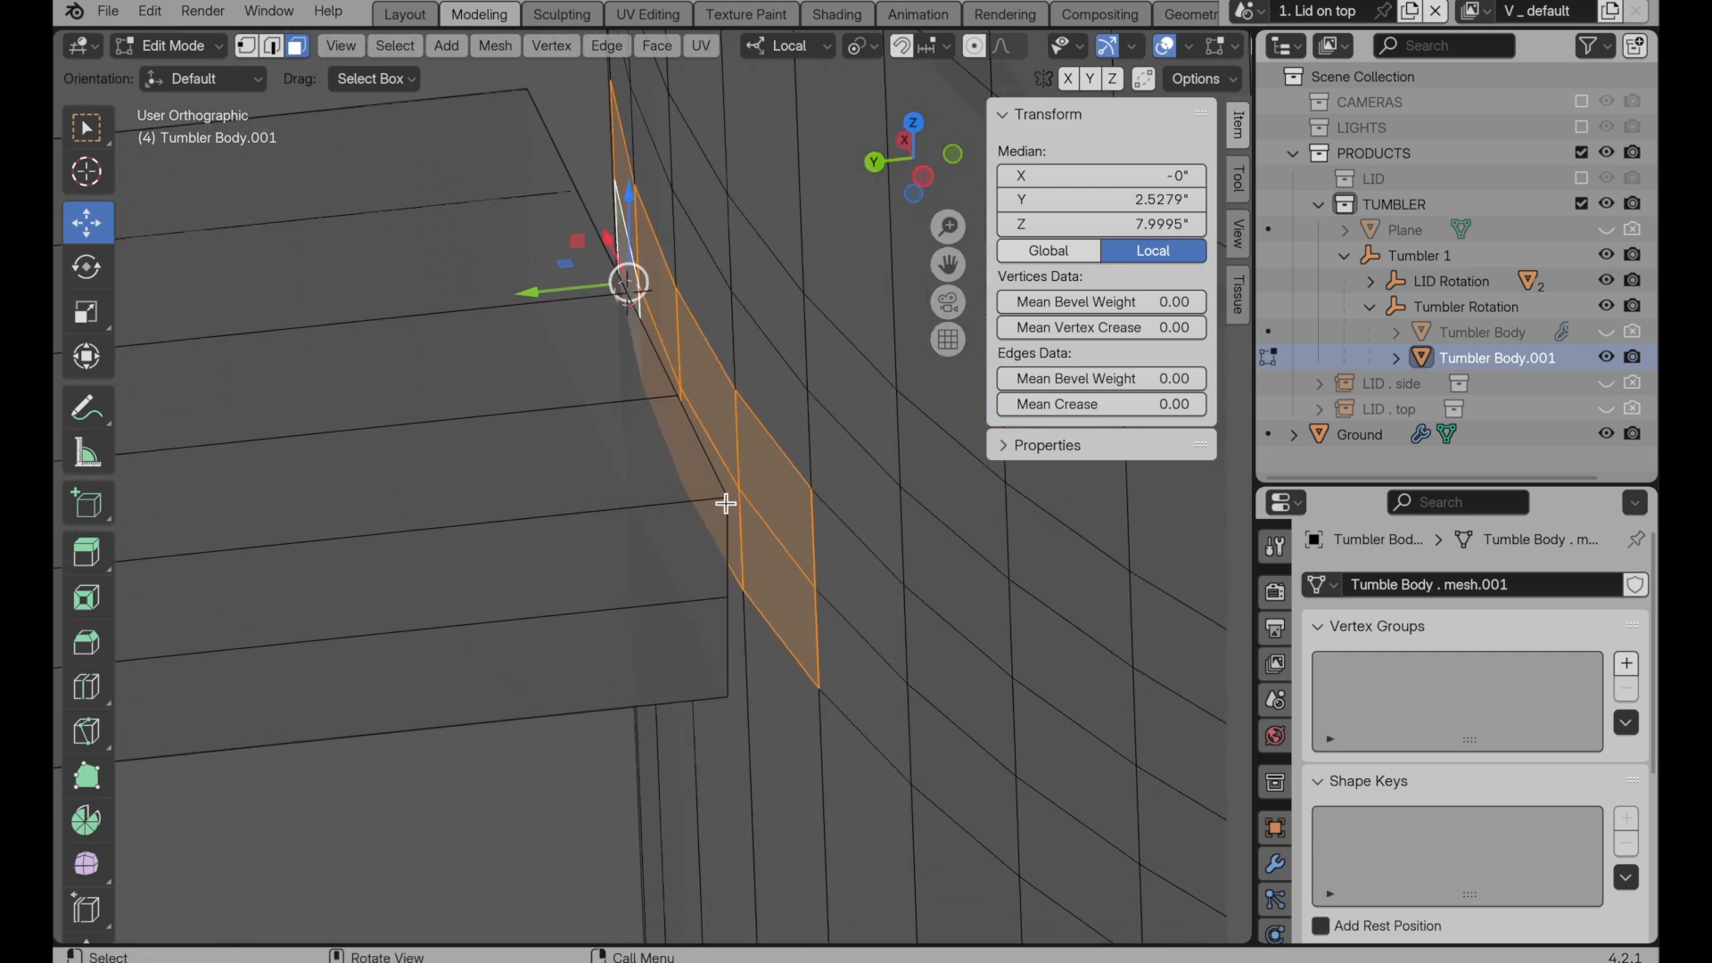
pyautogui.click(770, 532)
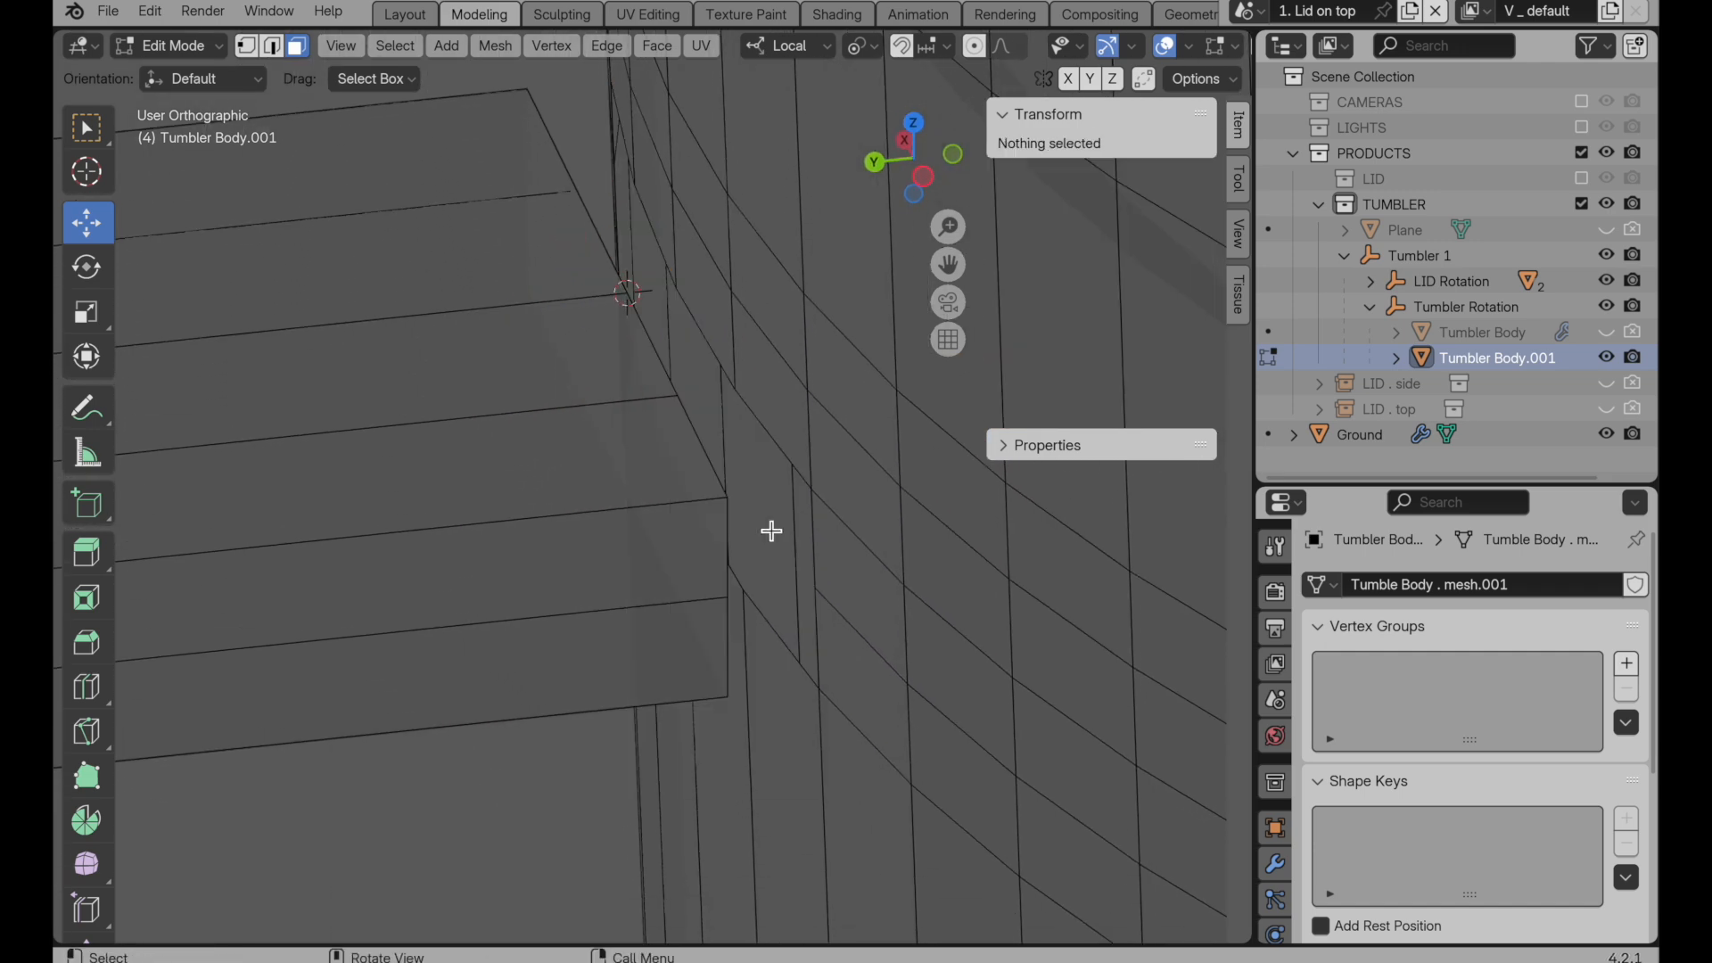
# Step: Dissolve the stray edges left at the handle junction
pyautogui.click(766, 420)
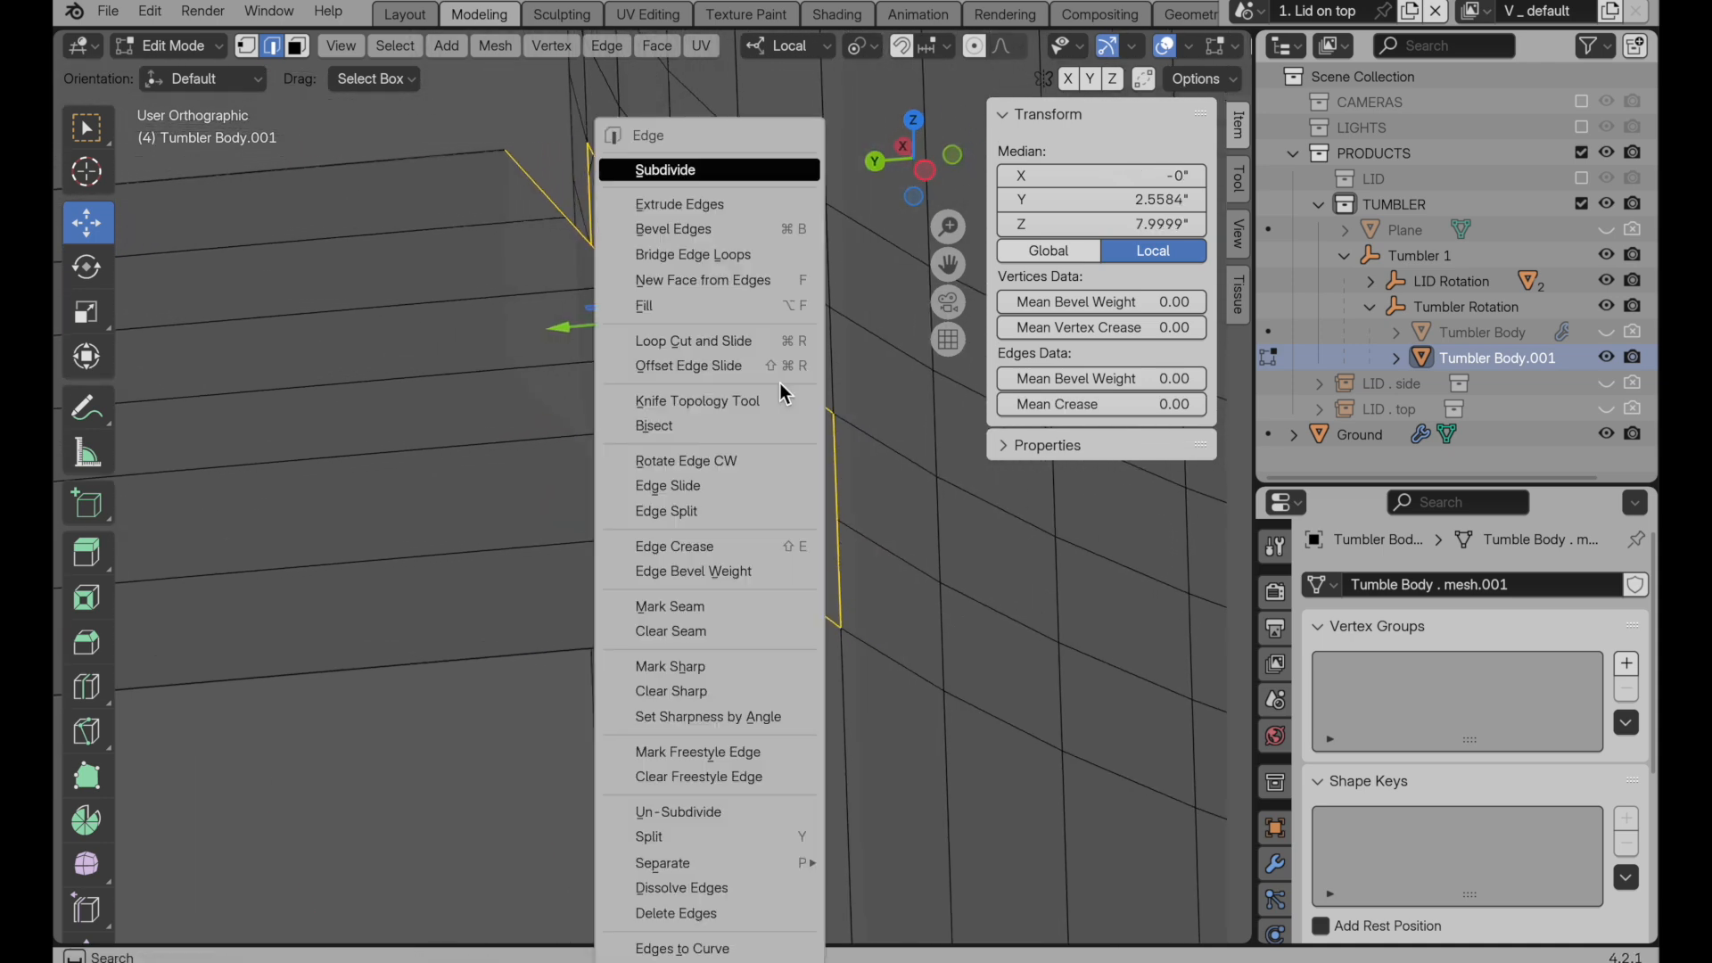
pyautogui.click(692, 254)
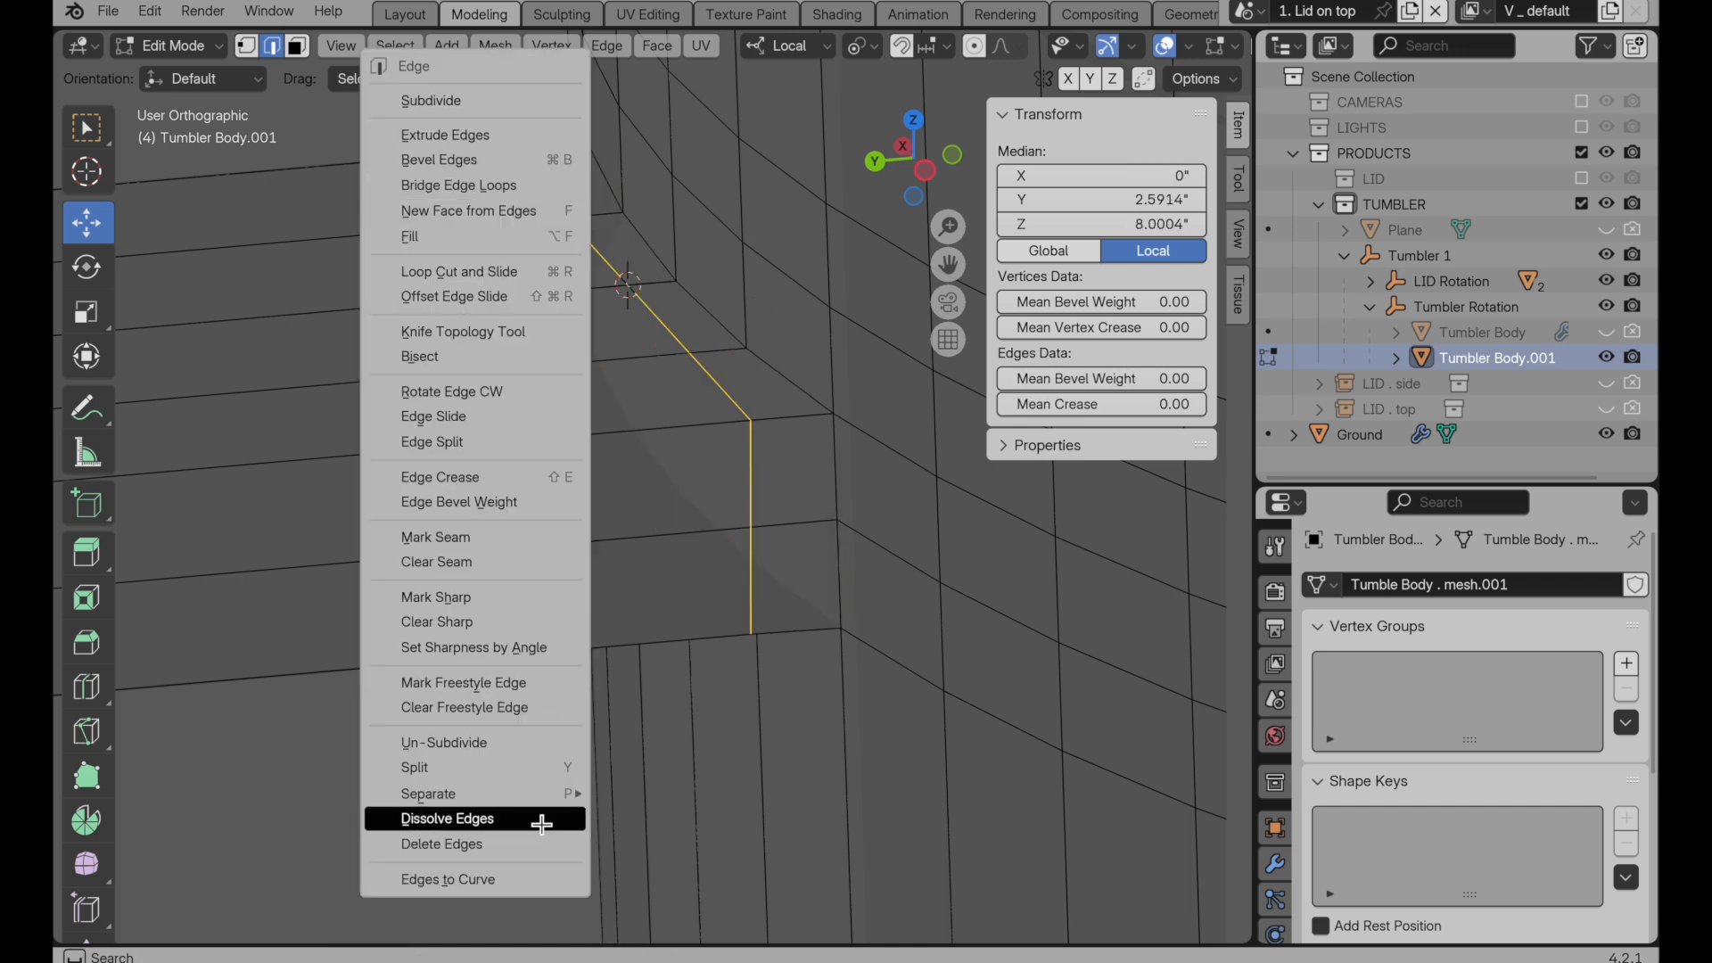
pyautogui.click(445, 819)
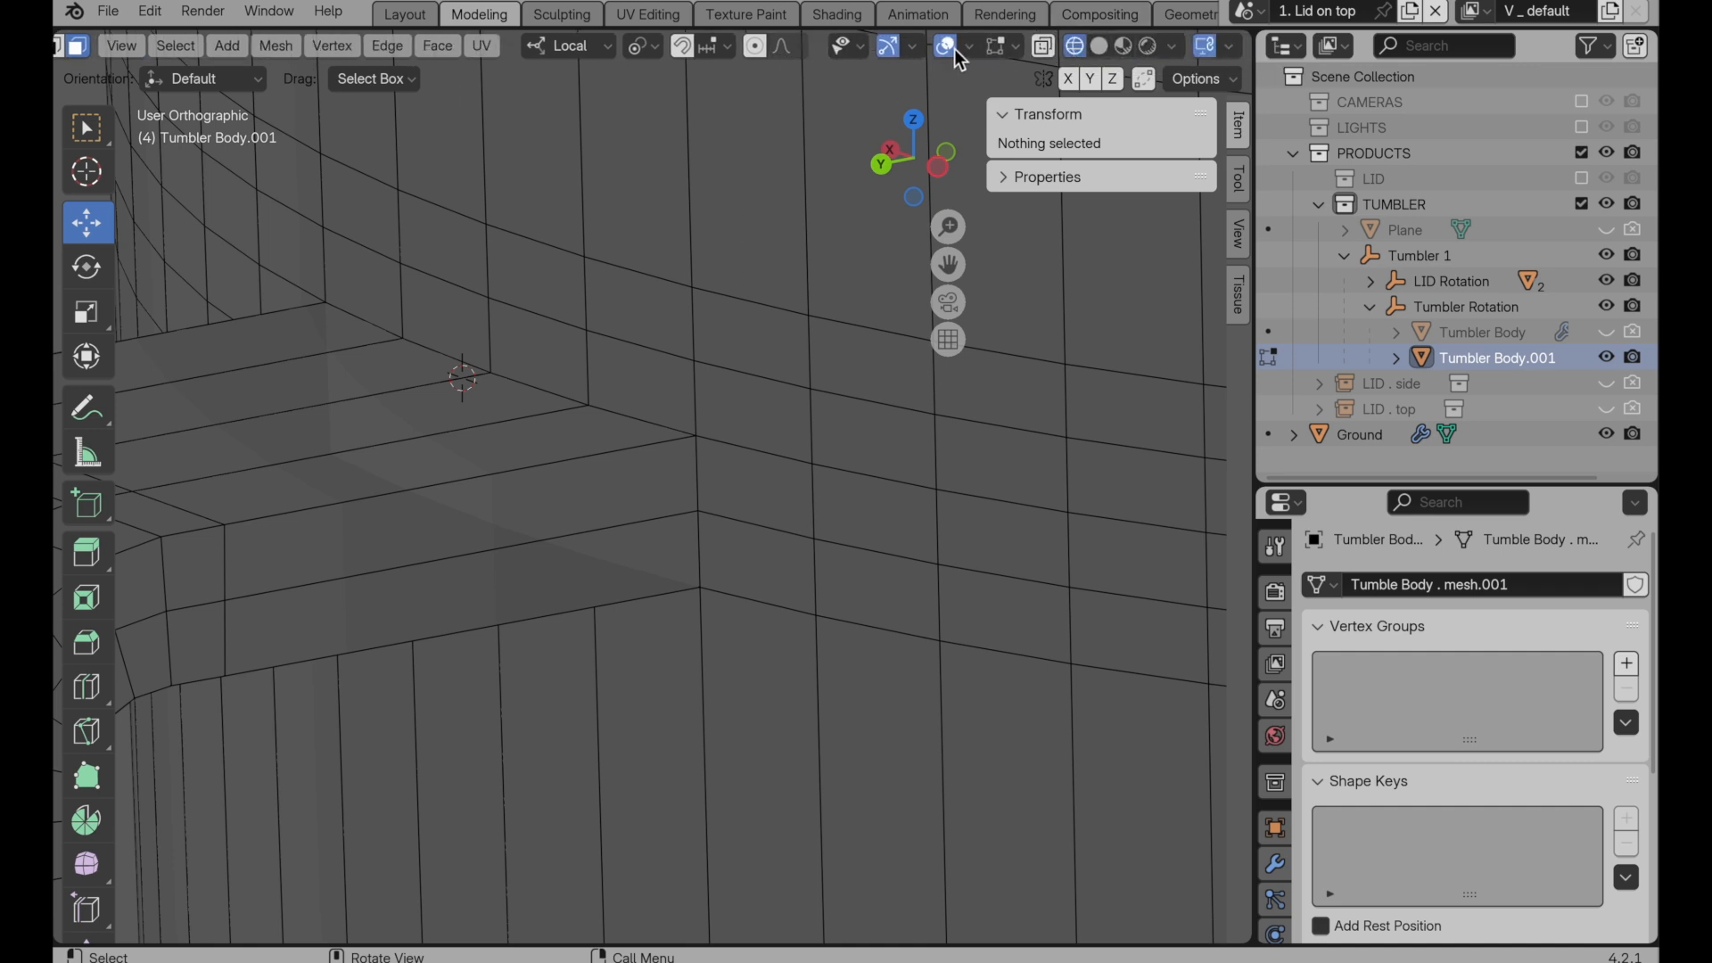
# Step: Turn on the Face Orientation overlay and recalculate normals to face outside
pyautogui.click(982, 46)
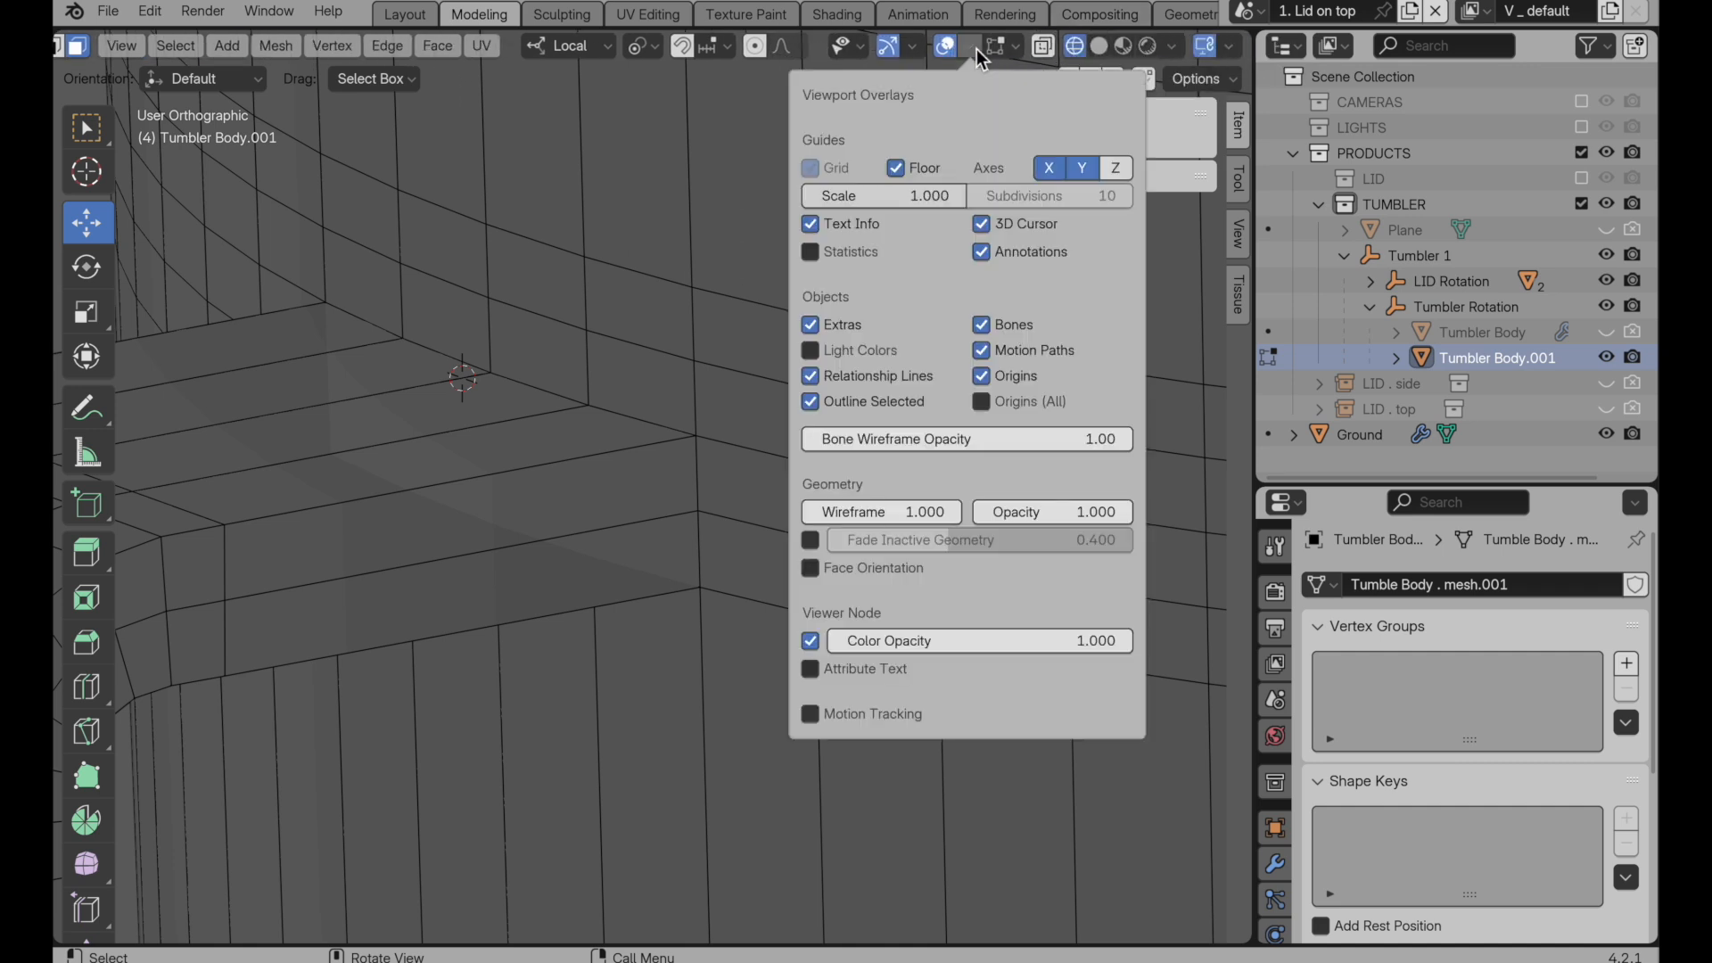
pyautogui.click(810, 568)
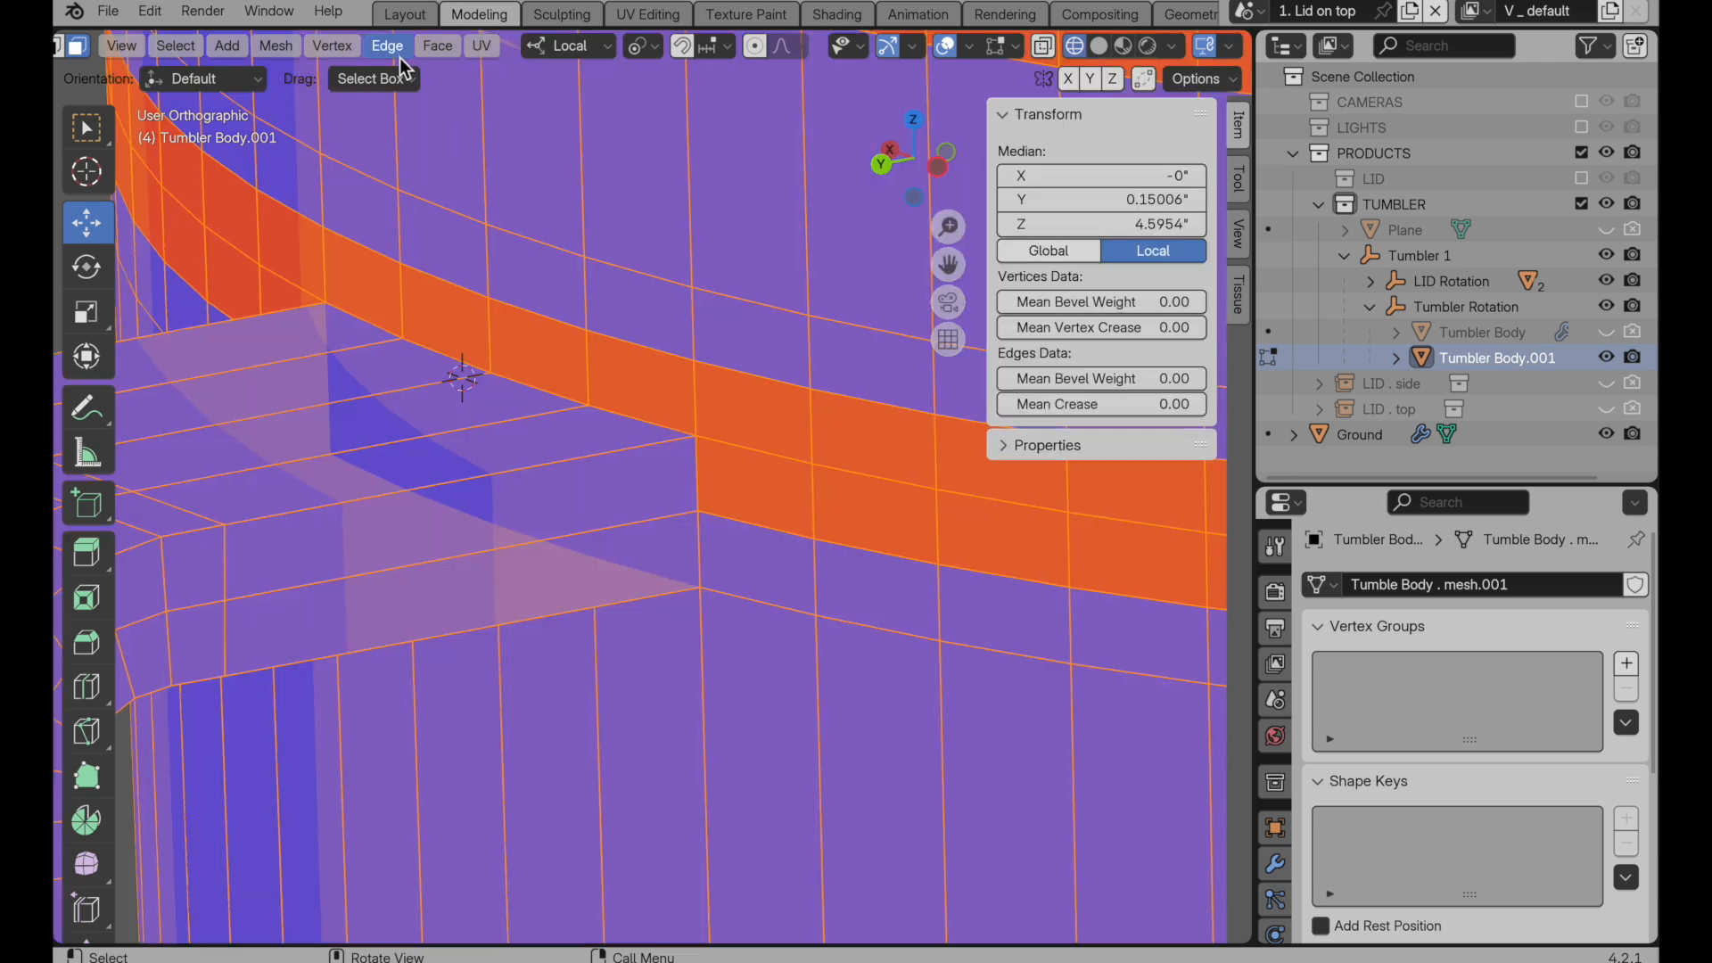
pyautogui.click(275, 45)
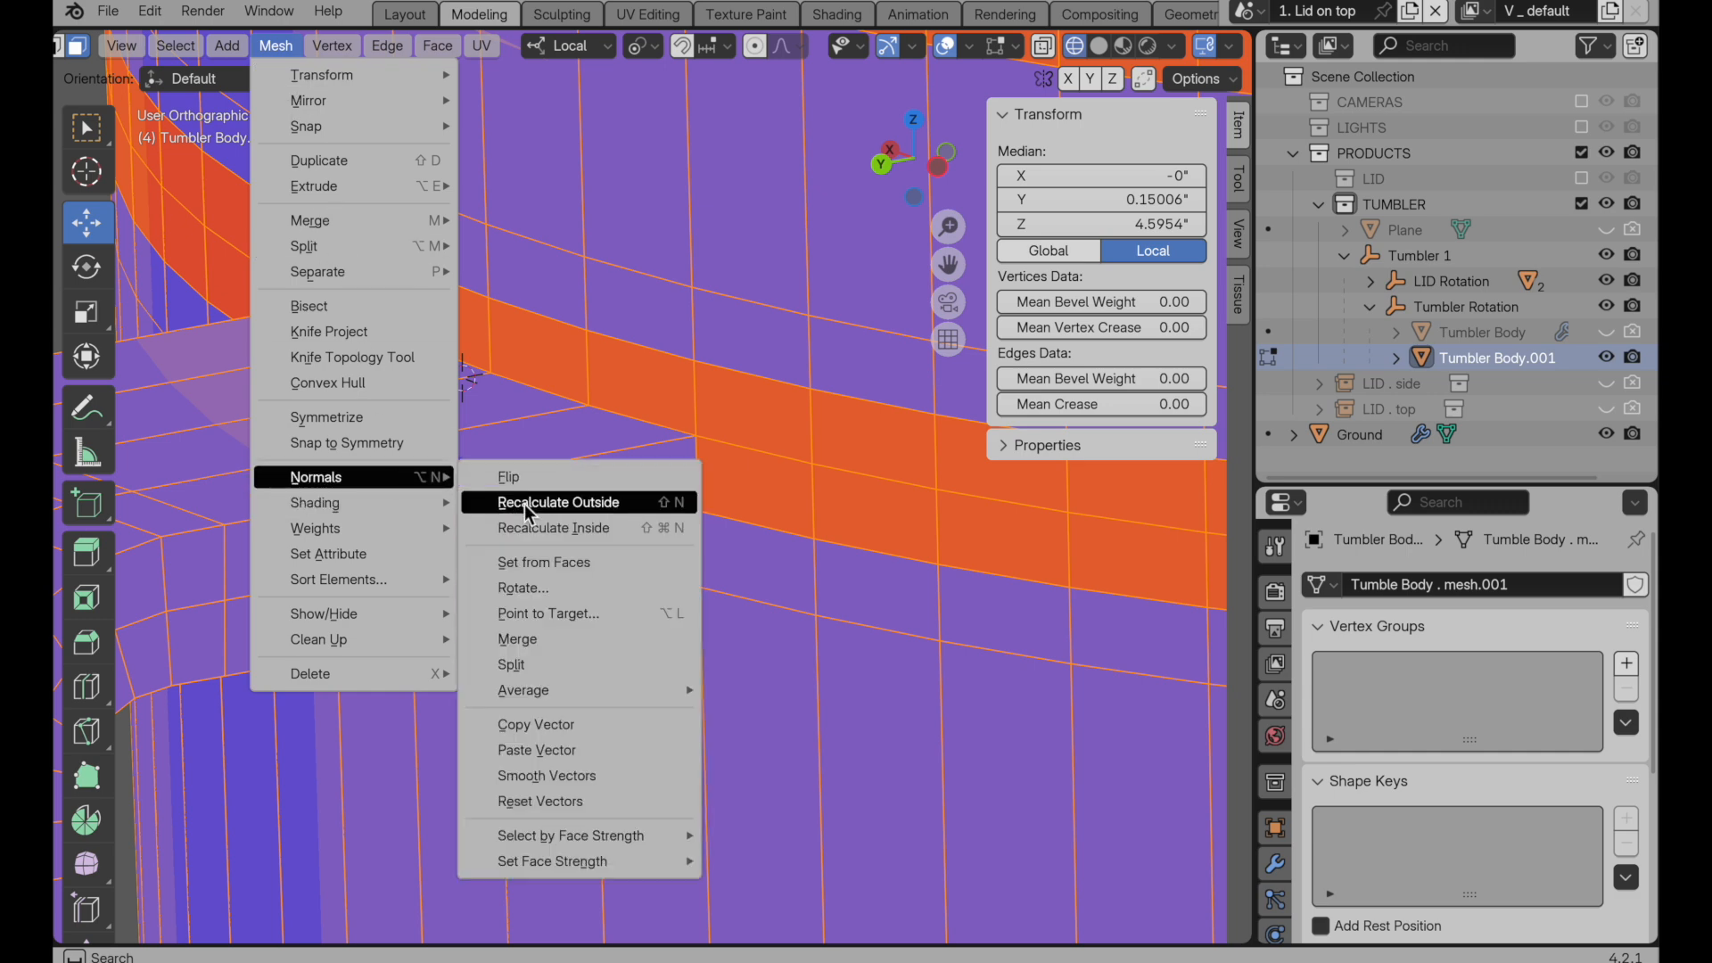
pyautogui.click(558, 502)
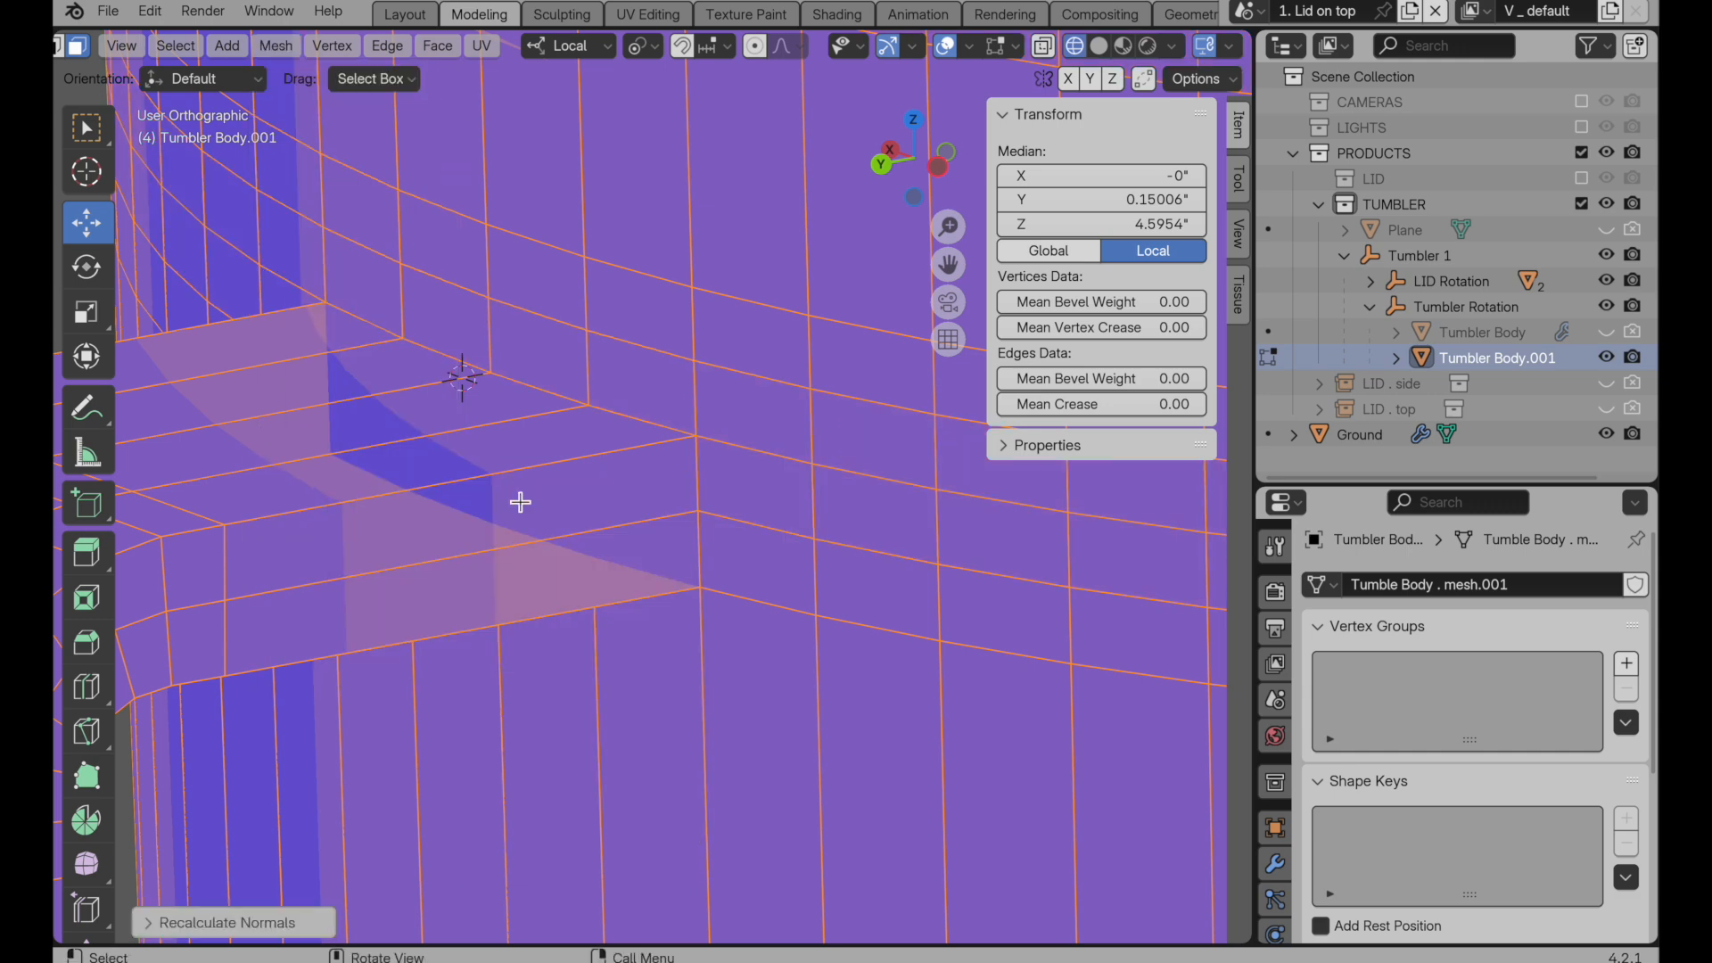
pyautogui.moveTo(916, 182)
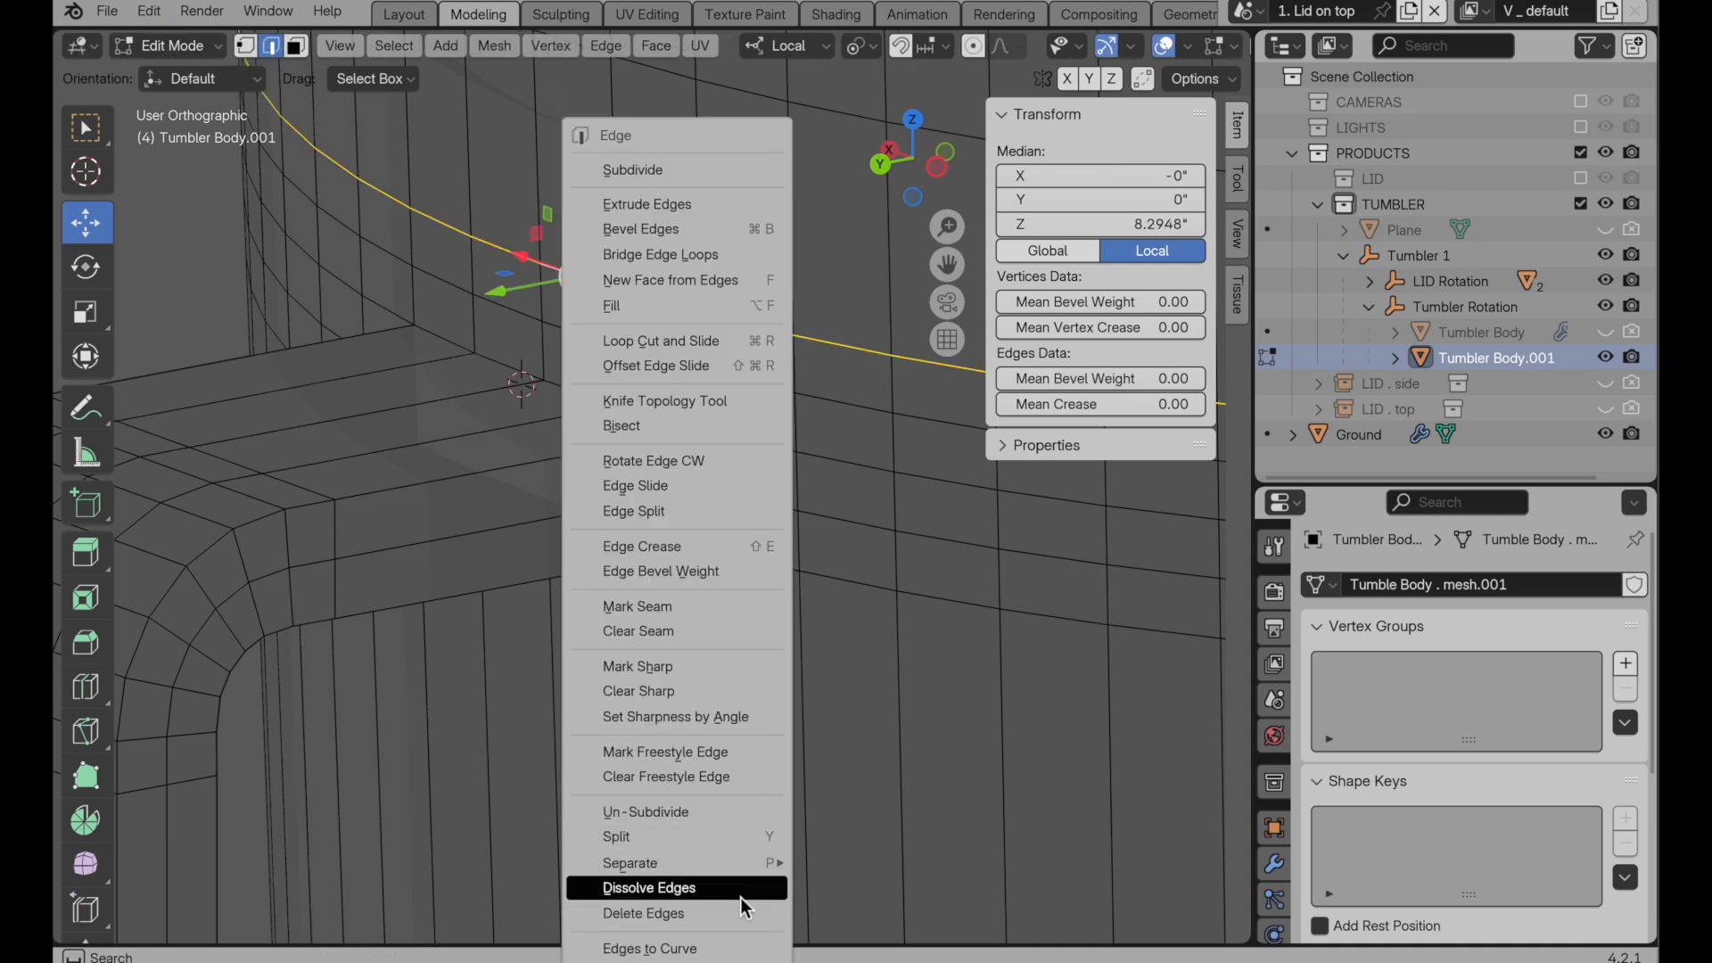
# Step: Dissolve the edge loop above the handle on the tumbler body
pyautogui.click(653, 887)
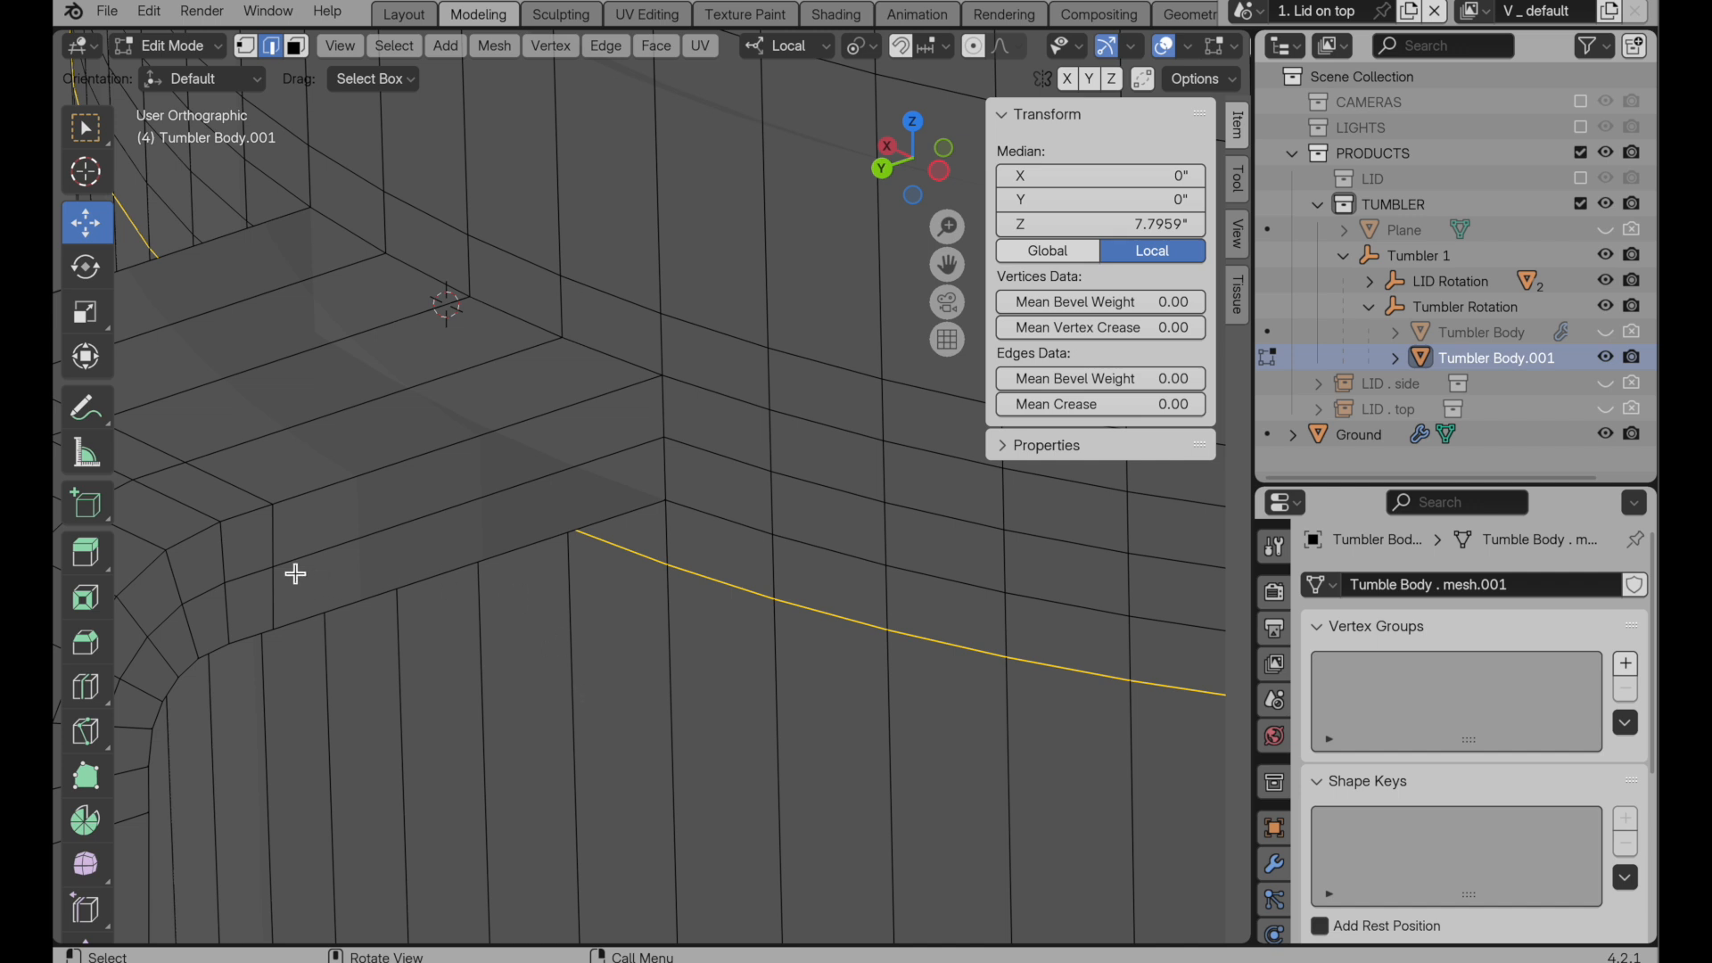
pyautogui.moveTo(739, 477)
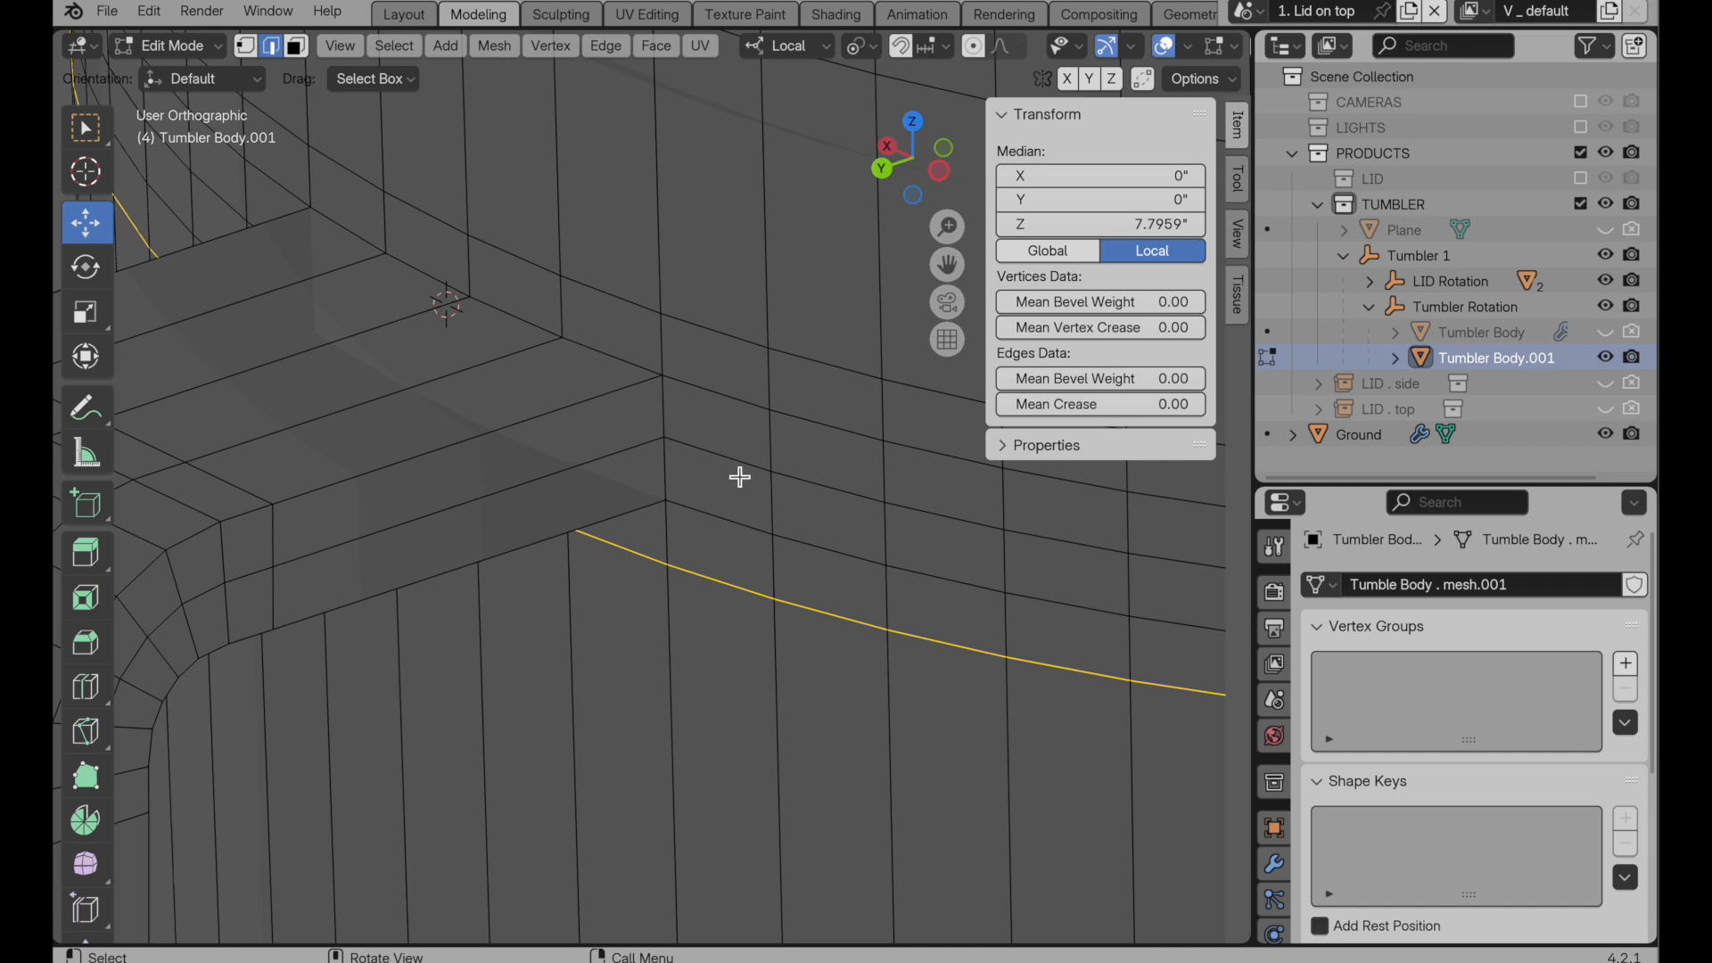
pyautogui.moveTo(735, 471)
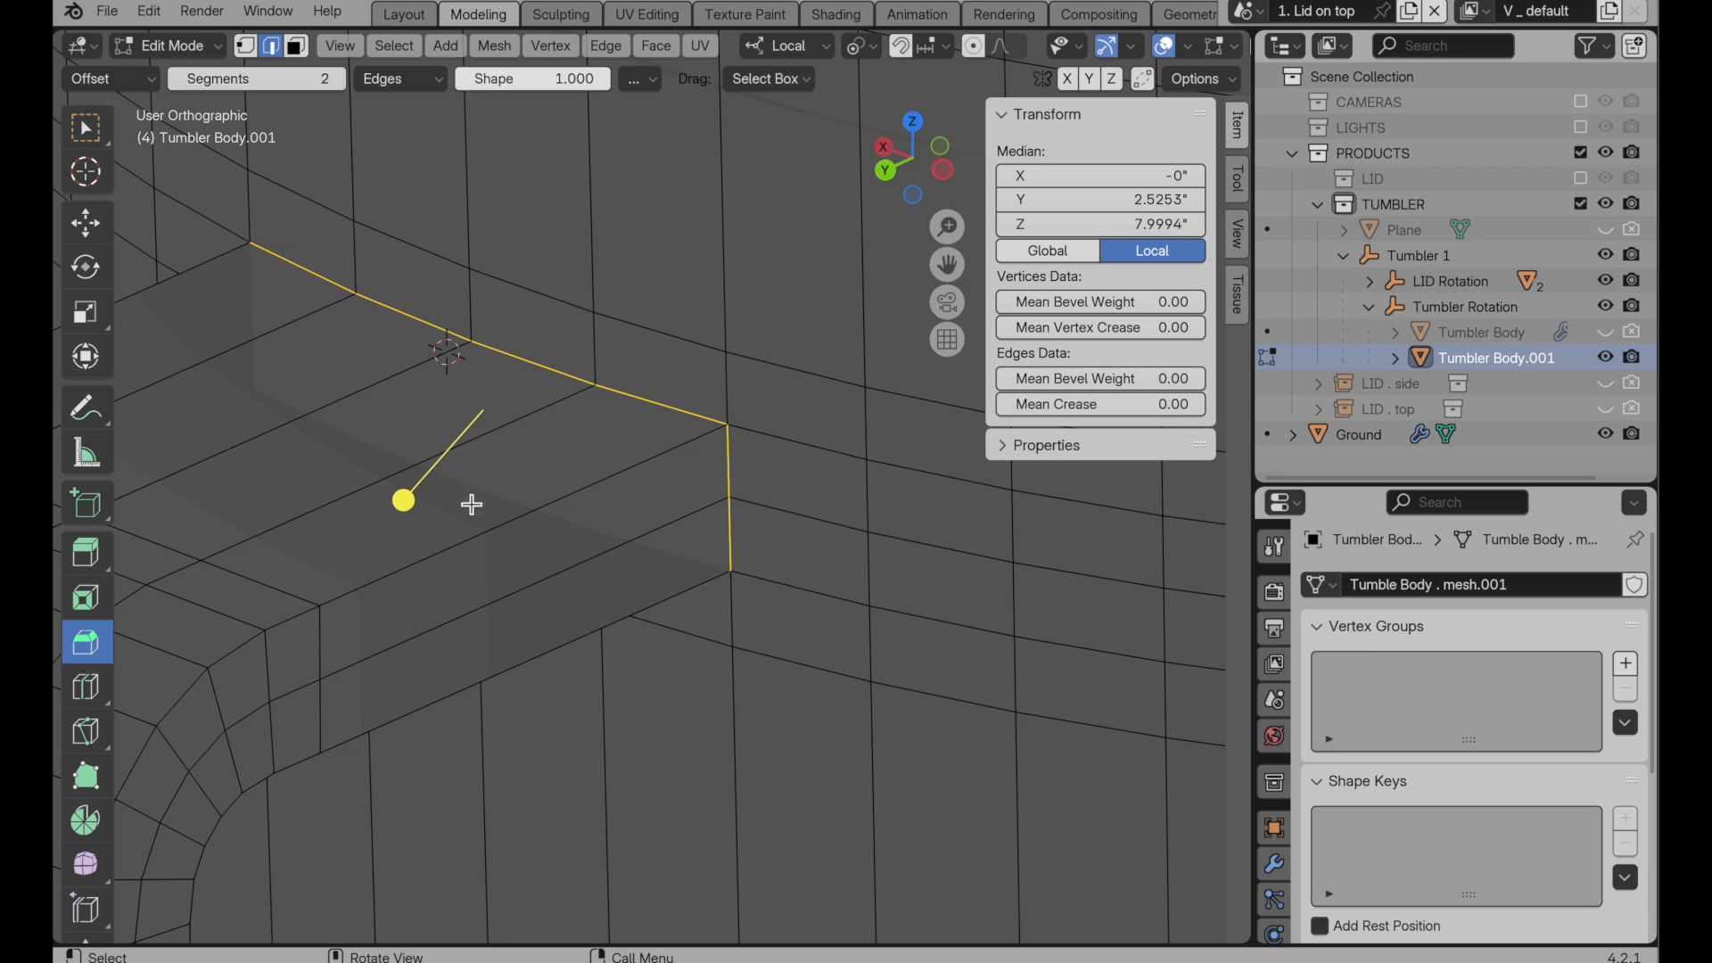
# Step: Bevel the handle junction loop into two segments and slide a nearby loop
pyautogui.moveTo(403, 501); pyautogui.dragTo(397, 543)
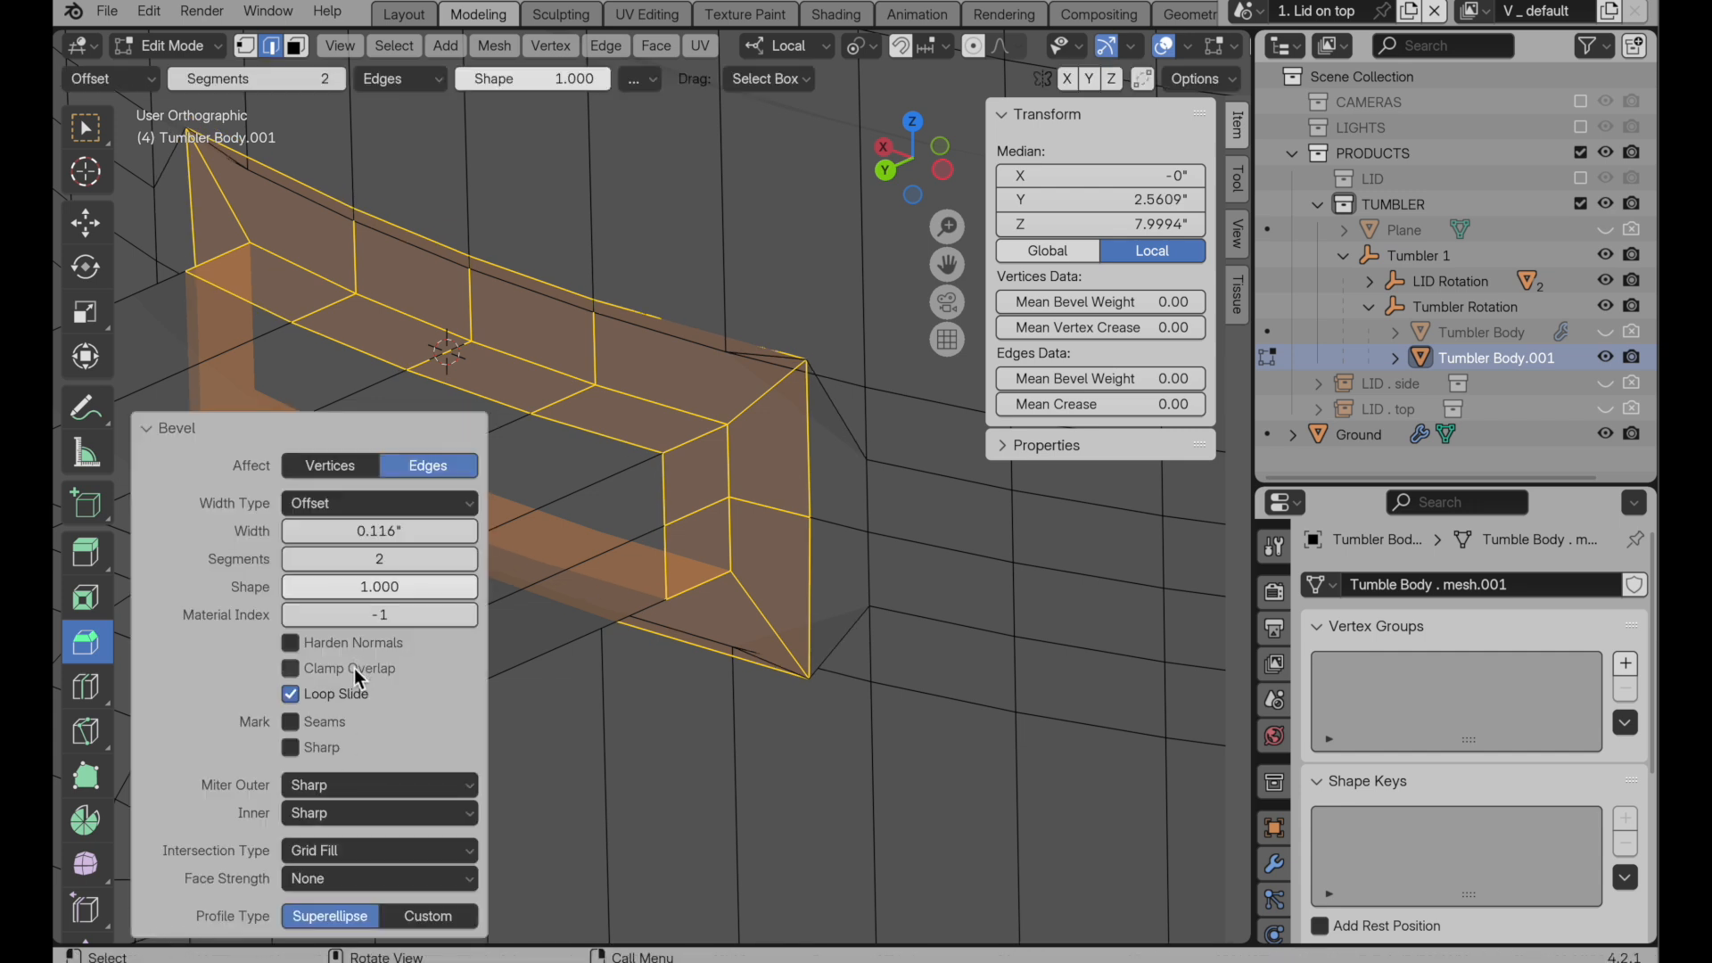
pyautogui.click(289, 668)
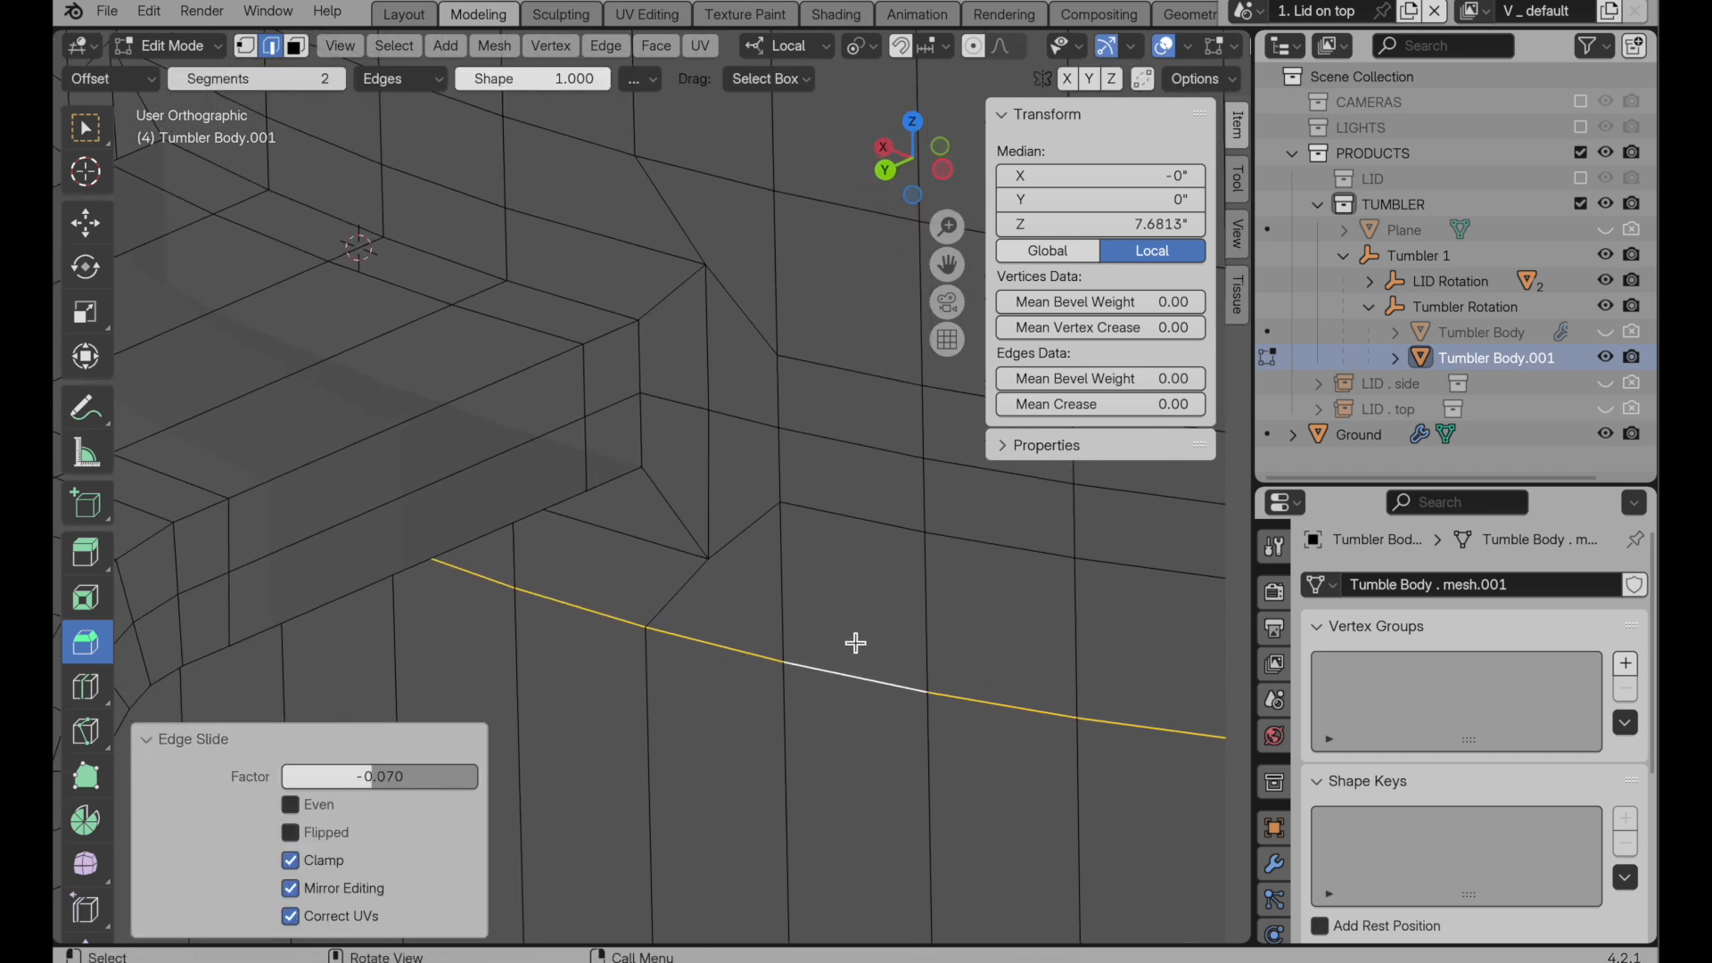
pyautogui.moveTo(826, 744)
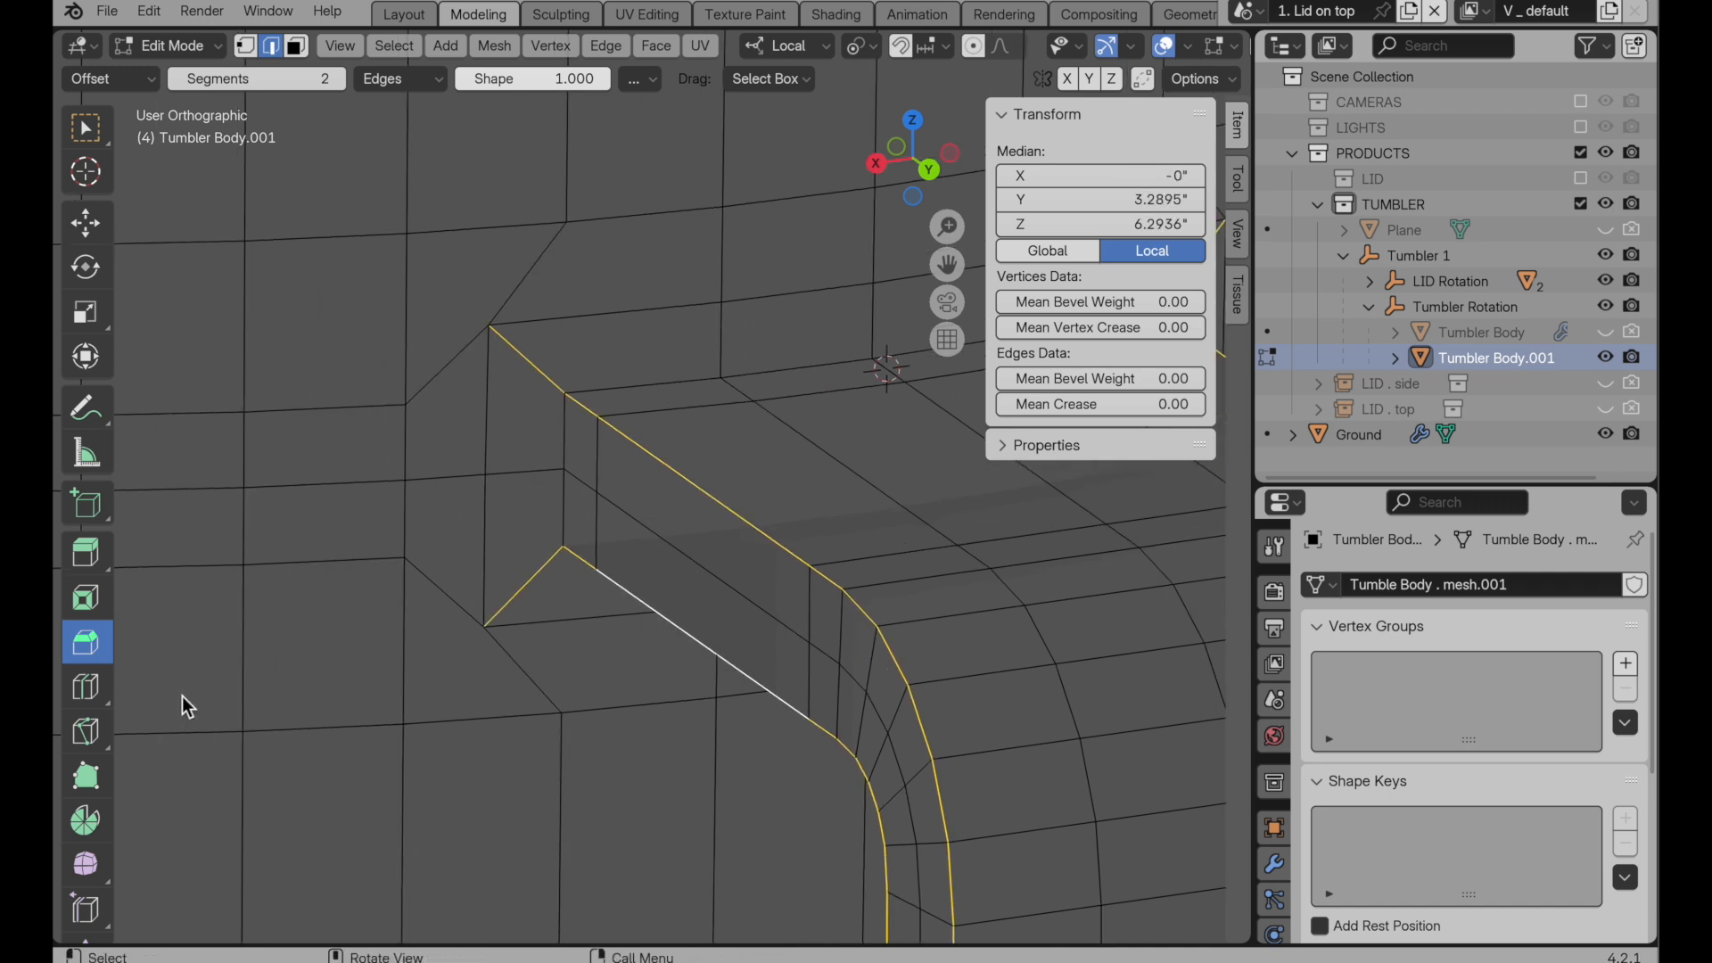
pyautogui.moveTo(209, 288)
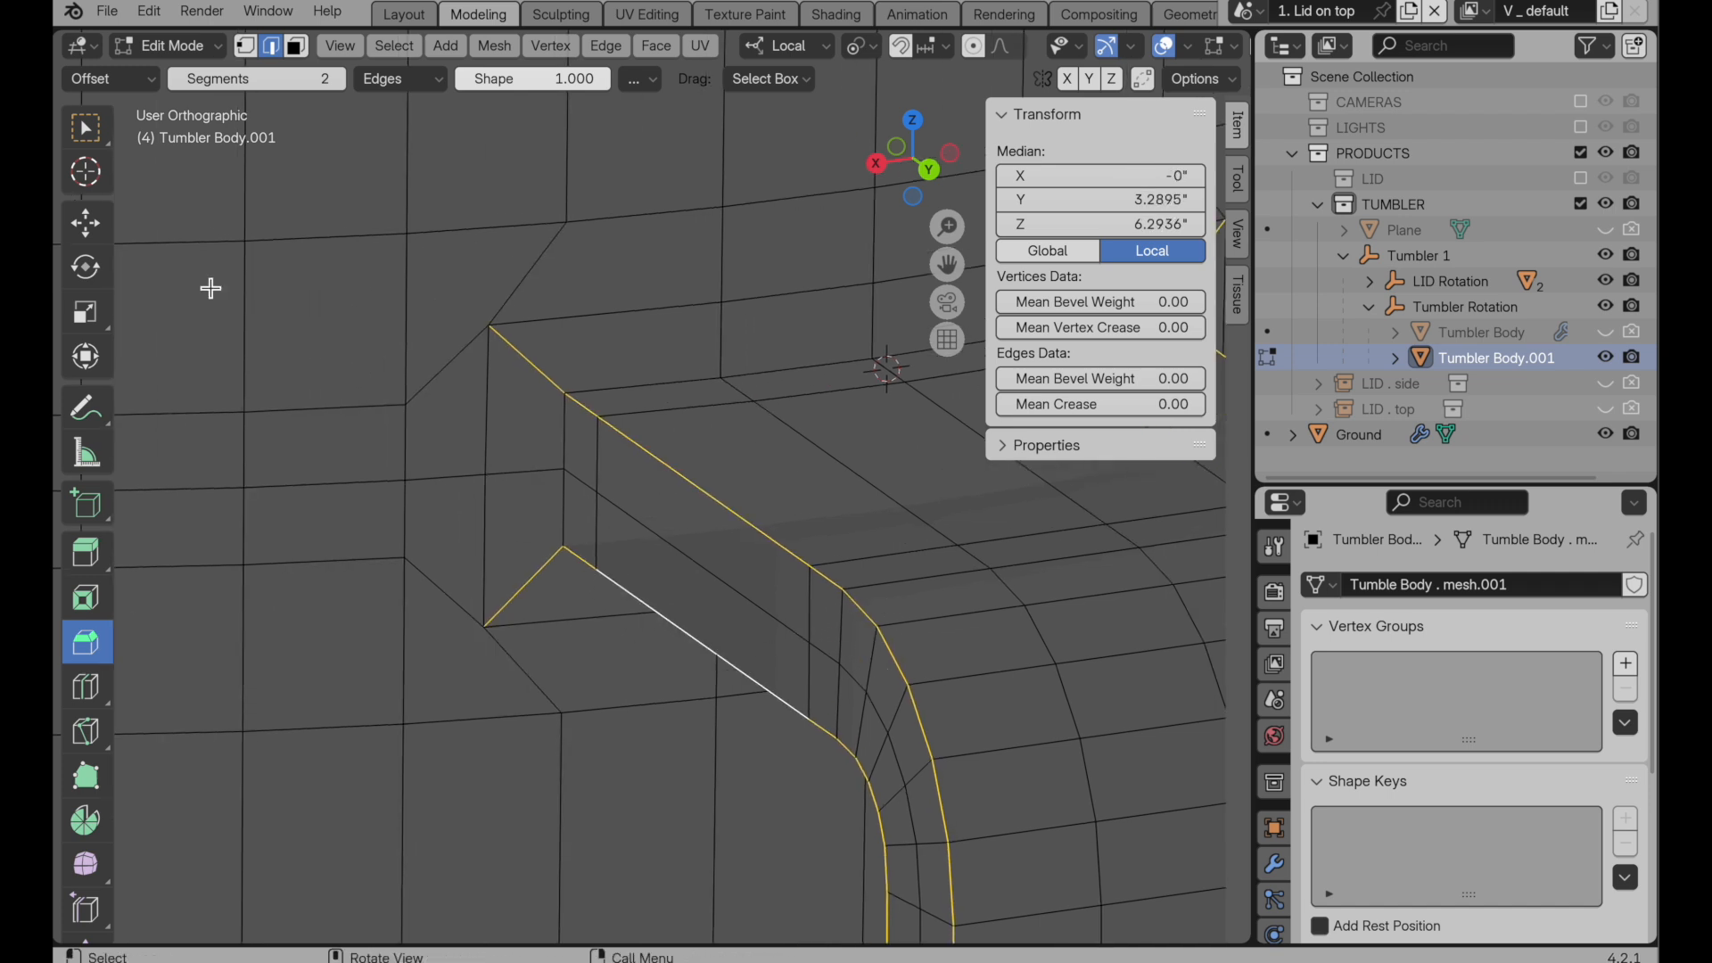
pyautogui.moveTo(254, 79)
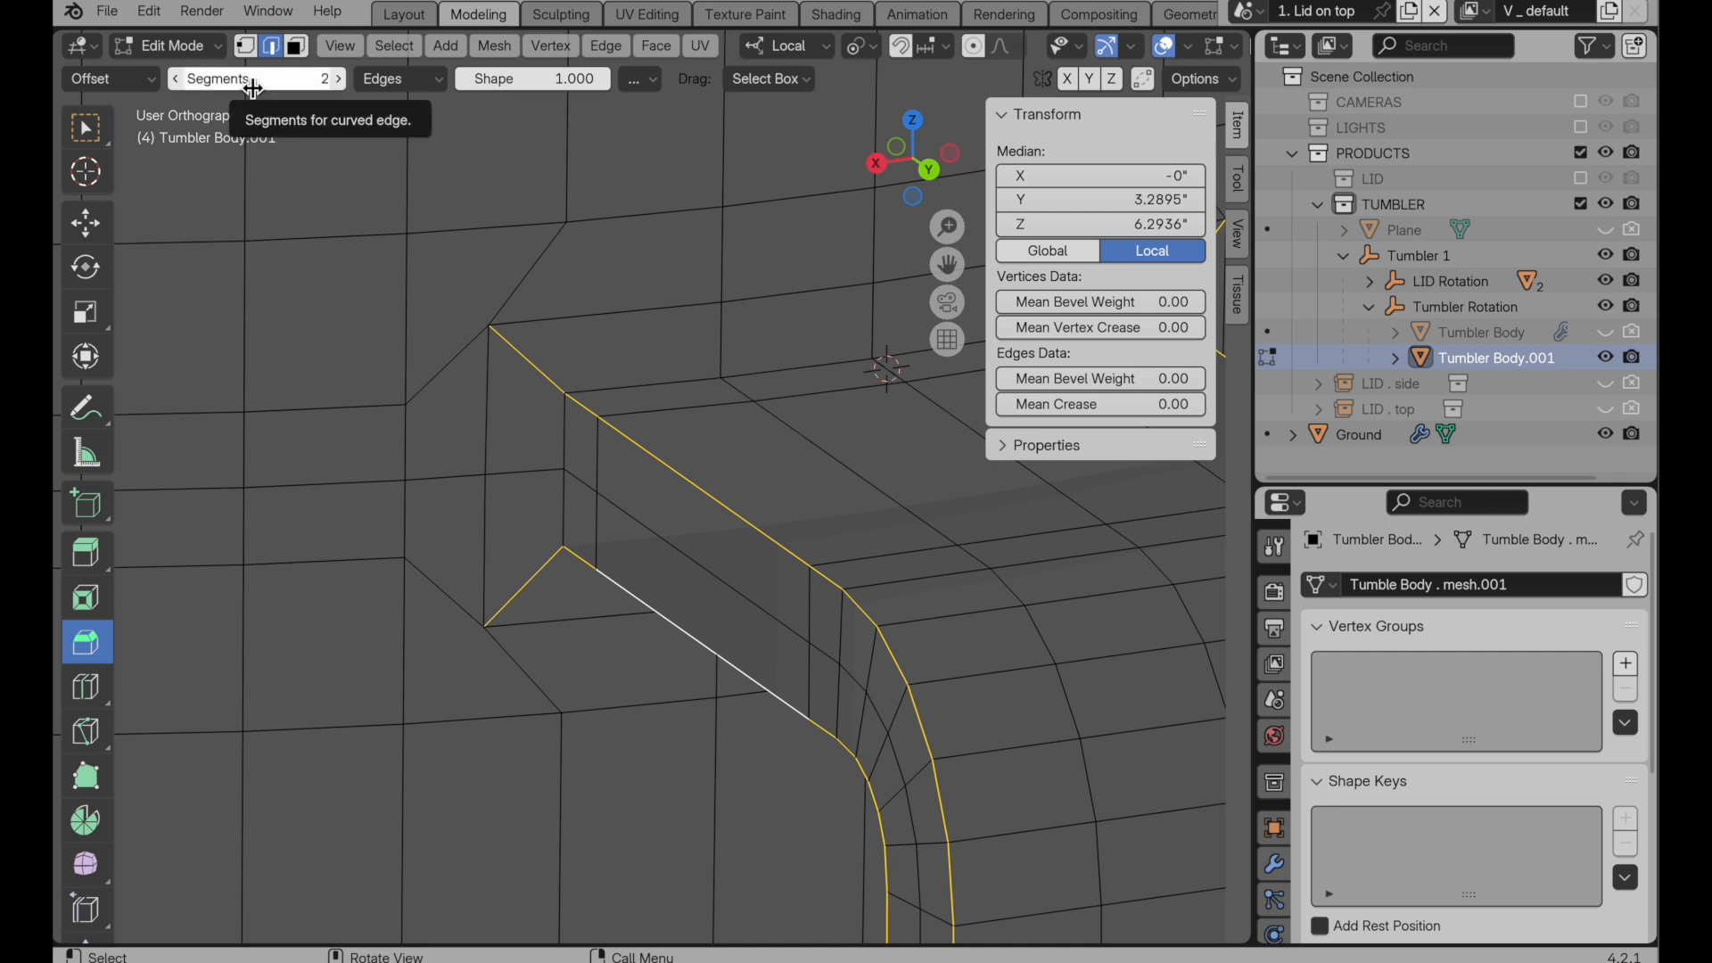
# Step: Set the Bevel tool Shape to 0.5 and Drag to Active Tool
pyautogui.click(532, 79)
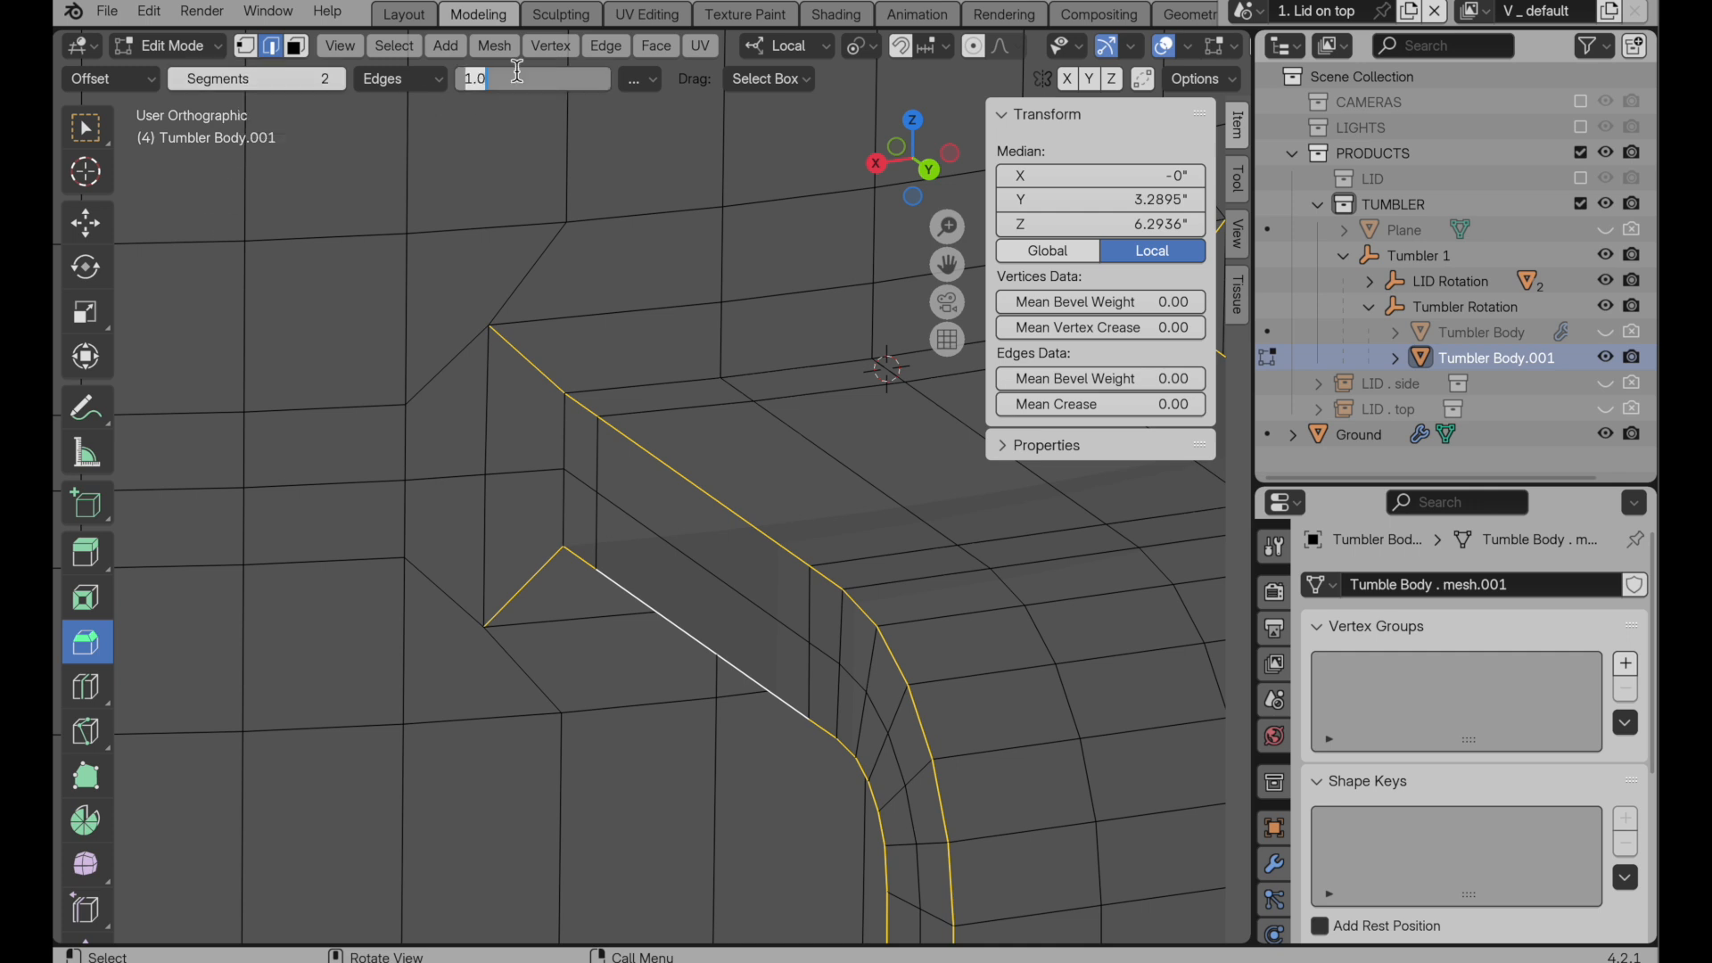
pyautogui.write('.500')
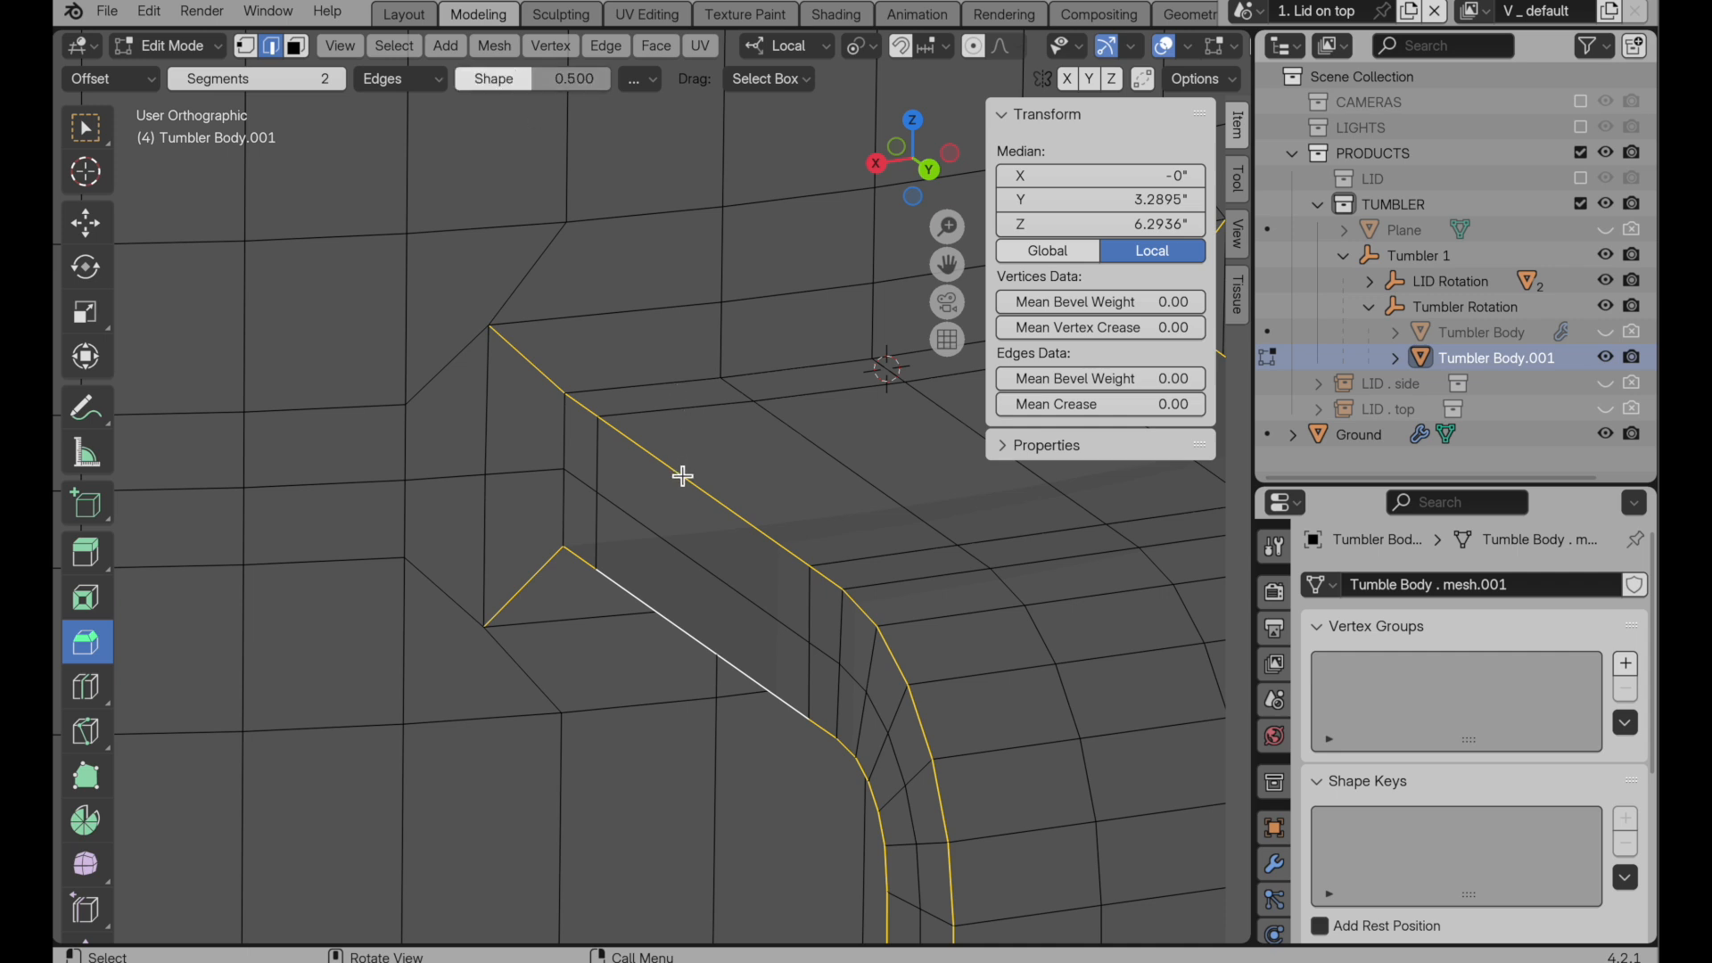
pyautogui.click(769, 79)
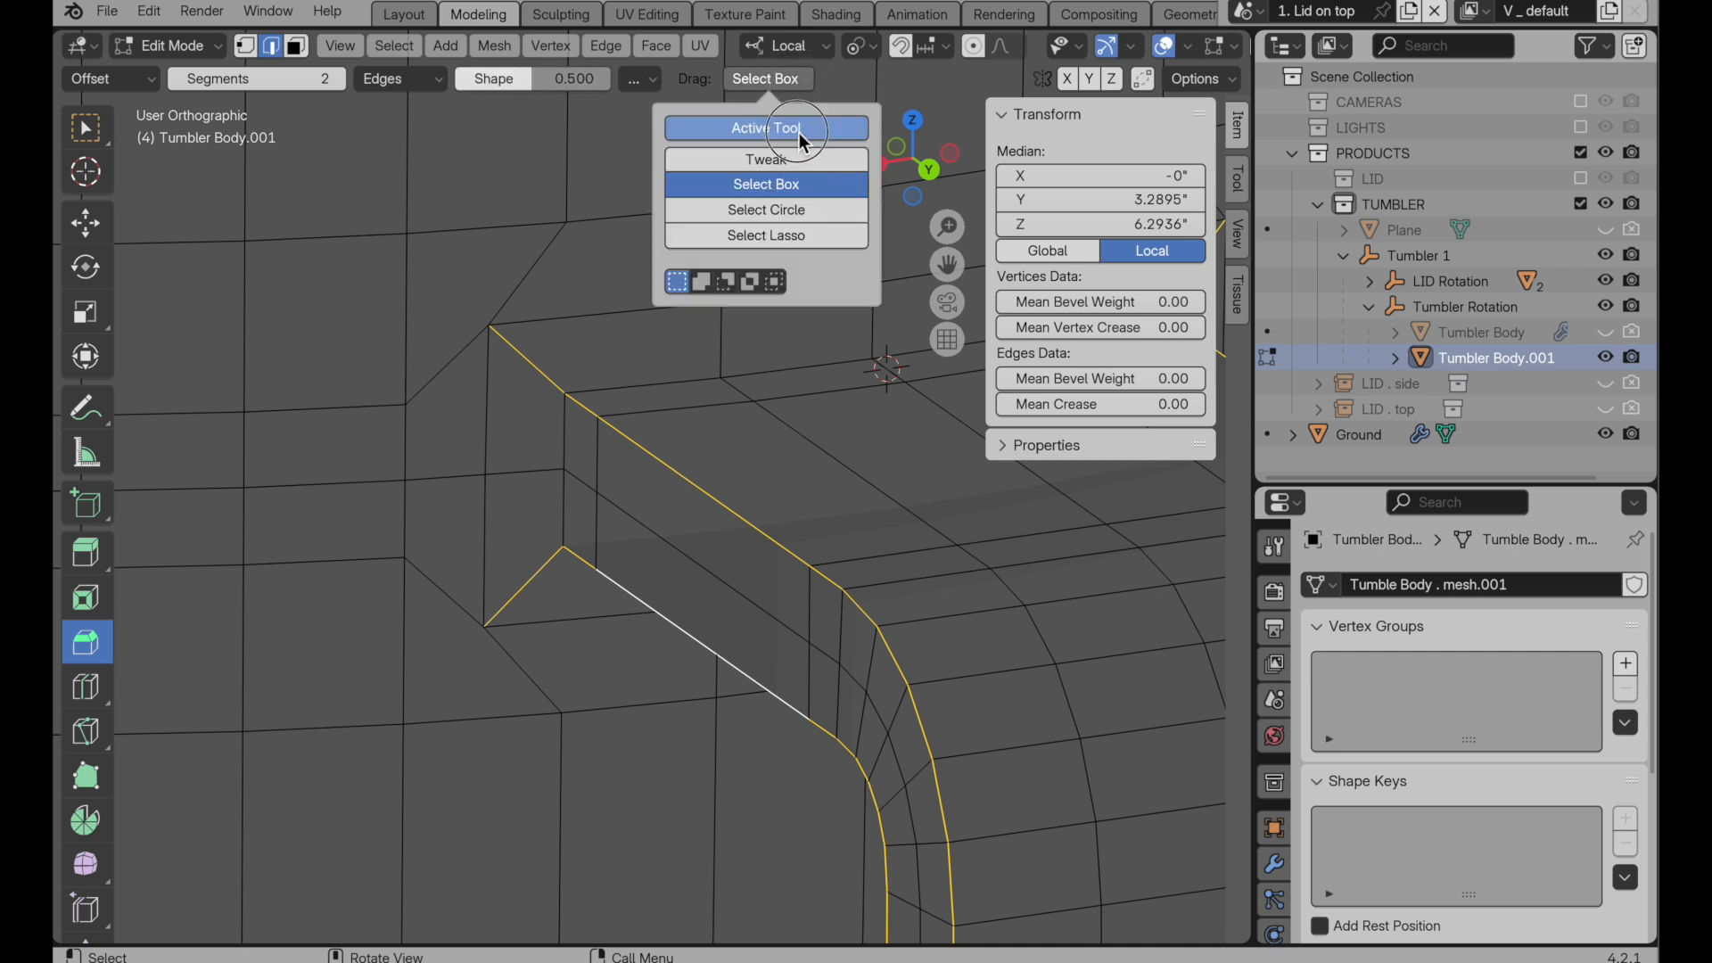
pyautogui.click(765, 128)
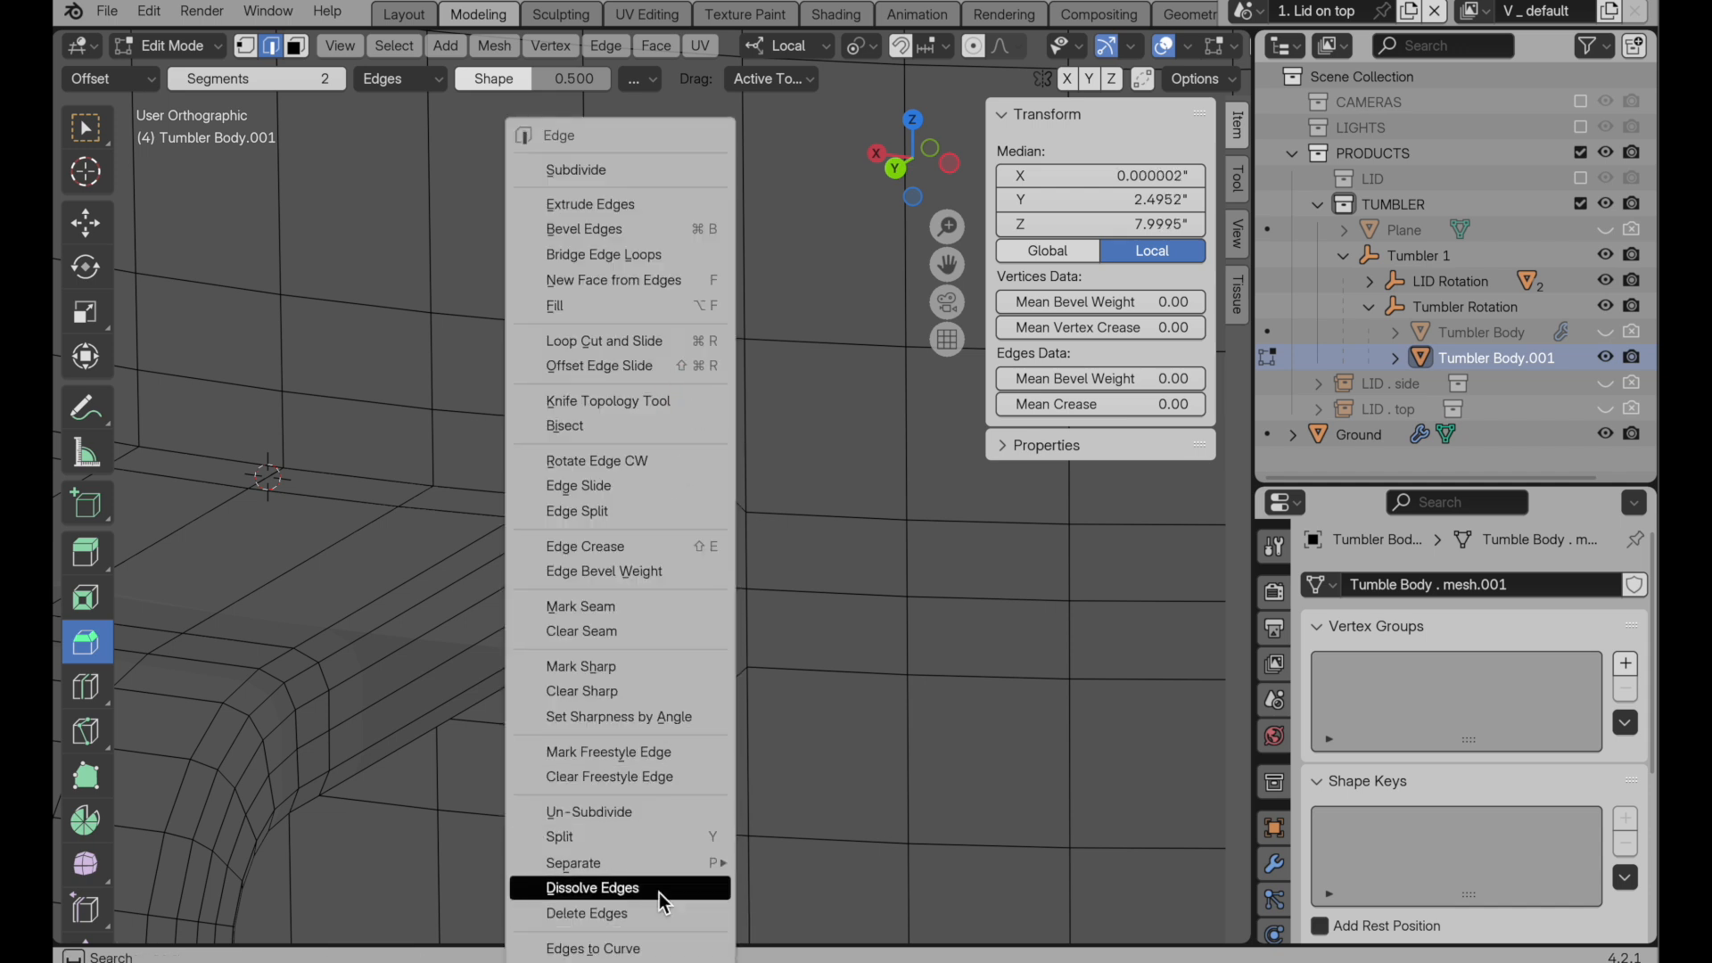
# Step: Dissolve the stray junction edges and select a handle junction corner vertex
pyautogui.click(593, 887)
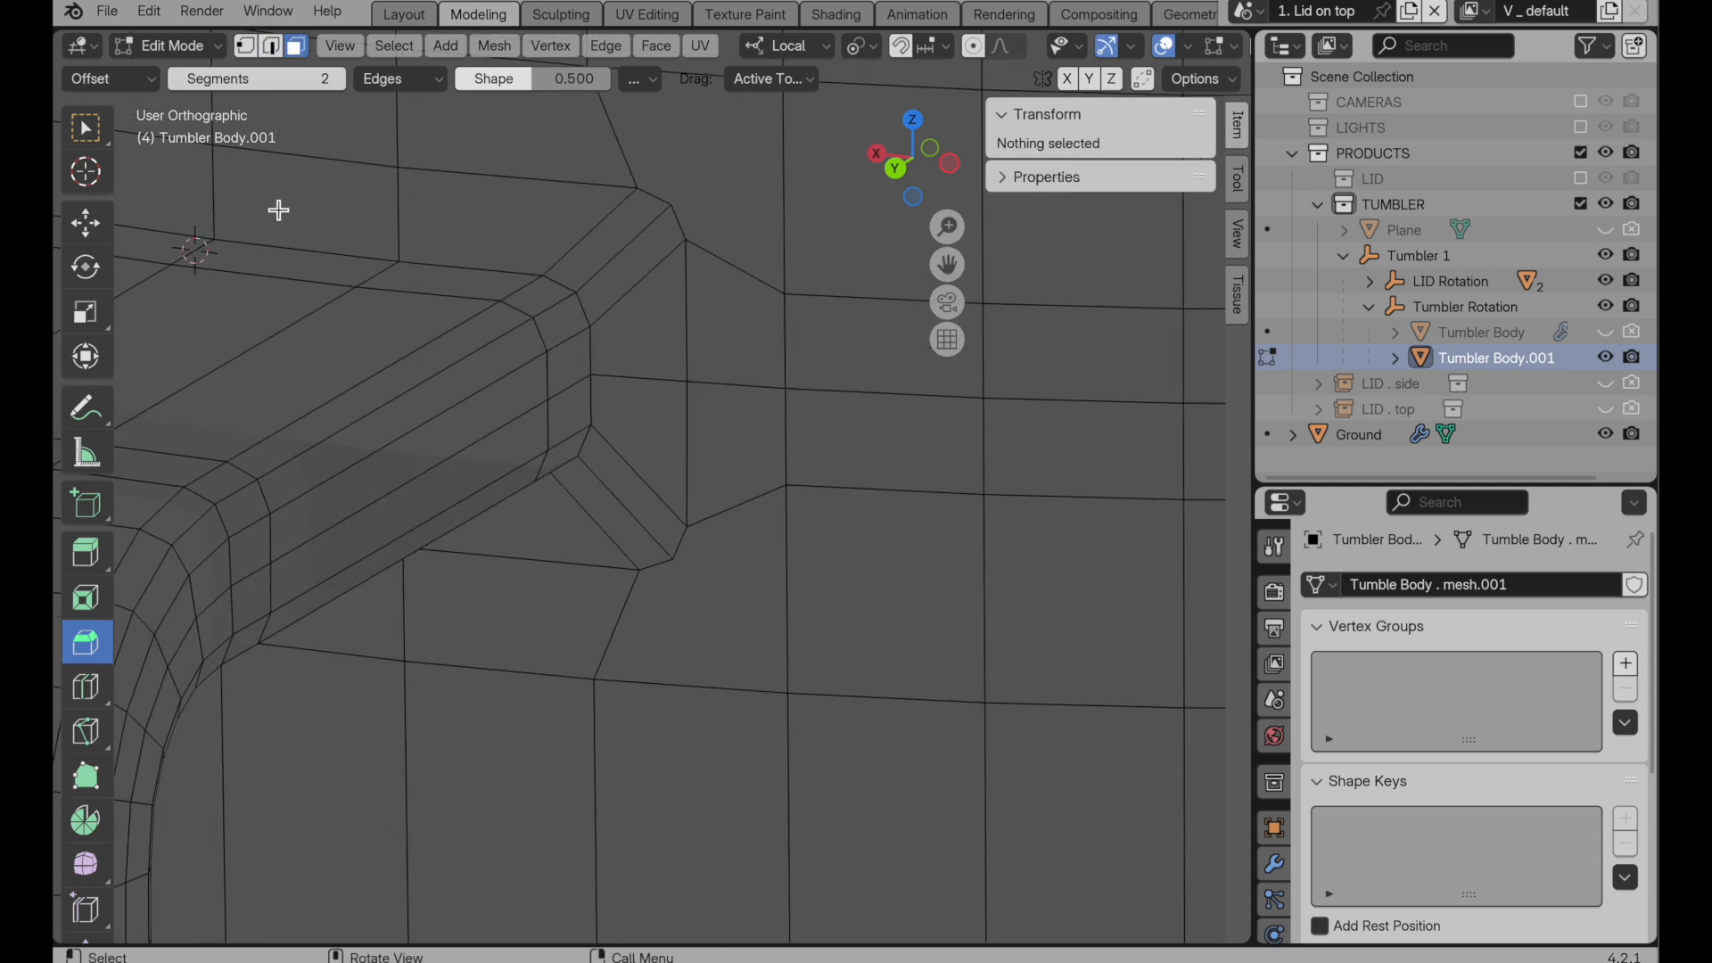
pyautogui.click(675, 562)
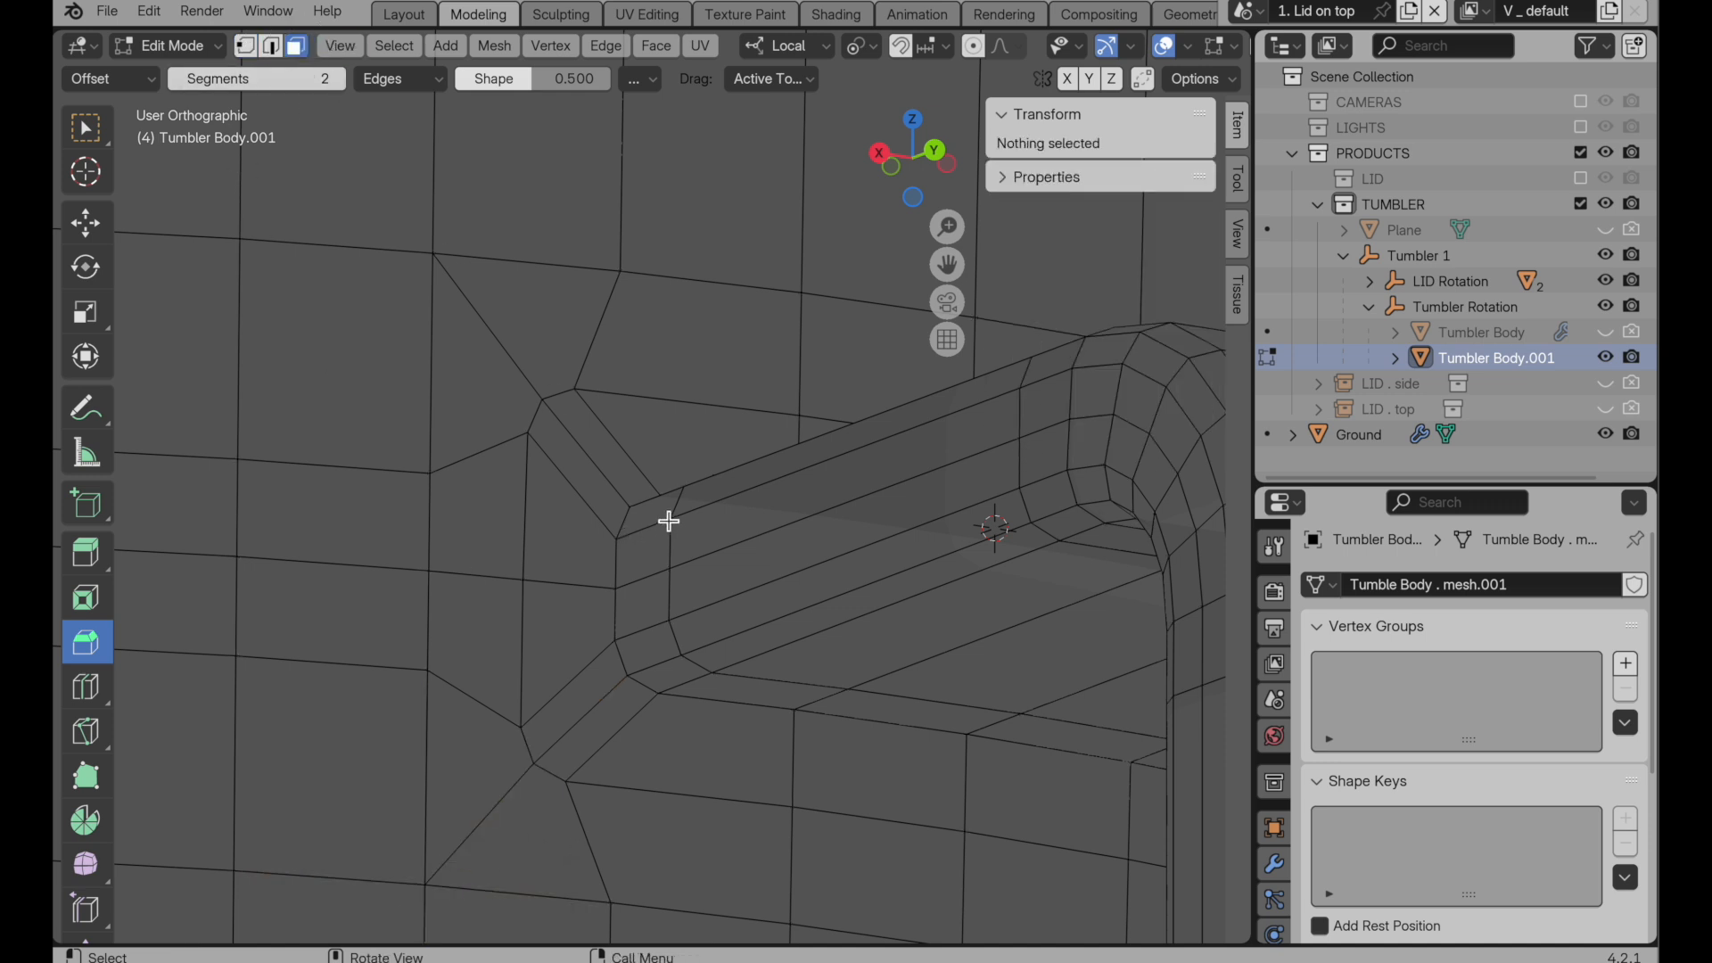
pyautogui.click(654, 514)
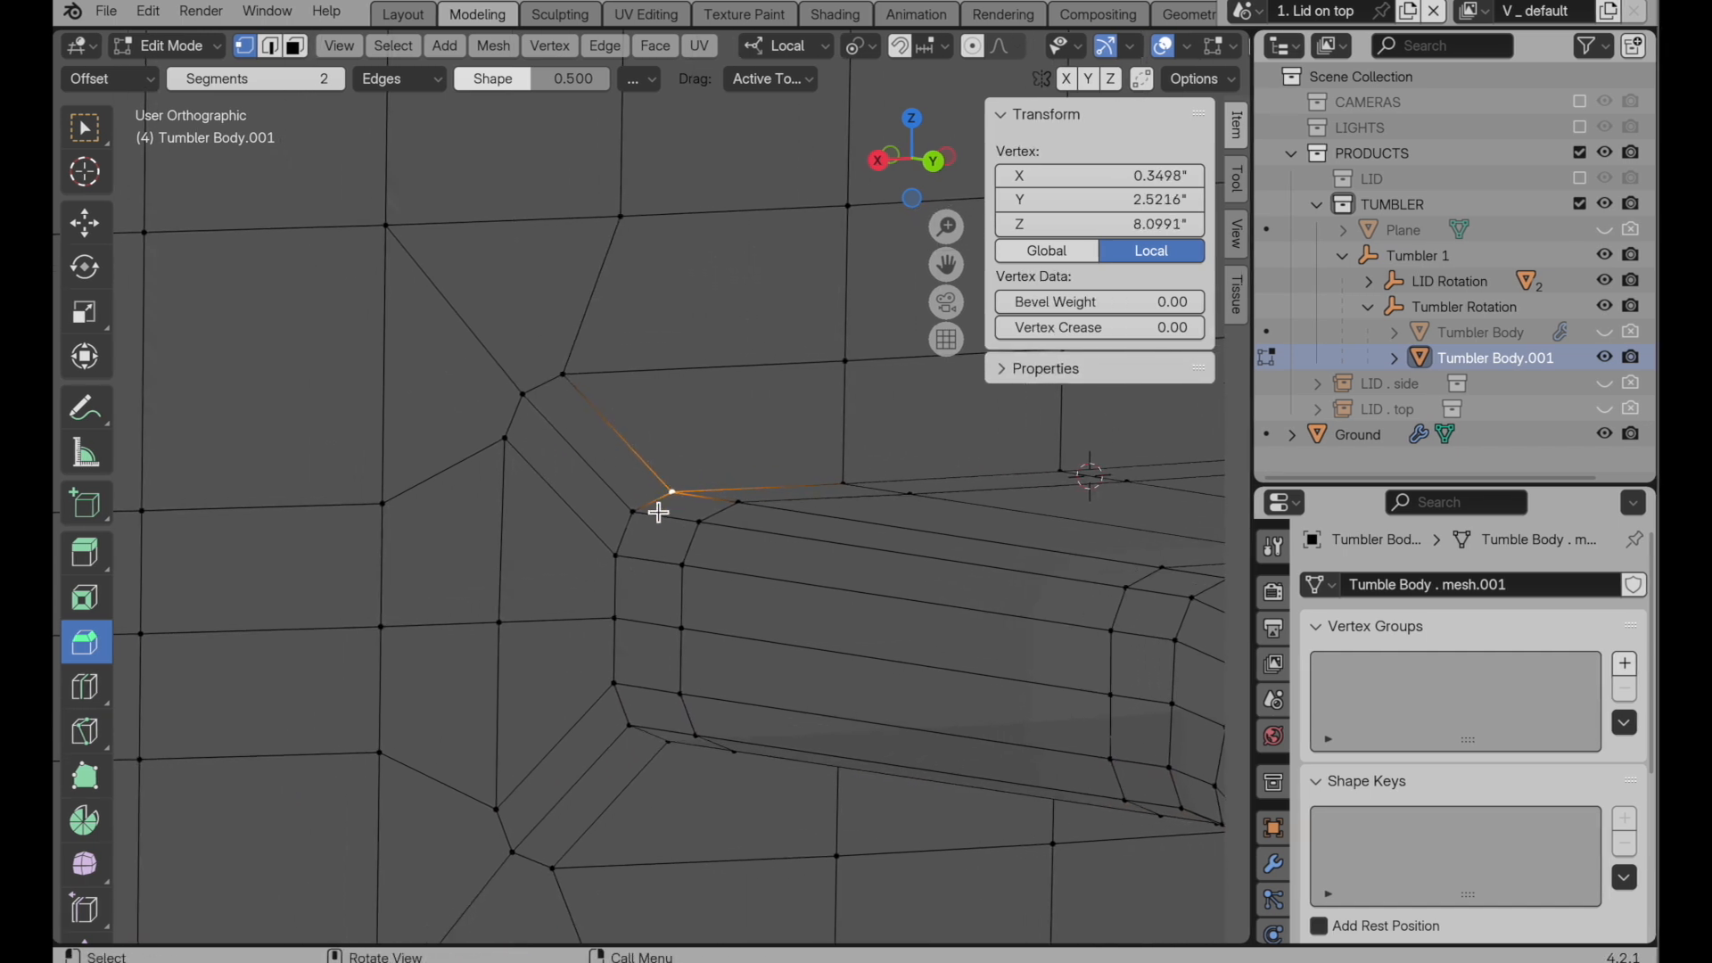
pyautogui.moveTo(523, 481)
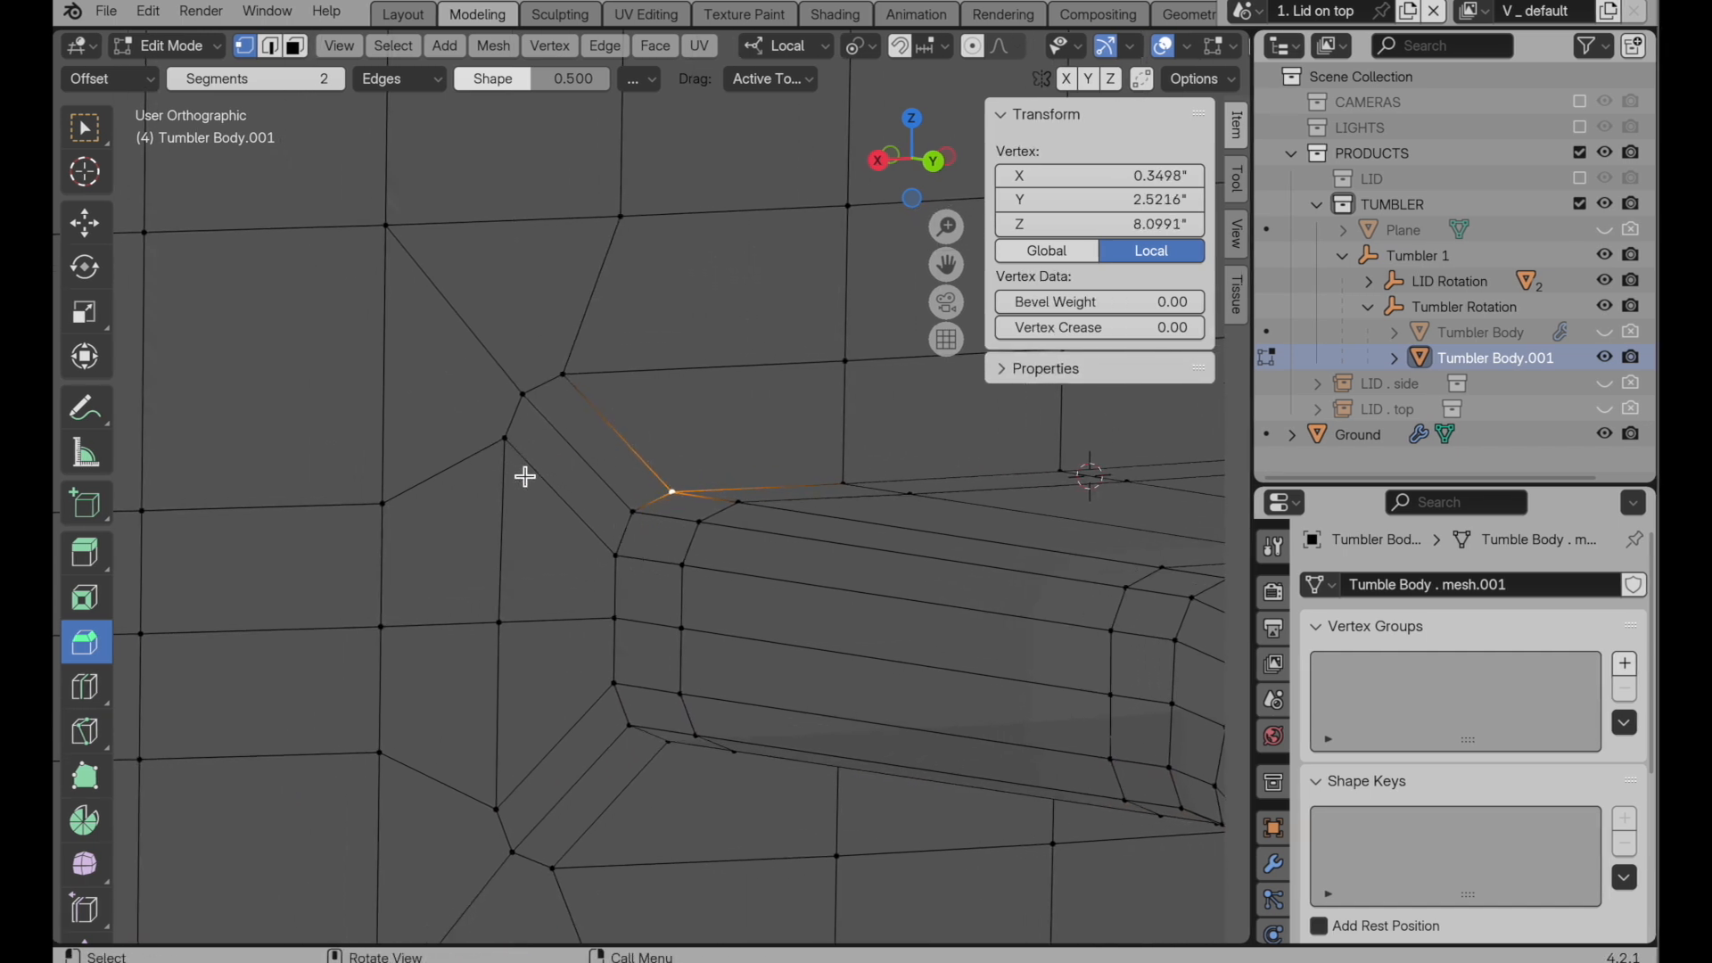
pyautogui.moveTo(320, 500)
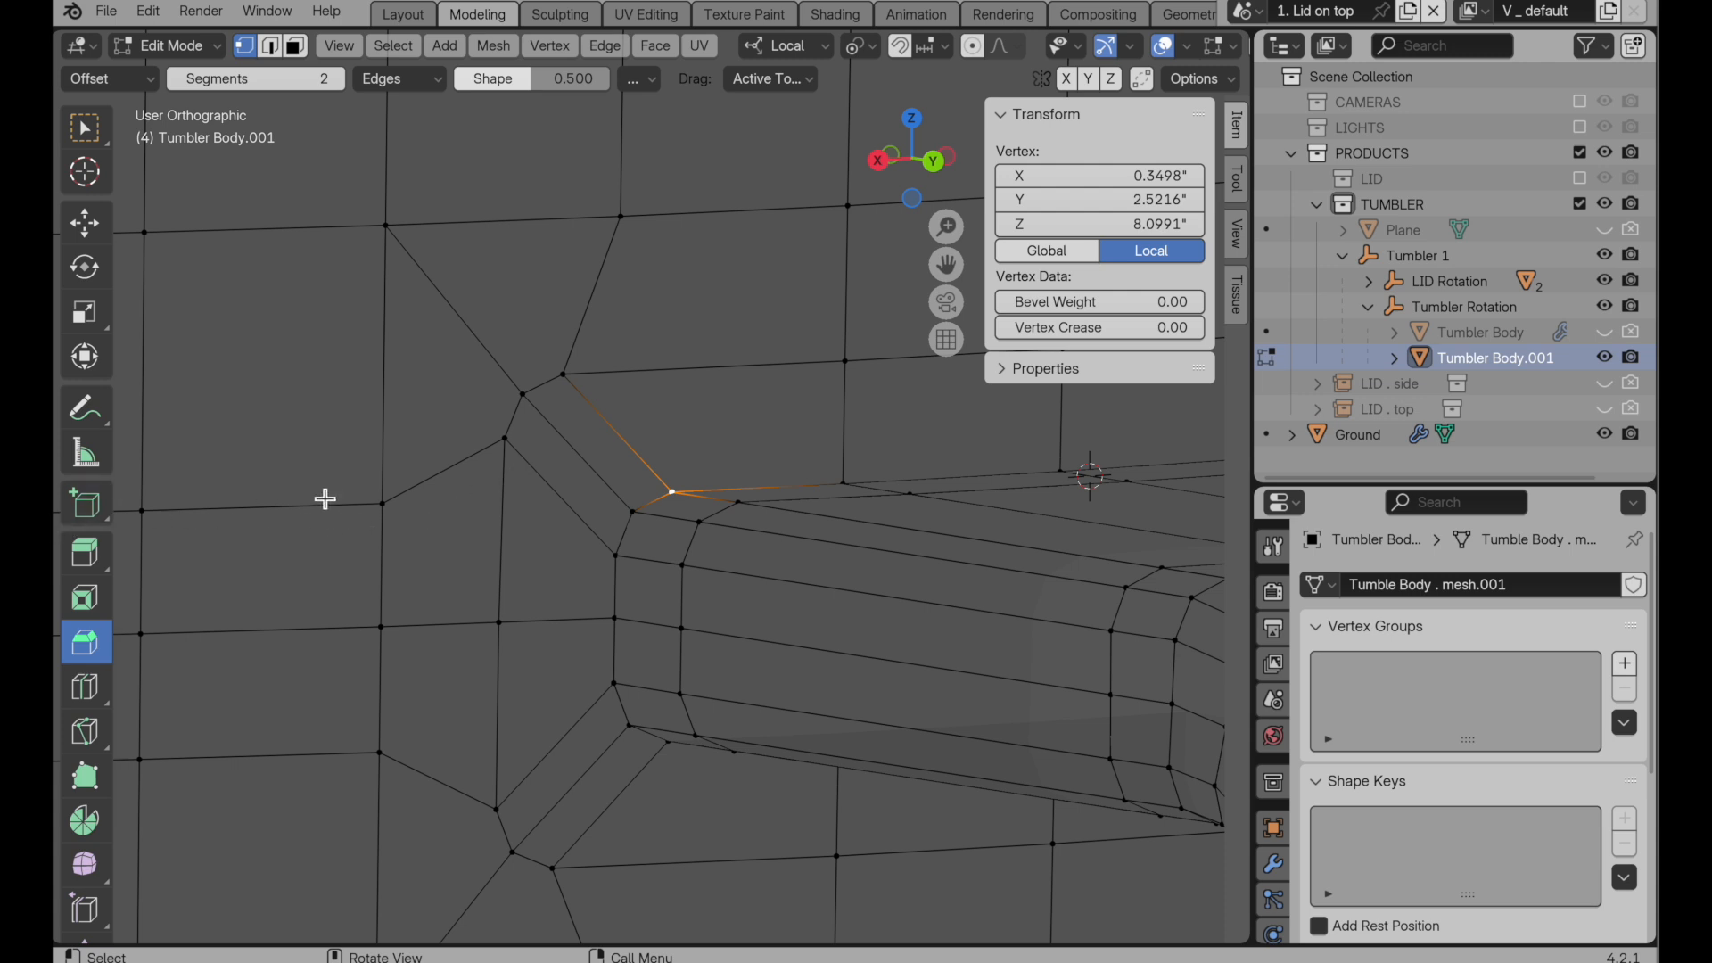
# Step: Slide the upper, lower and opposite-side junction corner vertices to even the flow
pyautogui.moveTo(670, 496); pyautogui.dragTo(503, 438)
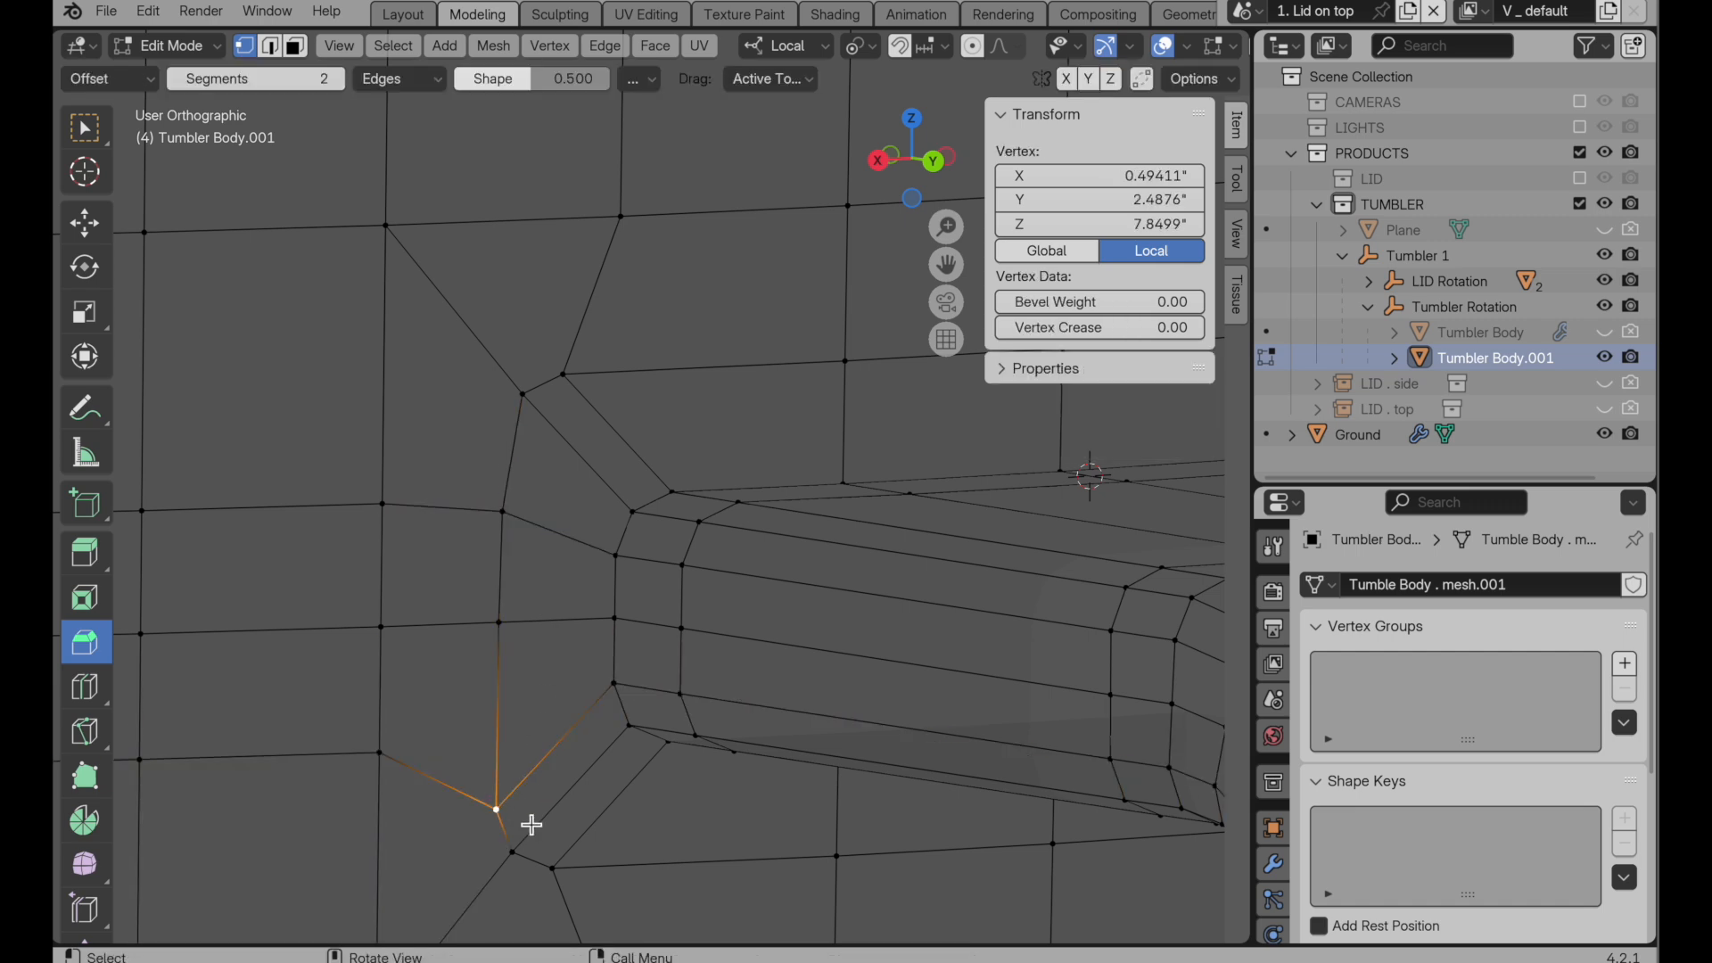
pyautogui.moveTo(495, 812); pyautogui.dragTo(715, 595)
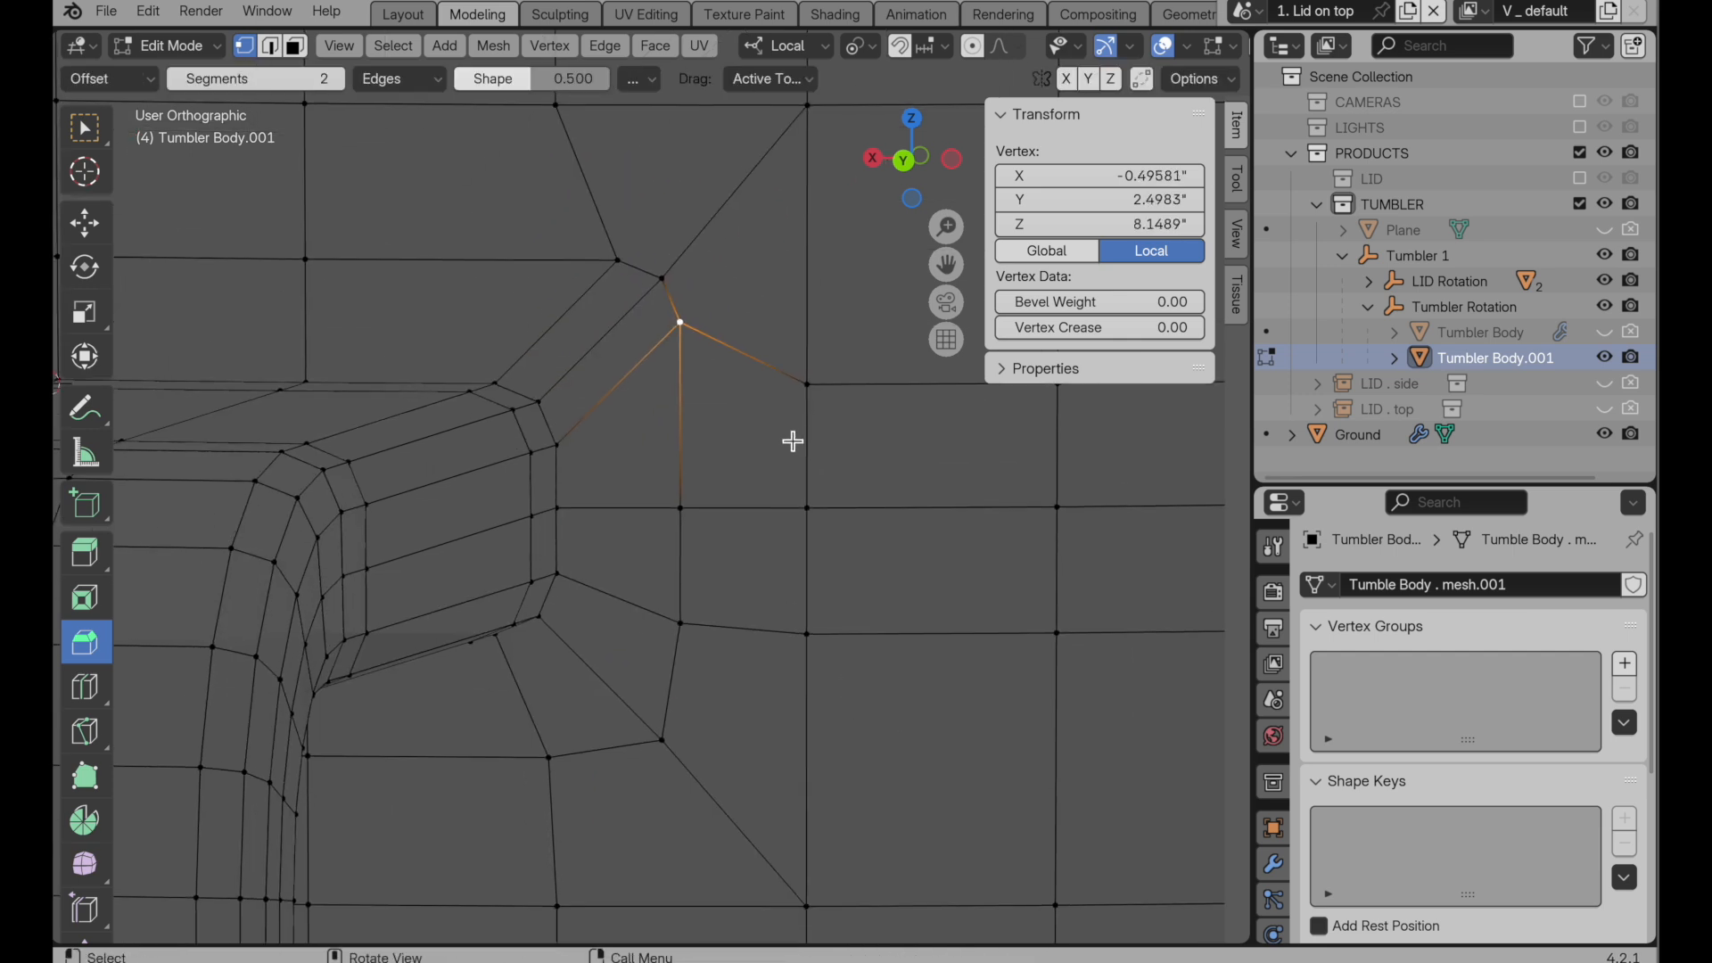
pyautogui.moveTo(678, 323); pyautogui.dragTo(677, 395)
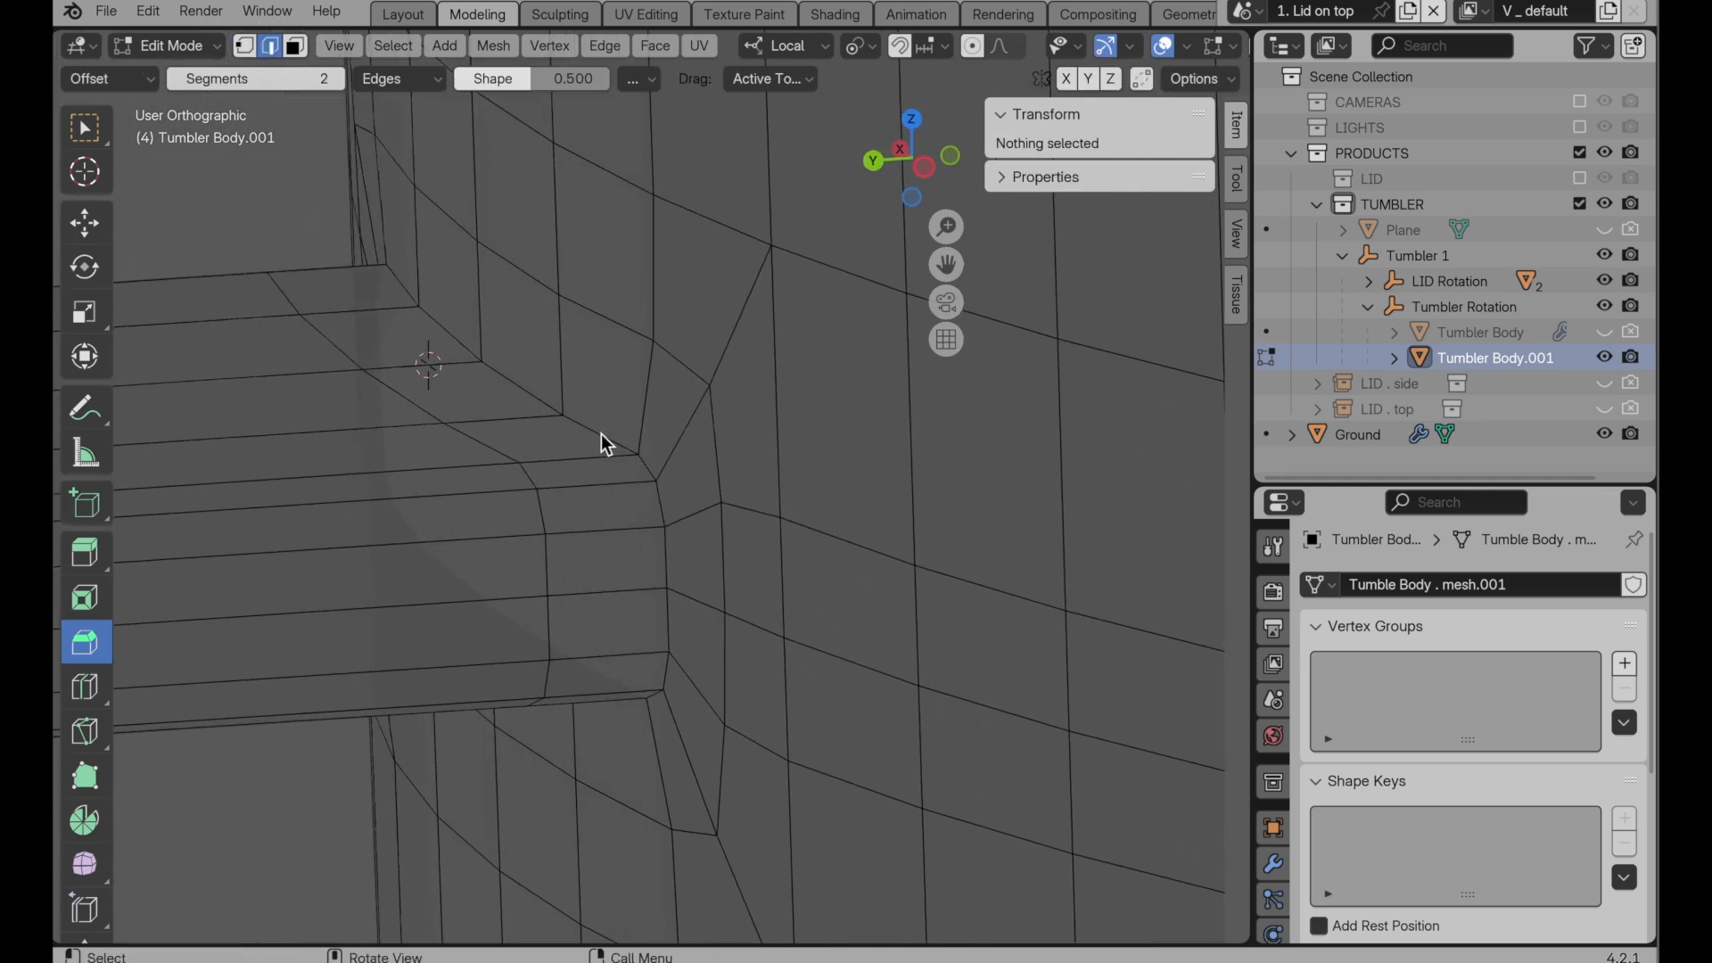
# Step: Select the outer junction loop and bevel it into two segments
pyautogui.click(619, 436)
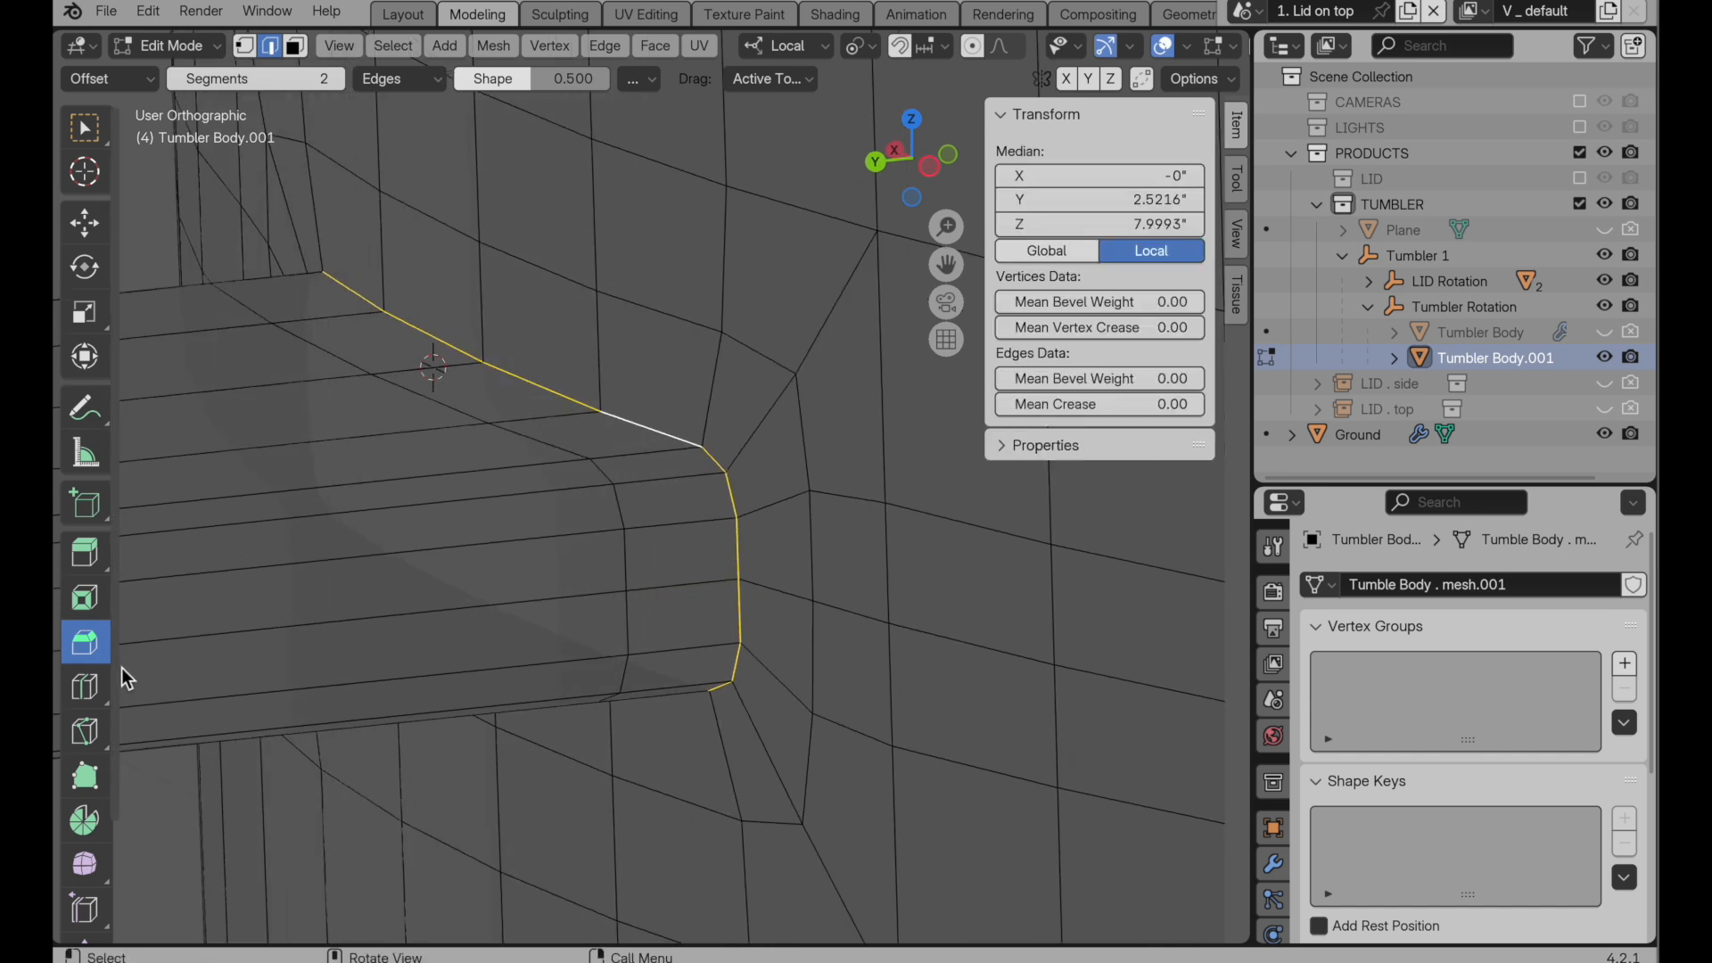
pyautogui.moveTo(320, 138)
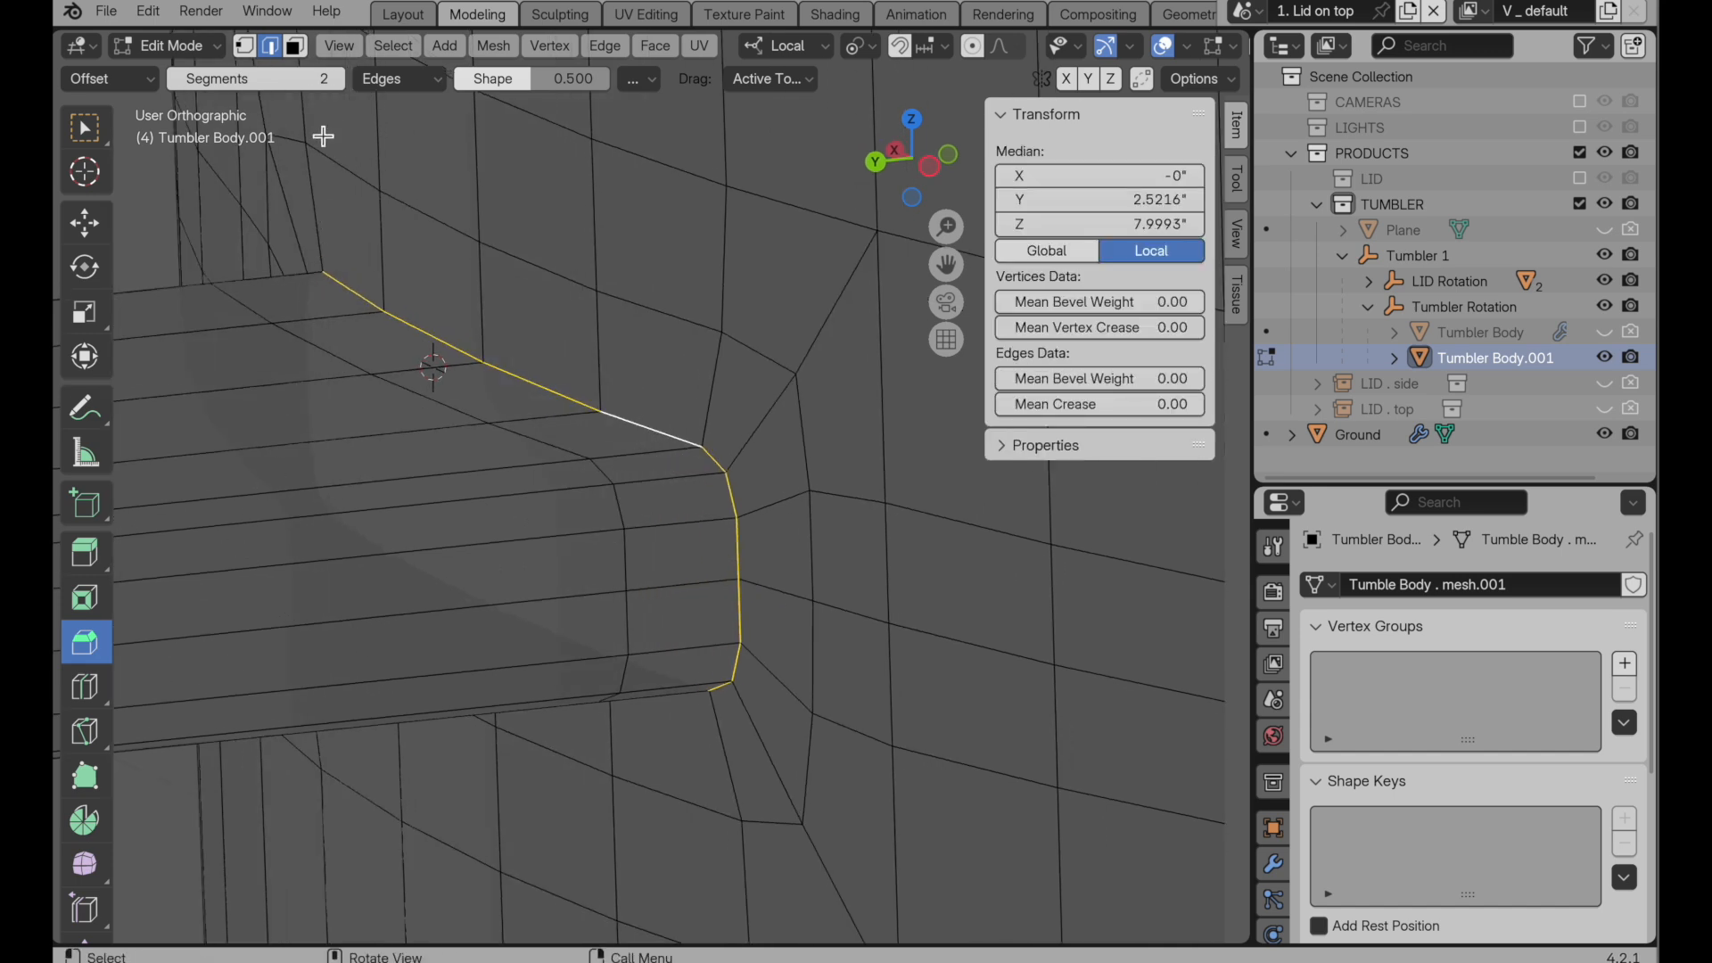
pyautogui.moveTo(325, 105)
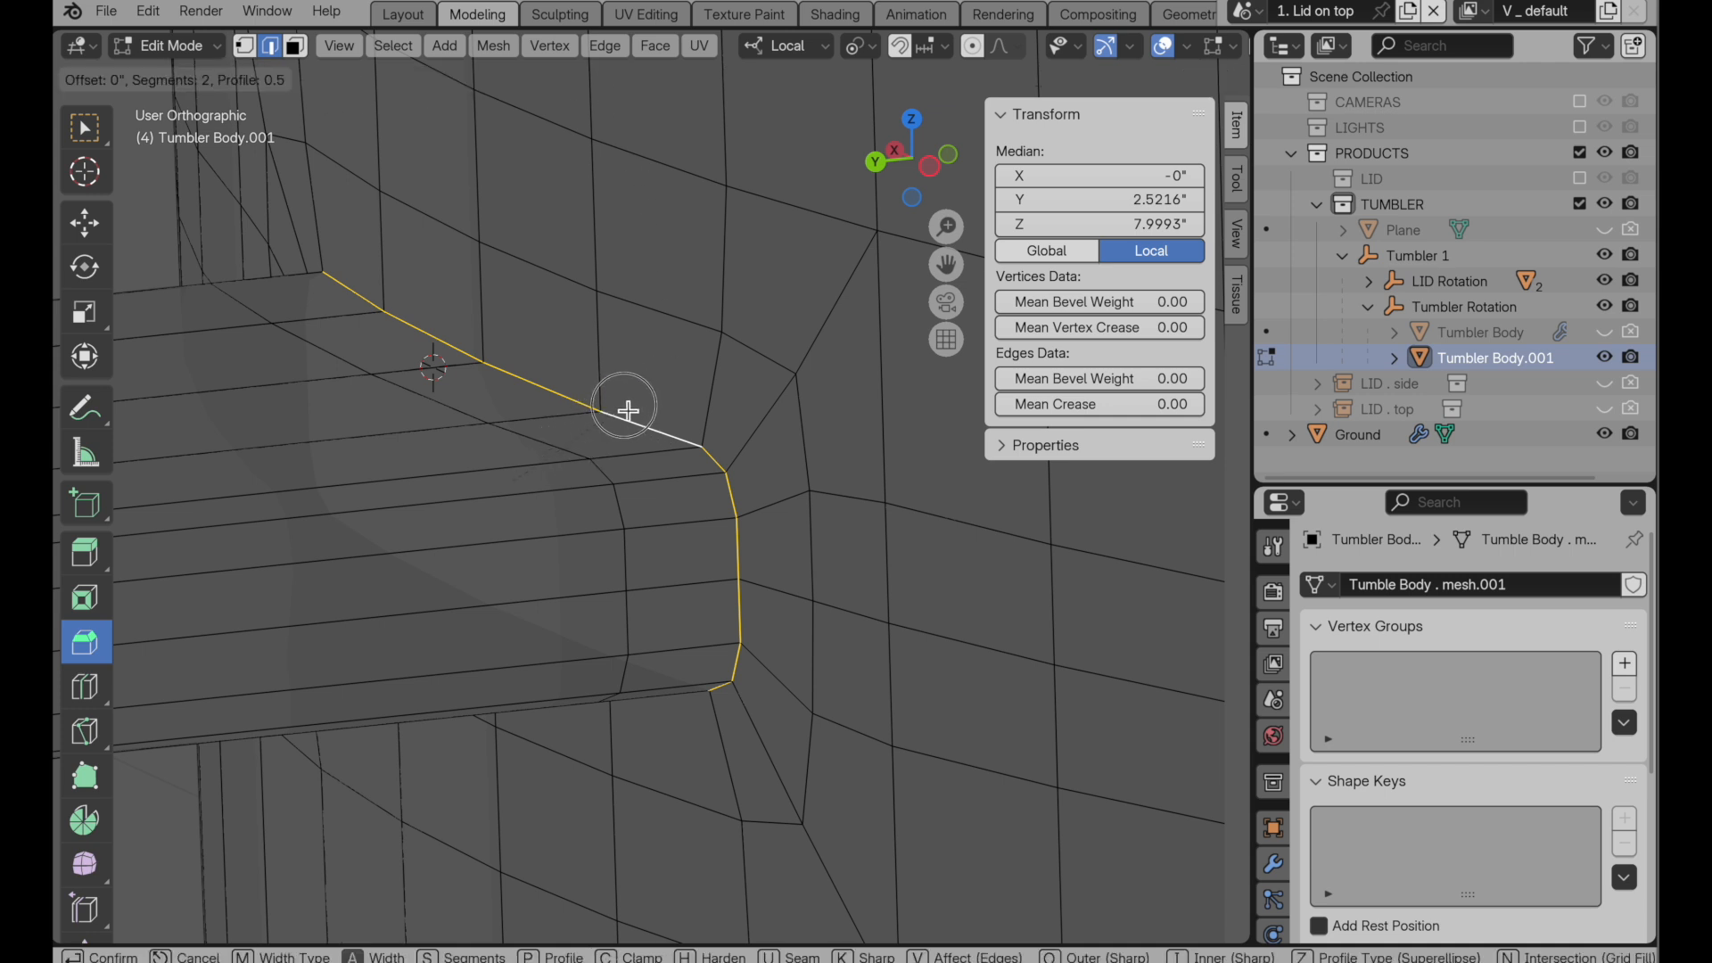
pyautogui.moveTo(626, 408); pyautogui.dragTo(656, 396)
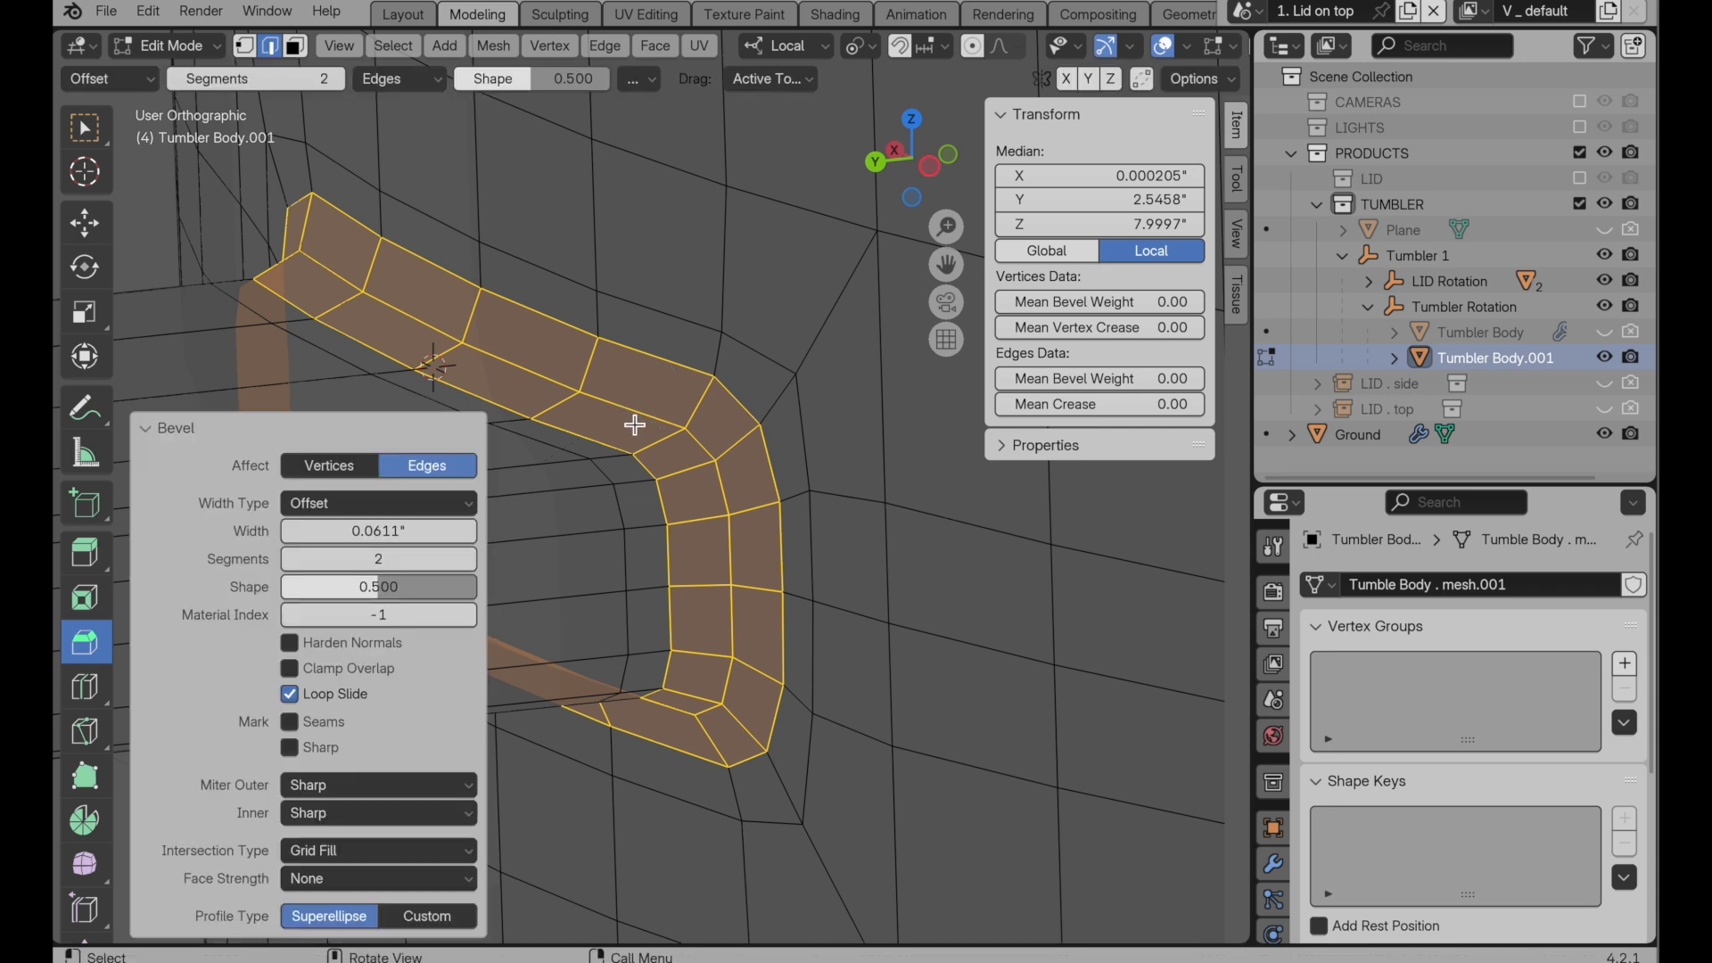
pyautogui.click(468, 559)
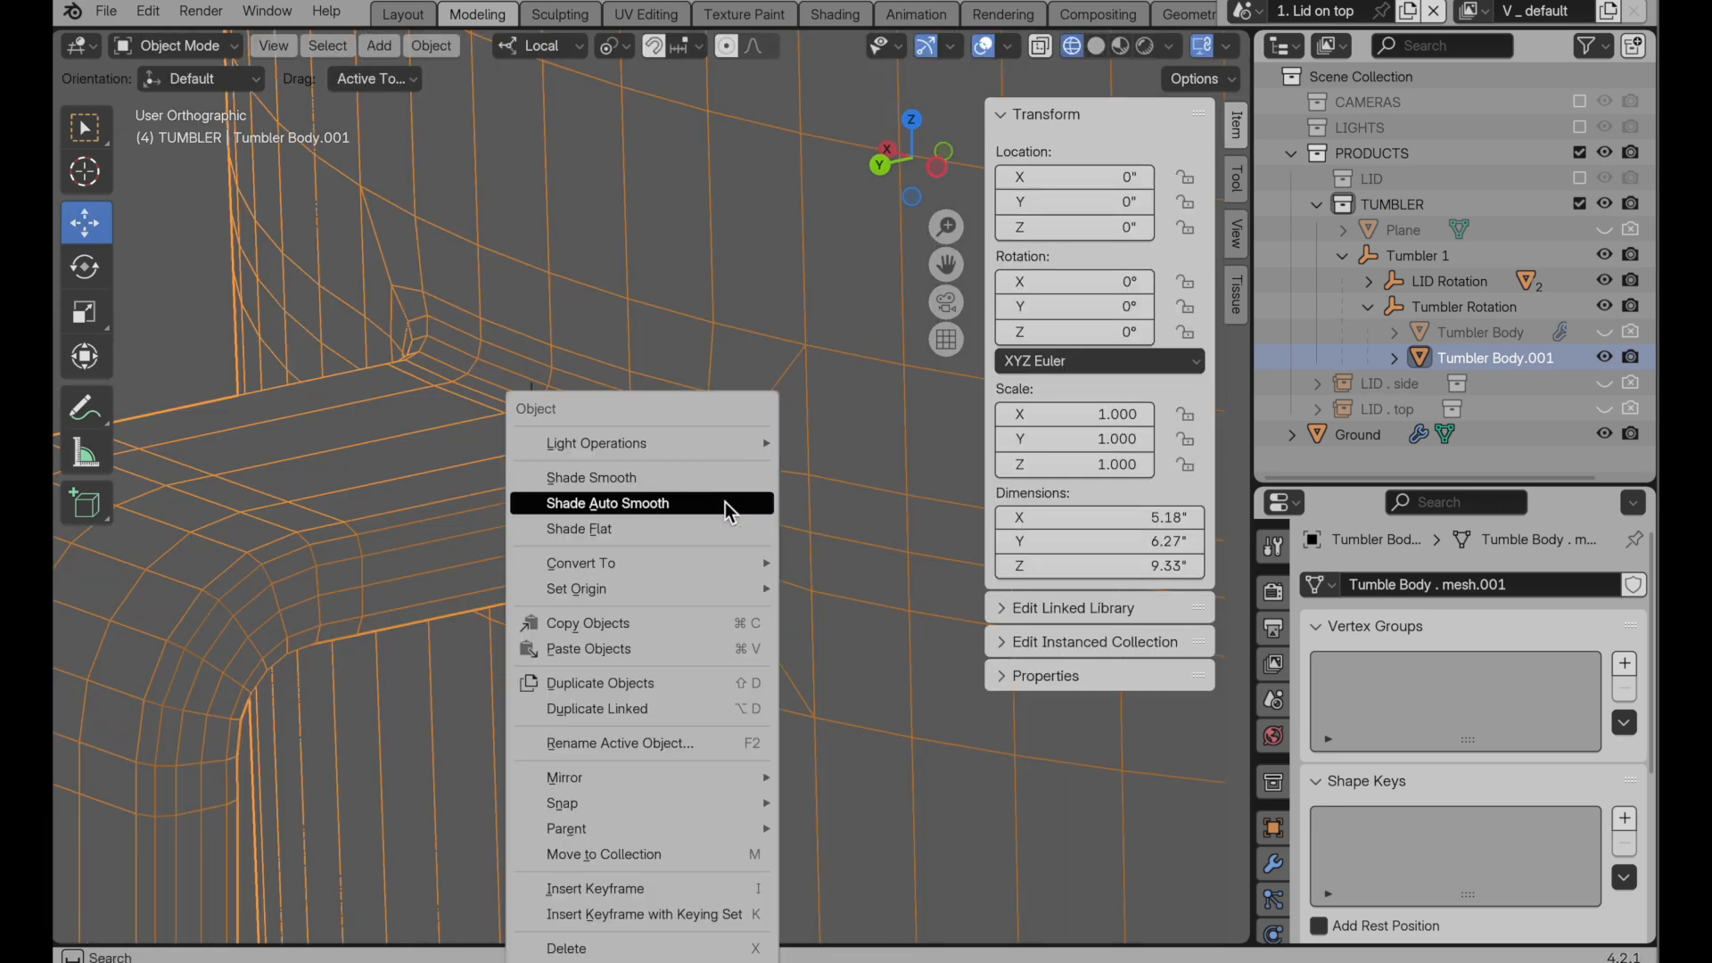
# Step: Smooth-shade Tumbler Body.001 and add a Subdivision modifier (viewport 1, render 2)
pyautogui.click(607, 502)
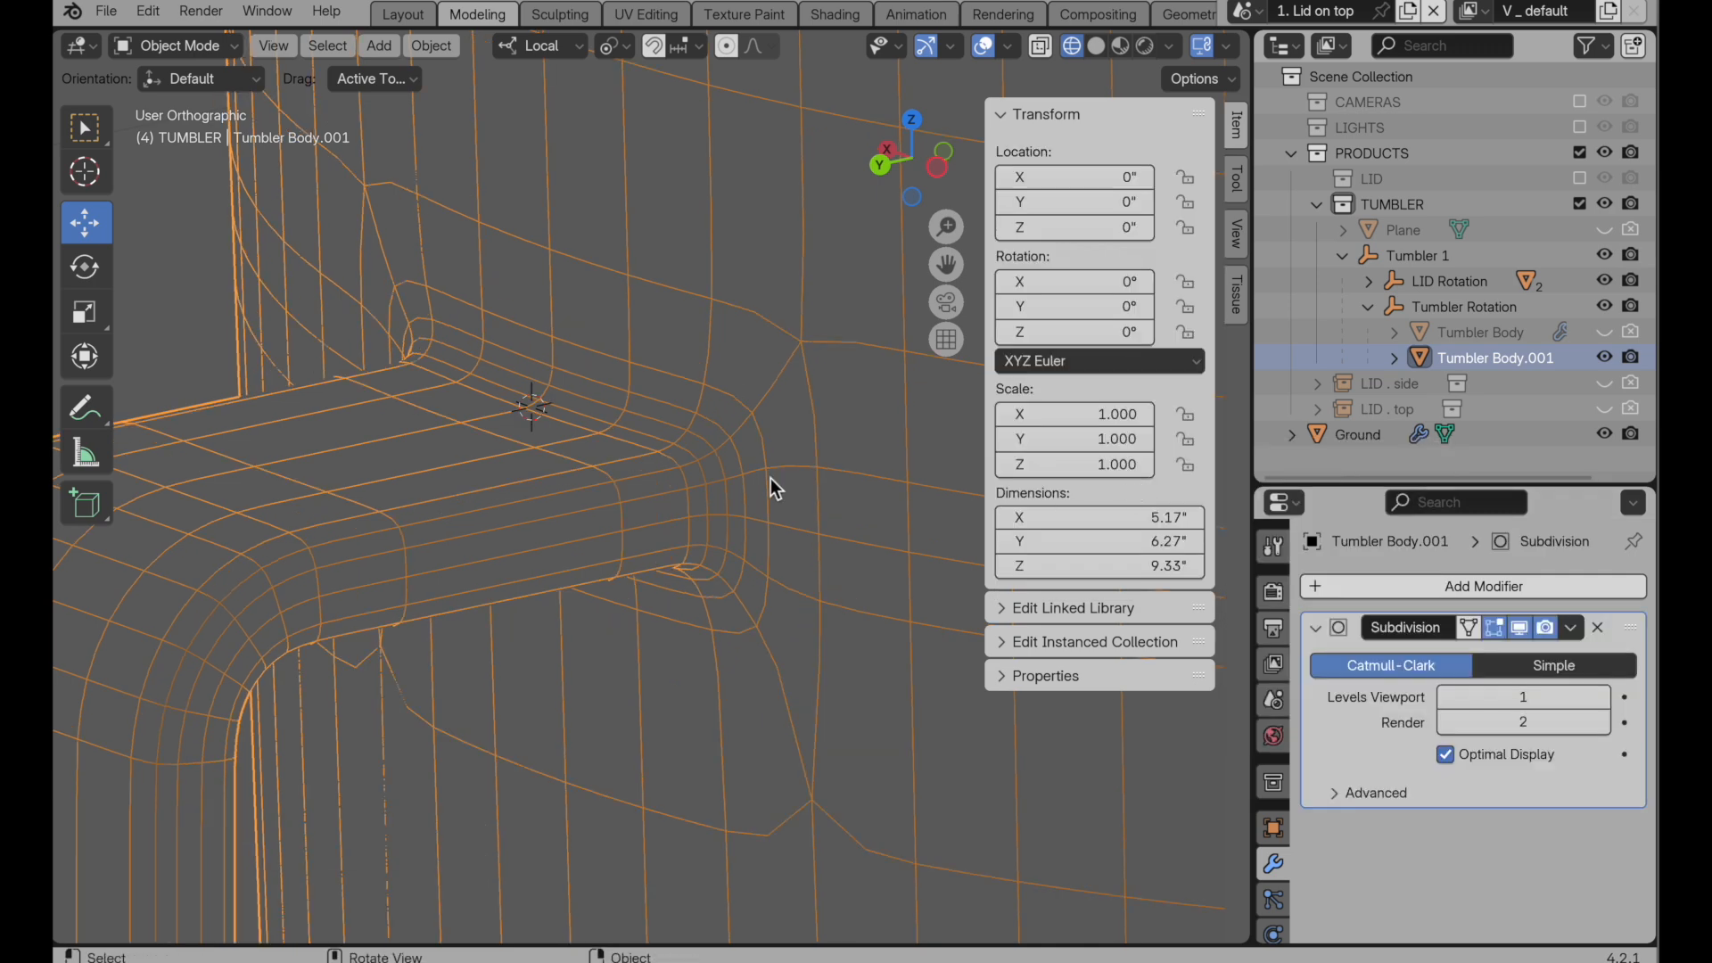
pyautogui.press('Tab')
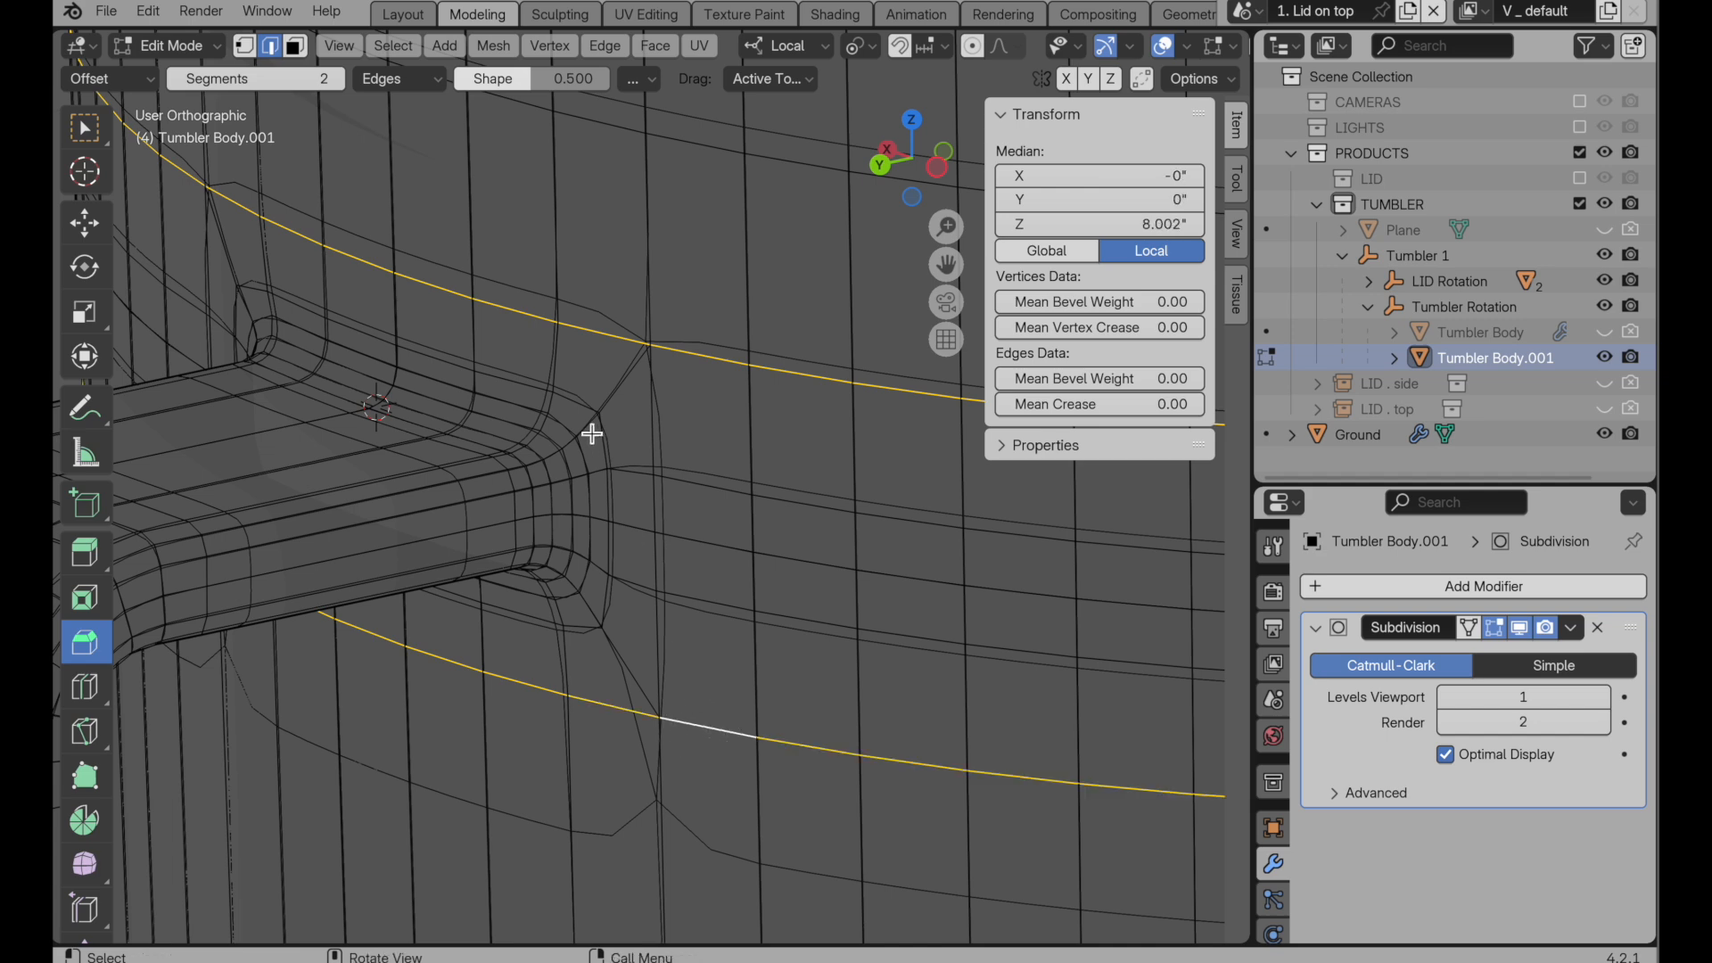
pyautogui.moveTo(723, 456)
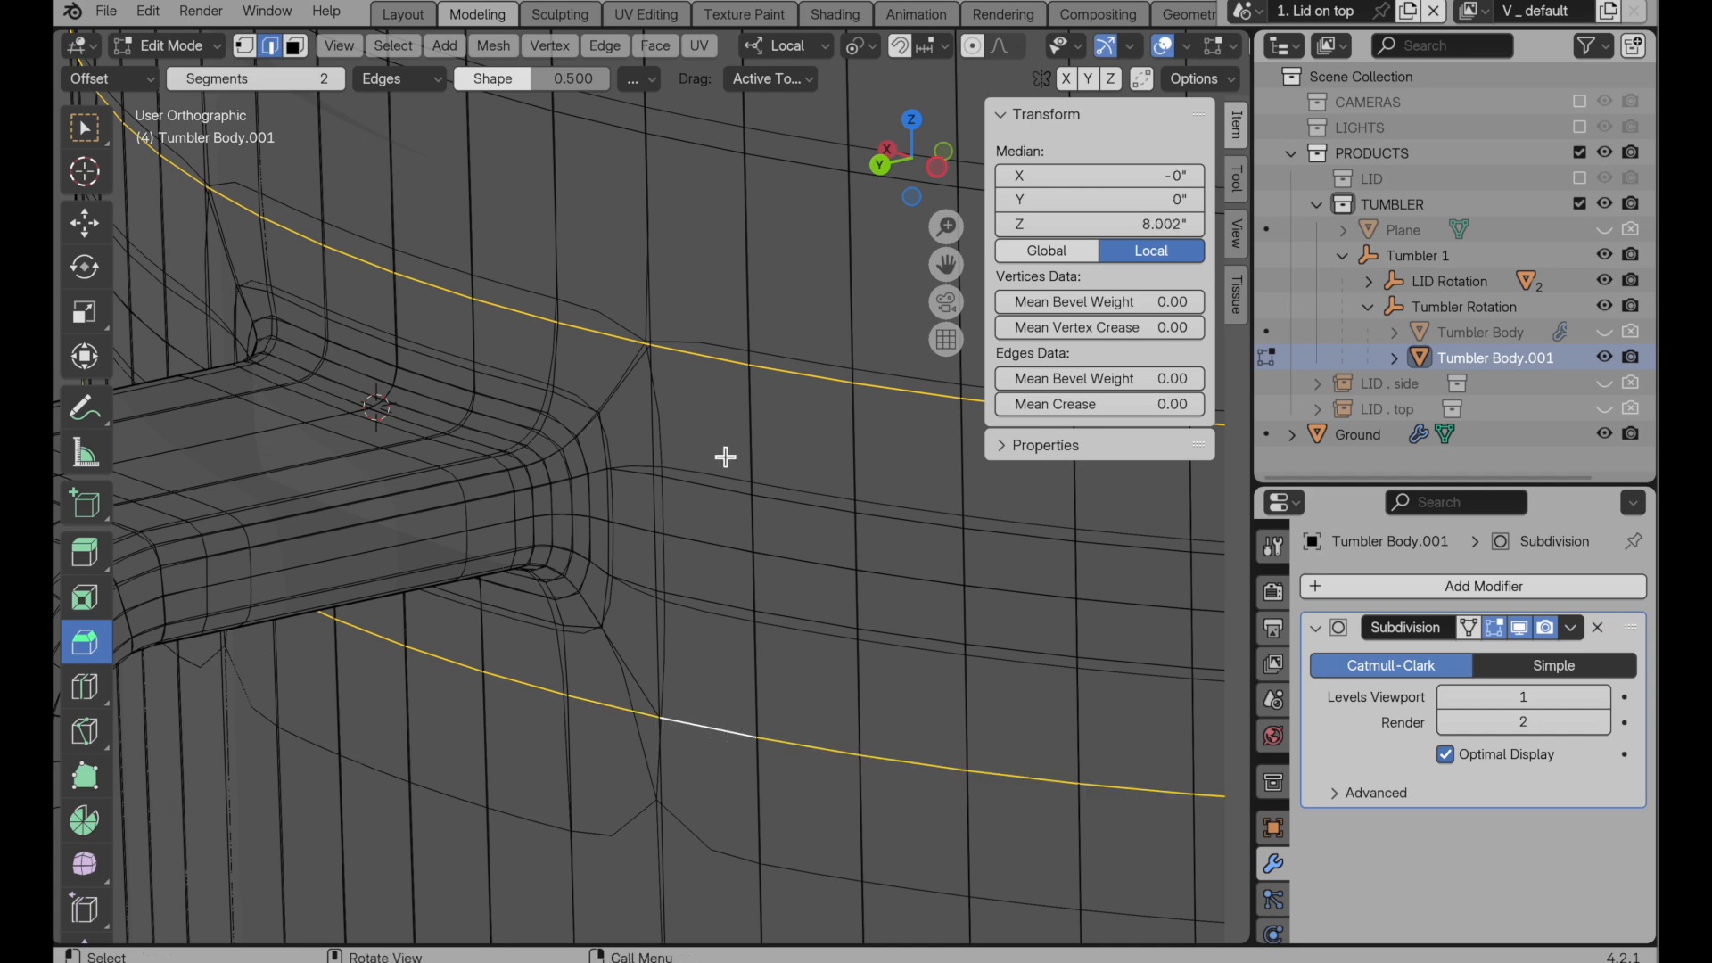
# Step: Give the body boundary loop a full 1.0 crease, then return to Object Mode
pyautogui.press('shift+e')
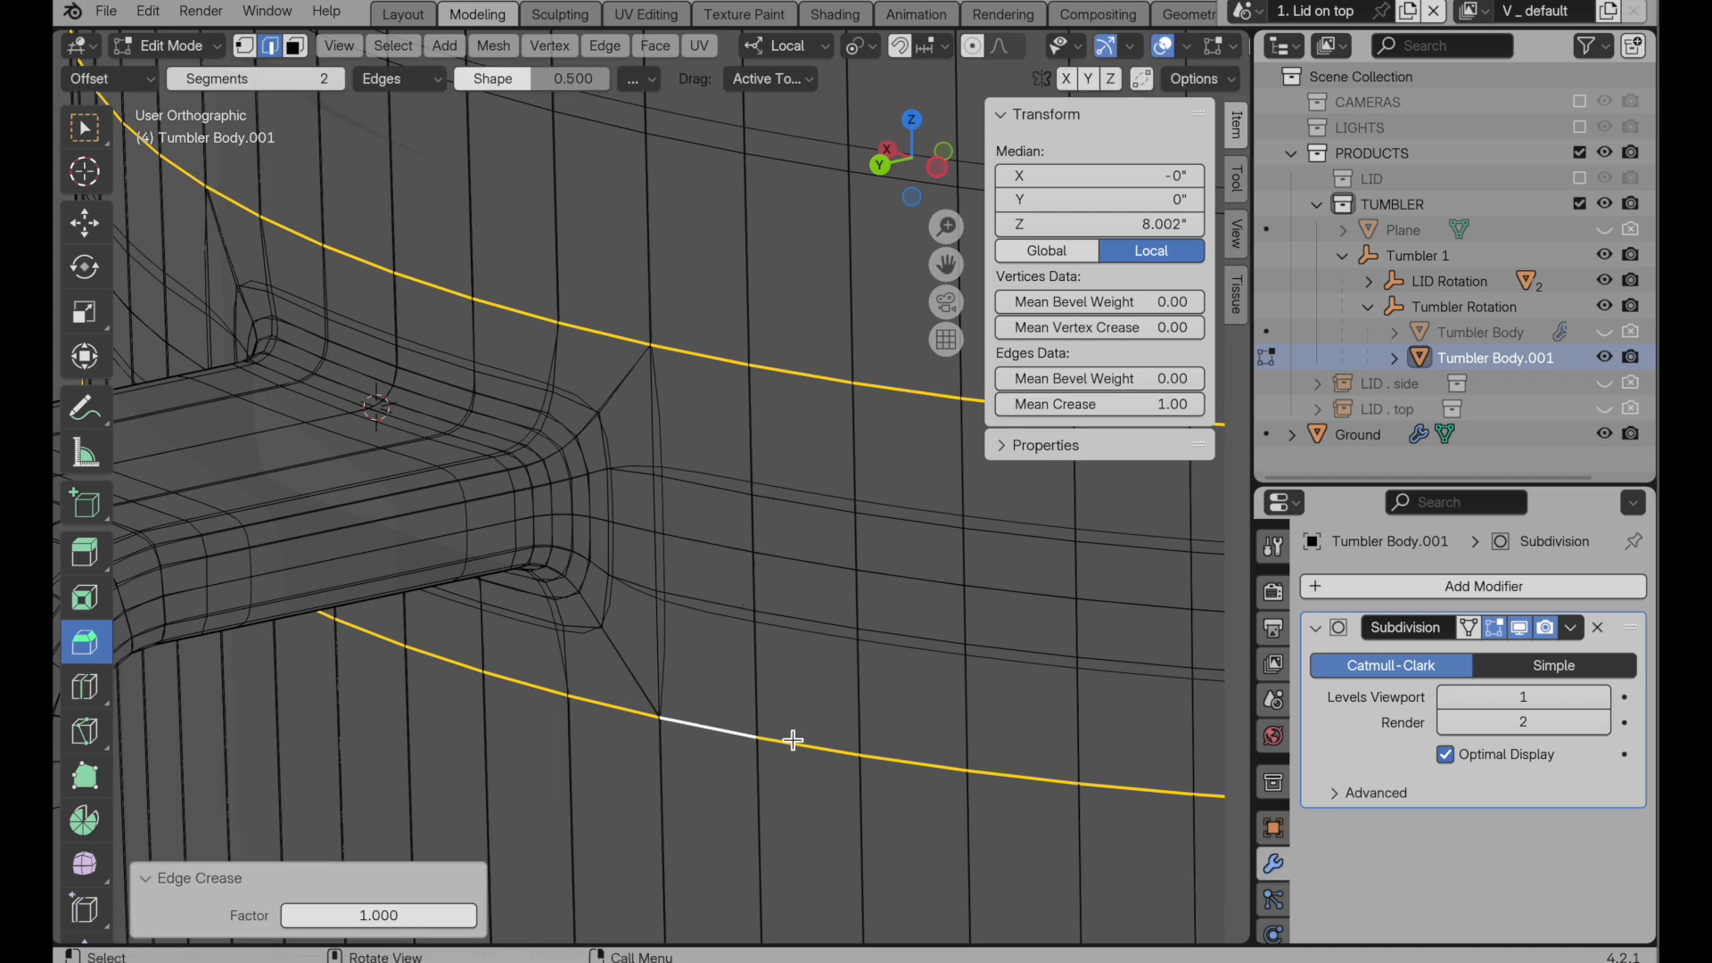
pyautogui.press('Tab')
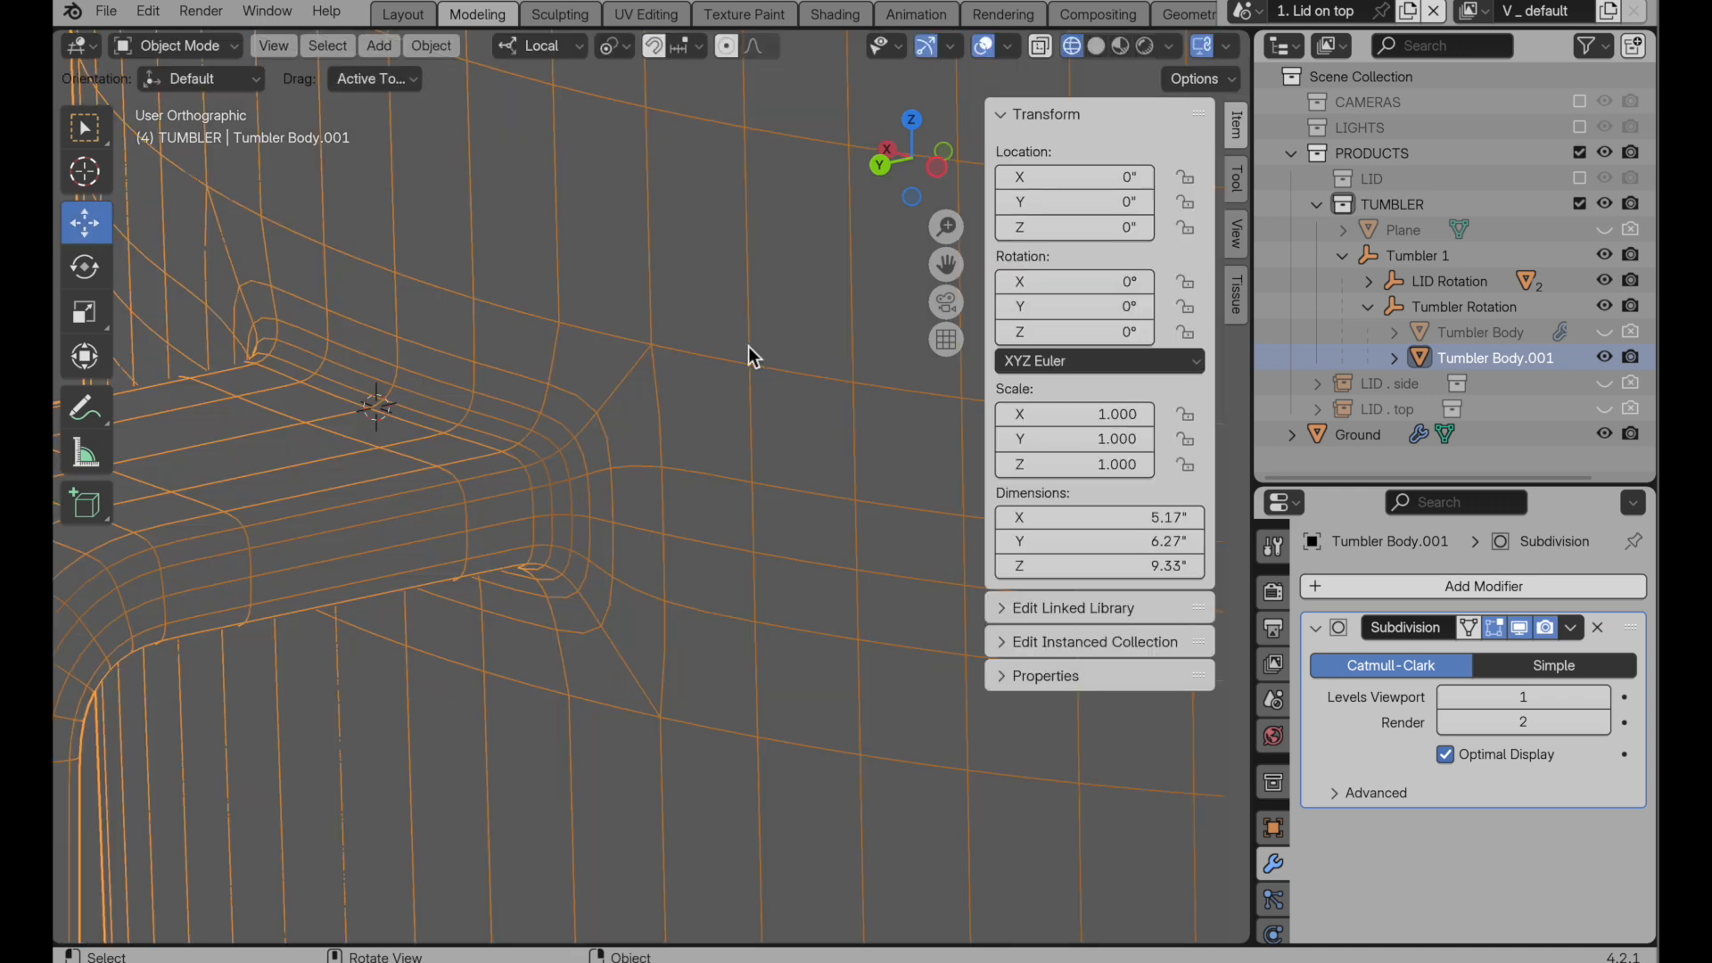
# Step: Turn on Solid viewport shading and orbit around the subdivided handle to inspect its joins
pyautogui.click(1121, 45)
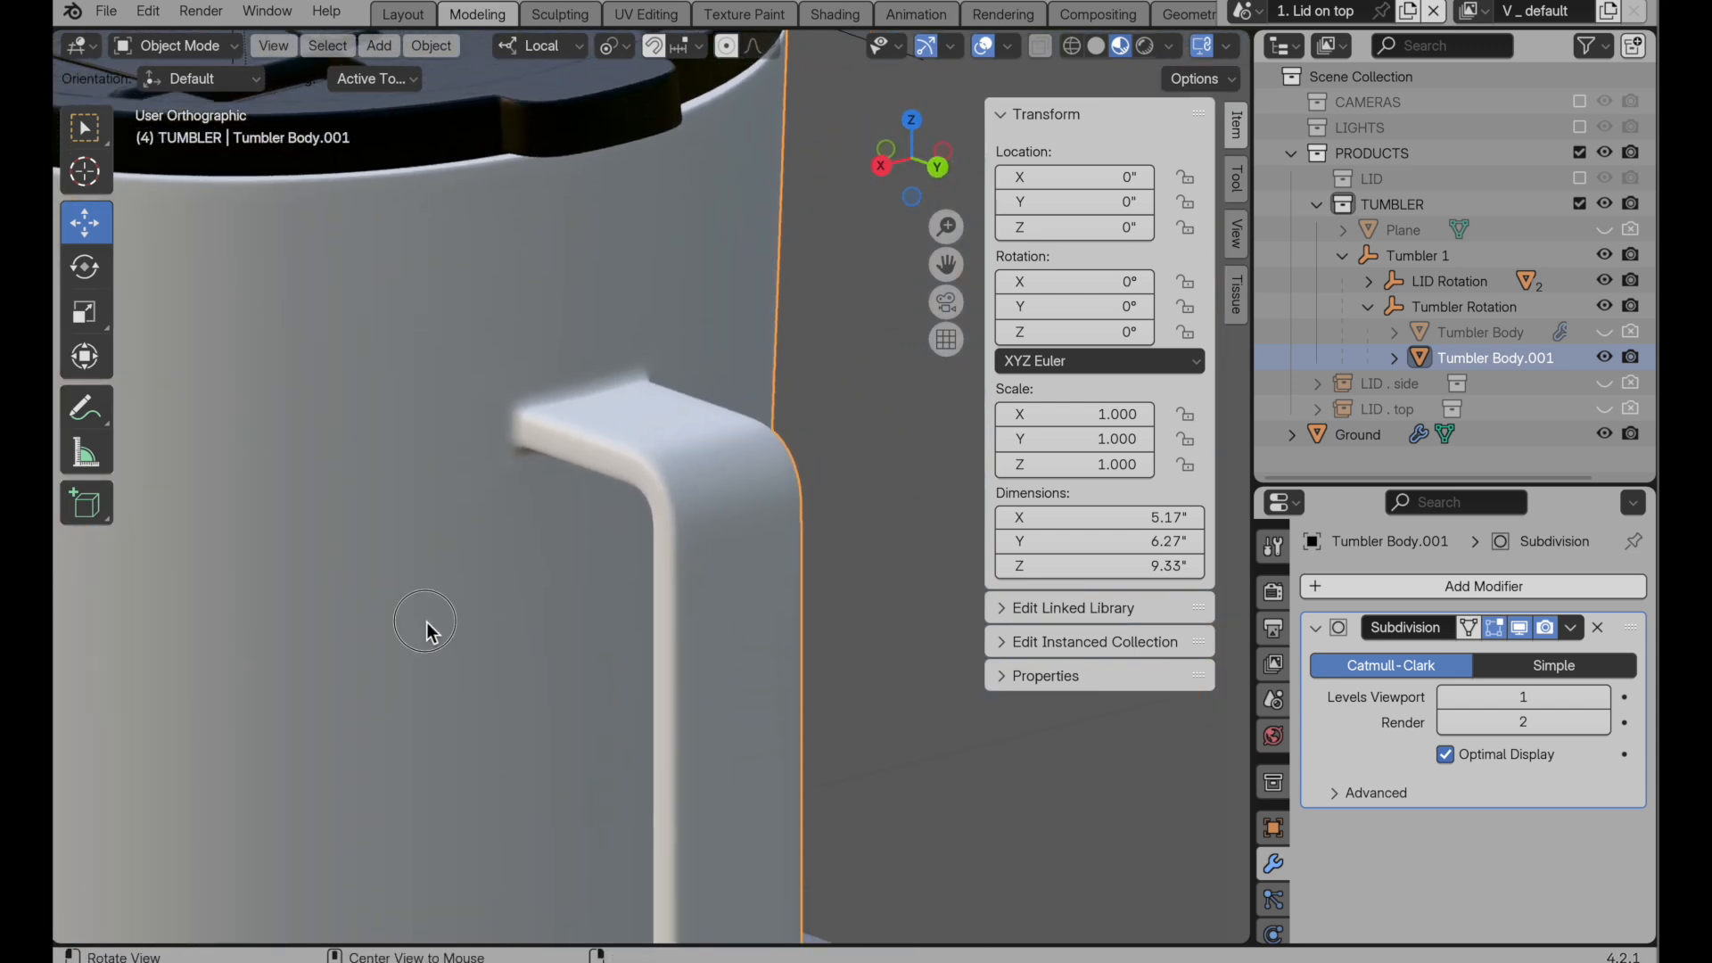
pyautogui.moveTo(426, 630); pyautogui.dragTo(535, 608)
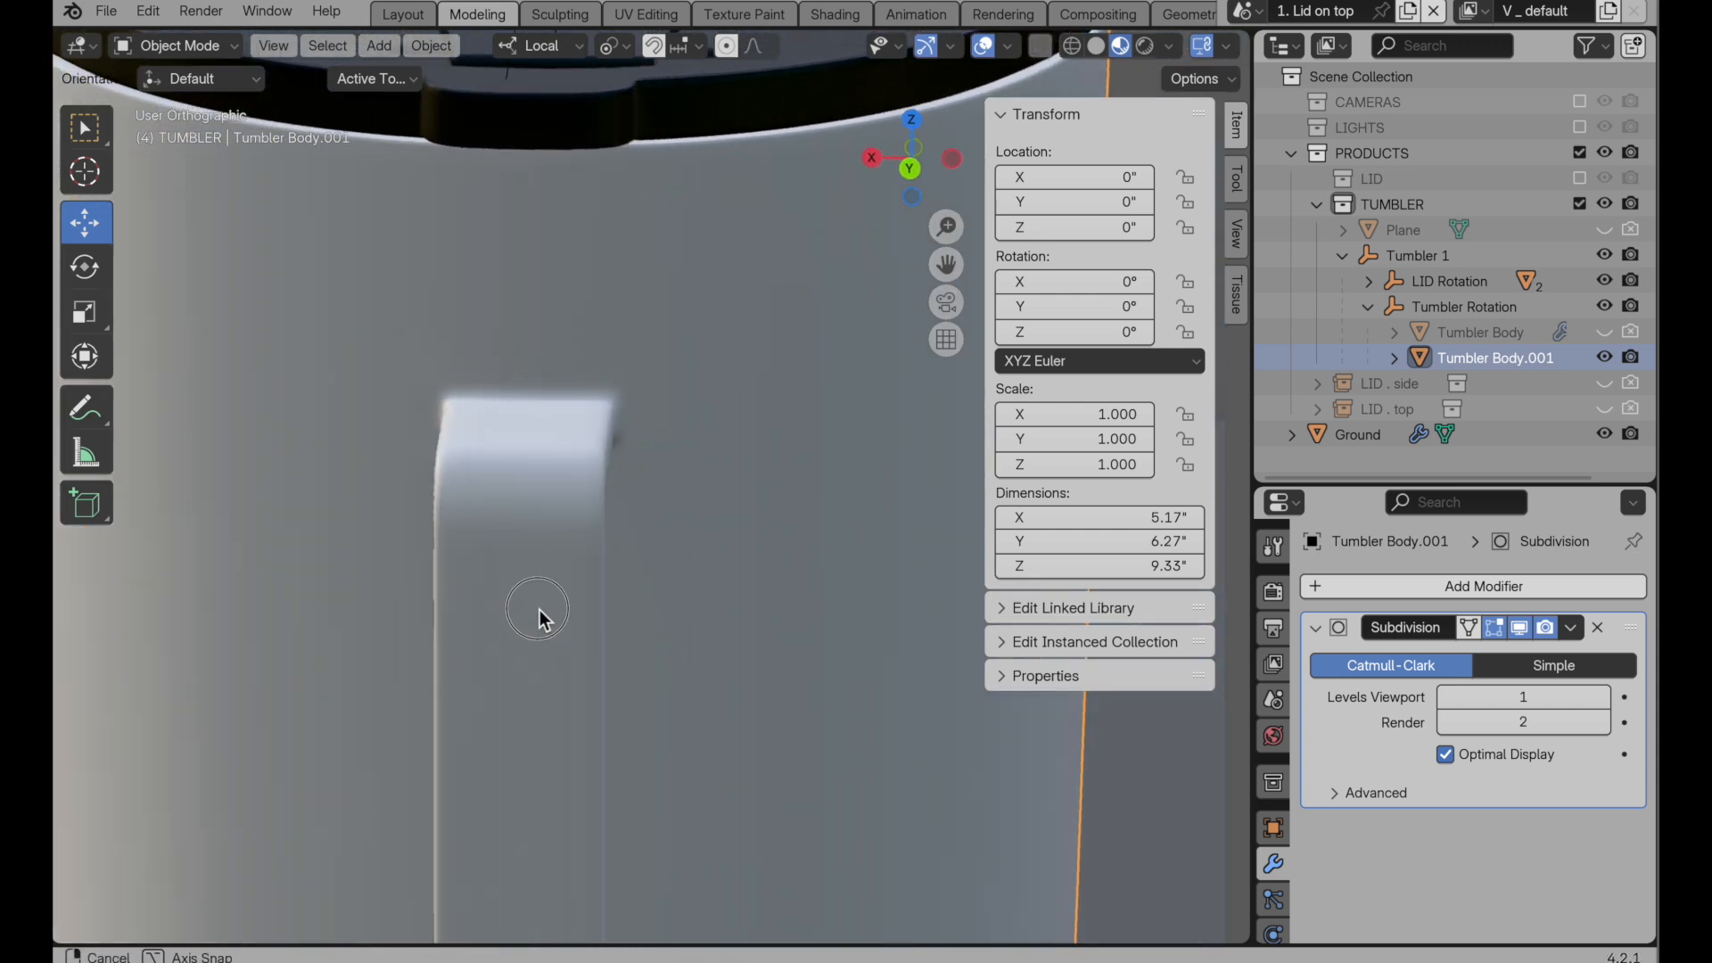
pyautogui.moveTo(535, 611); pyautogui.dragTo(655, 631)
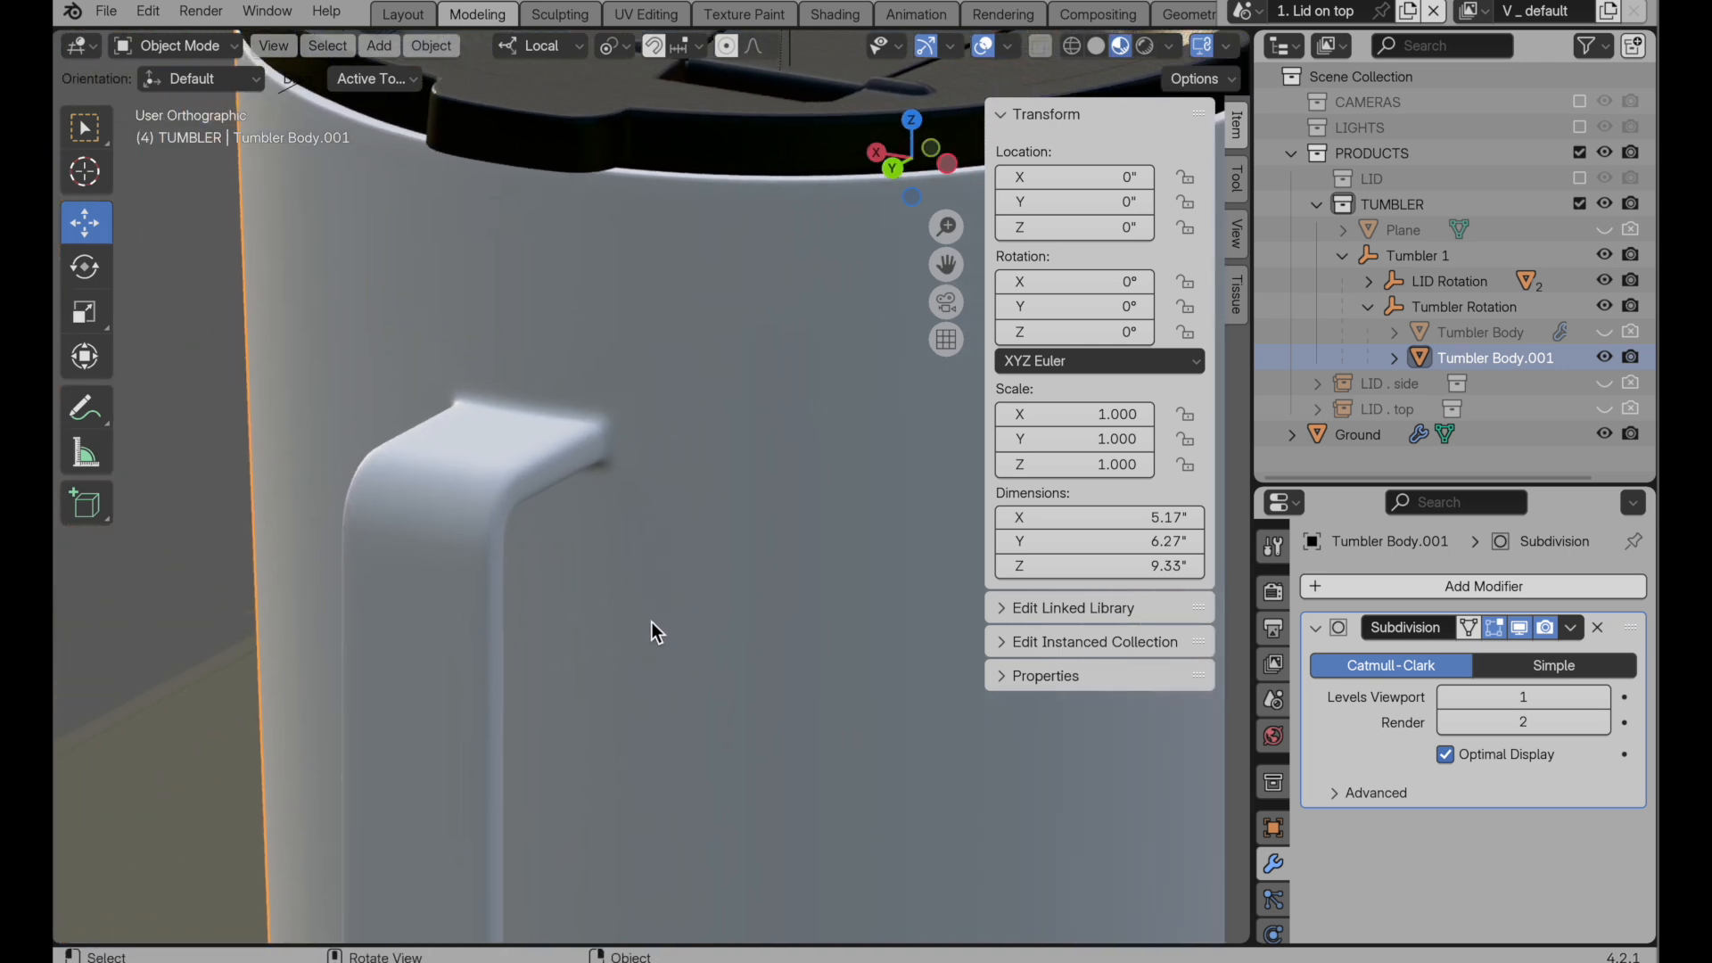